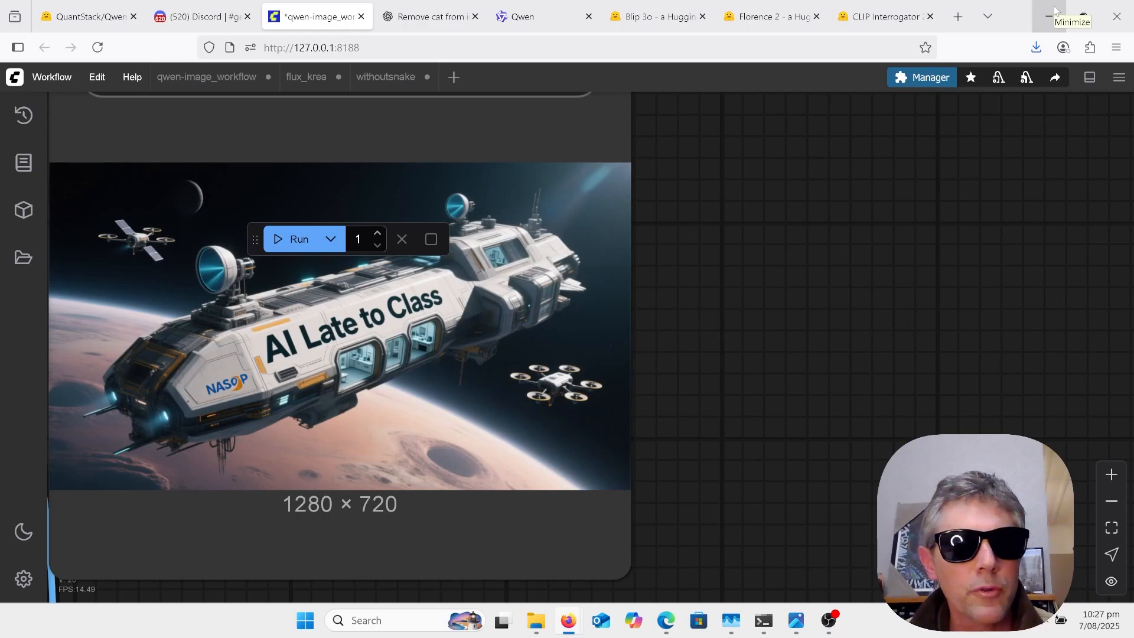
mouse_move(1048, 15)
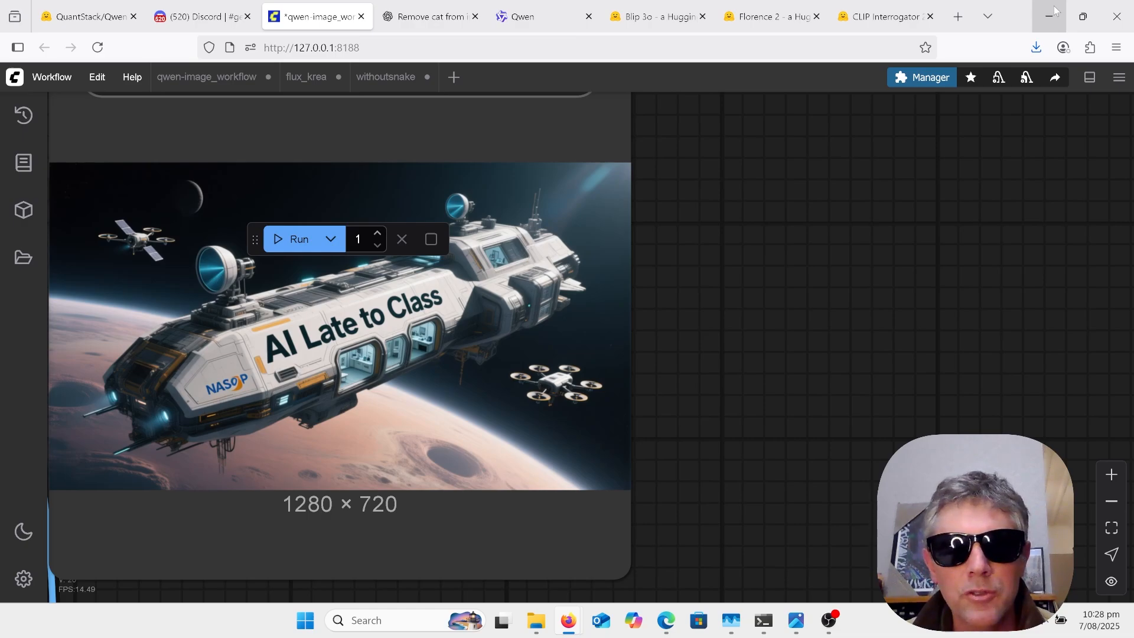
mouse_move(1047, 15)
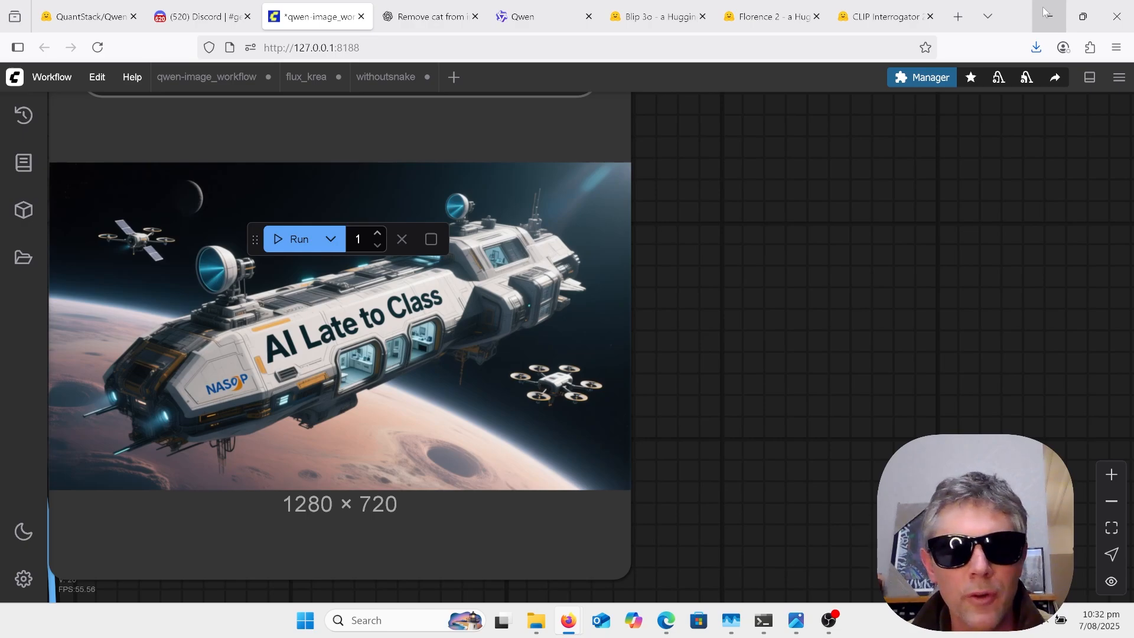
mouse_move(816, 262)
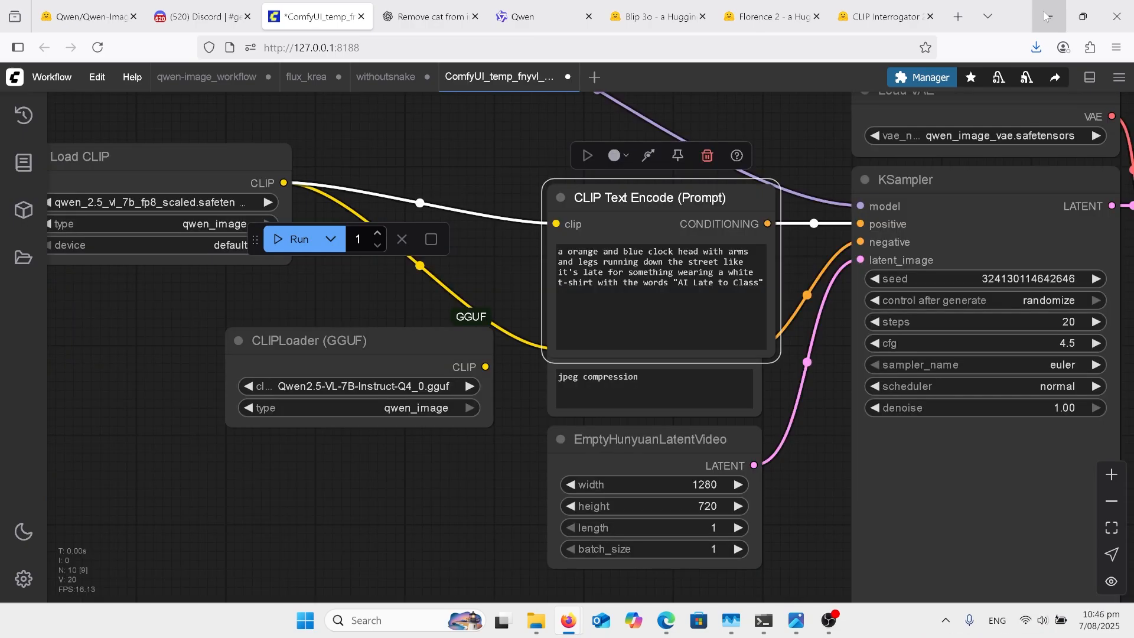
- Scroll the canvas while the queued Qwen workflow renders the 1280×720 clock-headed runner image
scroll("down", 3)
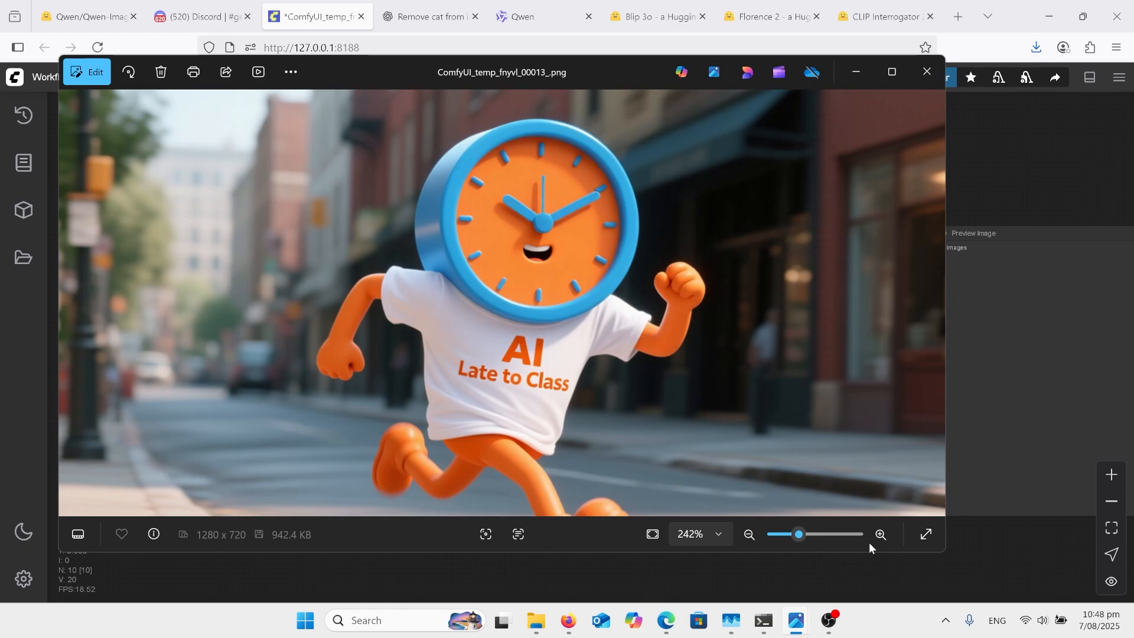
mouse_move(795, 495)
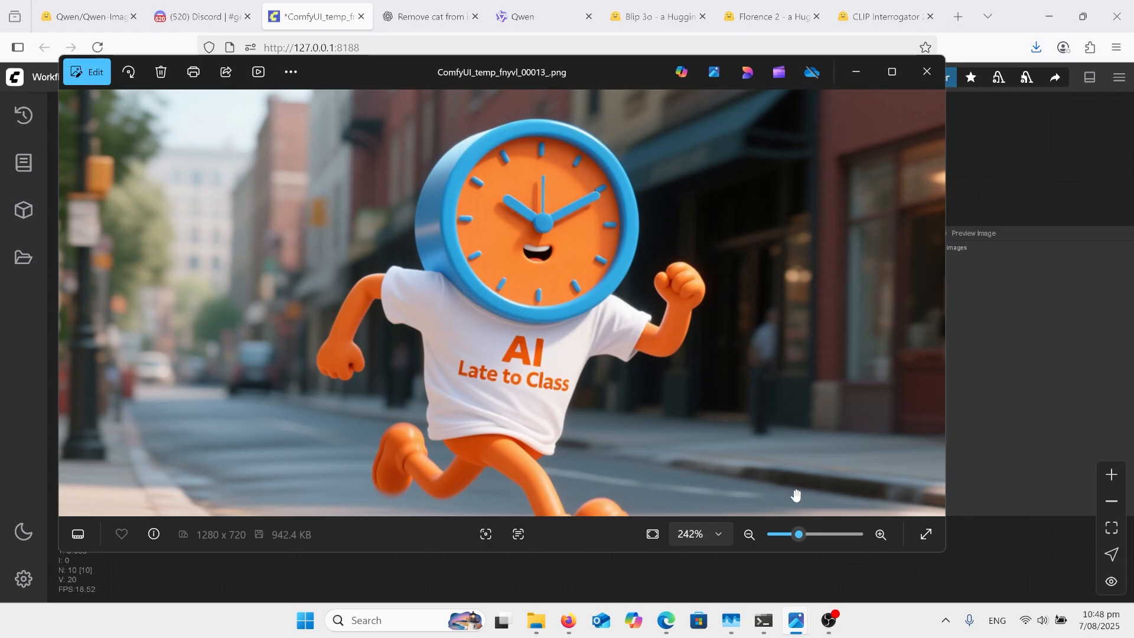
mouse_move(870, 157)
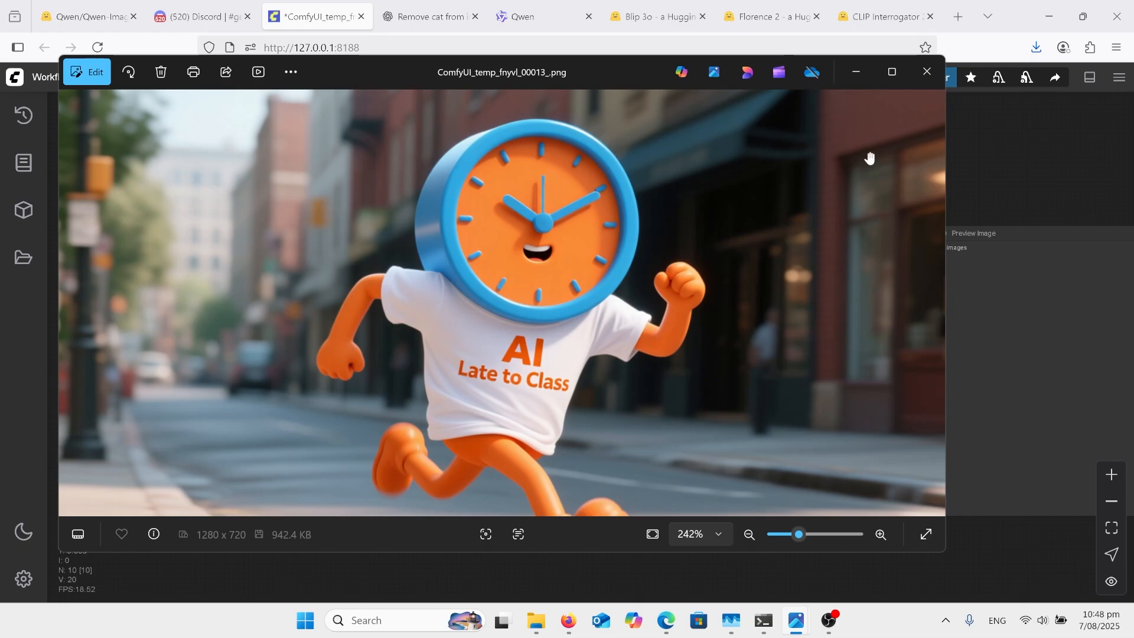
mouse_move(854, 74)
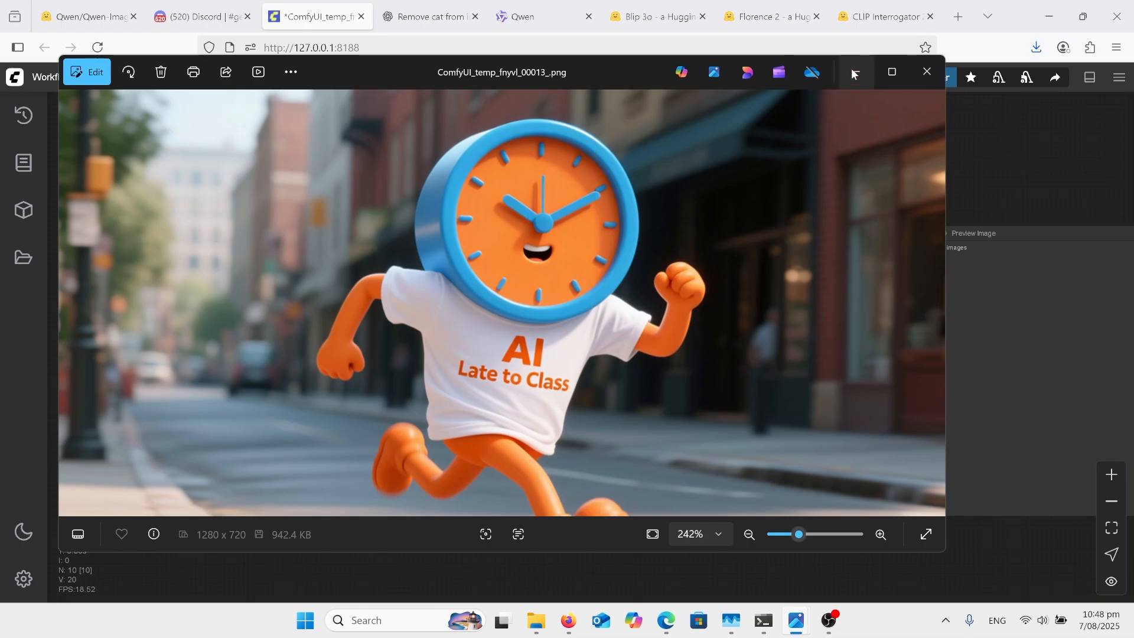
- Minimize the Photos window and zoom the canvas so the workflow nodes are readable
left_click(925, 72)
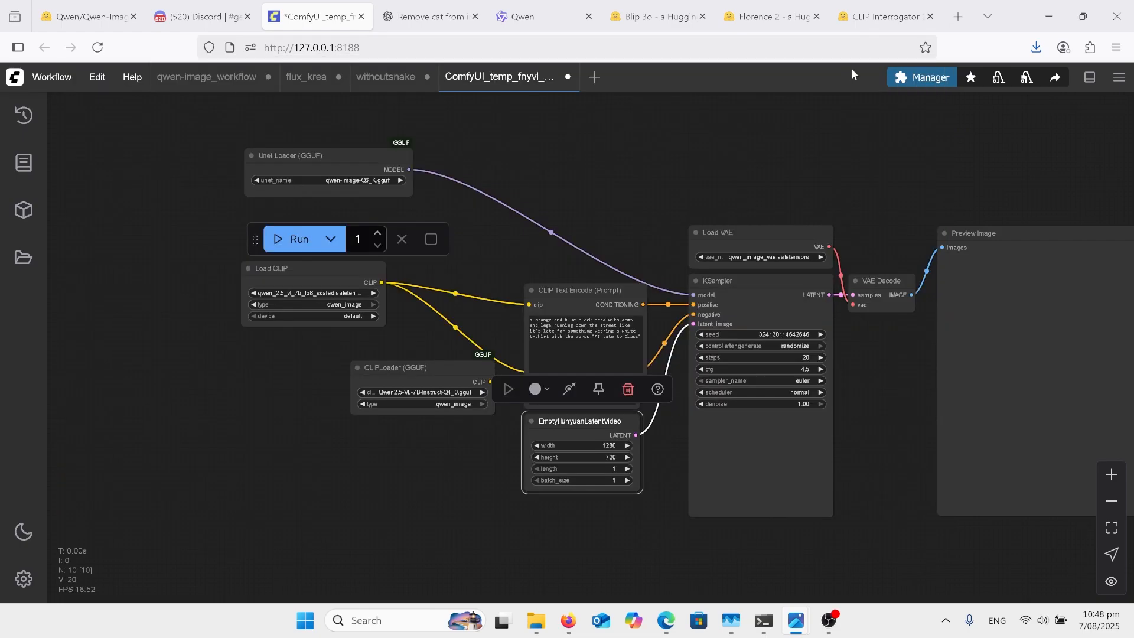
scroll("up", 3)
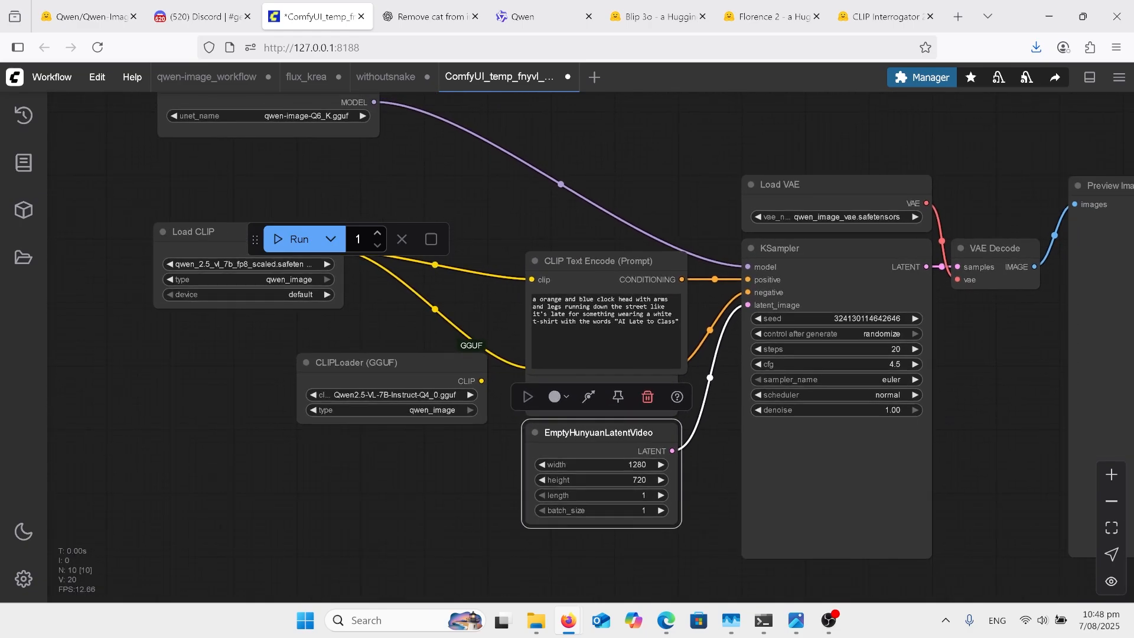
mouse_move(793, 585)
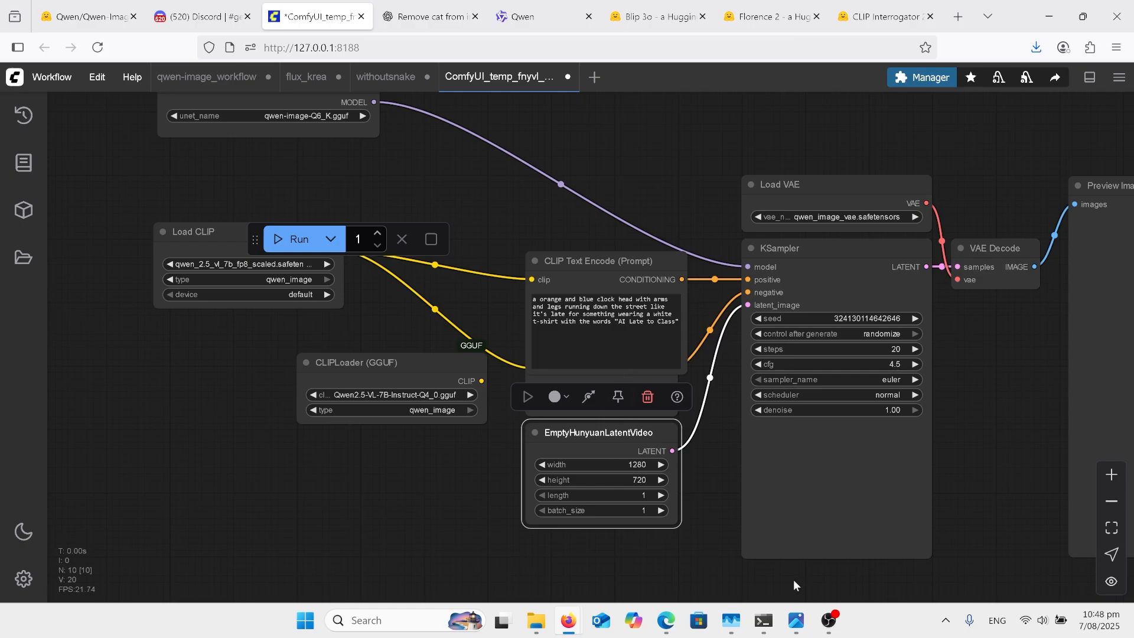
mouse_move(795, 620)
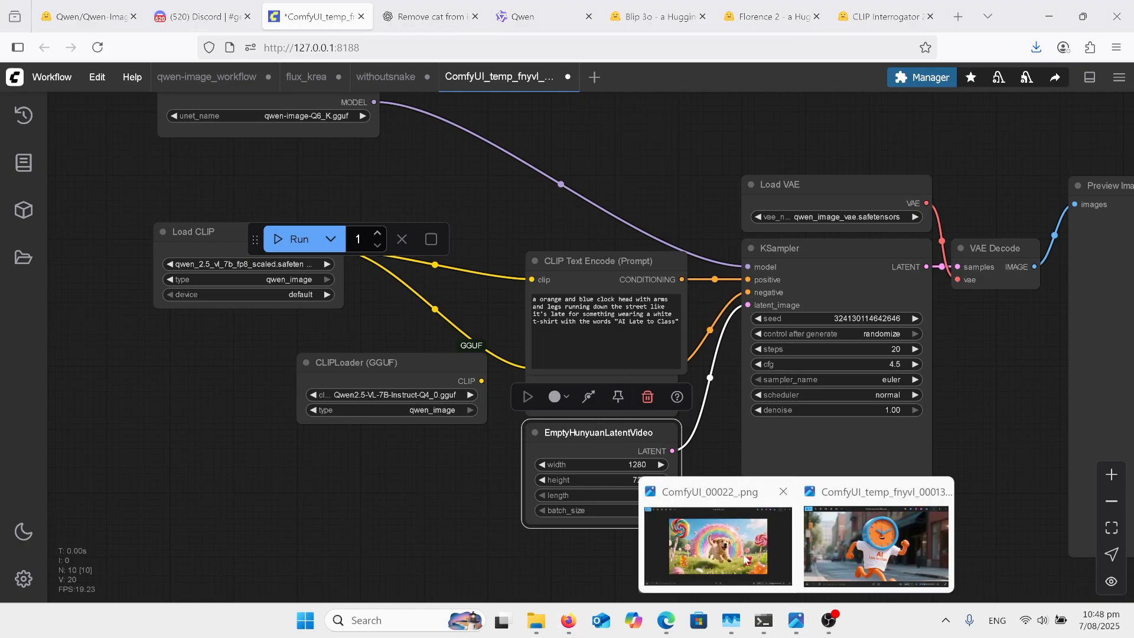
- View ComfyUI_00022_.png and step through the puppy, tiger, giraffe, paper-quill and newspaper-dog outputs
double_click(717, 546)
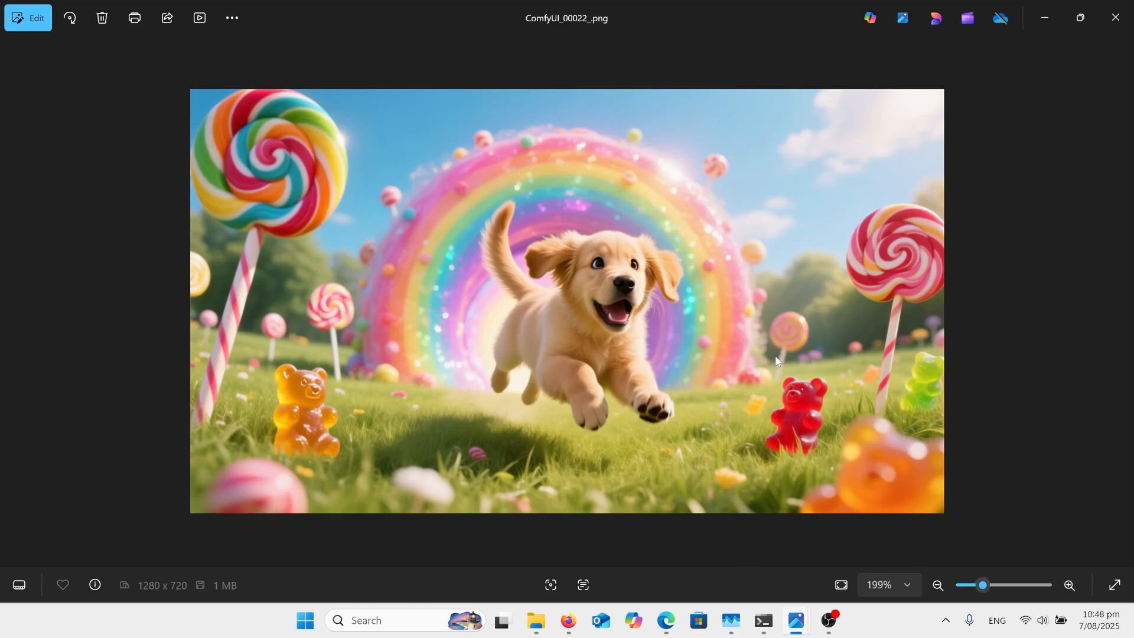
left_click(1120, 301)
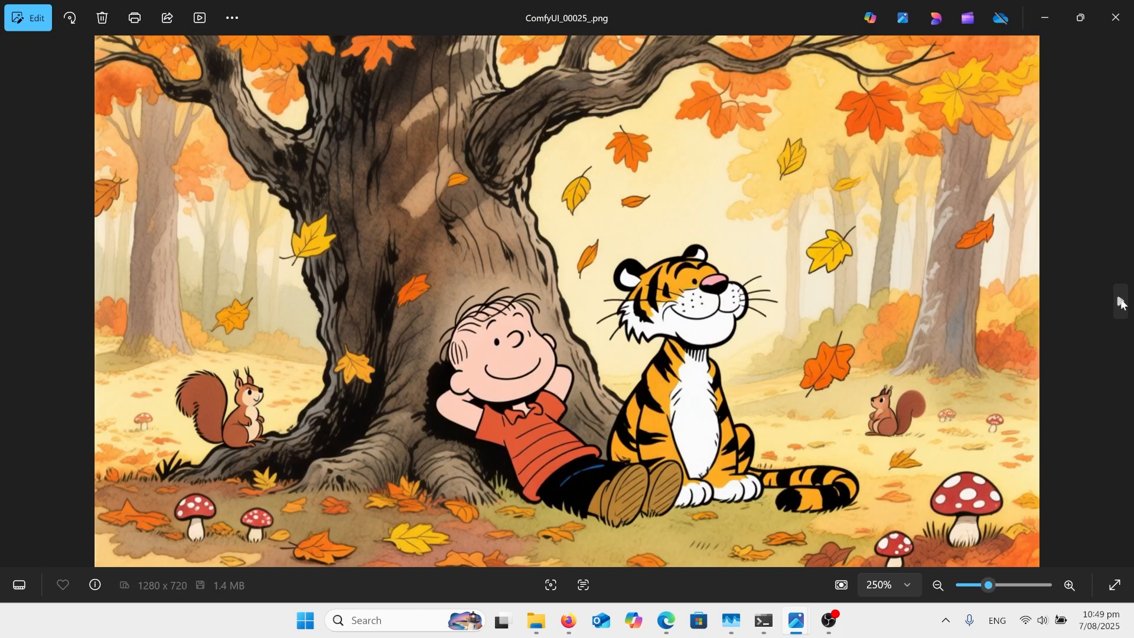
mouse_move(1122, 310)
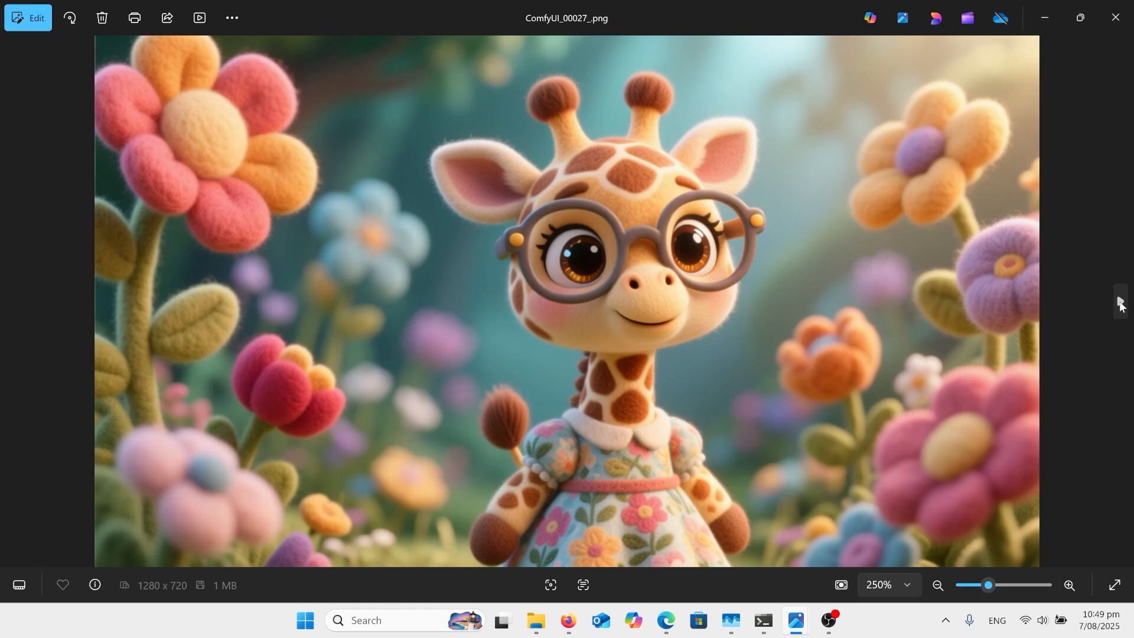
mouse_move(1120, 307)
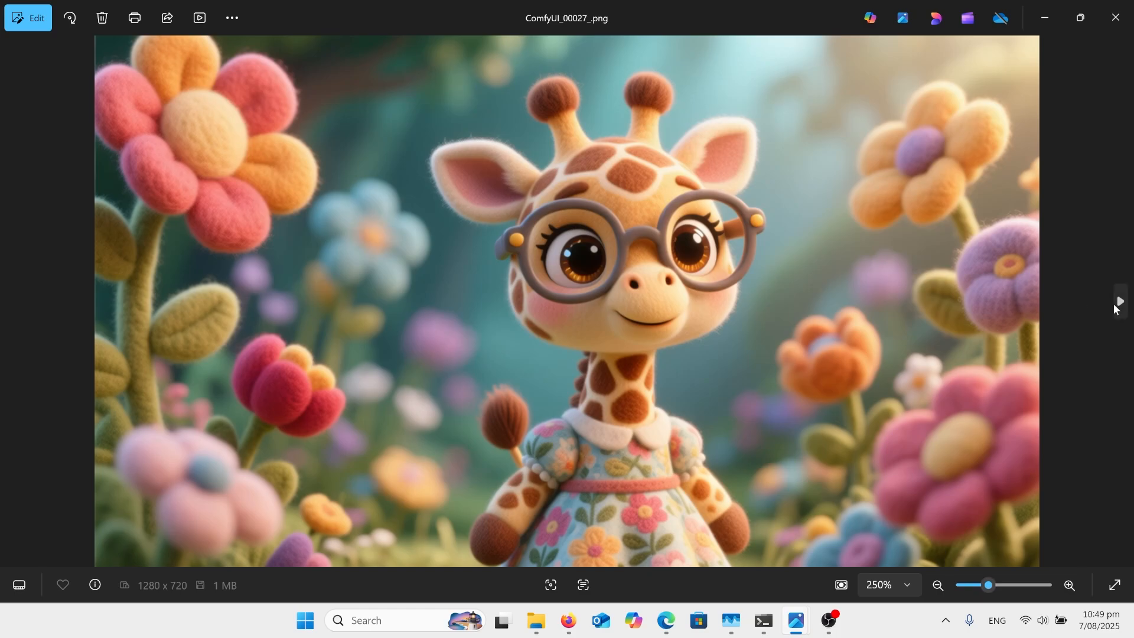
left_click(1118, 301)
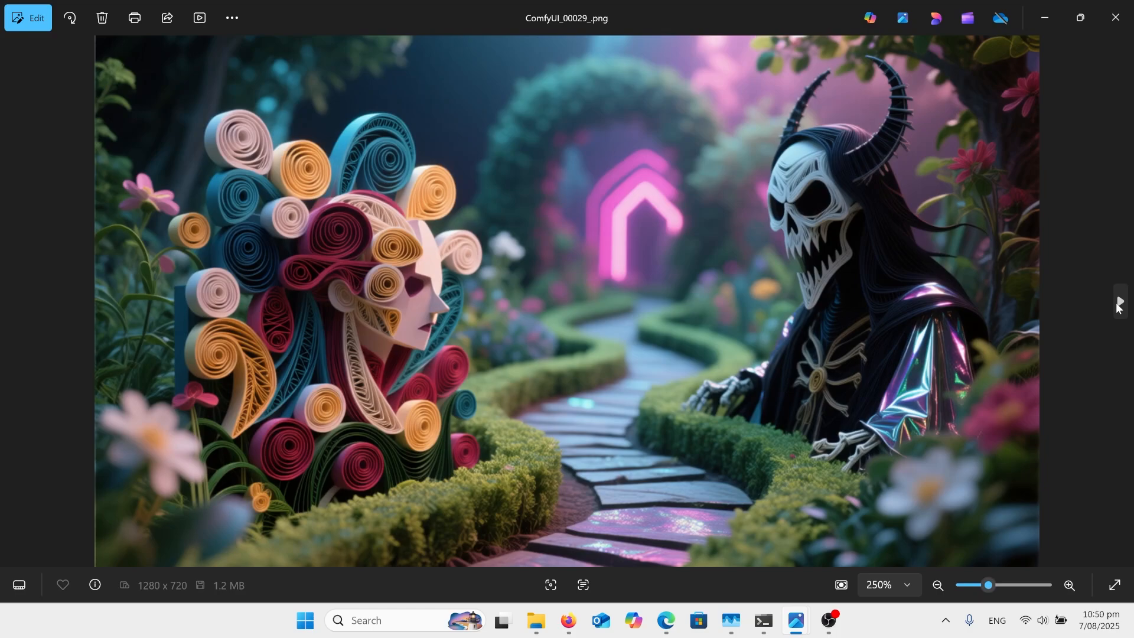
left_click(1116, 301)
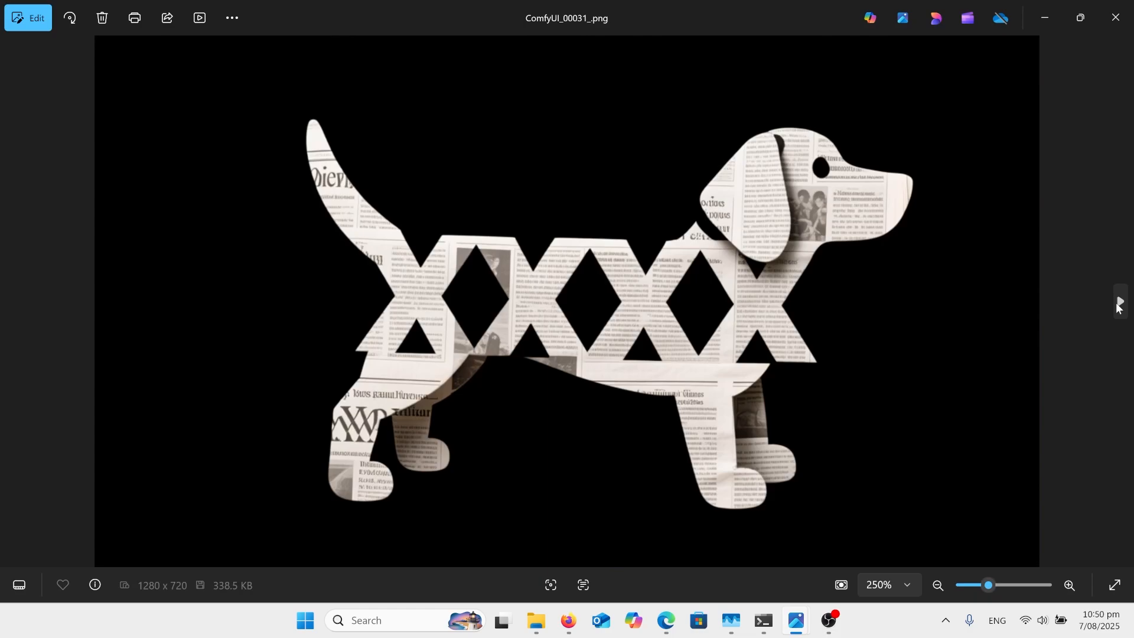
left_click(1116, 302)
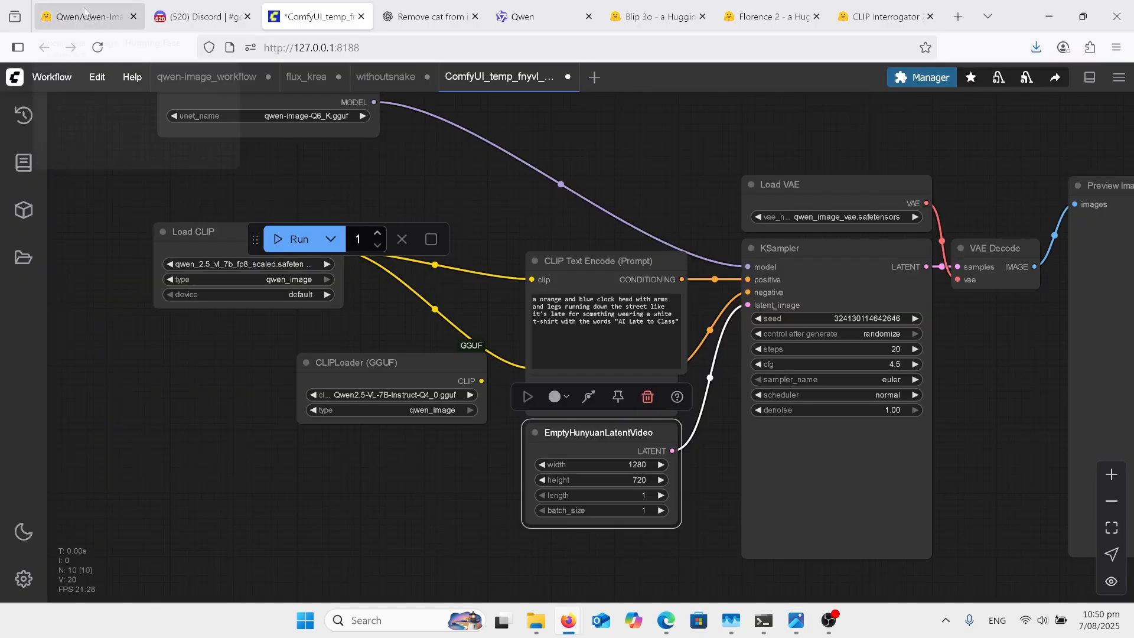
- Switch to the Qwen/Qwen-Image model card and scroll through its samples and introduction
left_click(83, 16)
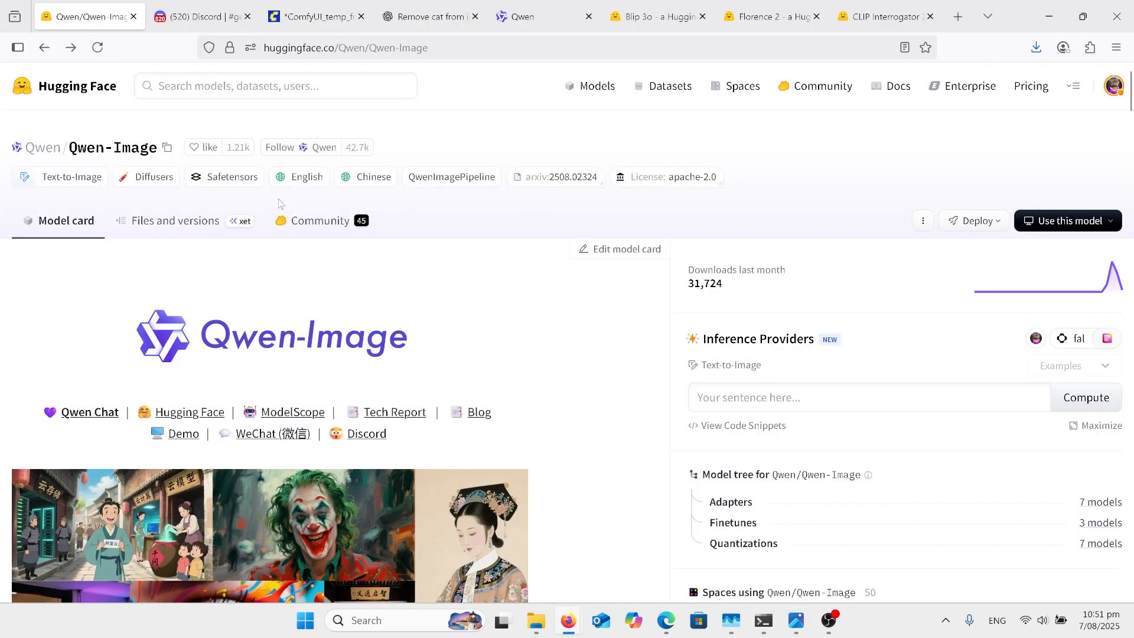
mouse_move(400, 326)
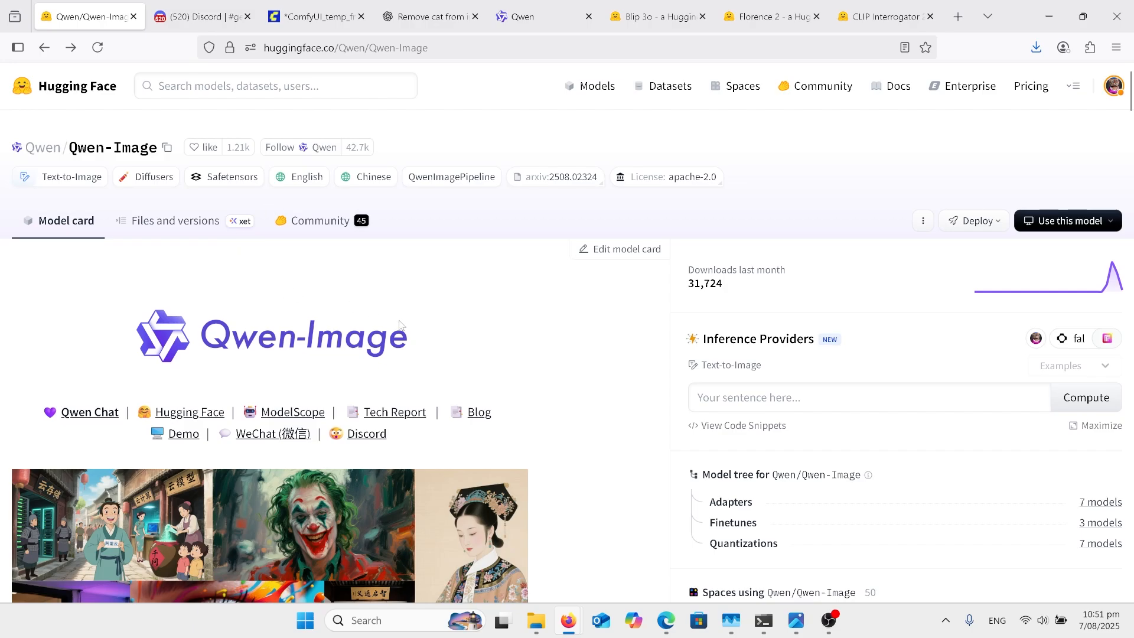
scroll("down", 3)
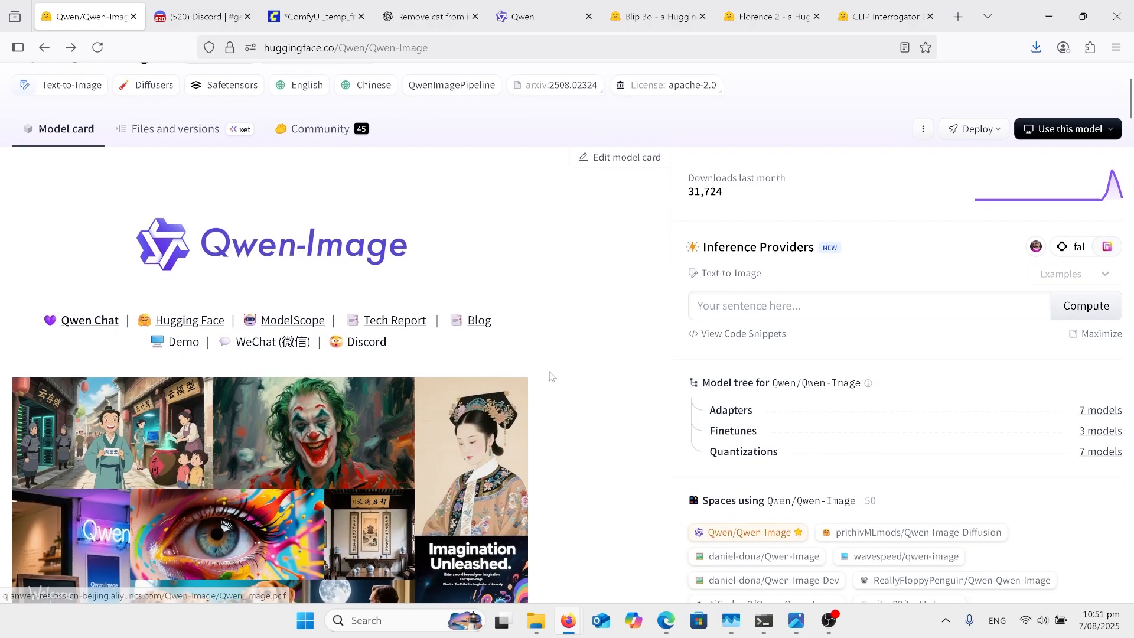
scroll("down", 3)
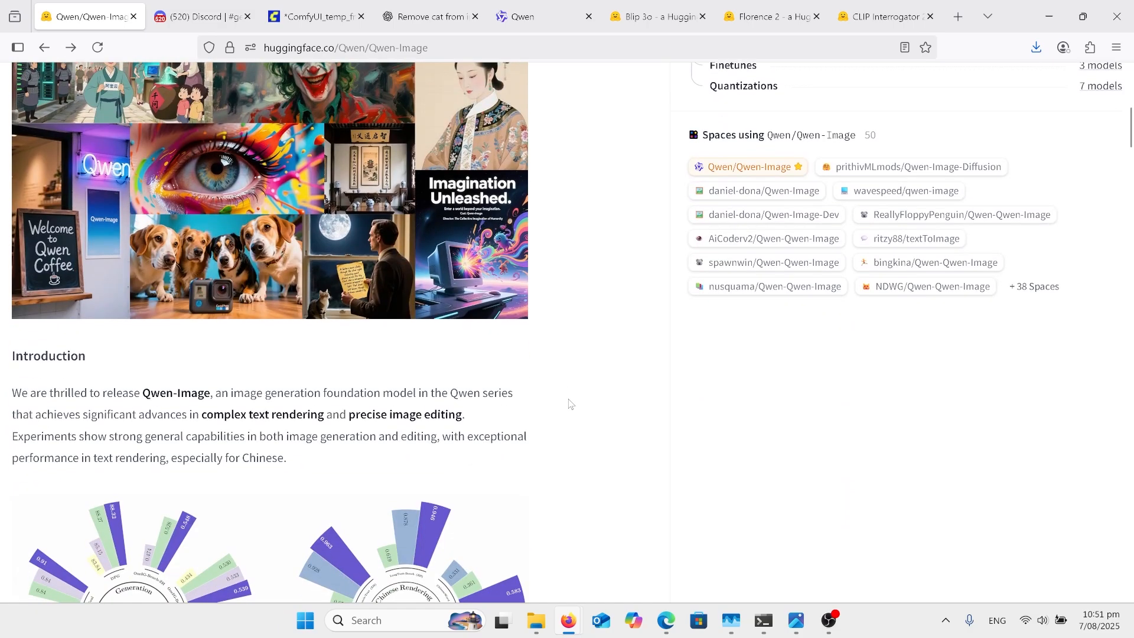
scroll("up", 3)
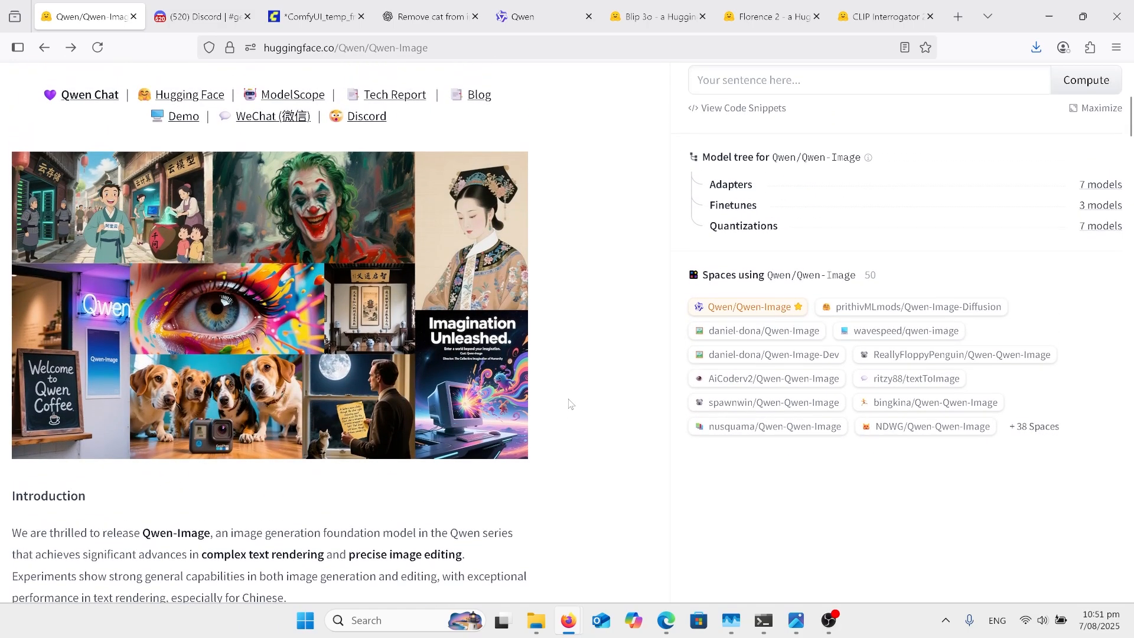
scroll("up", 3)
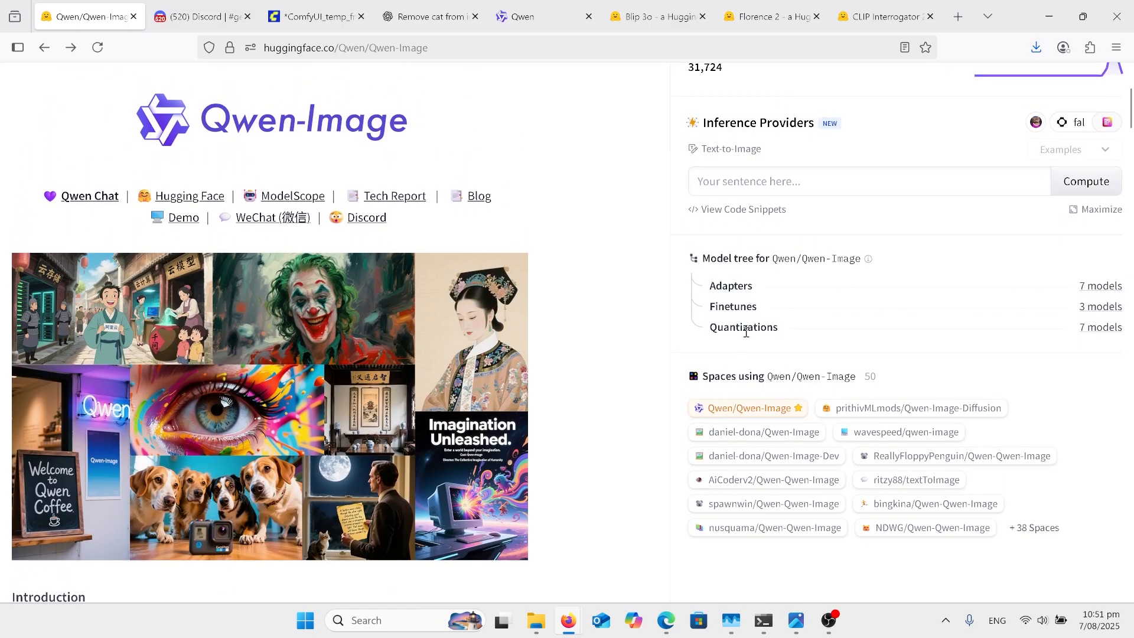
mouse_move(767, 340)
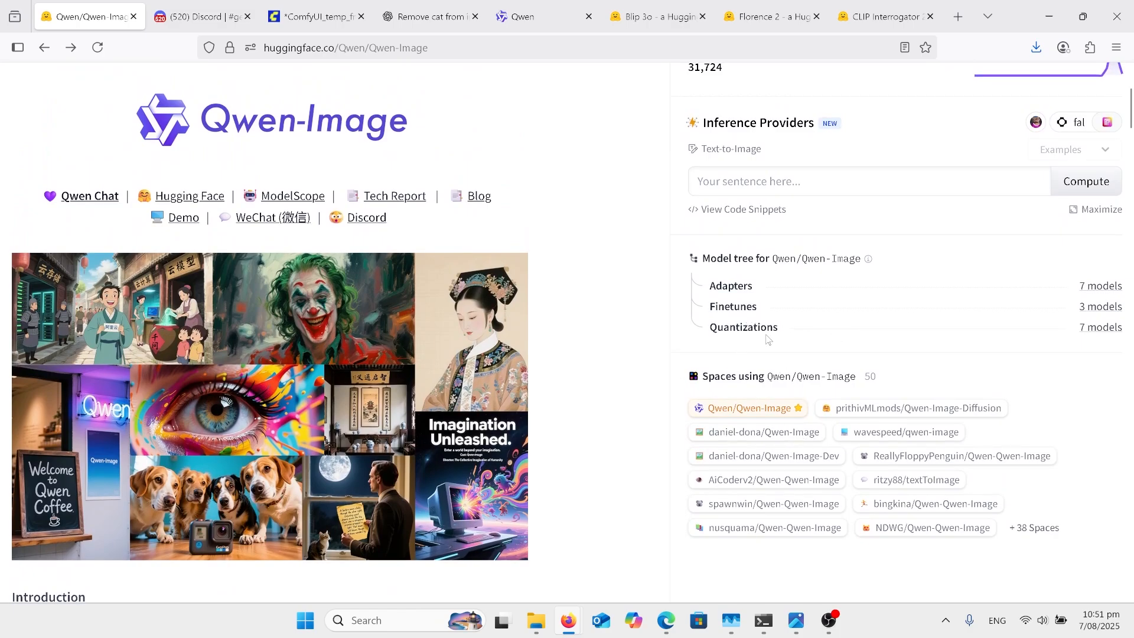
mouse_move(601, 296)
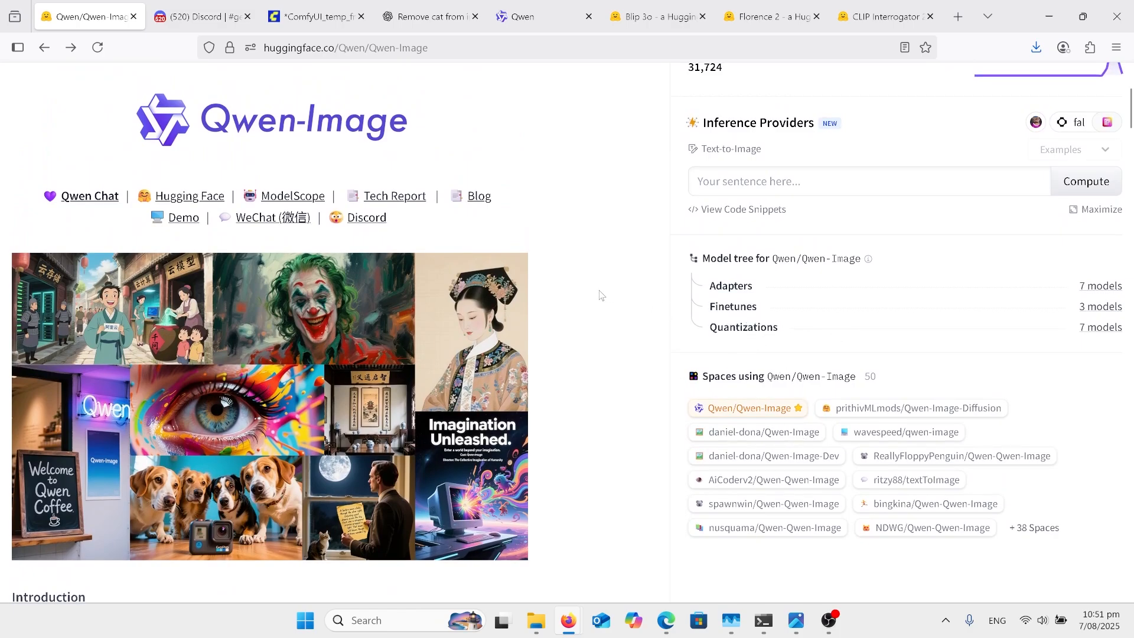
- Follow the Quantizations '7 models' link in the model tree
left_click(1100, 327)
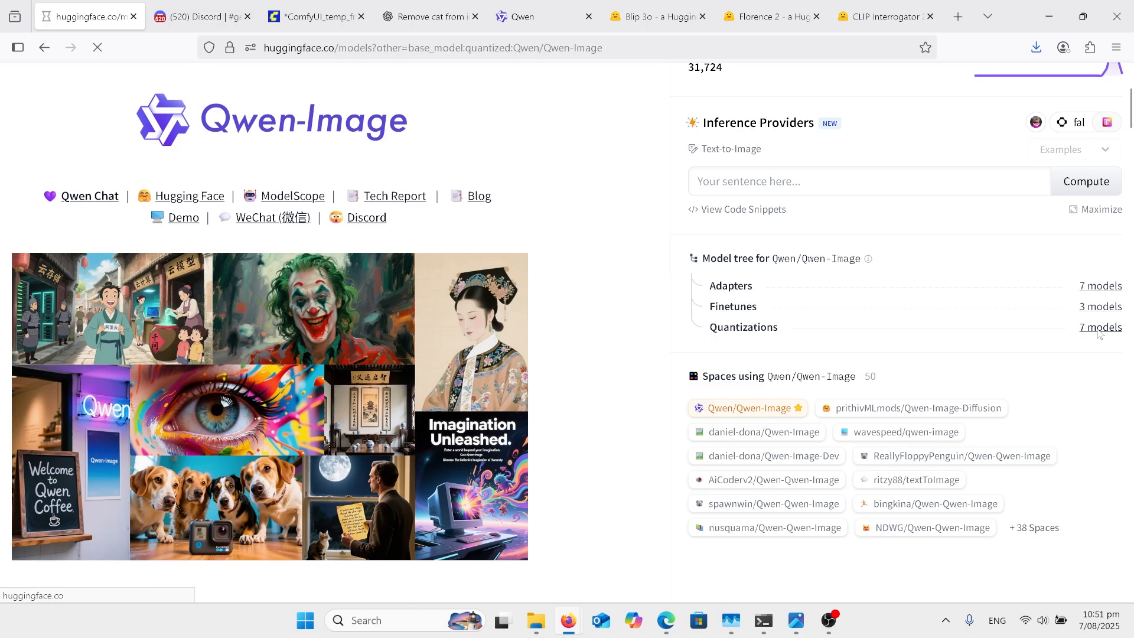
left_click(1100, 327)
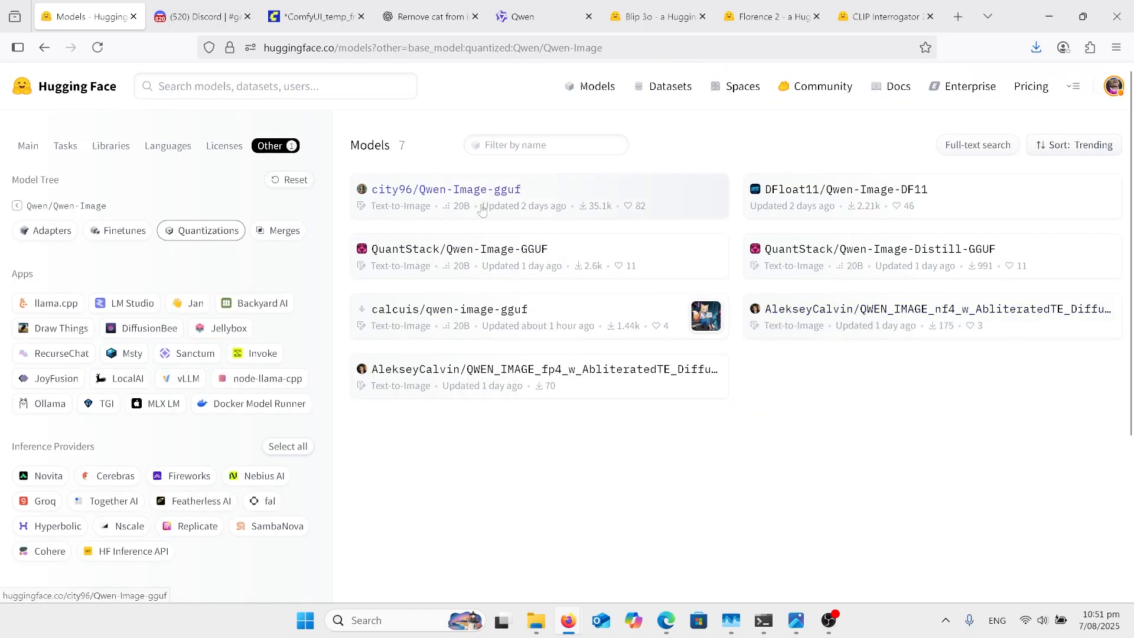
mouse_move(508, 199)
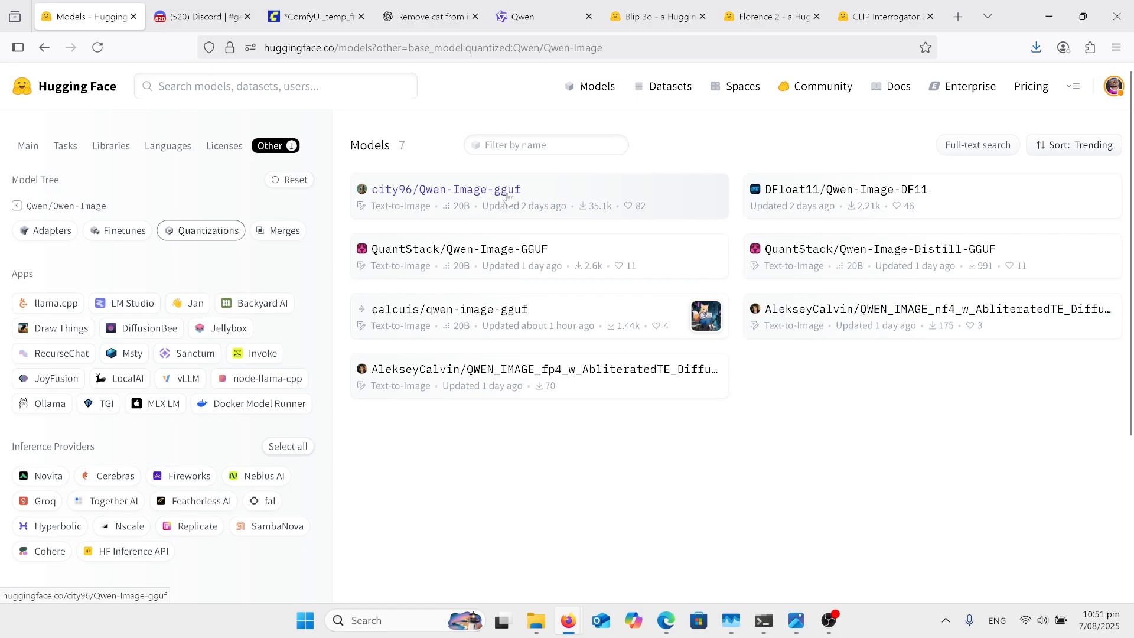
- Open city96/Qwen-Image-gguf's Files and versions and review the GGUF sizes from Q2_K to BF16
left_click(445, 189)
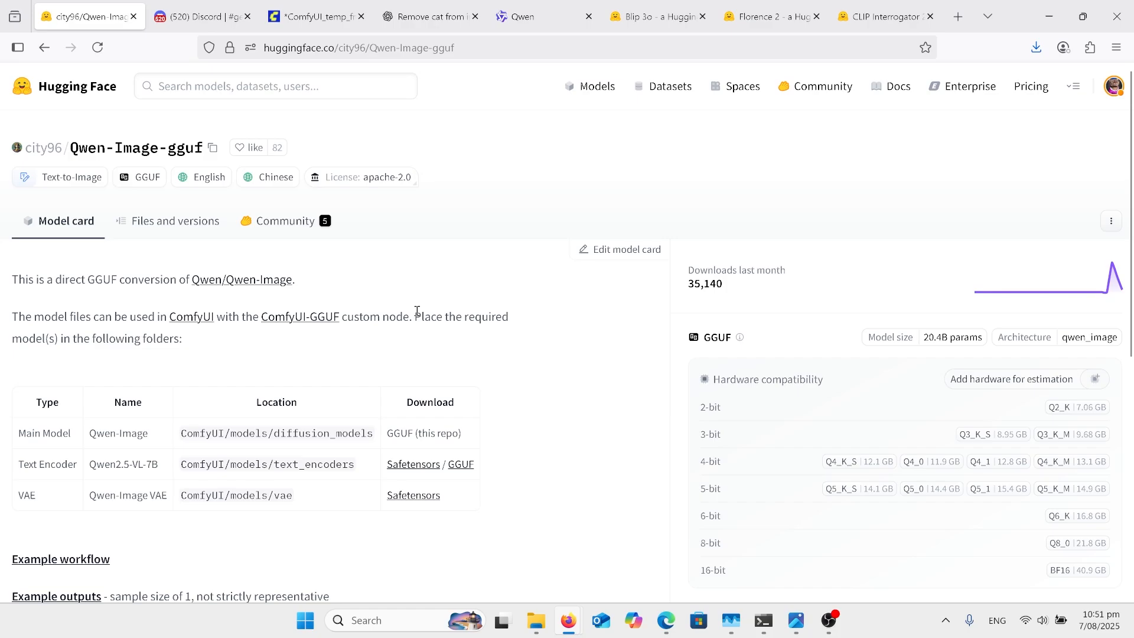
mouse_move(350, 341)
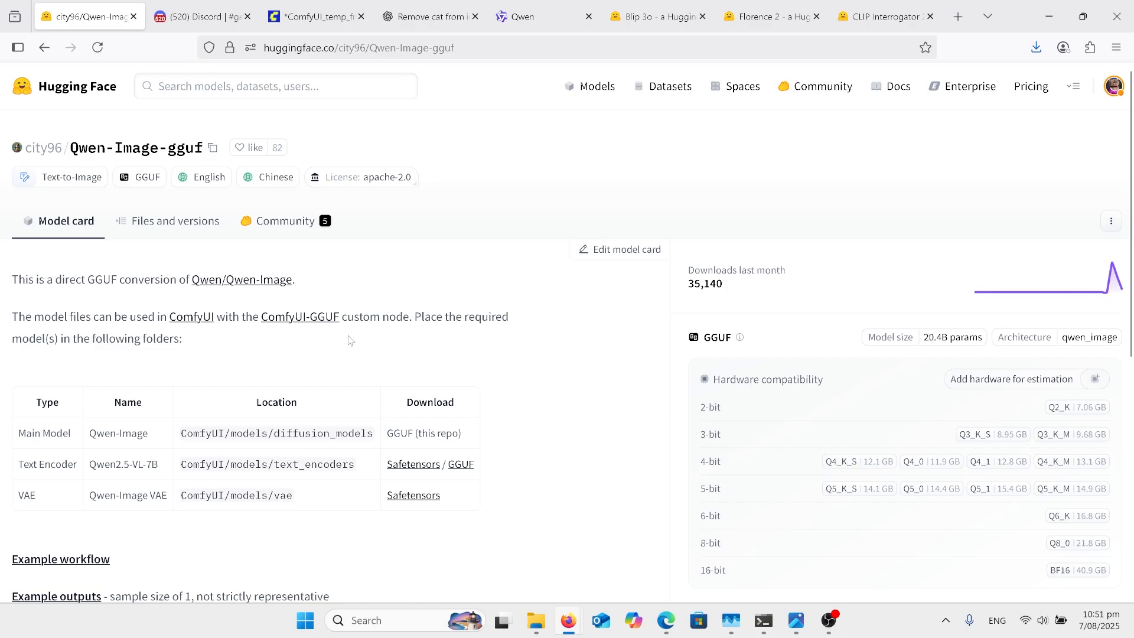
mouse_move(440, 437)
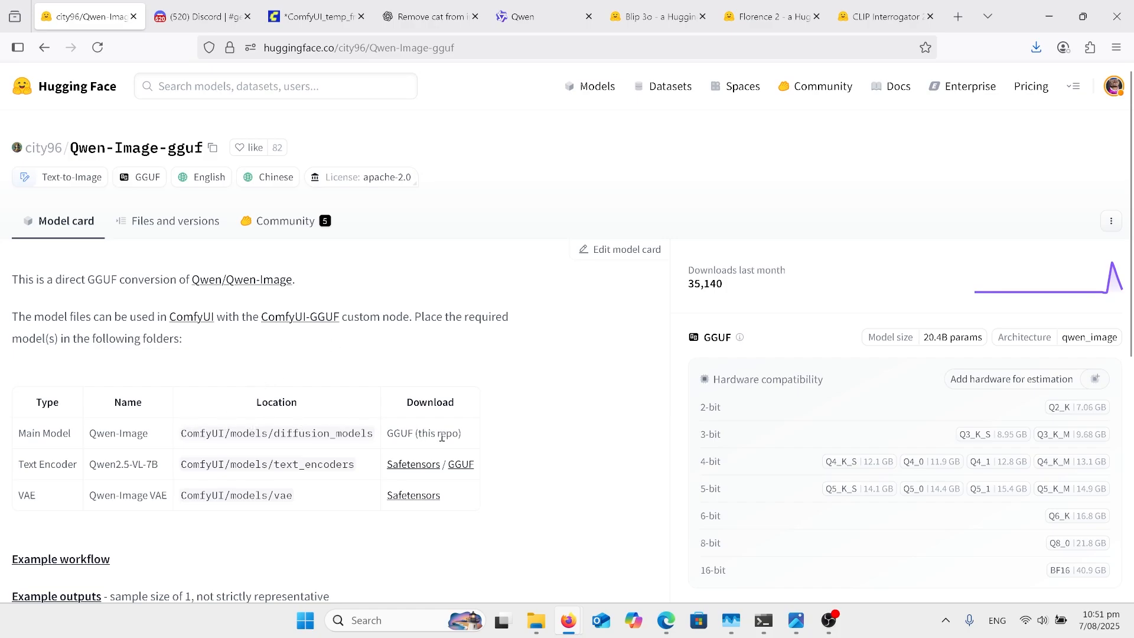
mouse_move(585, 405)
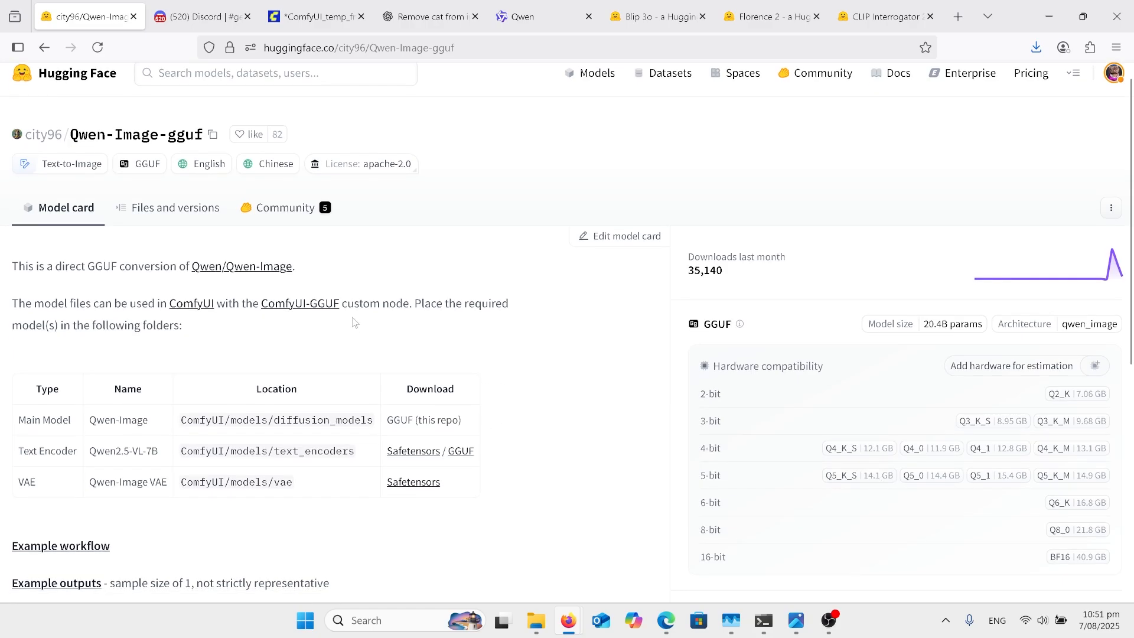
mouse_move(173, 283)
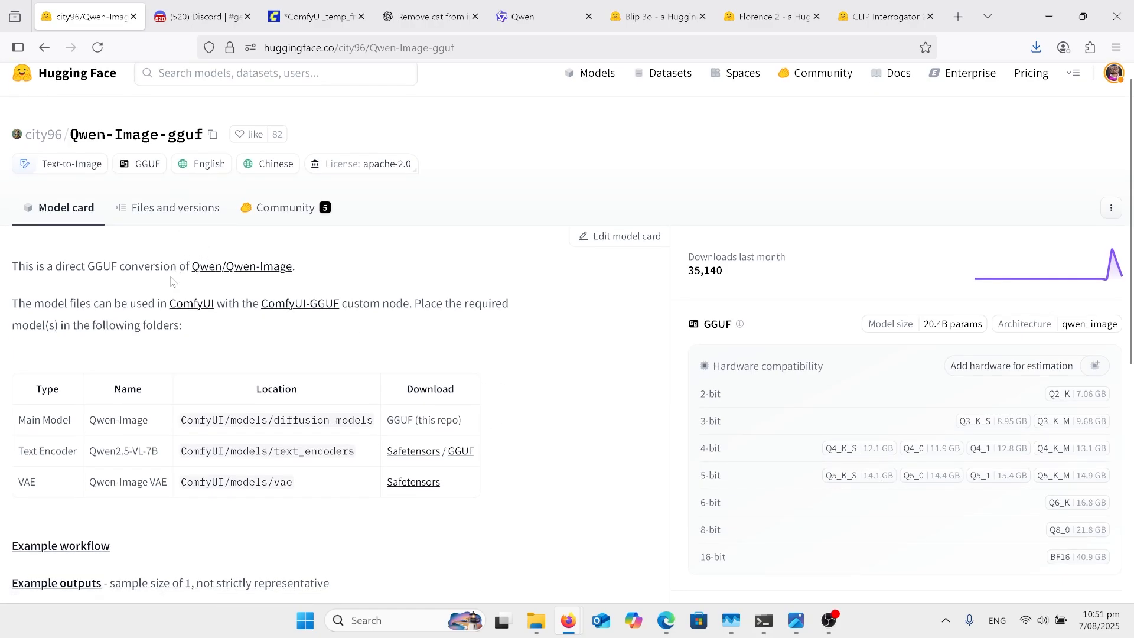
mouse_move(381, 475)
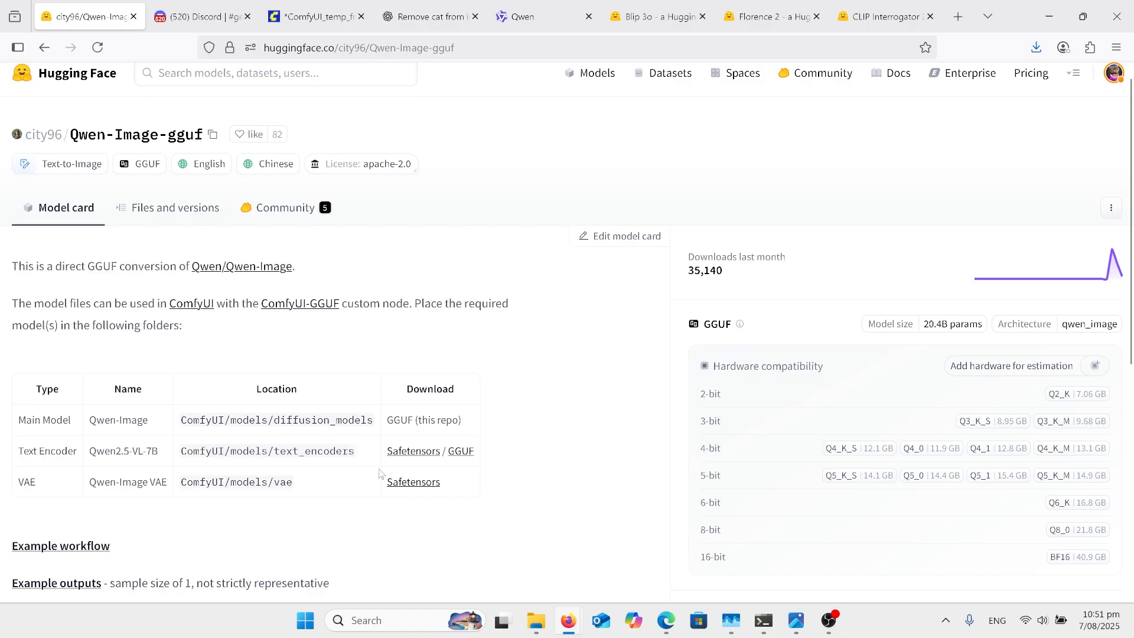
mouse_move(414, 450)
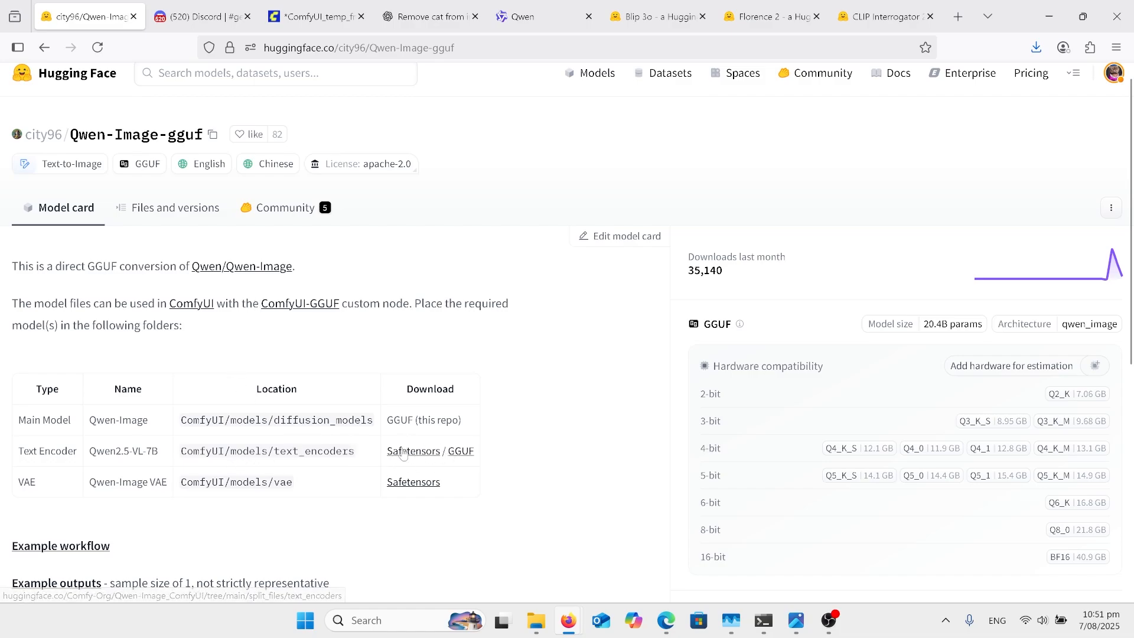
mouse_move(460, 450)
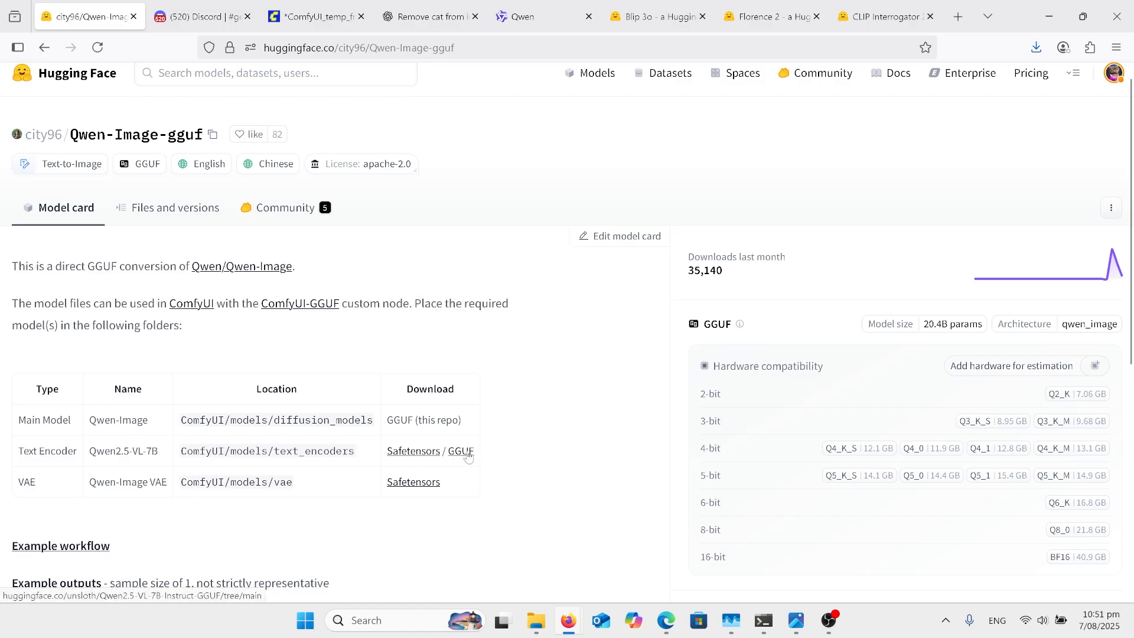
mouse_move(205, 503)
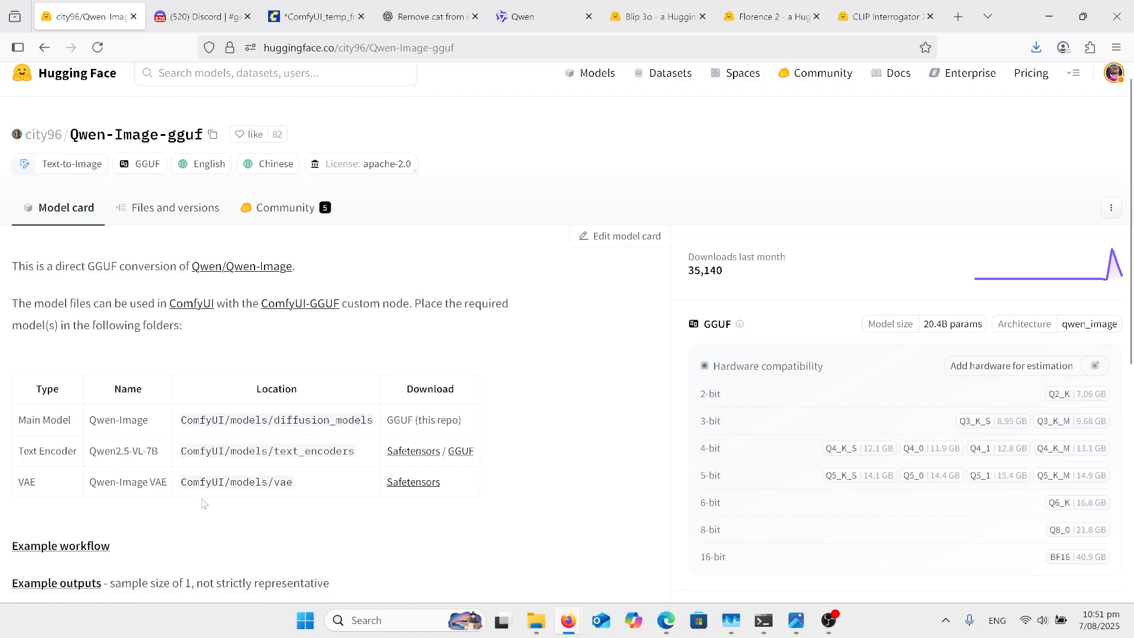
mouse_move(422, 488)
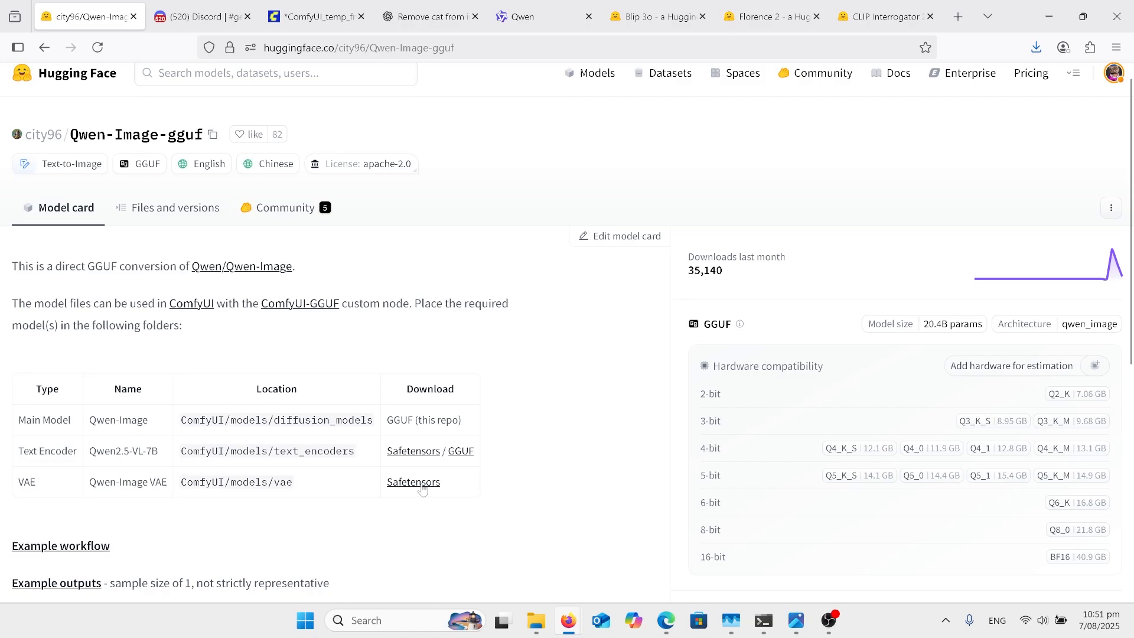
mouse_move(301, 388)
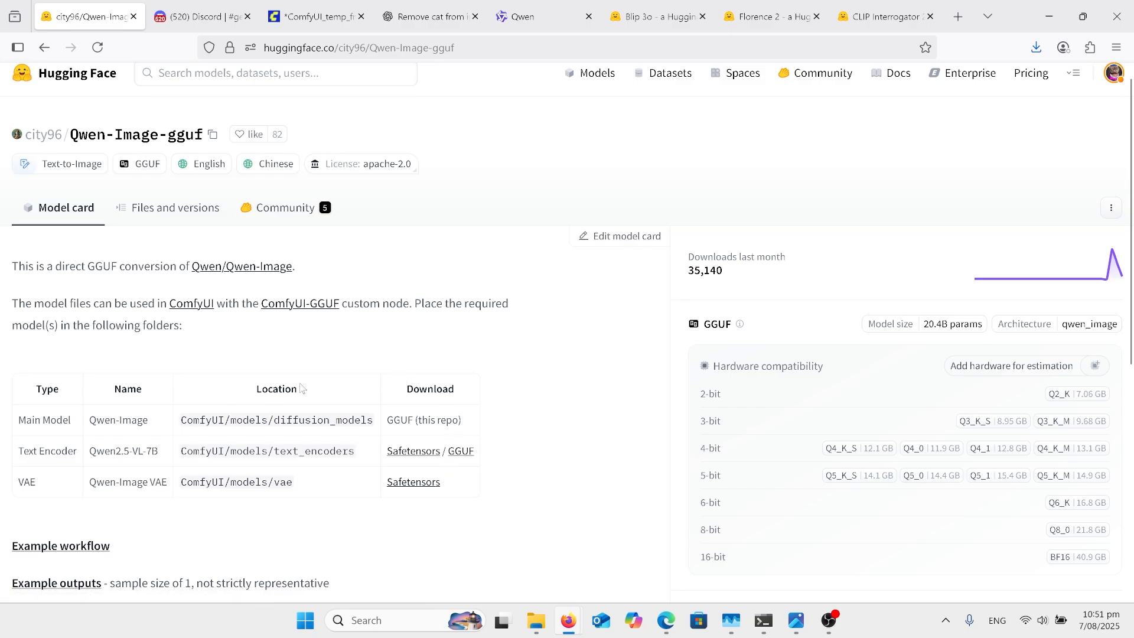
mouse_move(221, 348)
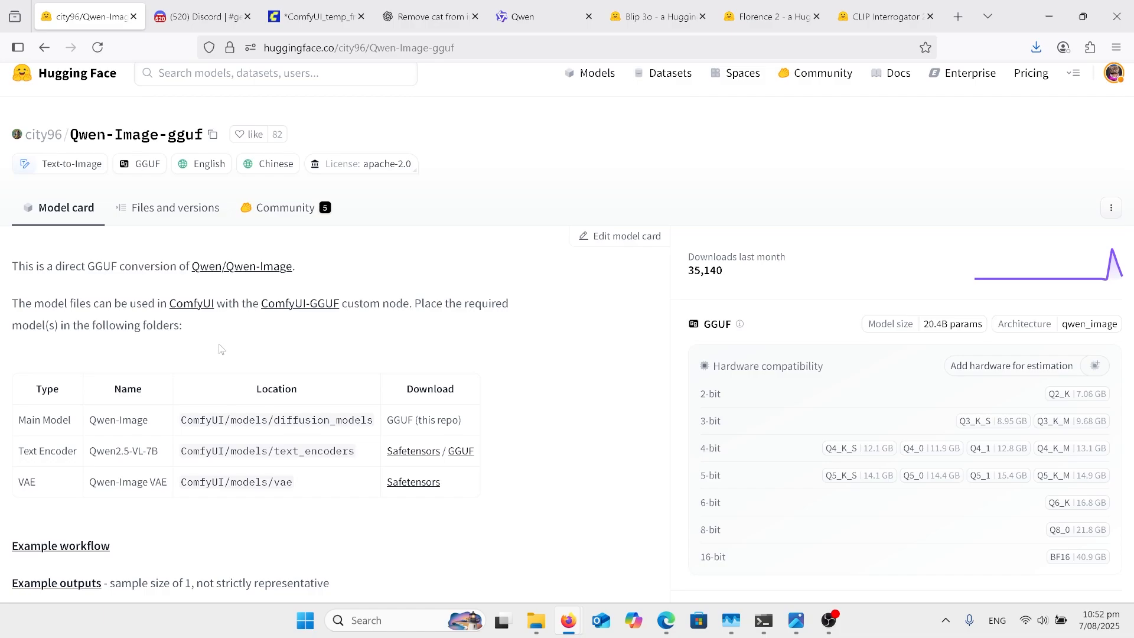
mouse_move(275, 330)
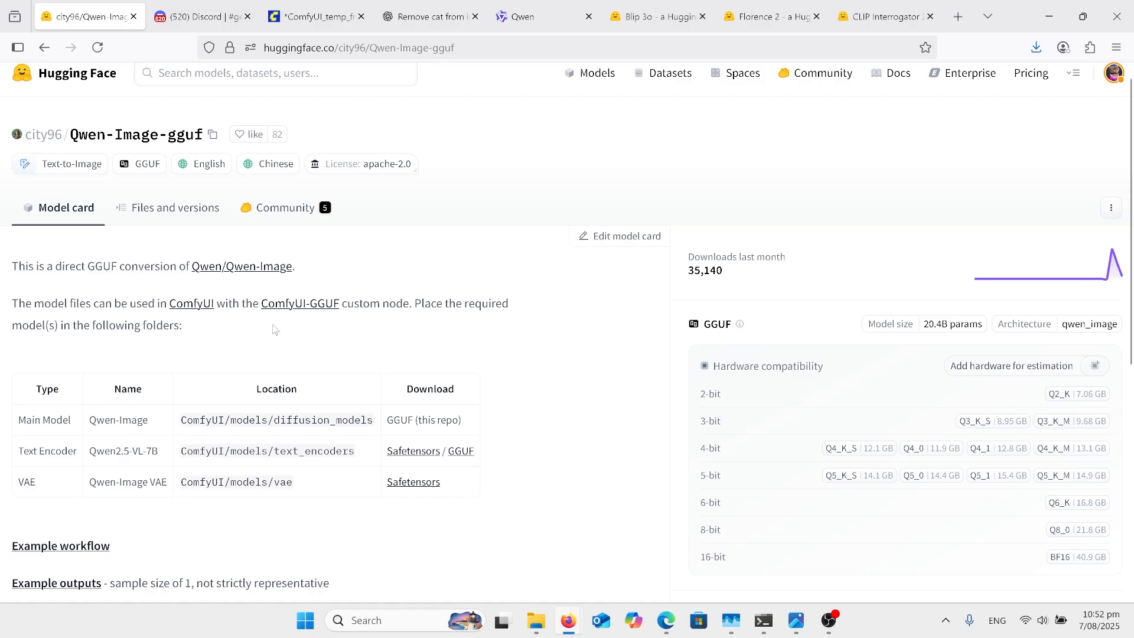
mouse_move(406, 324)
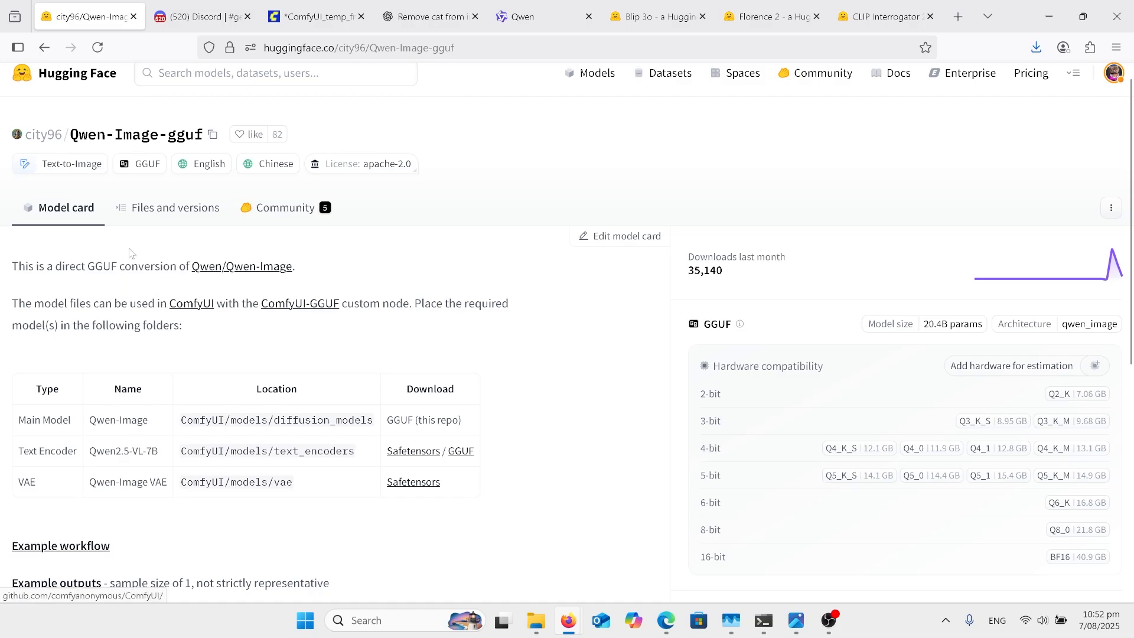
left_click(174, 208)
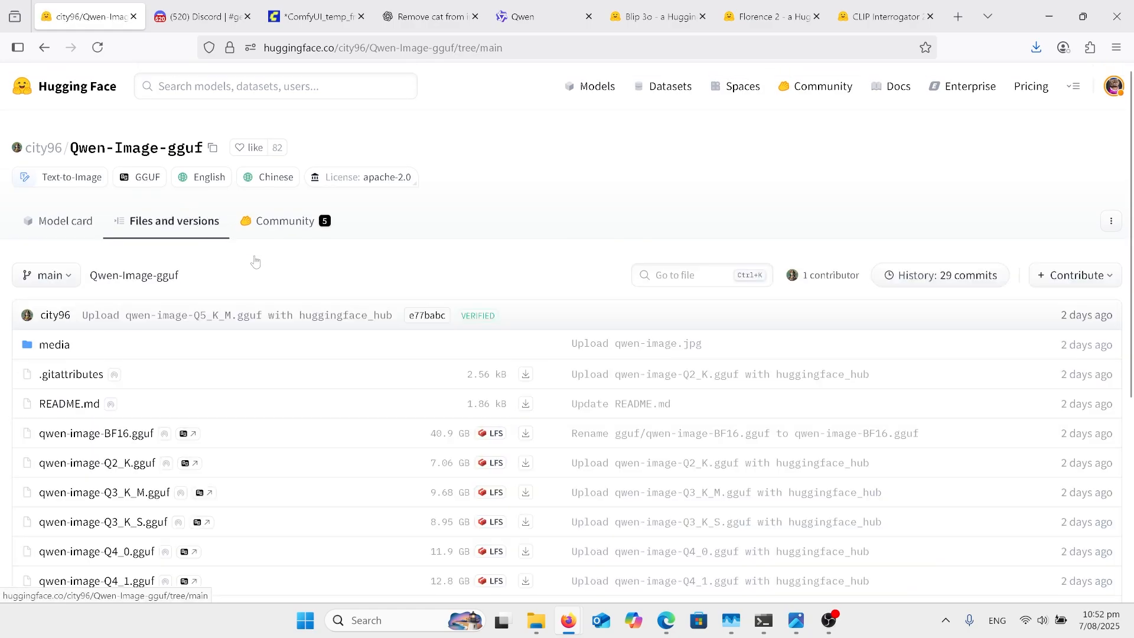
scroll("down", 3)
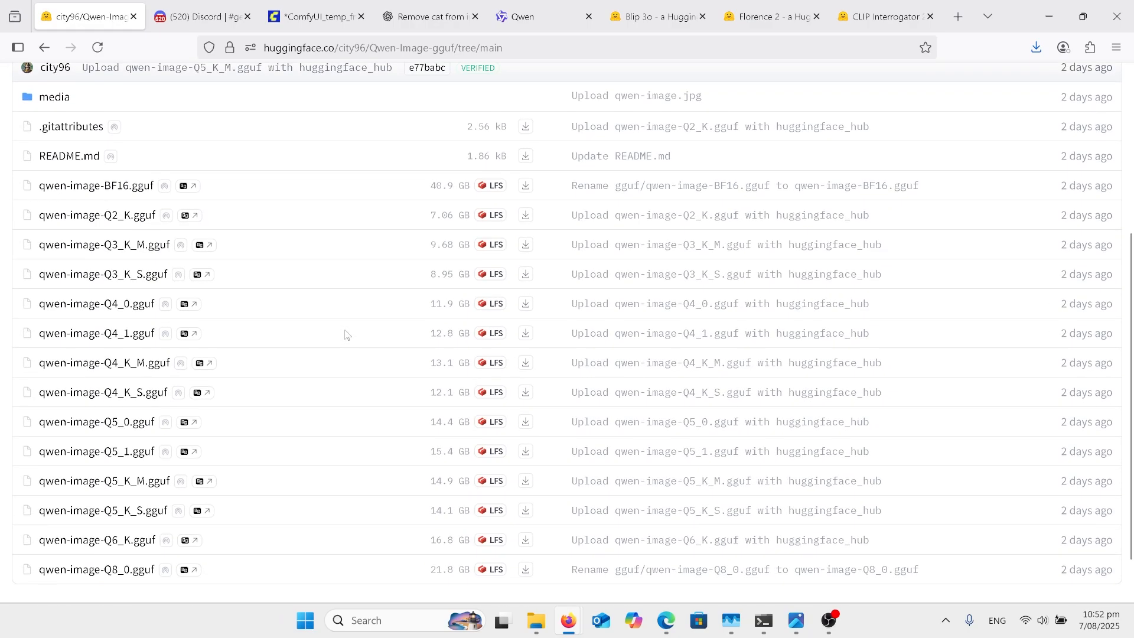
scroll("down", 3)
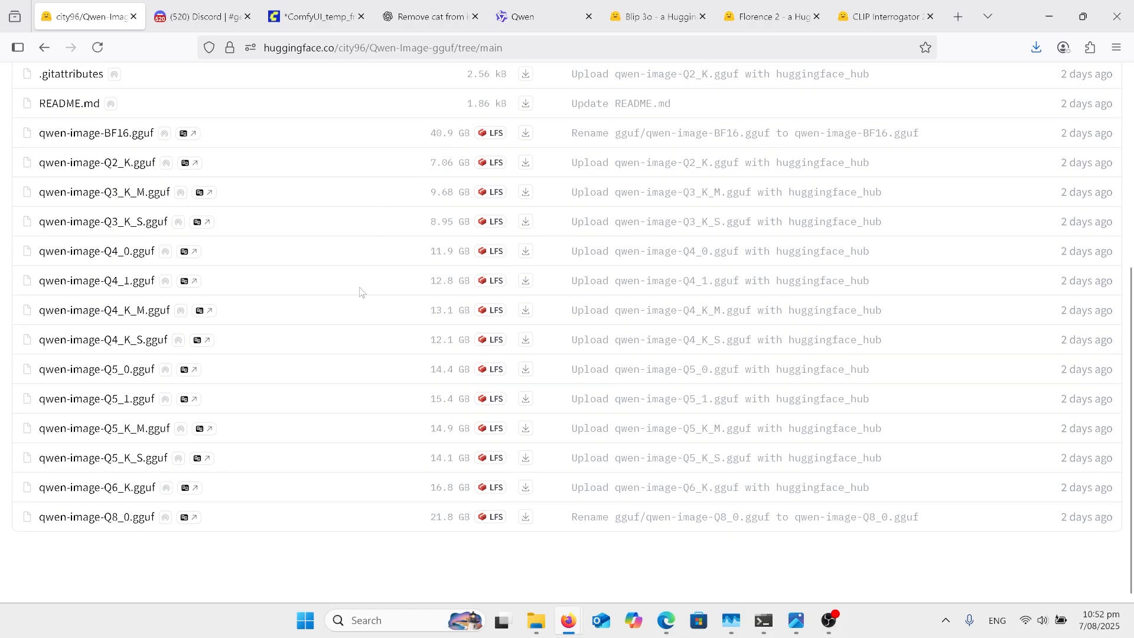
mouse_move(466, 248)
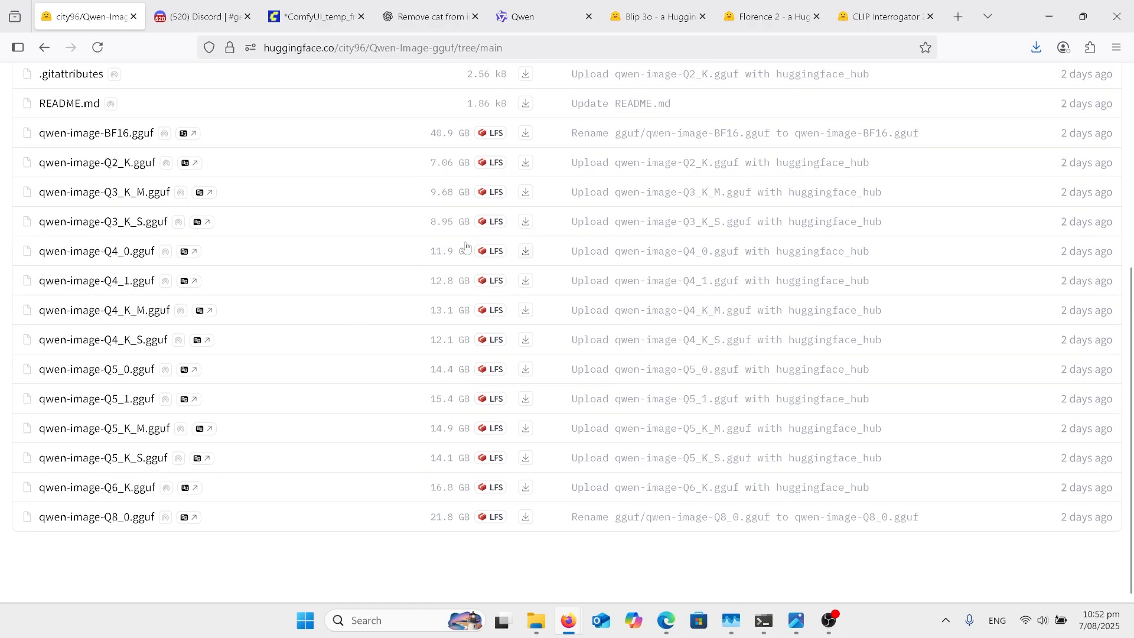
scroll("up", 3)
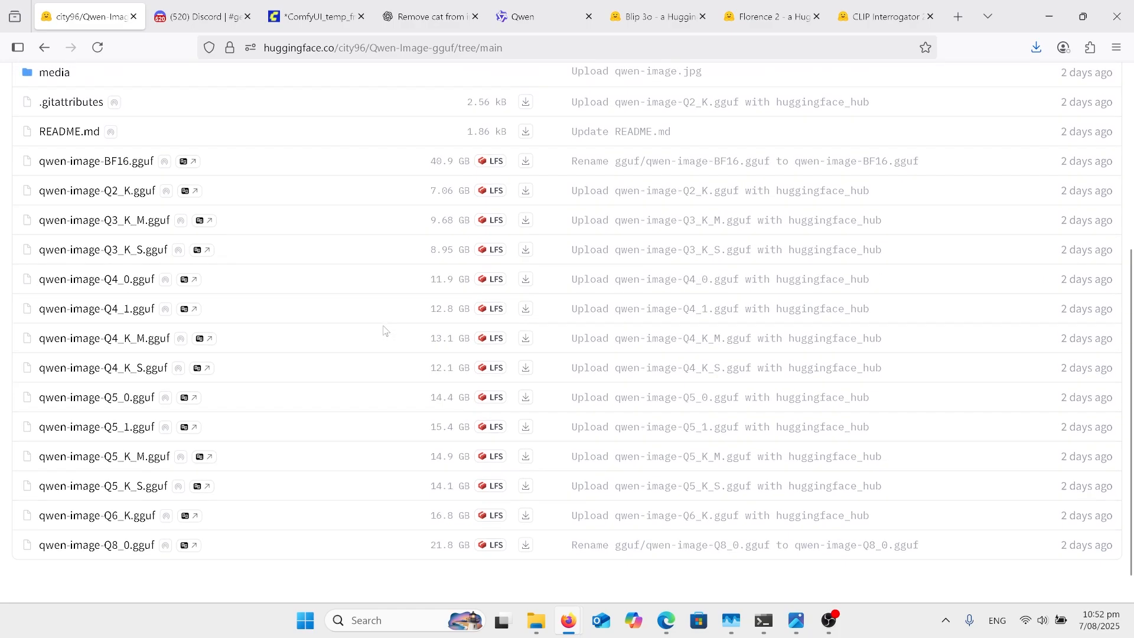
scroll("up", 3)
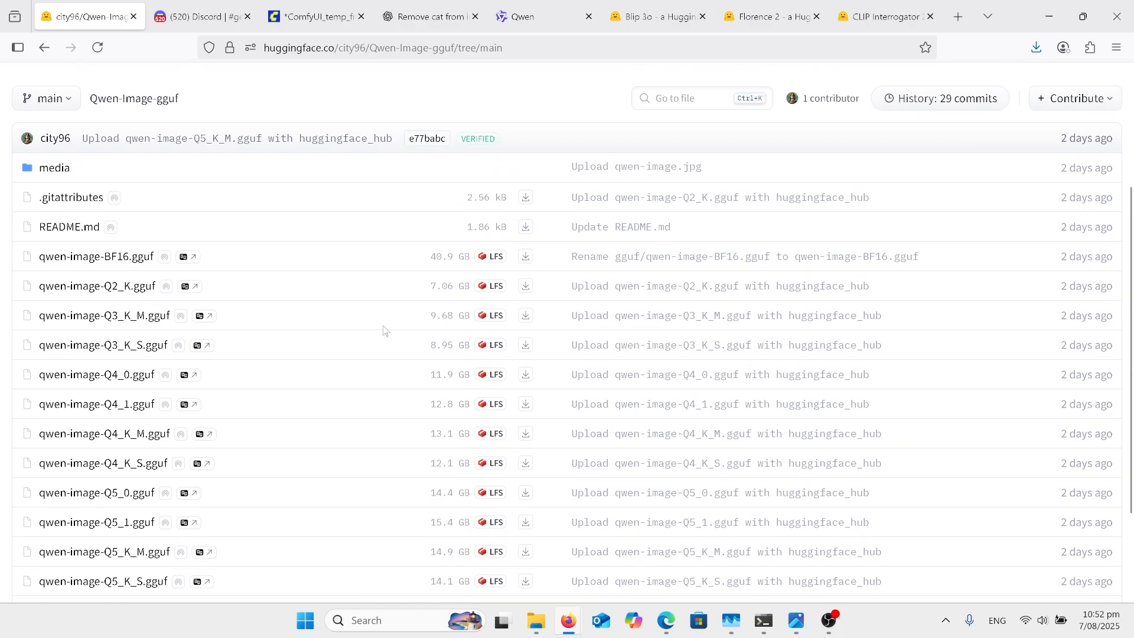
scroll("up", 3)
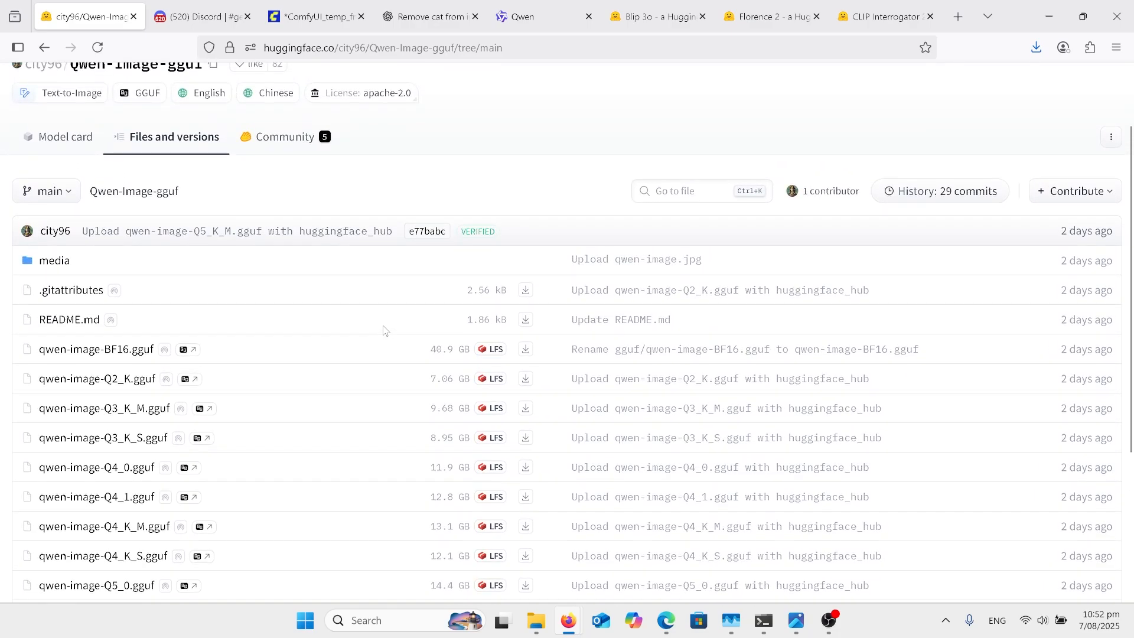
- Glance at qwen.png, minimize it, and open Downloads > New folder (2) with the comparison puppy images
left_click(282, 16)
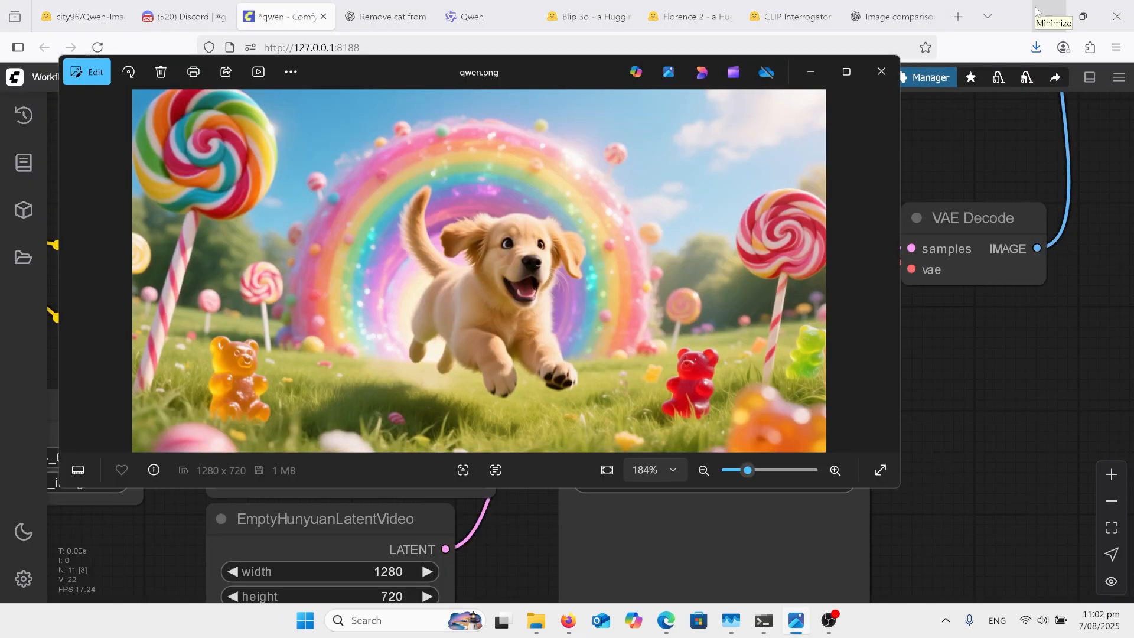
mouse_move(1045, 14)
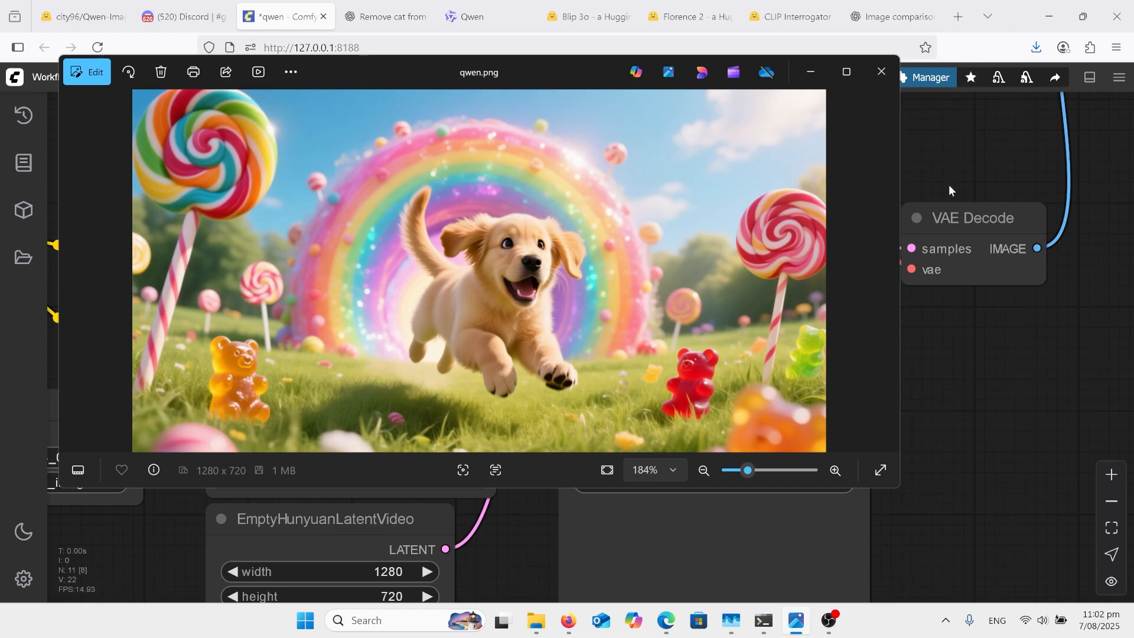
mouse_move(810, 72)
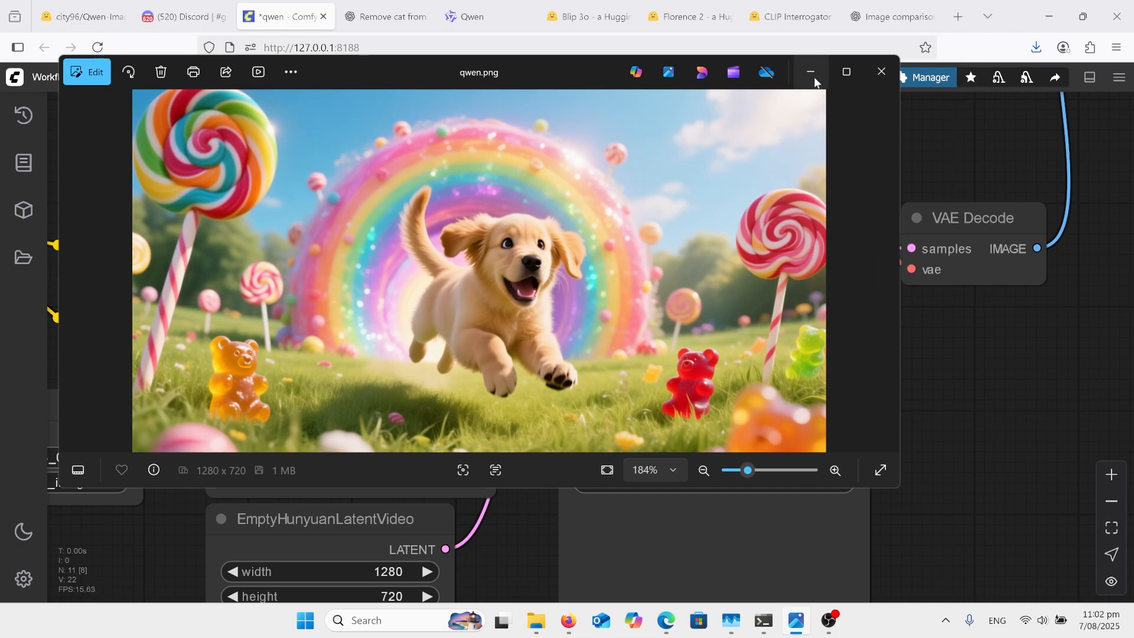
left_click(879, 72)
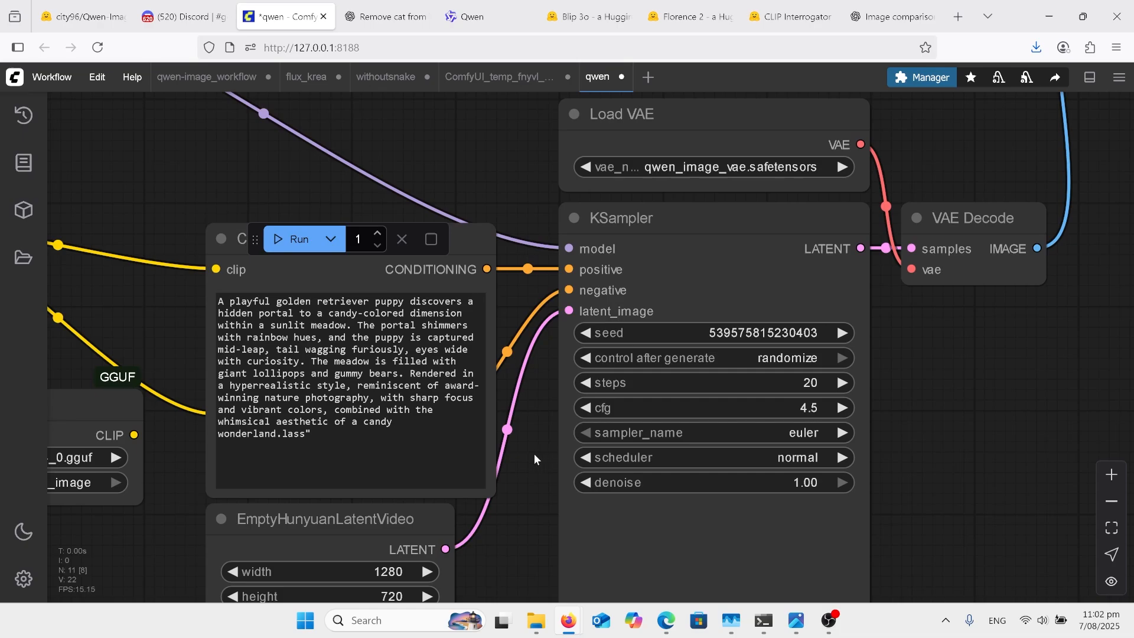
left_click(534, 620)
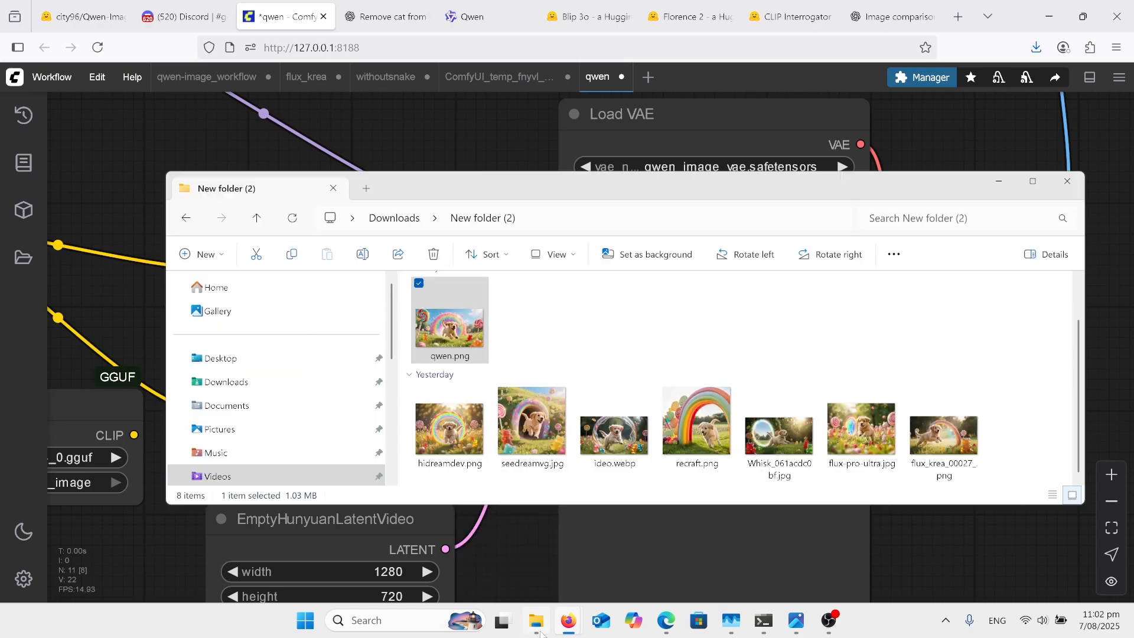
- Open hidreamdev.png and advance through the other models' puppy and felt-giraffe renders
double_click(449, 424)
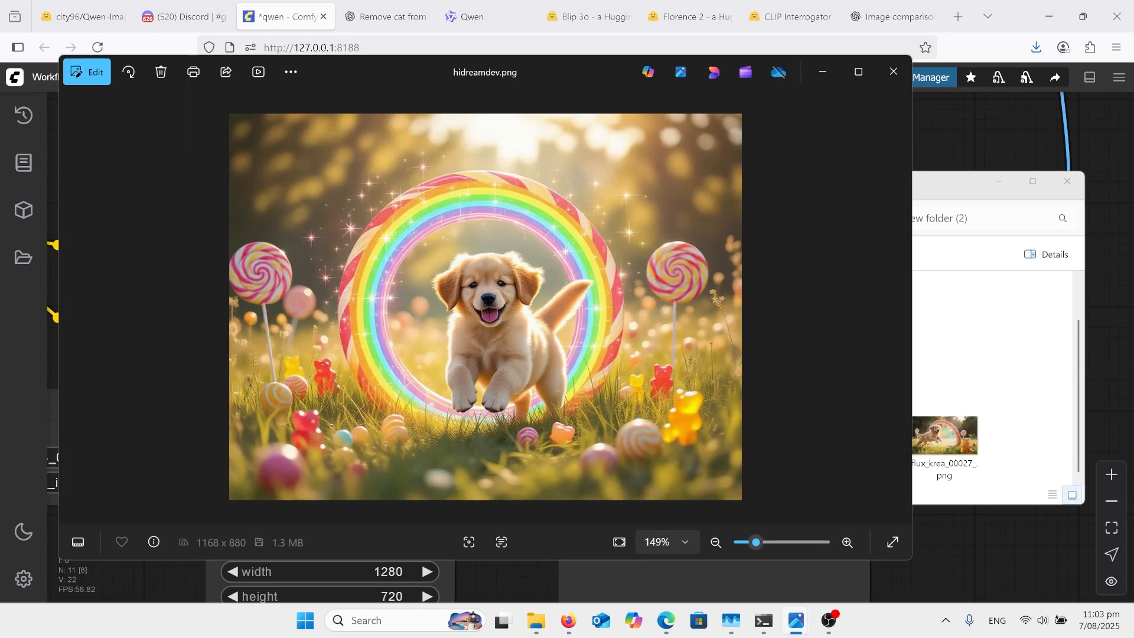
mouse_move(896, 307)
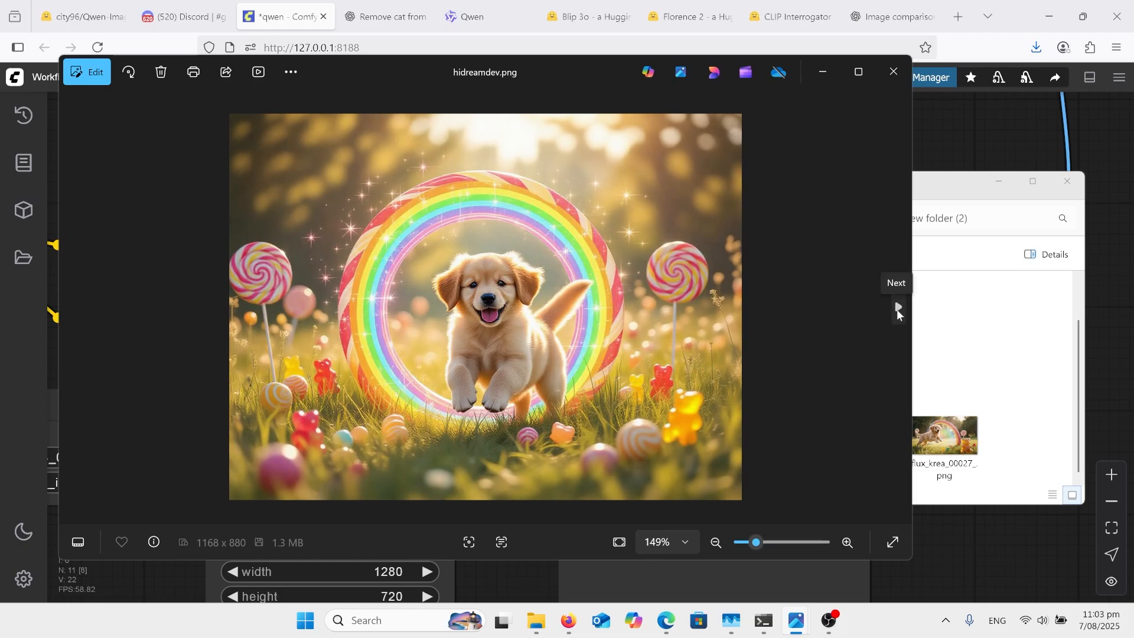
left_click(896, 307)
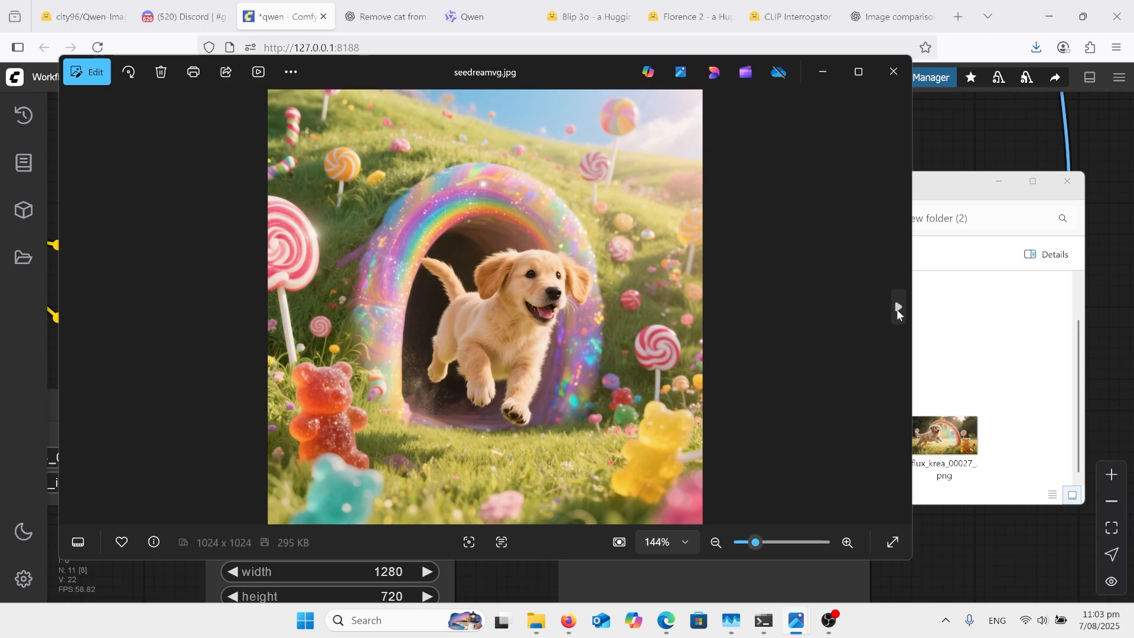
left_click(897, 307)
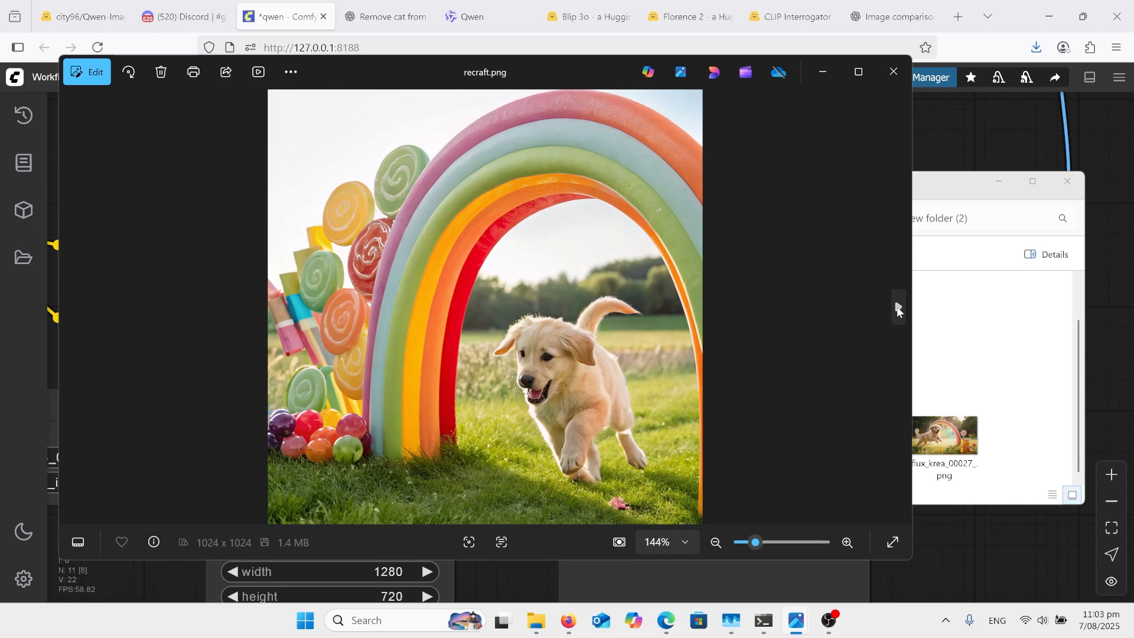
left_click(896, 309)
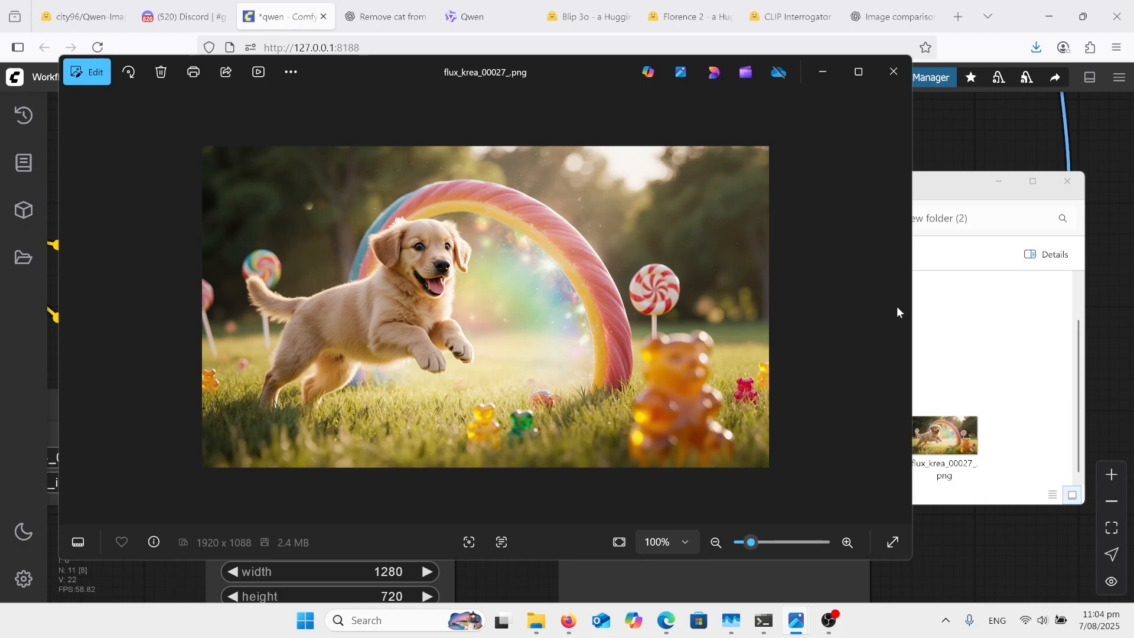
mouse_move(887, 281)
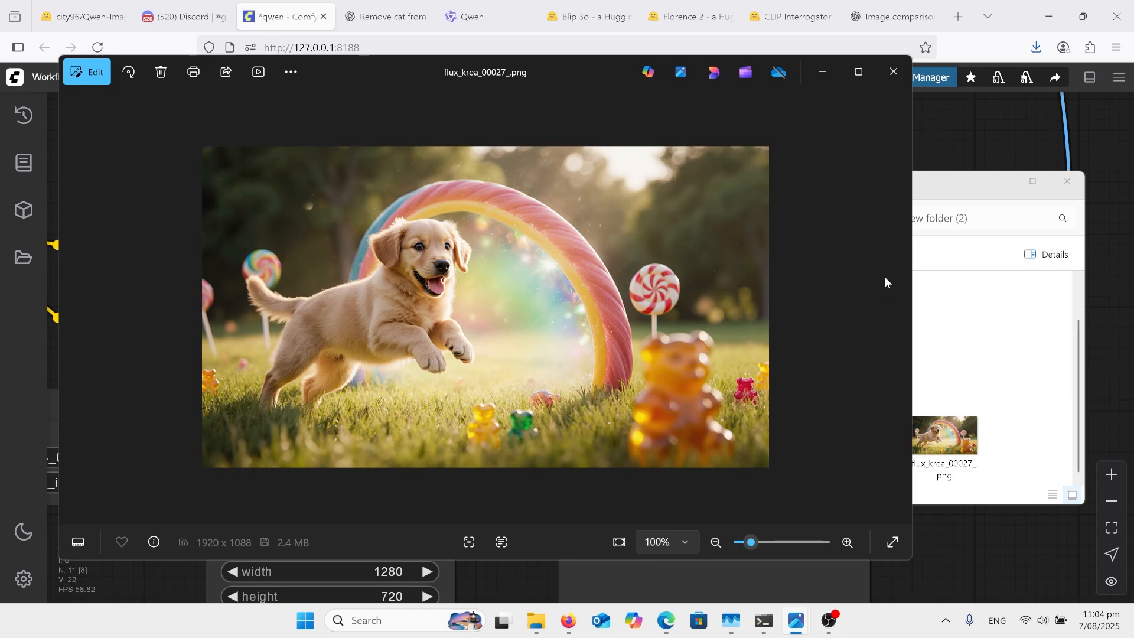
left_click(892, 72)
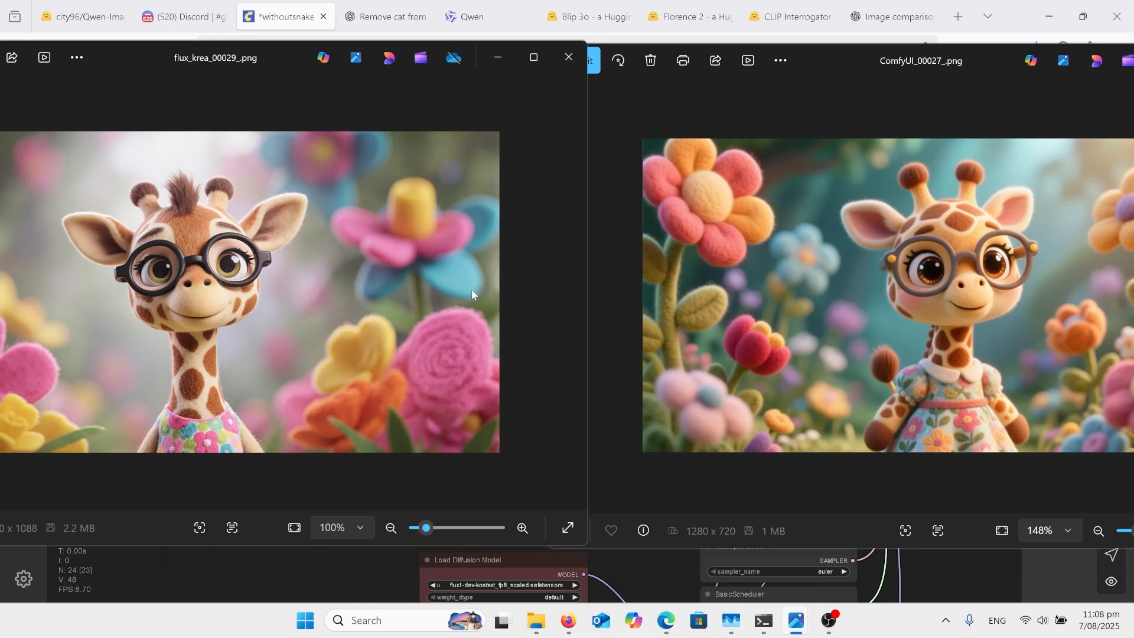
mouse_move(766, 285)
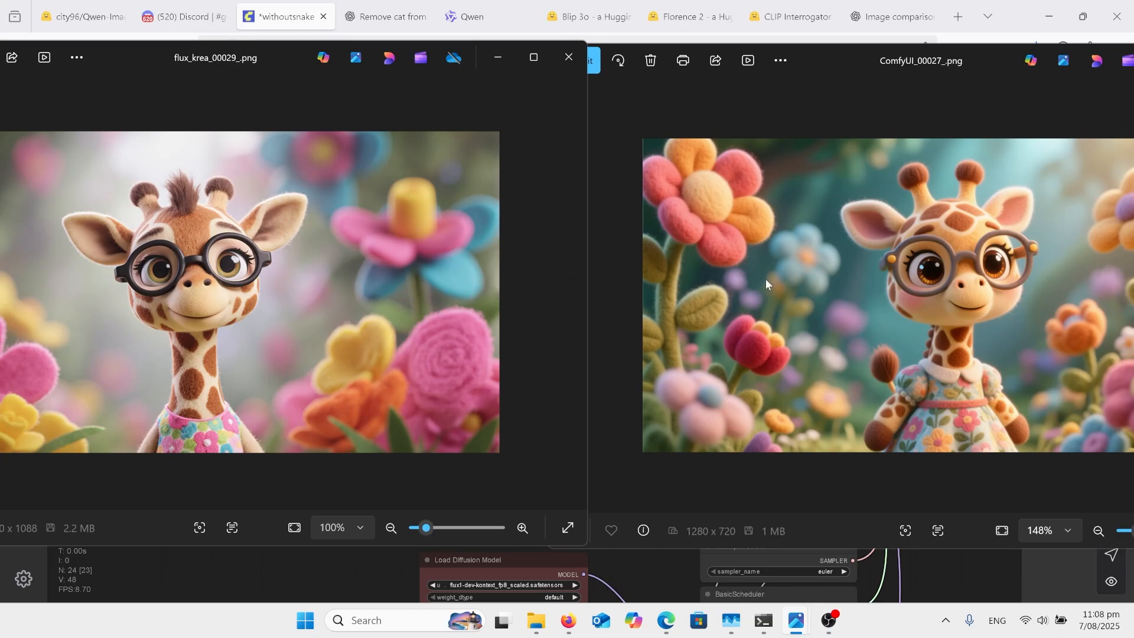
mouse_move(416, 355)
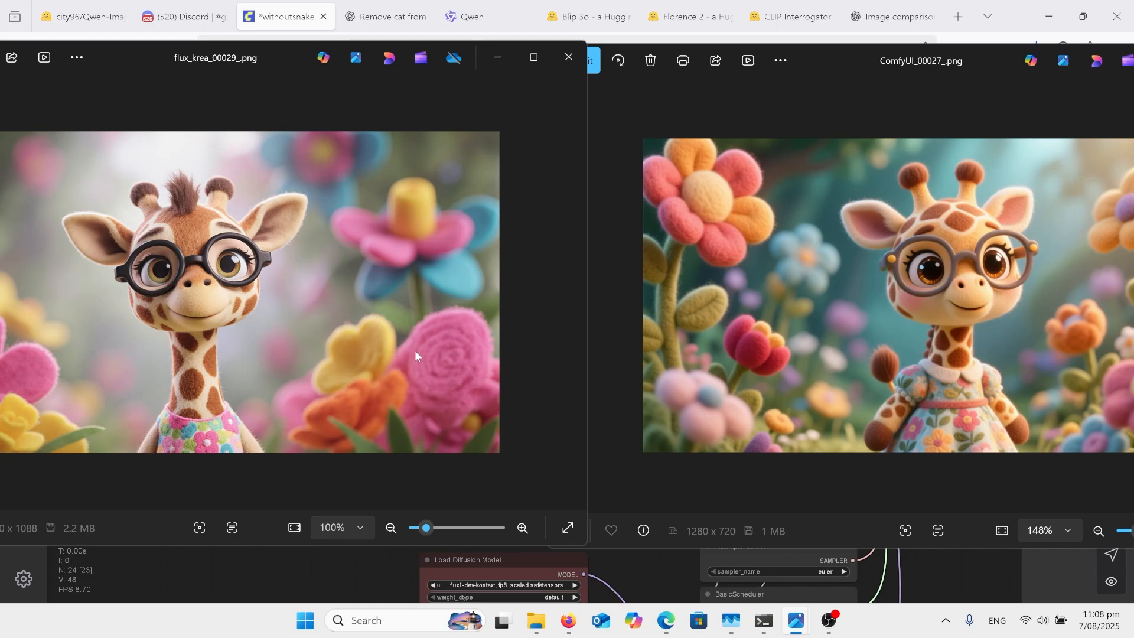
mouse_move(362, 302)
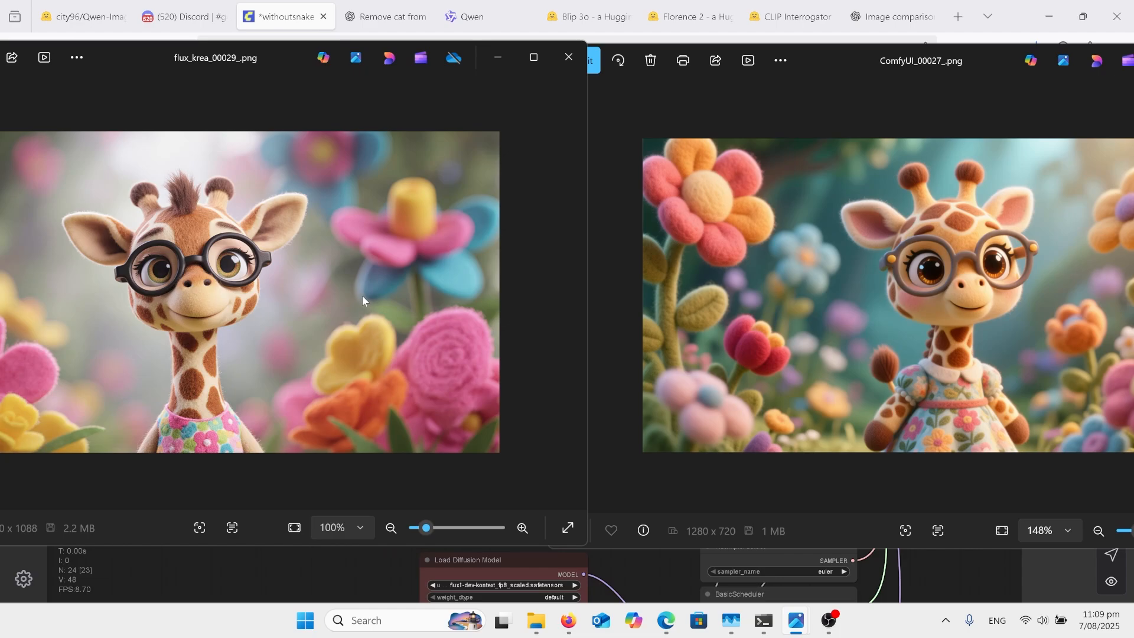
mouse_move(783, 305)
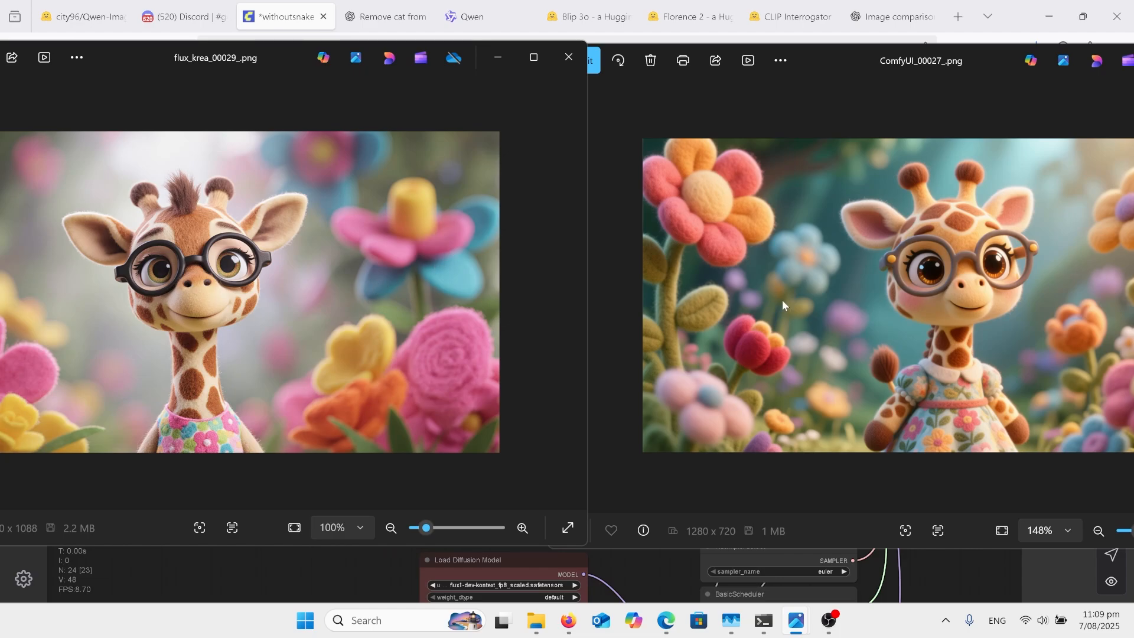
mouse_move(733, 290)
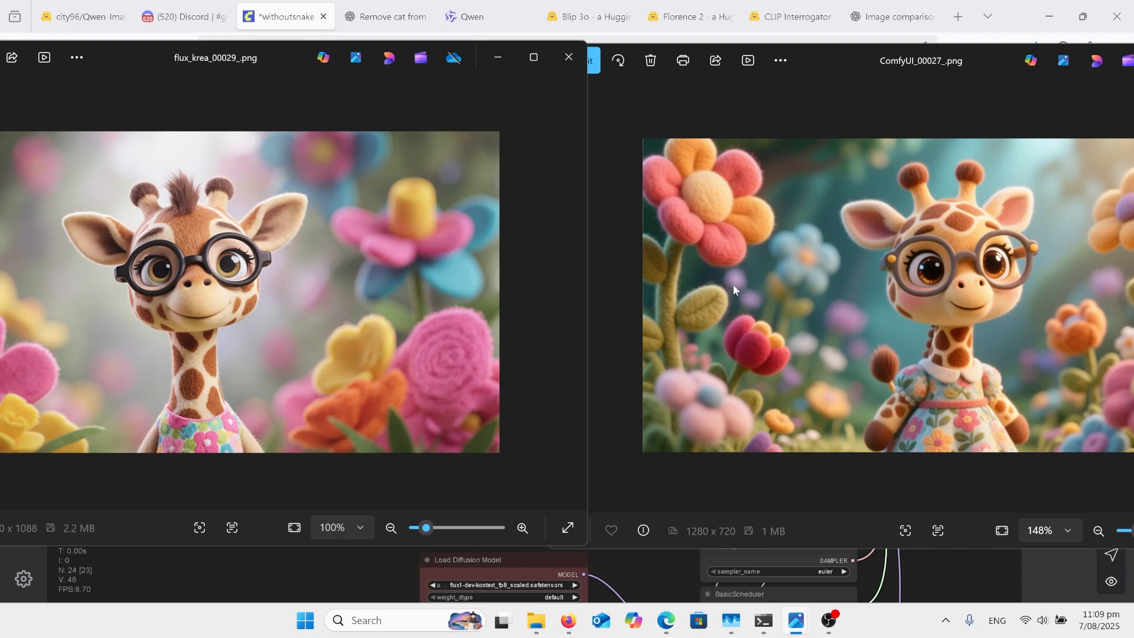
mouse_move(798, 295)
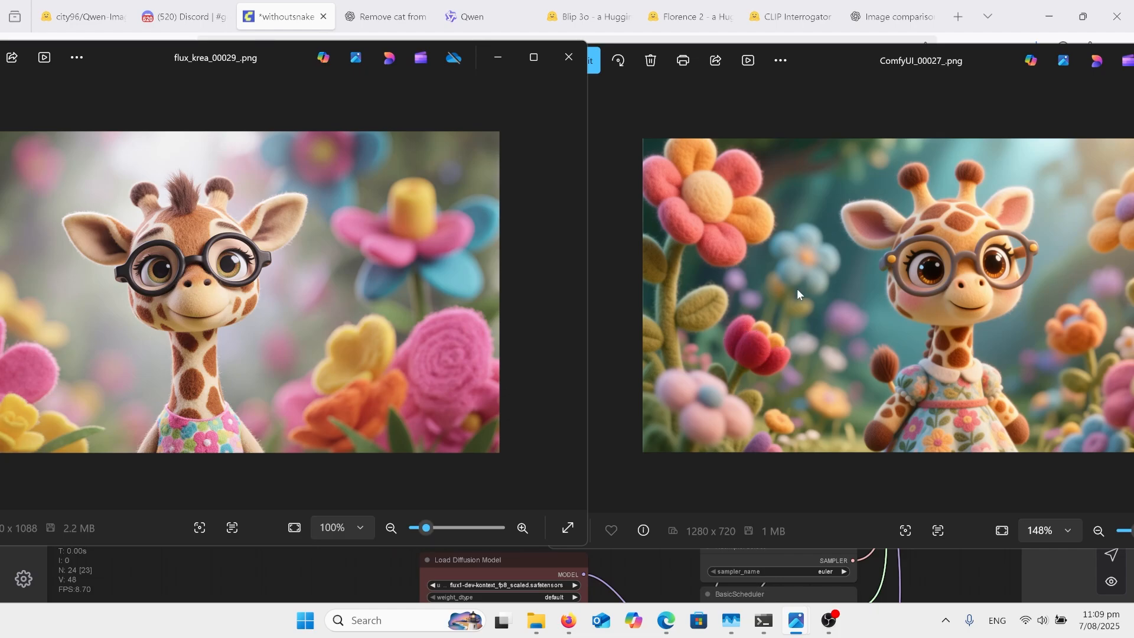
mouse_move(811, 319)
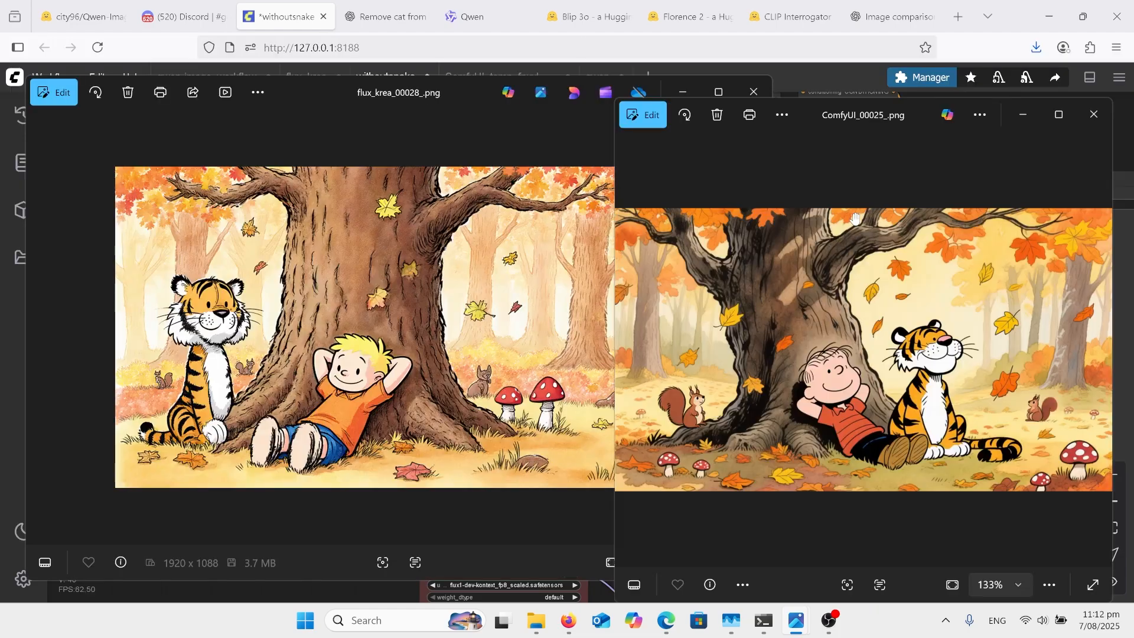
mouse_move(506, 246)
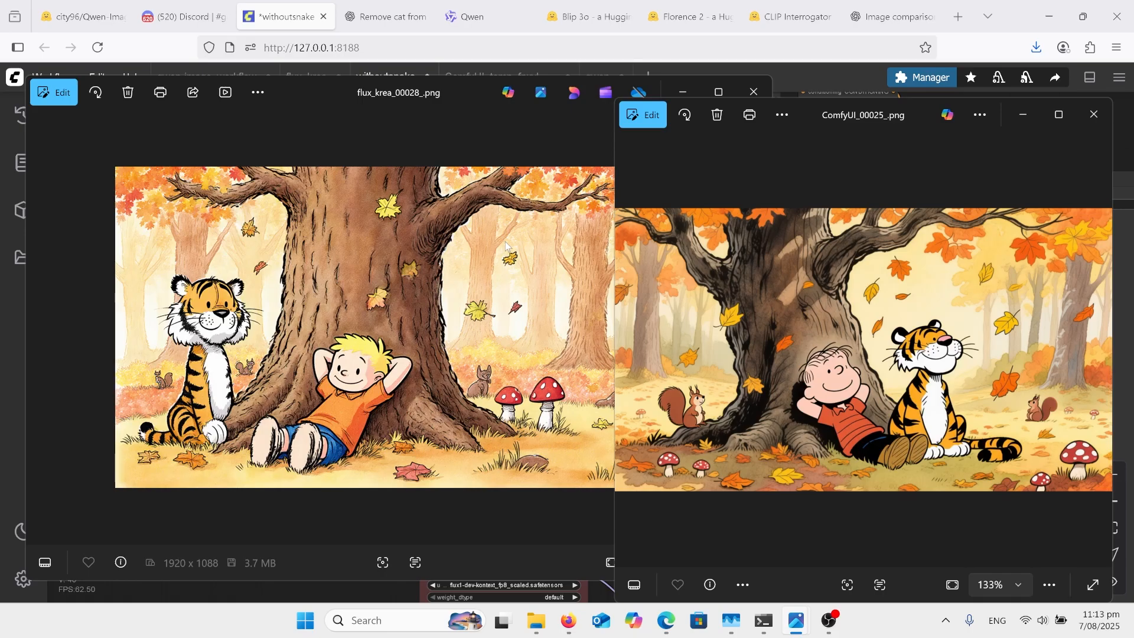
mouse_move(367, 240)
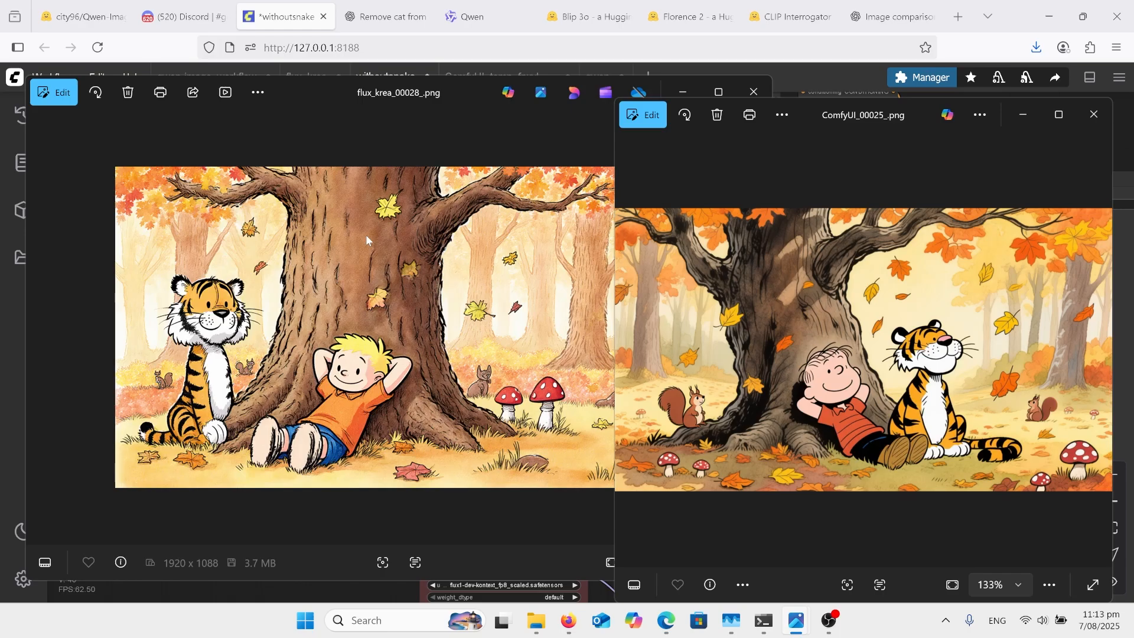
mouse_move(797, 353)
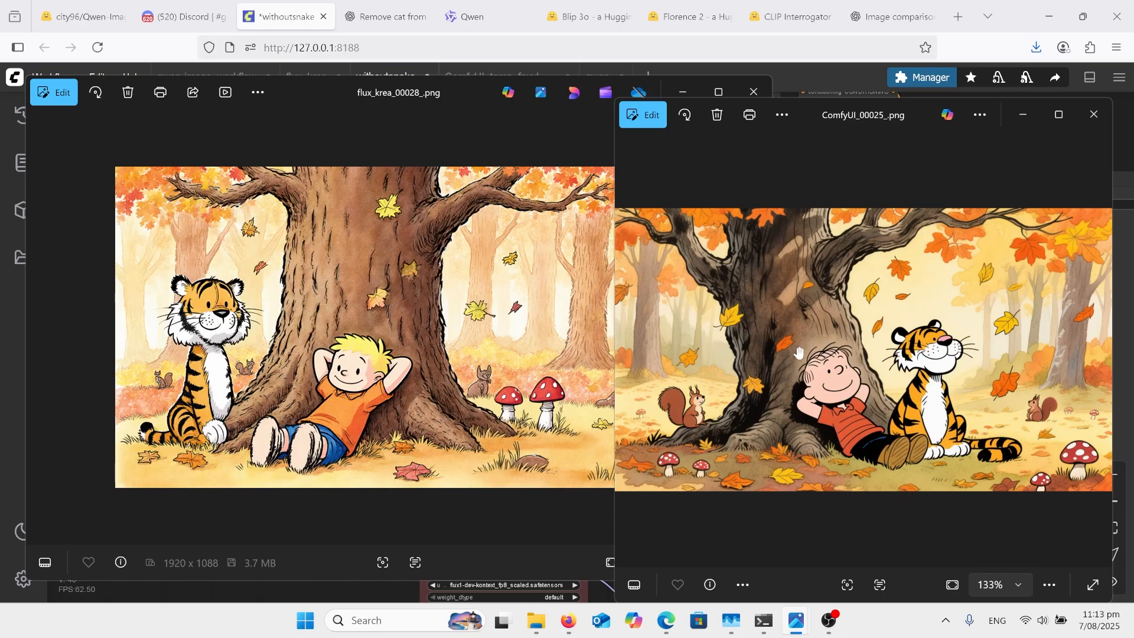
mouse_move(883, 329)
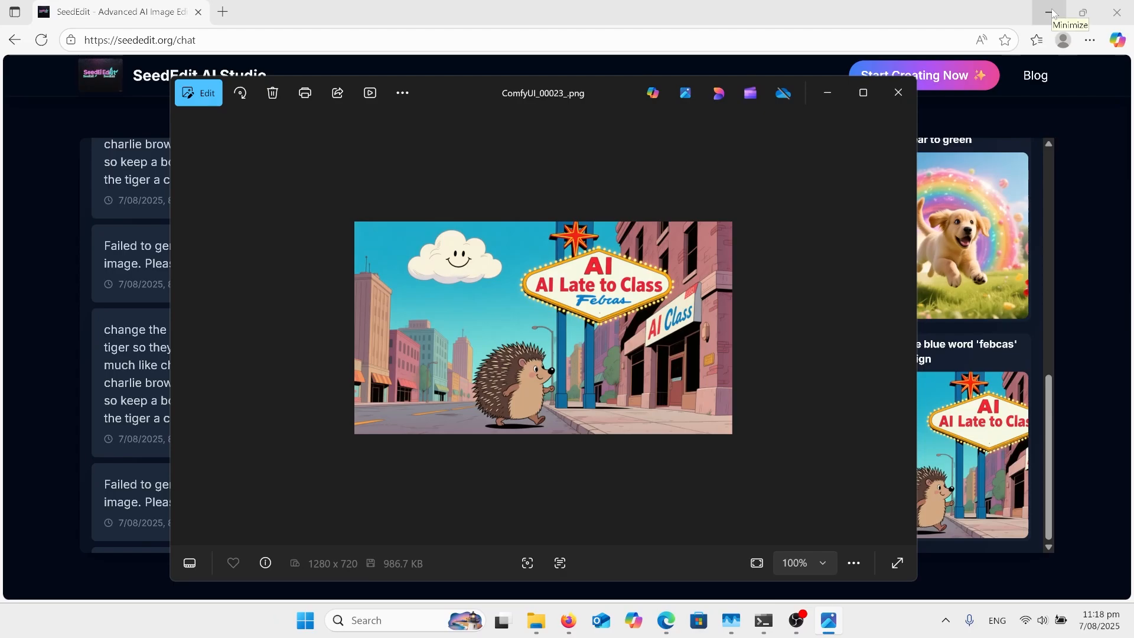
mouse_move(727, 121)
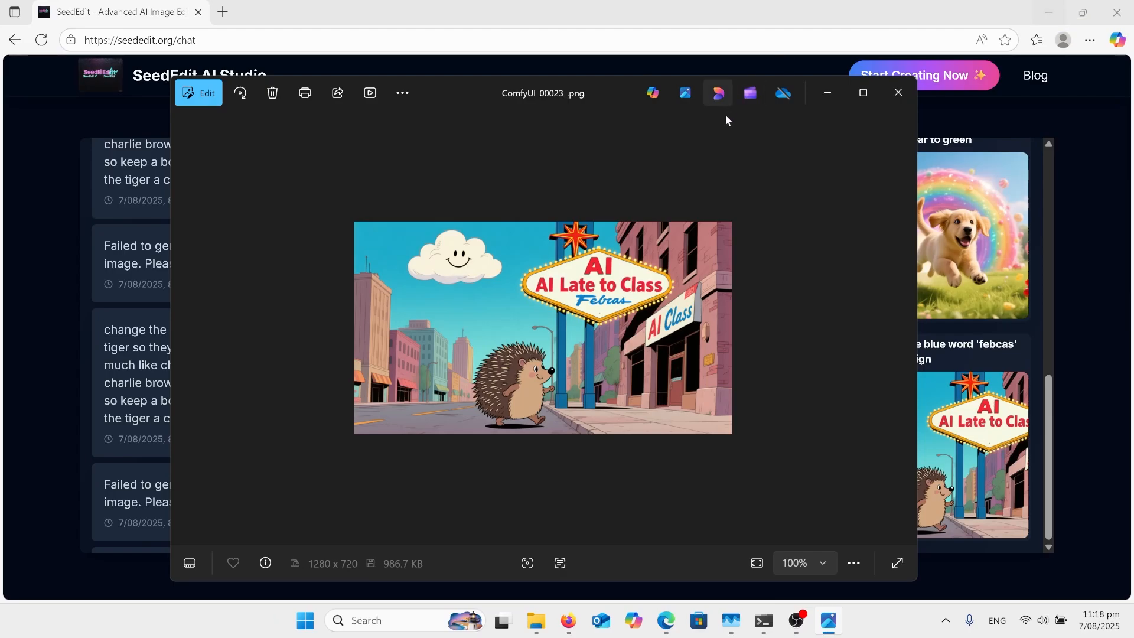
mouse_move(606, 322)
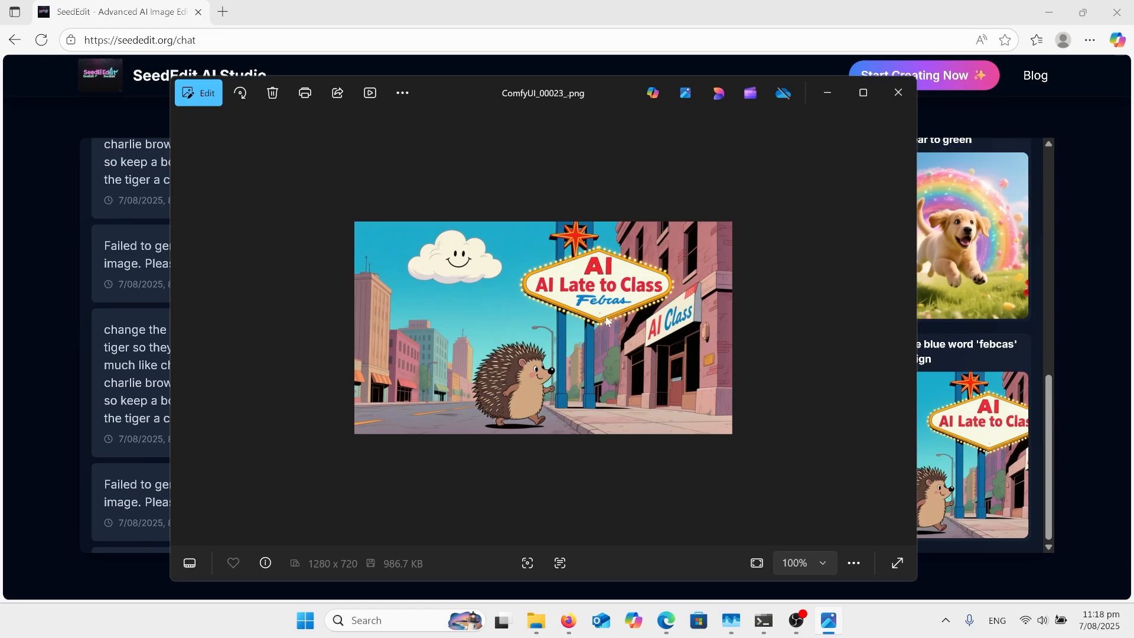
mouse_move(497, 299)
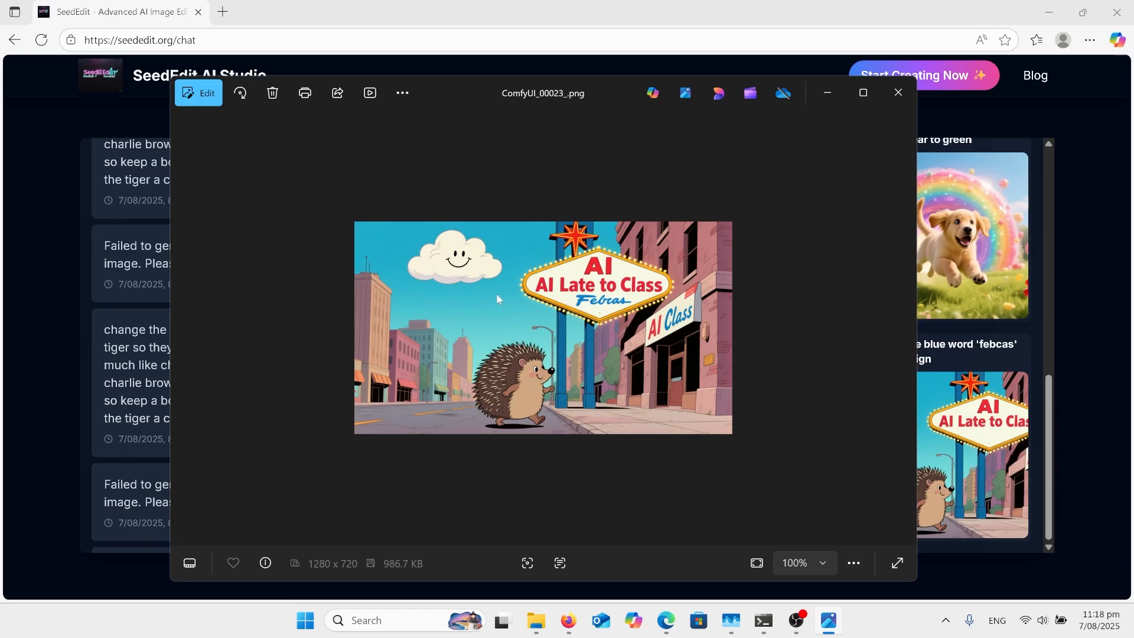
- Hide the photo viewer to reveal the SeedEdit chat with the edited hedgehog sign
left_click(897, 92)
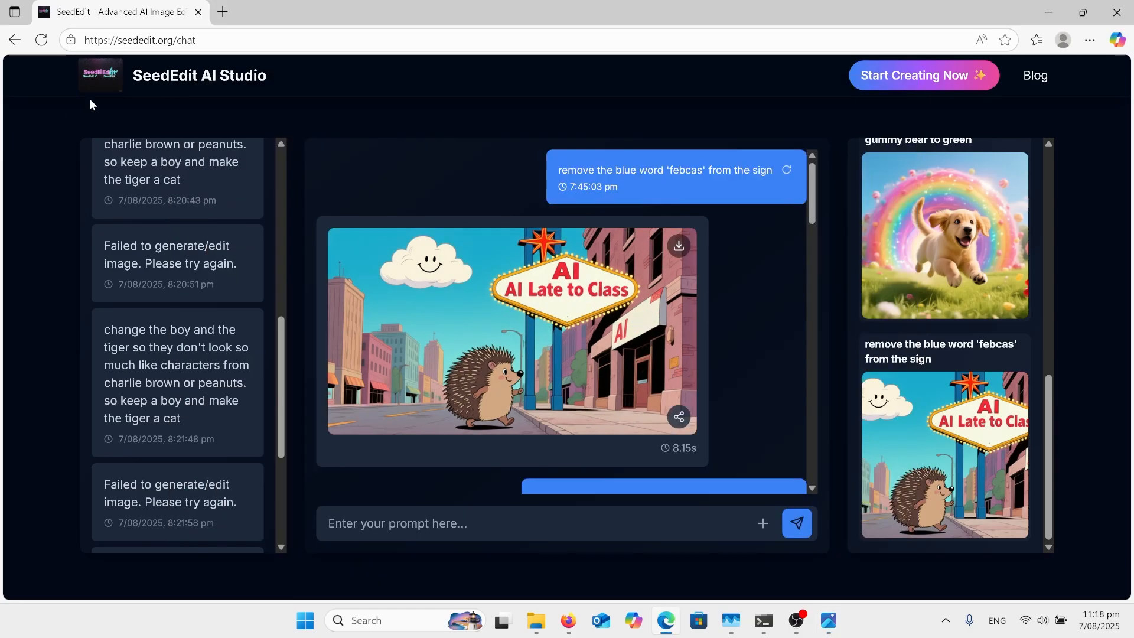
mouse_move(402, 109)
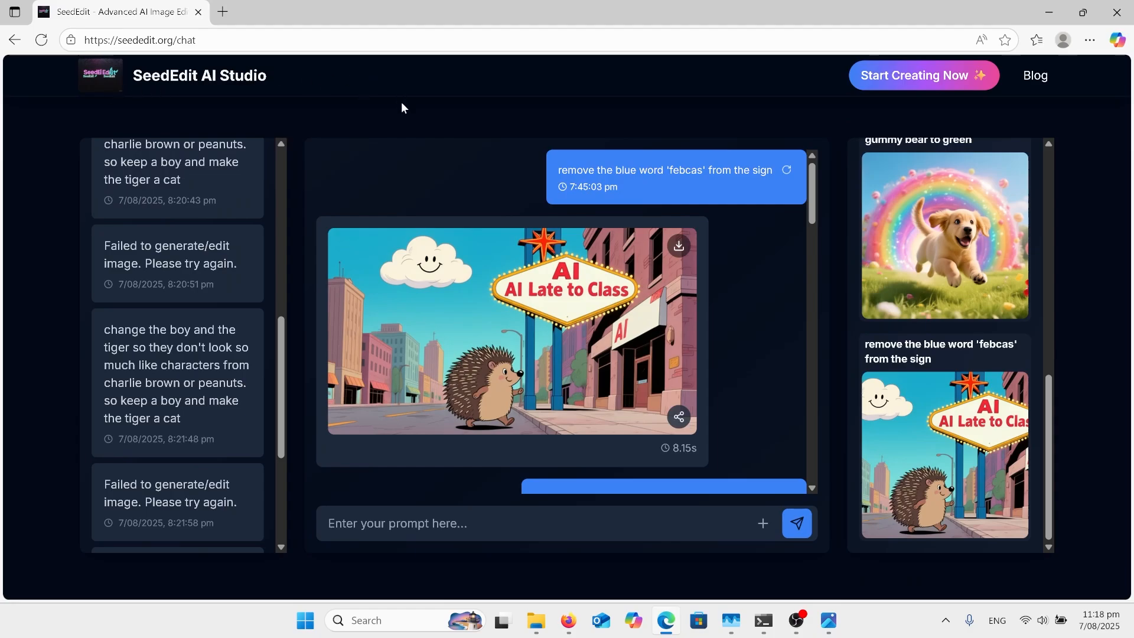
mouse_move(478, 220)
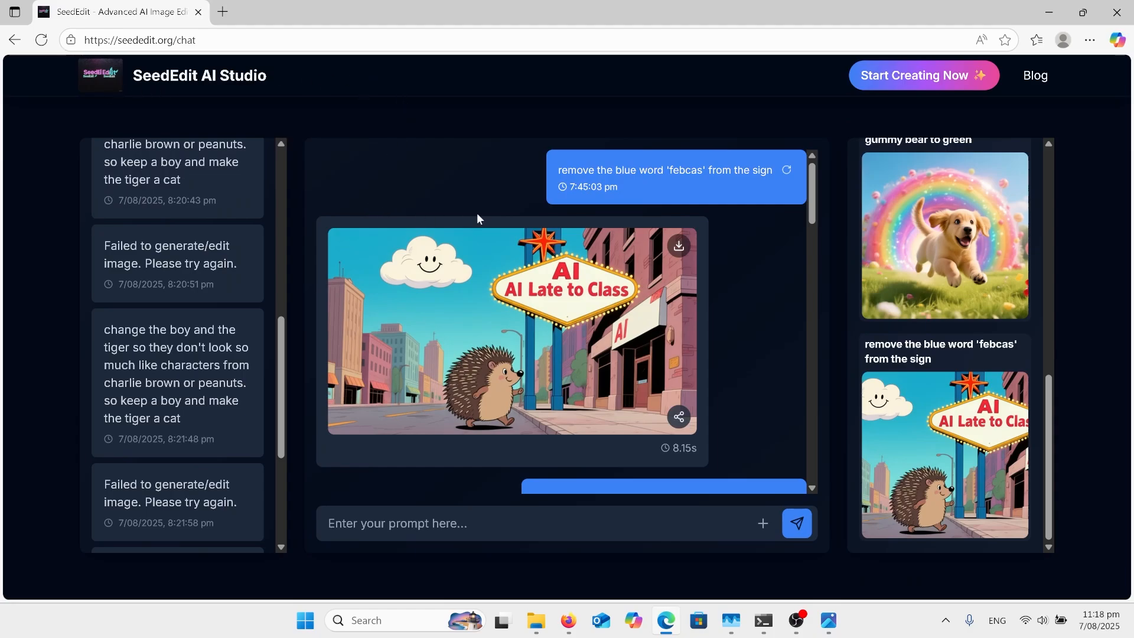
mouse_move(483, 255)
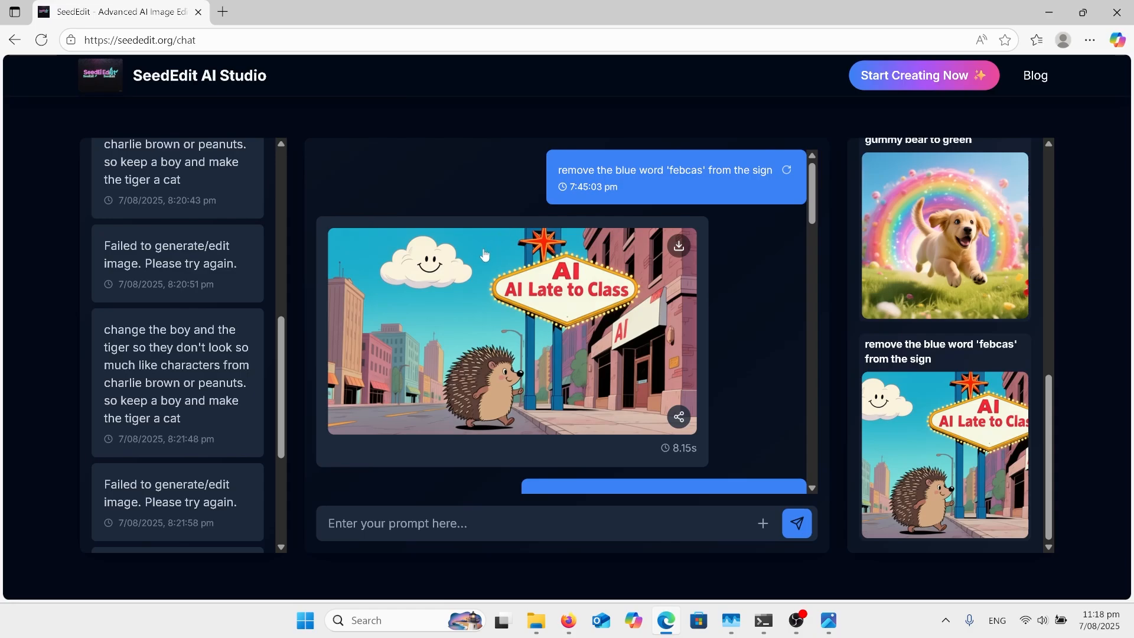
mouse_move(467, 366)
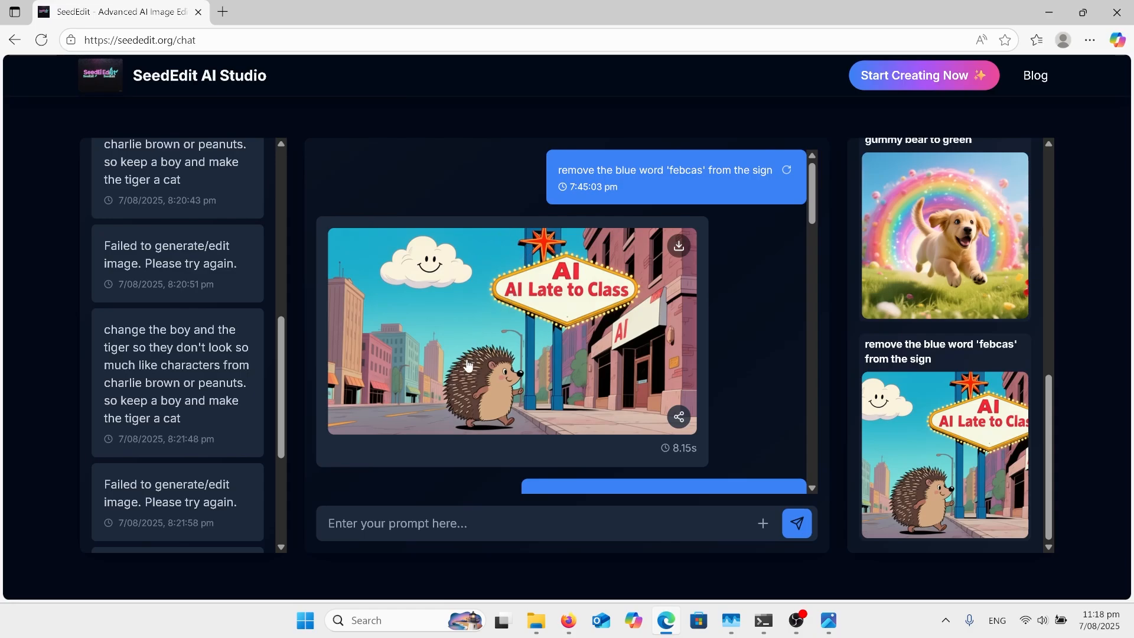
mouse_move(678, 186)
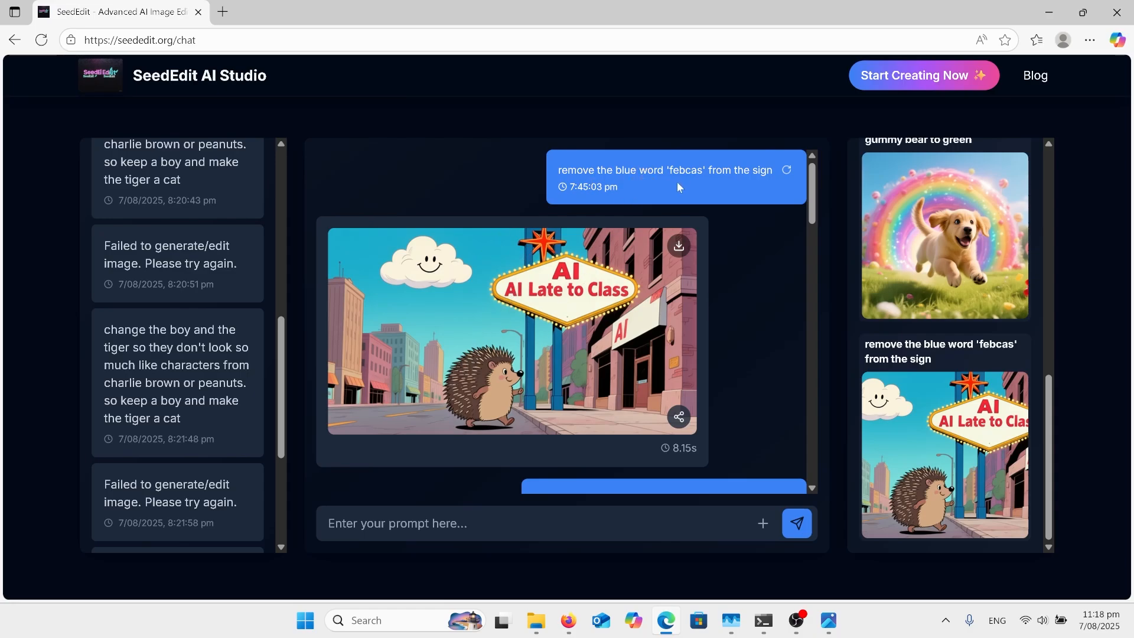
mouse_move(708, 182)
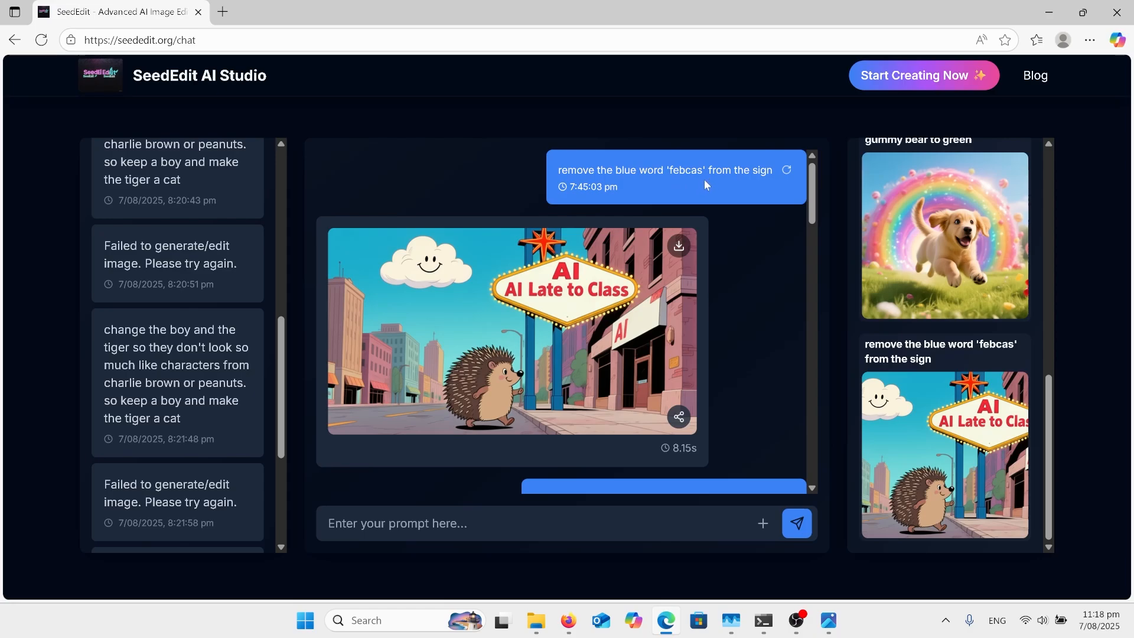
mouse_move(559, 302)
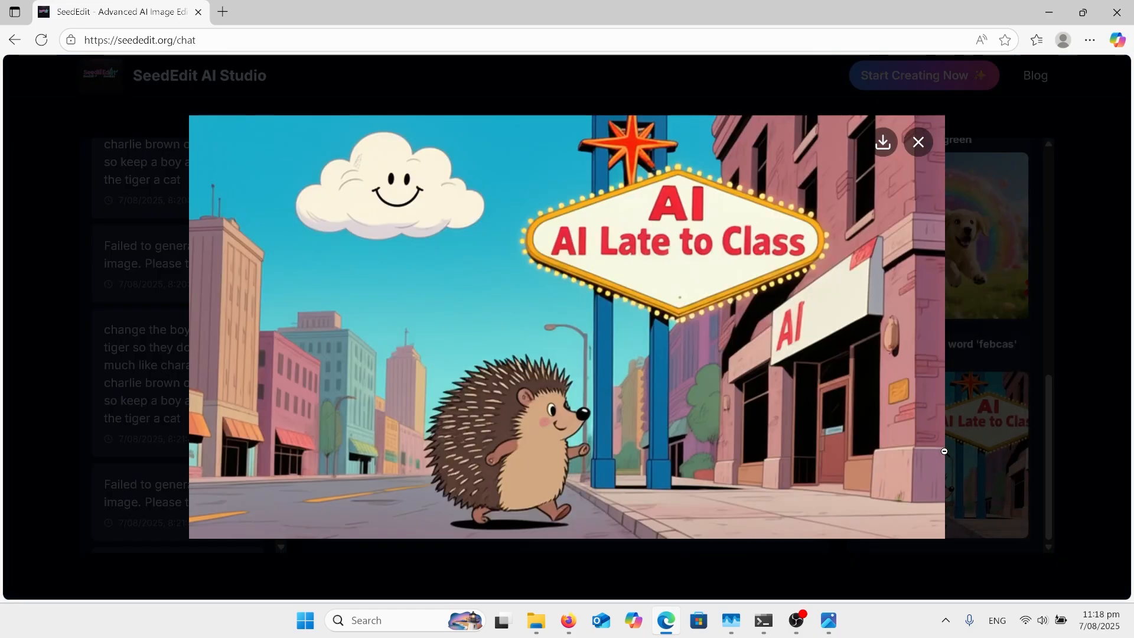
mouse_move(633, 343)
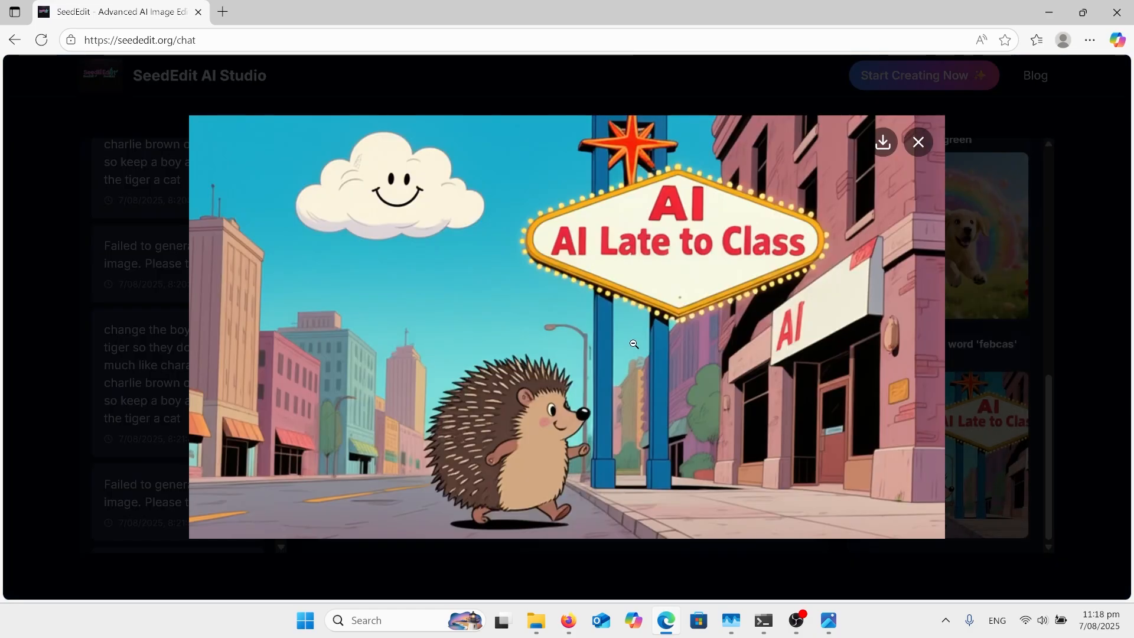
mouse_move(894, 157)
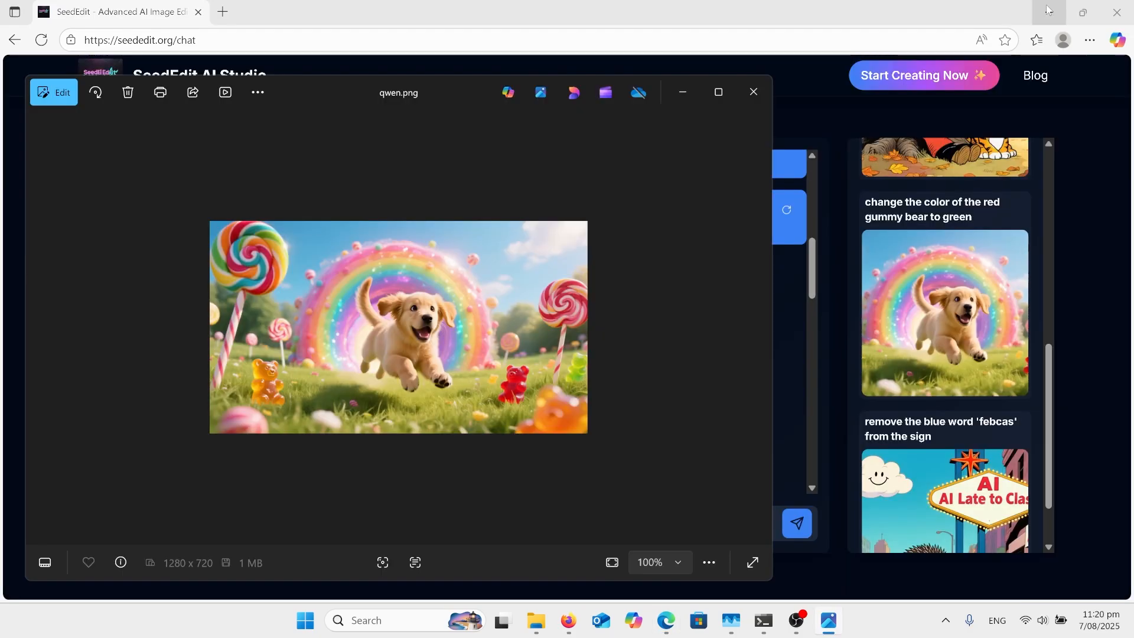
mouse_move(822, 189)
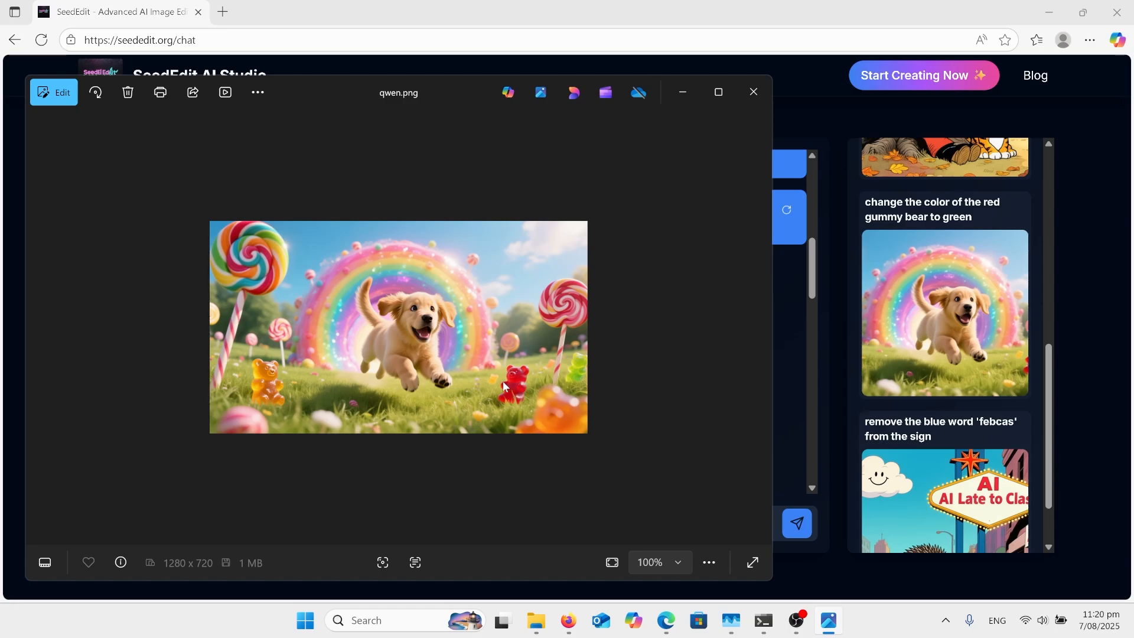
mouse_move(504, 402)
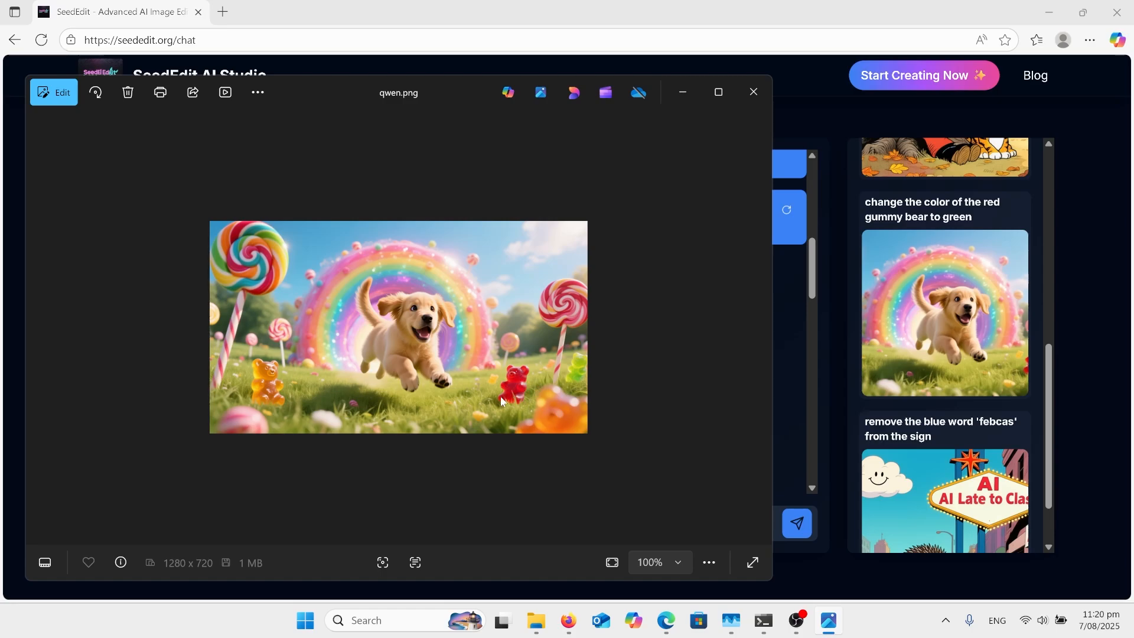
mouse_move(571, 362)
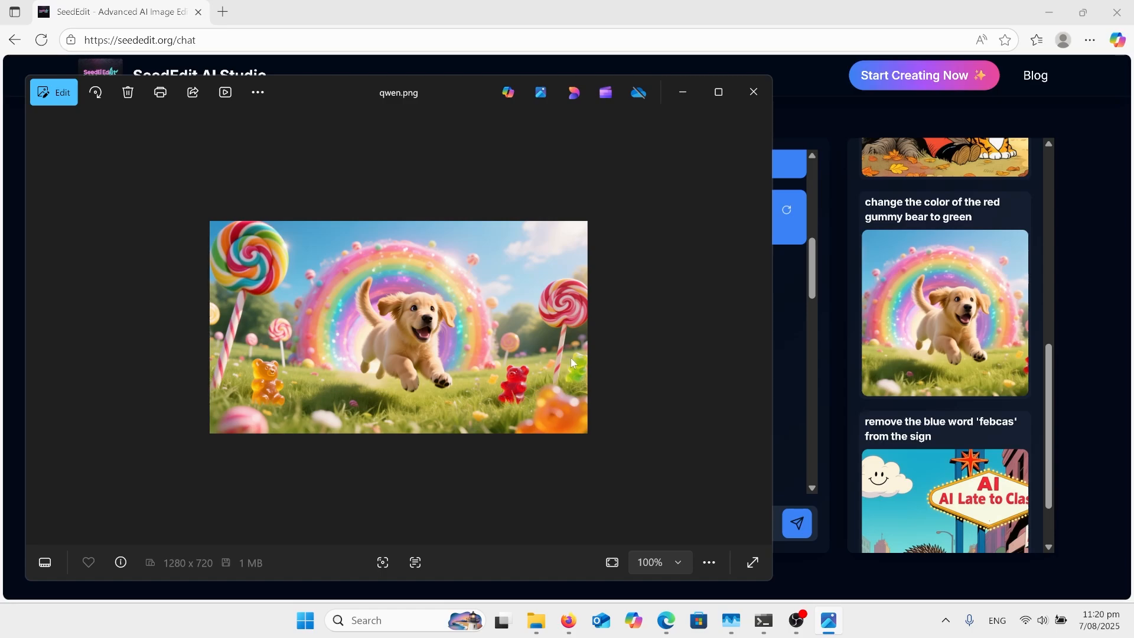
- Bring ComfyUI_00025_.png up in Photos over the SeedEdit chat page
left_click(752, 93)
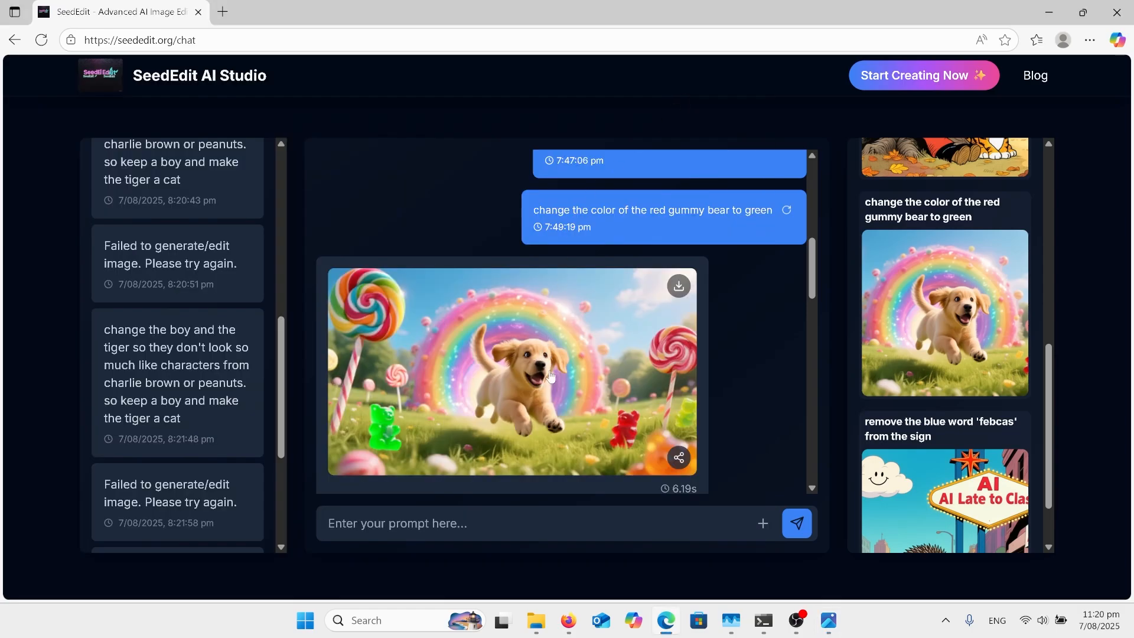
mouse_move(582, 382)
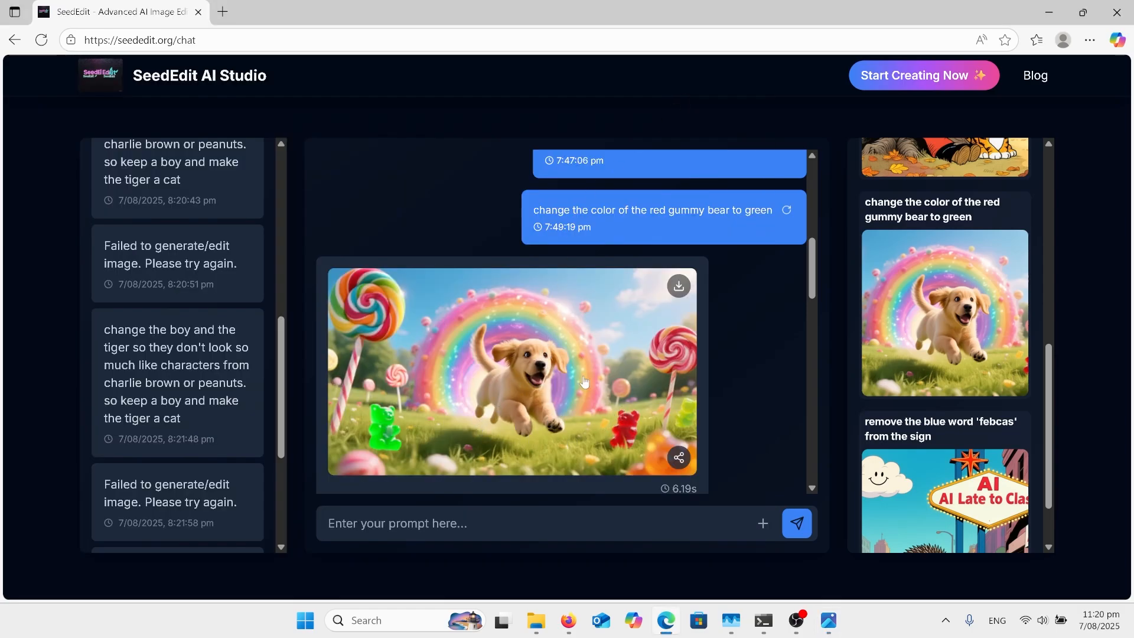
mouse_move(388, 418)
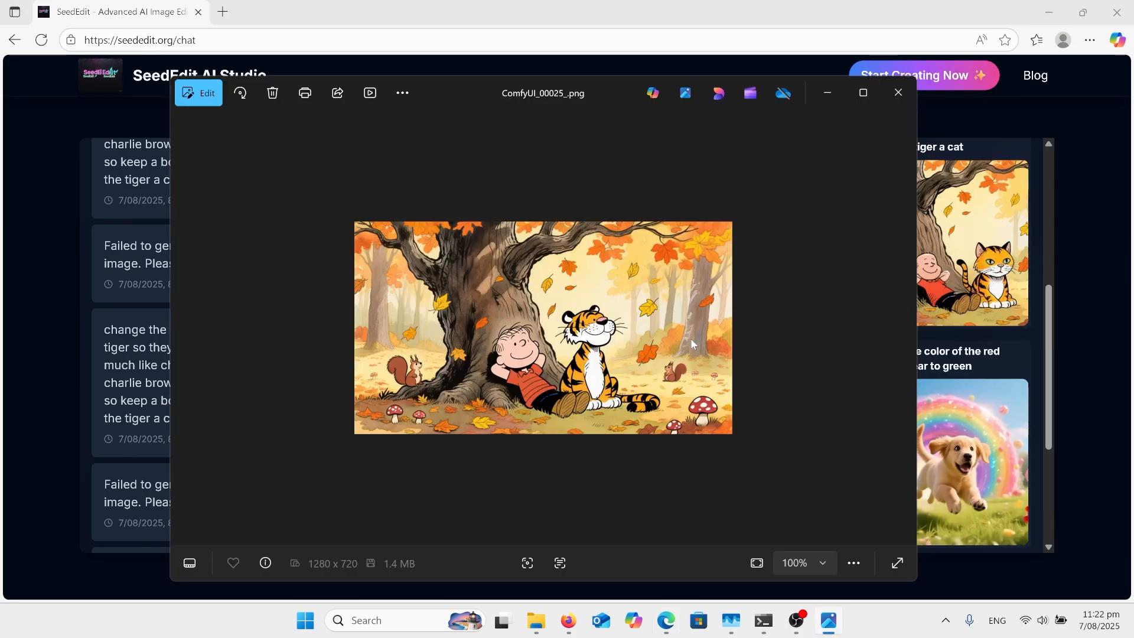
mouse_move(552, 417)
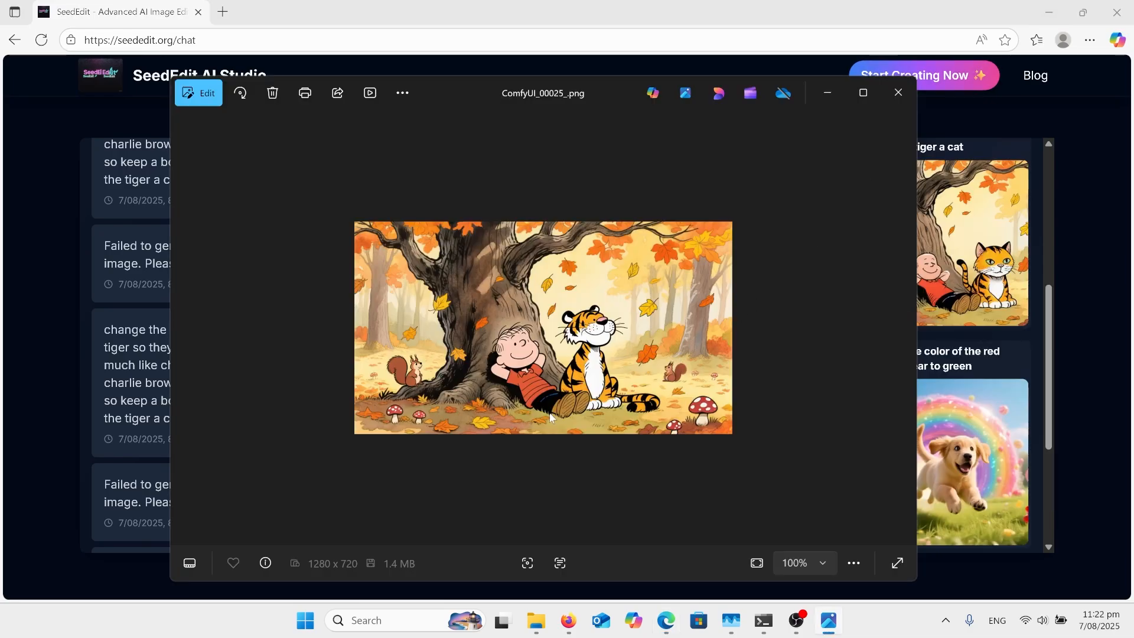
- Return to the SeedEdit chat and enlarge the edited boy-and-cat result image
left_click(897, 92)
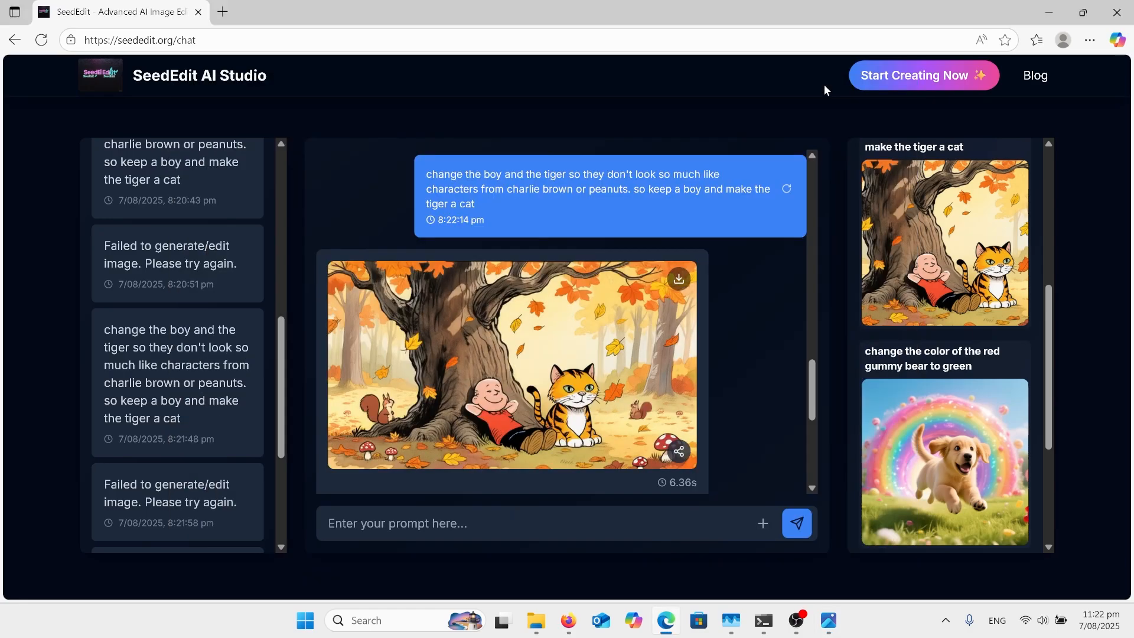
mouse_move(610, 216)
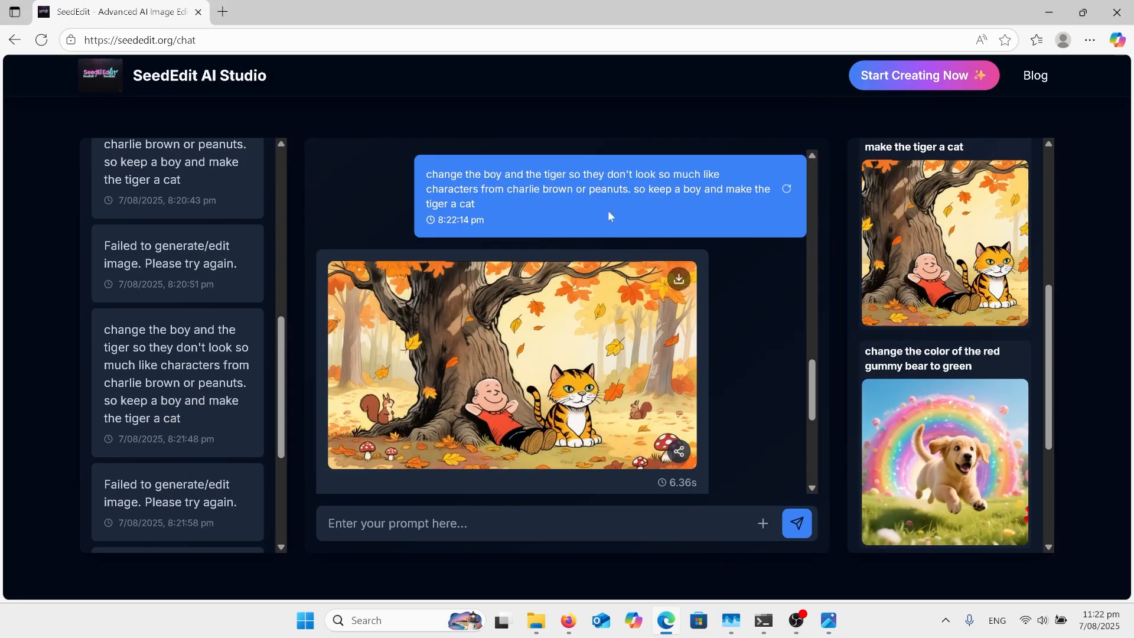
mouse_move(646, 204)
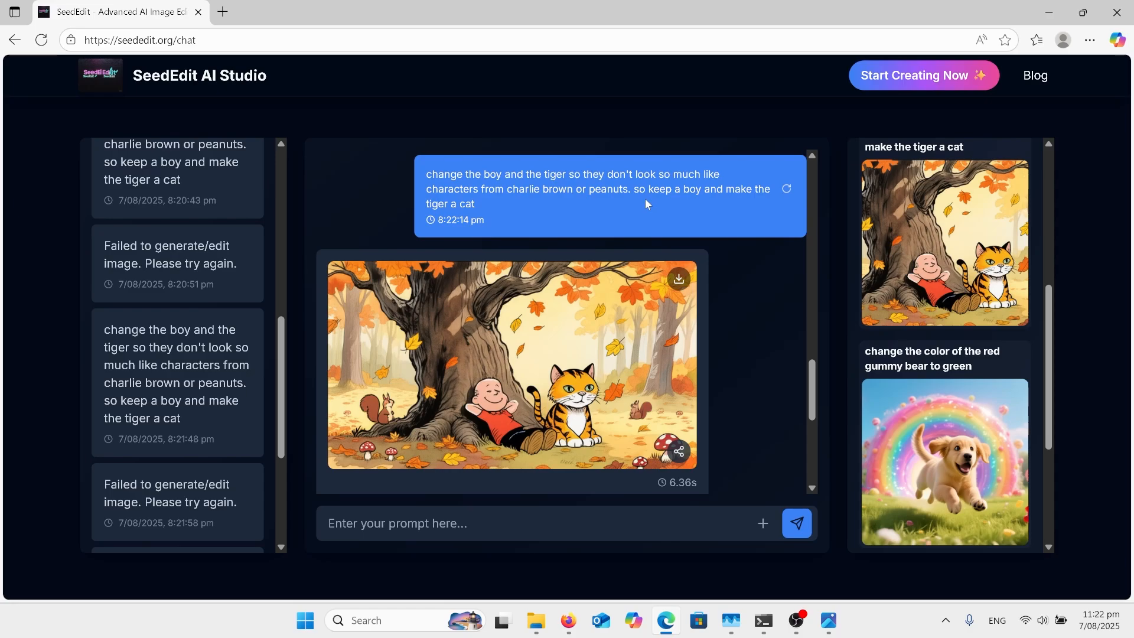
mouse_move(658, 204)
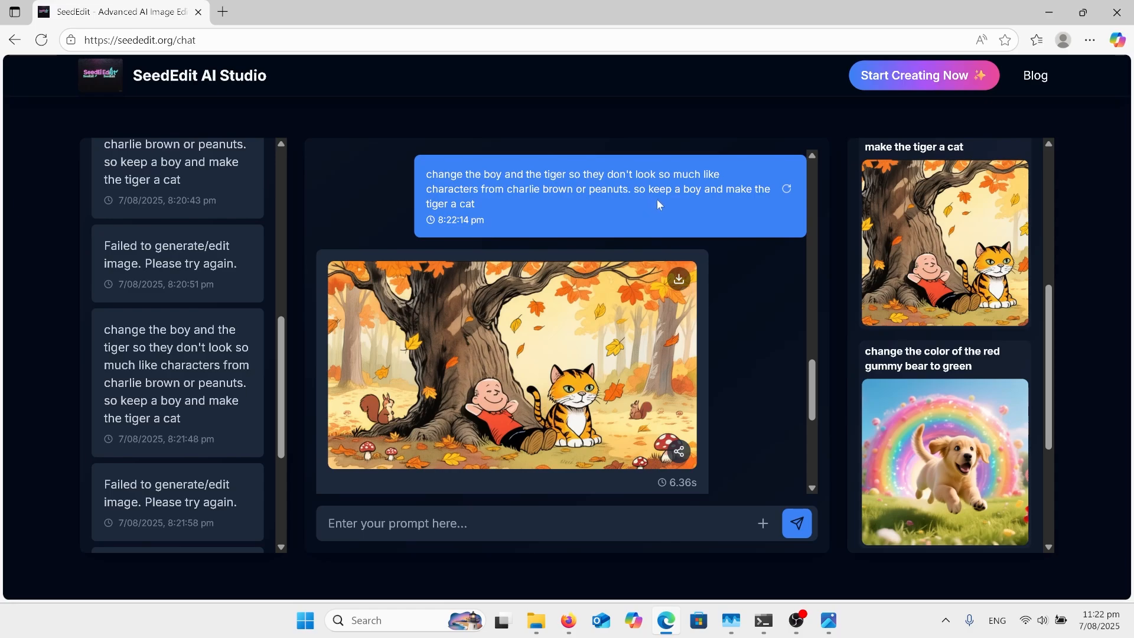
mouse_move(721, 205)
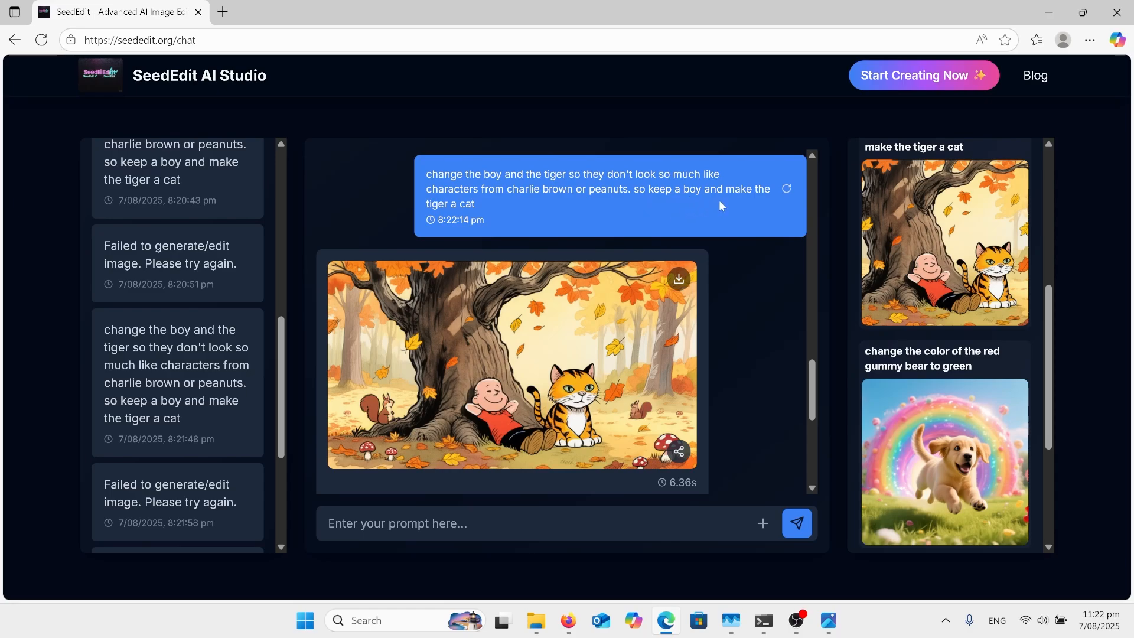
mouse_move(633, 310)
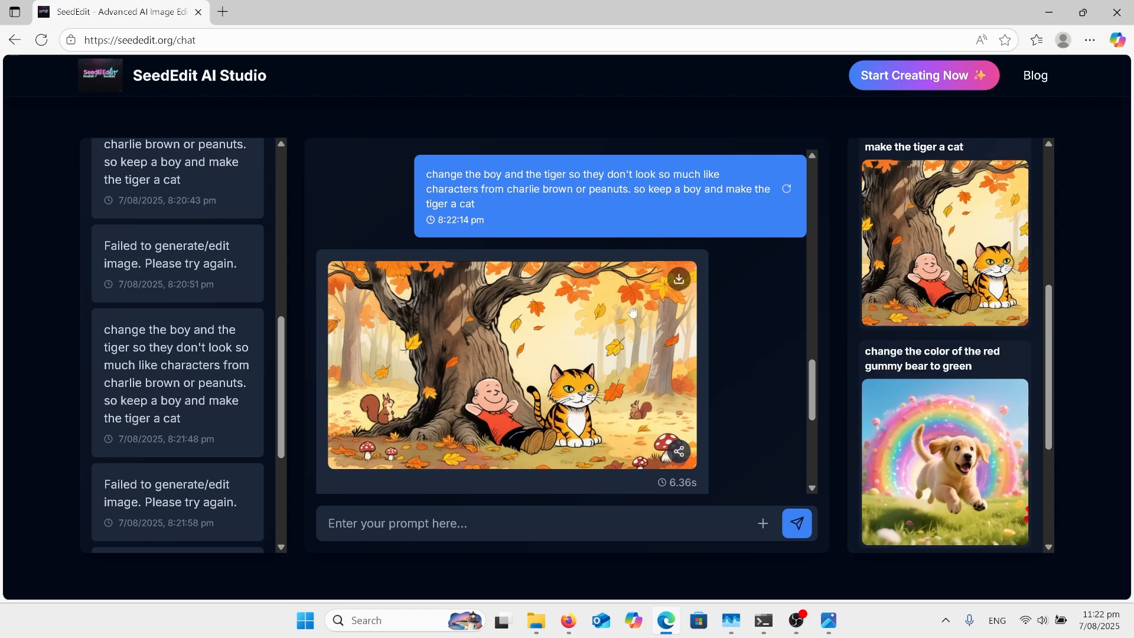
left_click(512, 365)
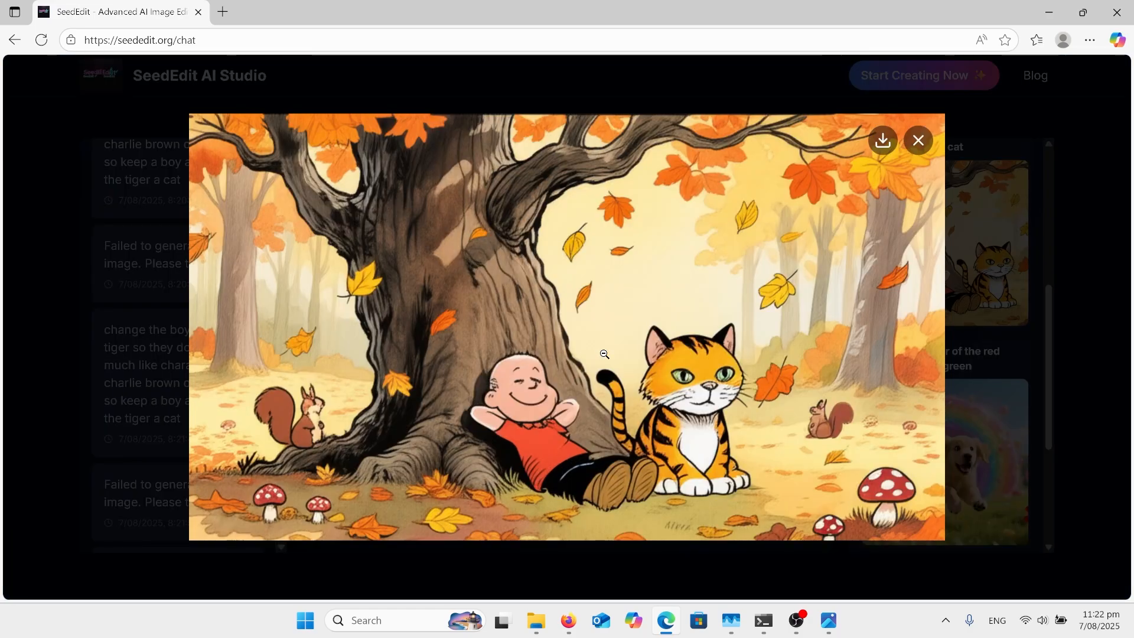
mouse_move(600, 410)
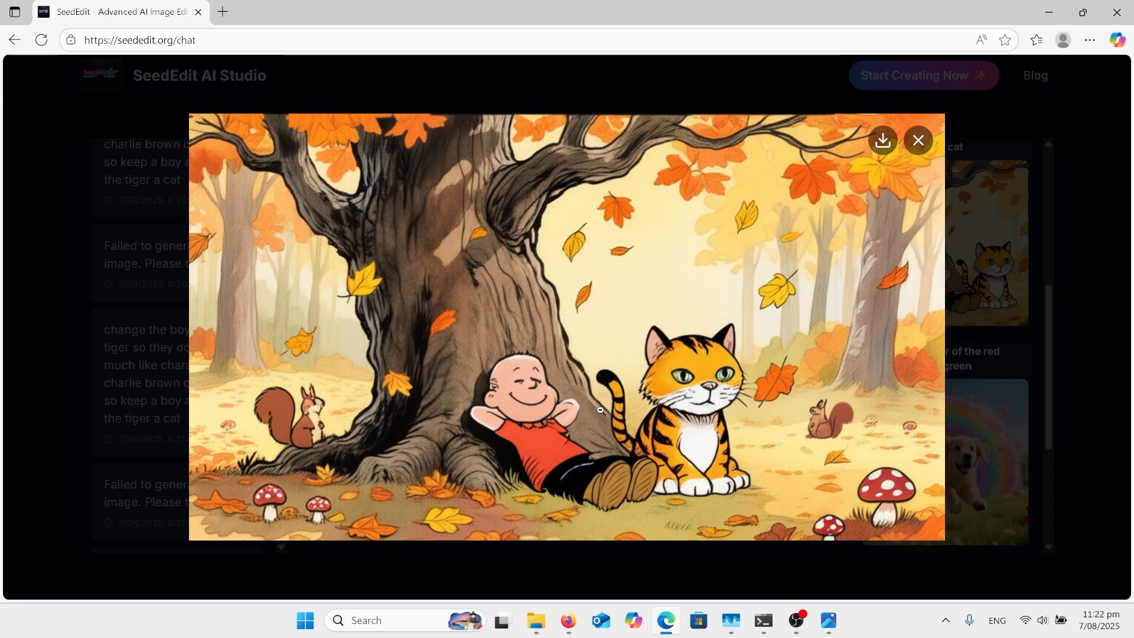
mouse_move(566, 413)
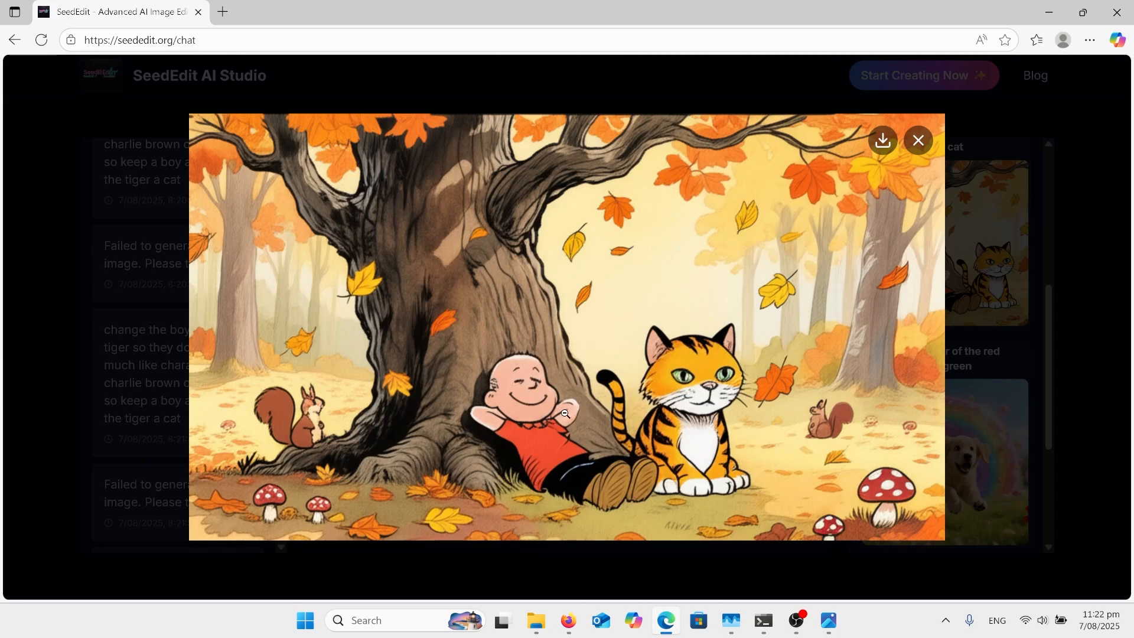
mouse_move(680, 361)
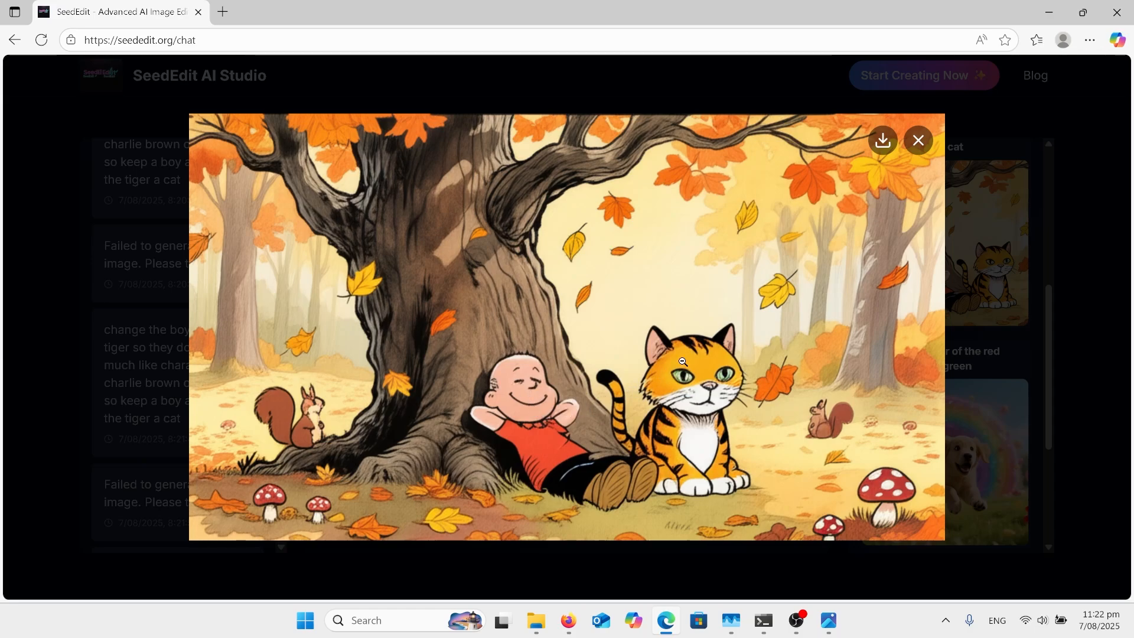
mouse_move(703, 315)
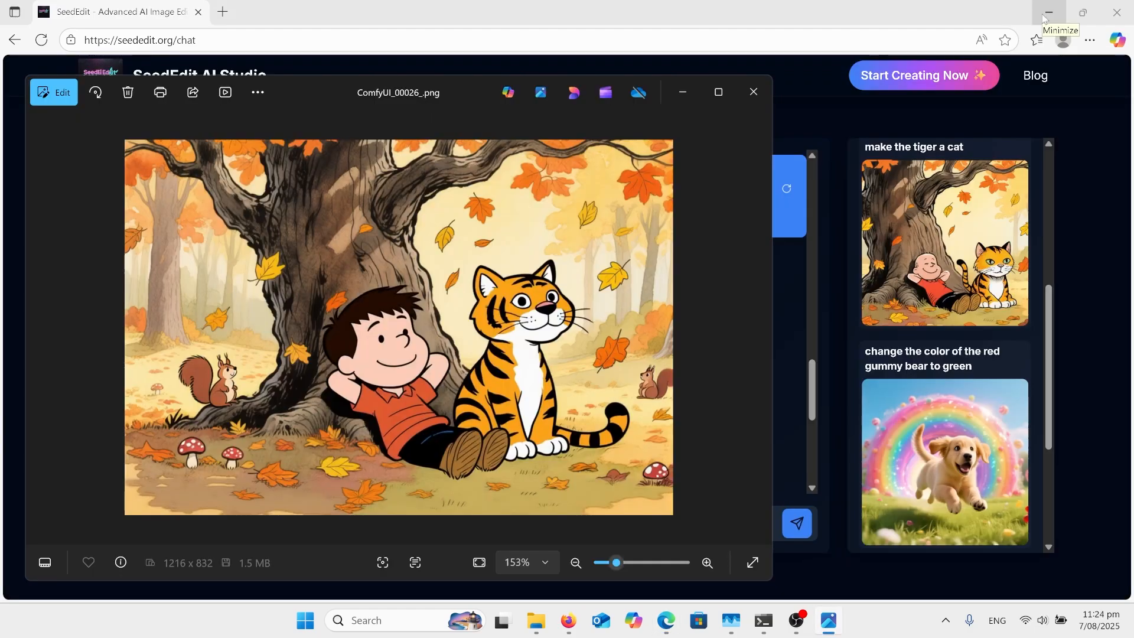
mouse_move(507, 365)
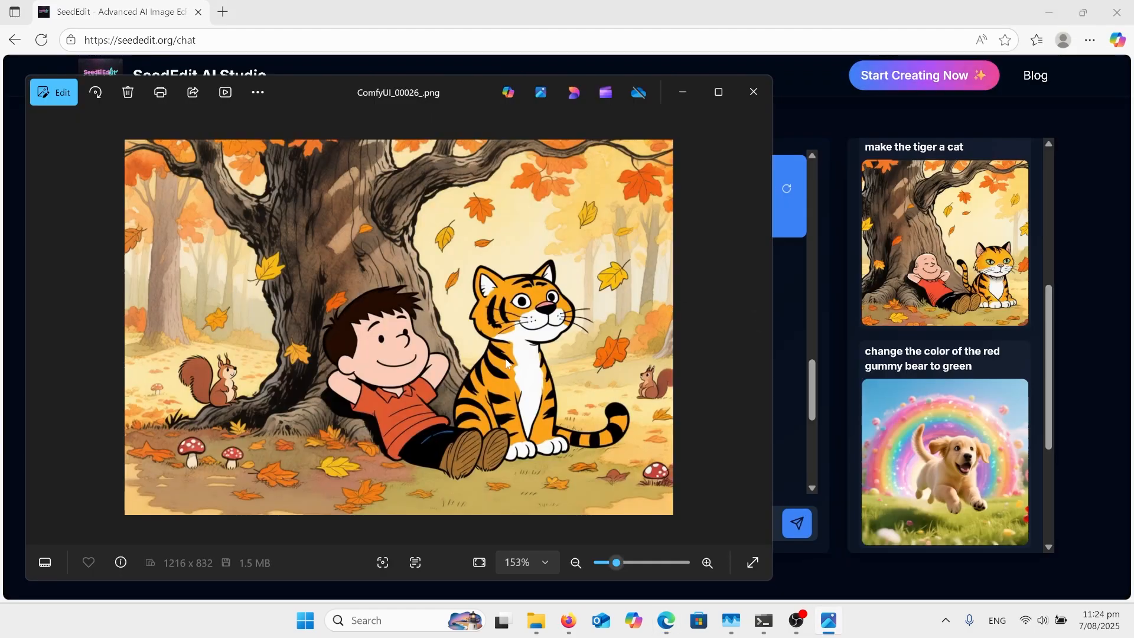
mouse_move(530, 366)
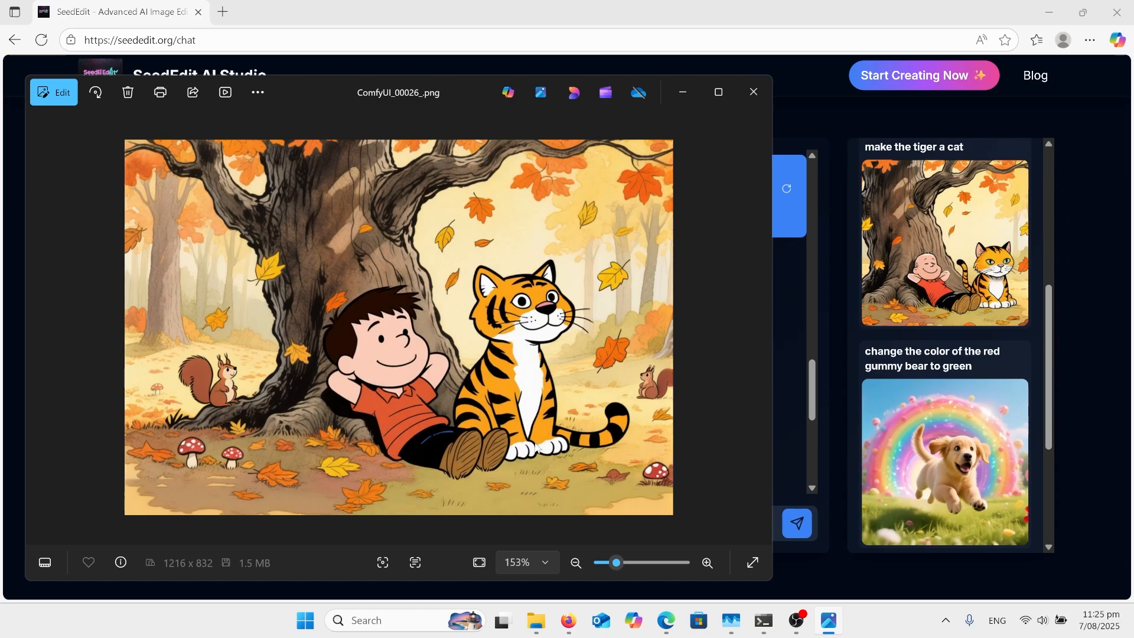
mouse_move(482, 486)
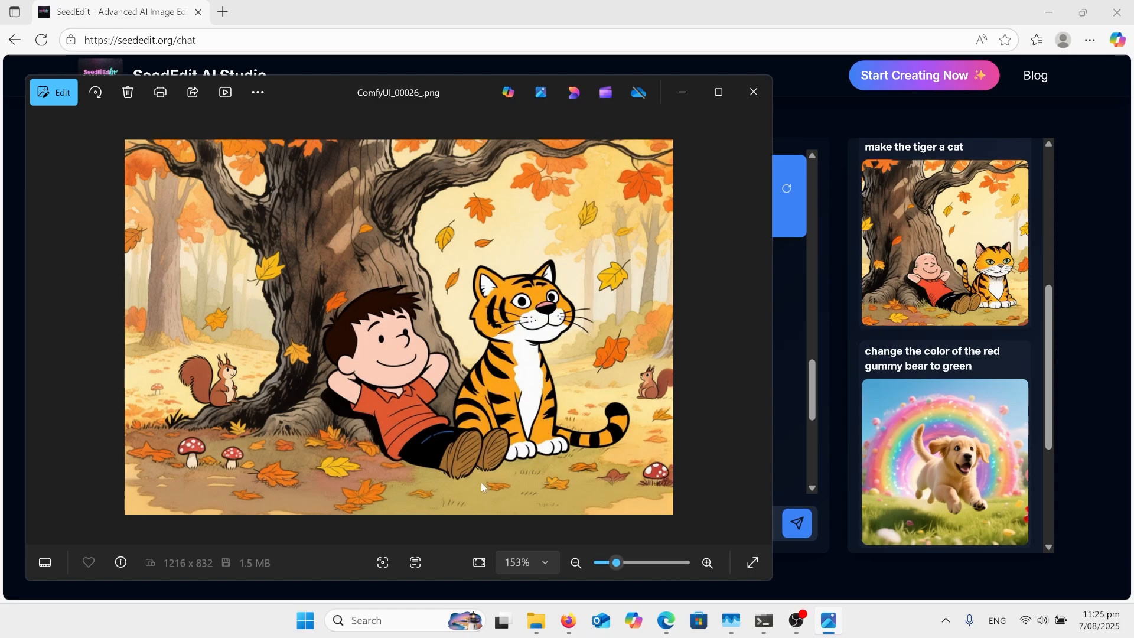
mouse_move(410, 504)
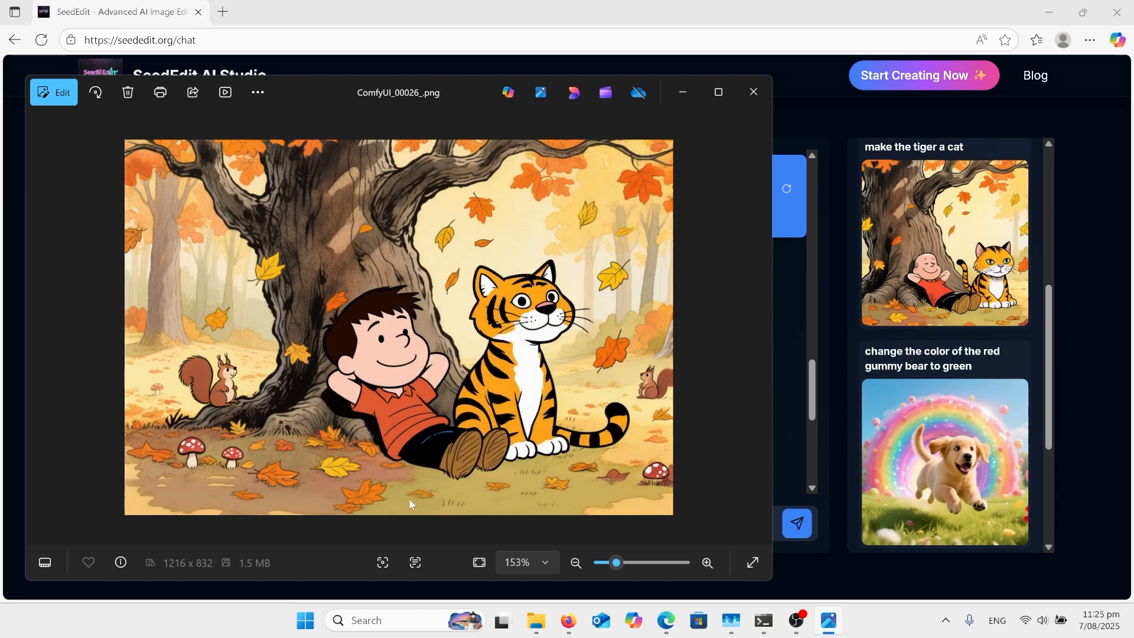
mouse_move(368, 481)
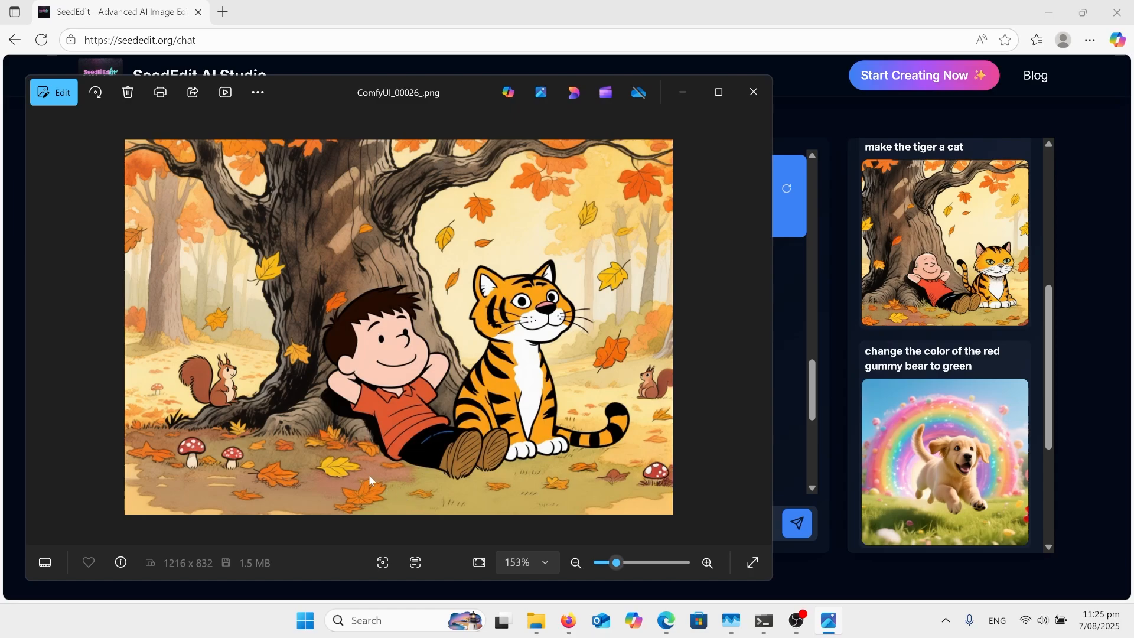
mouse_move(358, 445)
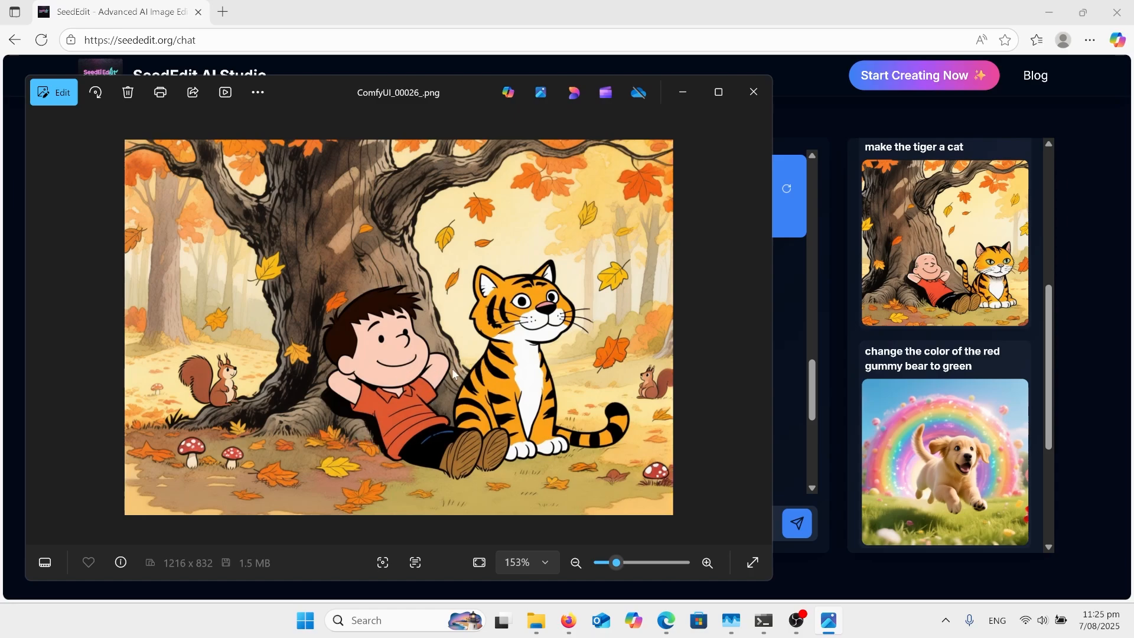
mouse_move(240, 457)
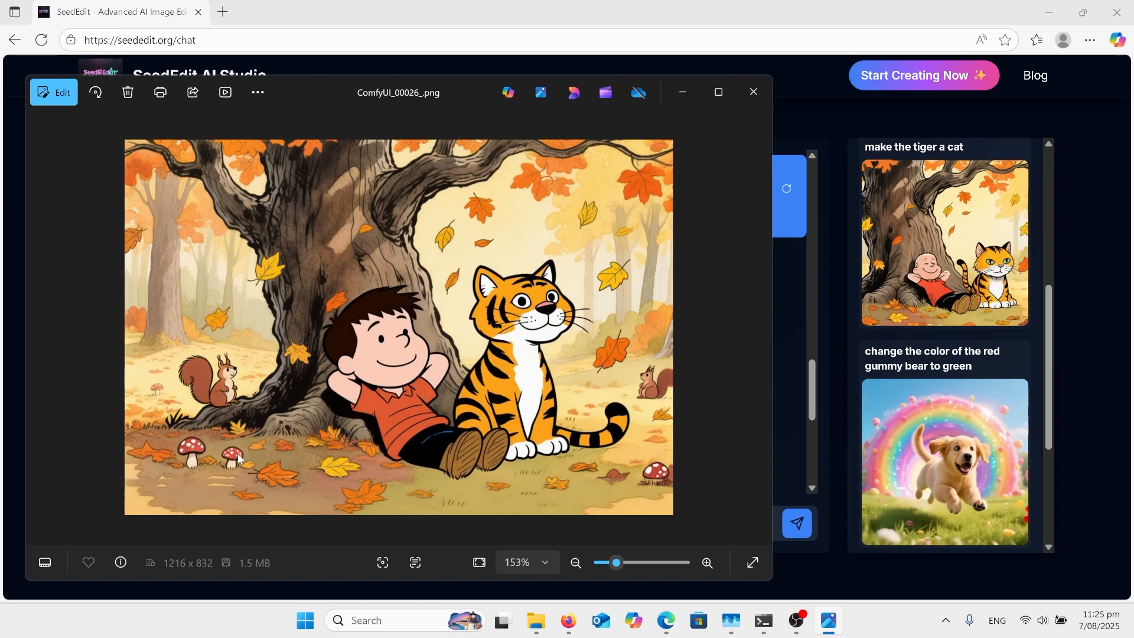
mouse_move(404, 450)
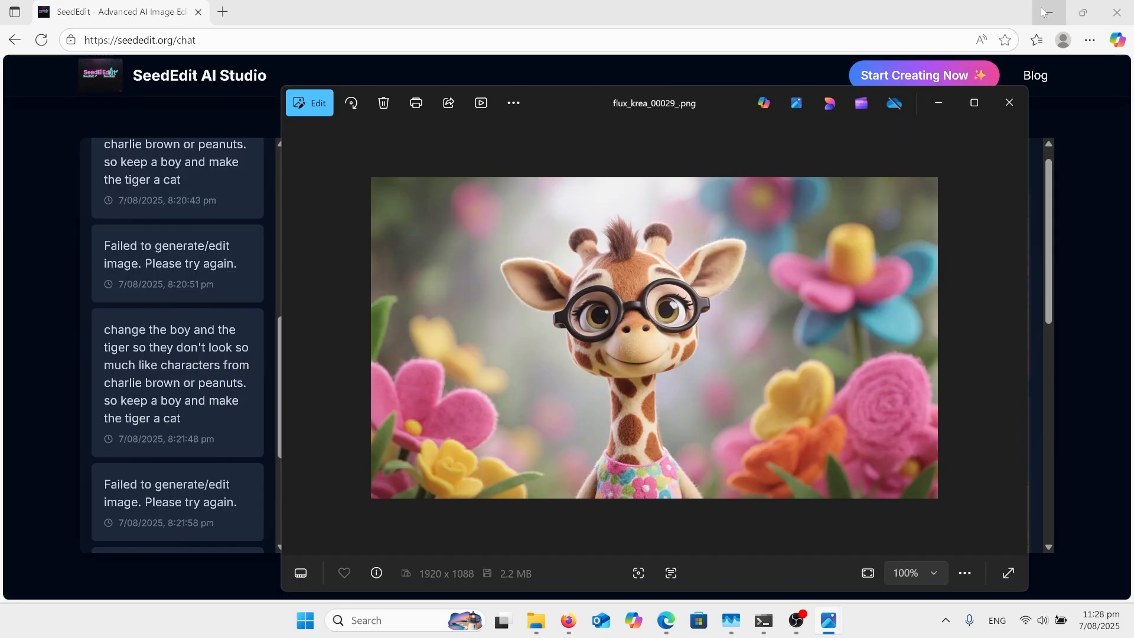
mouse_move(1043, 13)
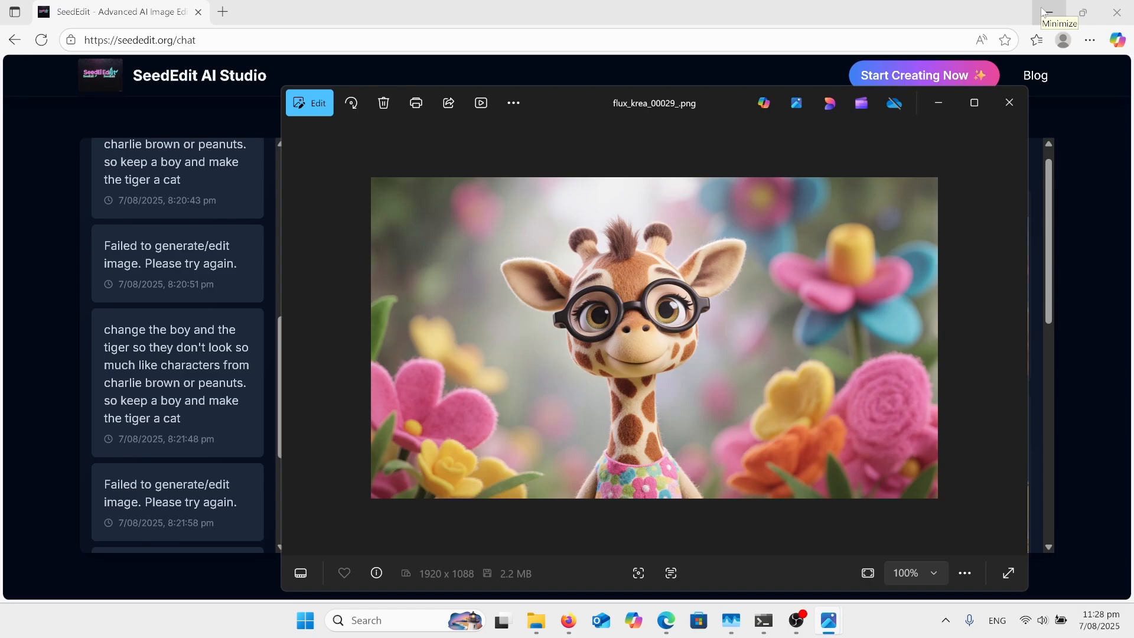
mouse_move(938, 103)
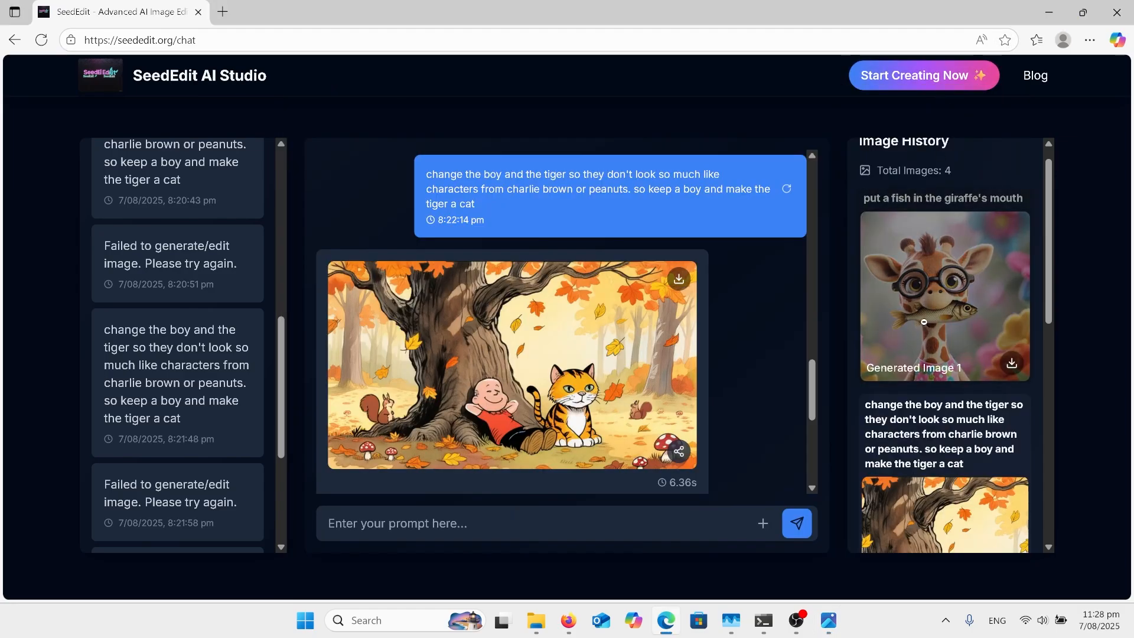
- Enlarge the giraffe-with-a-fish result from Image History, inspect it, and close the lightbox
left_click(943, 294)
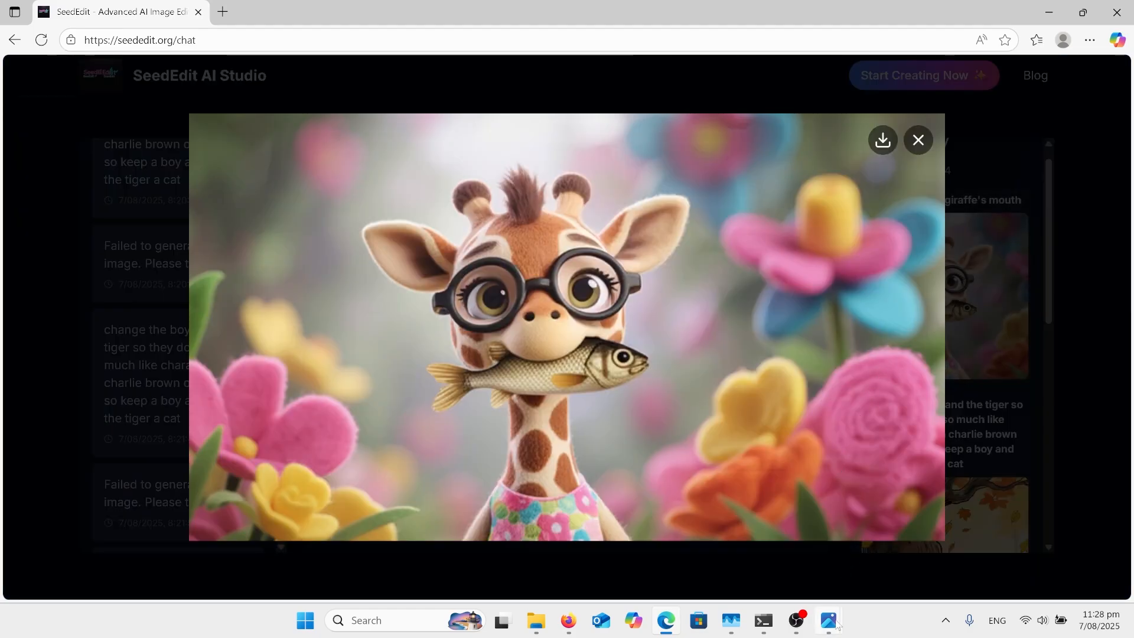
mouse_move(827, 620)
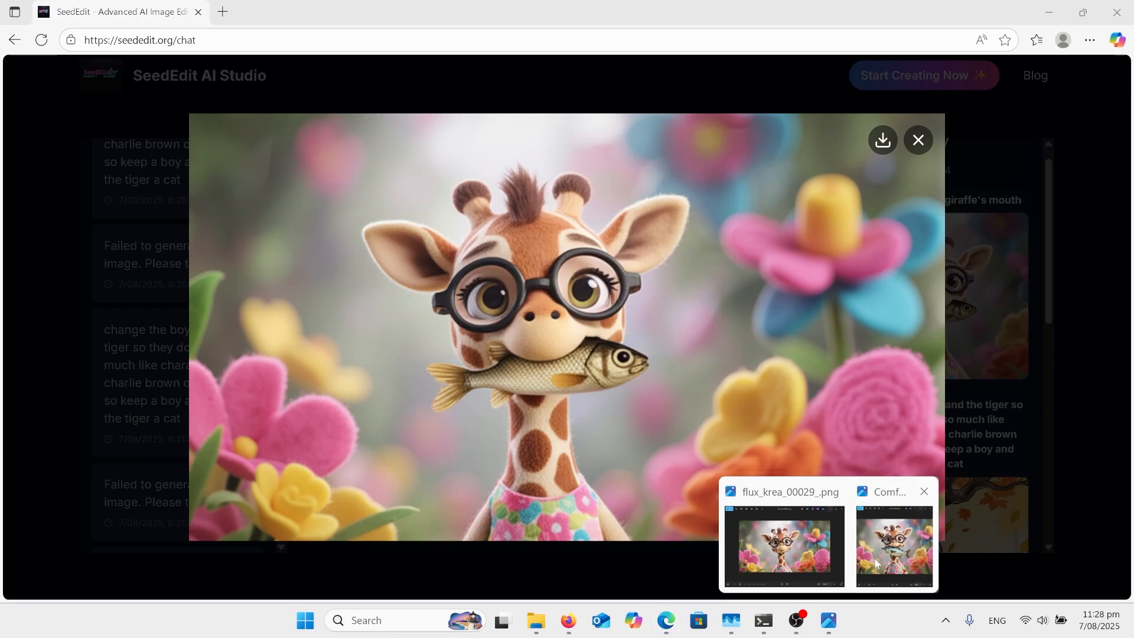
left_click(894, 545)
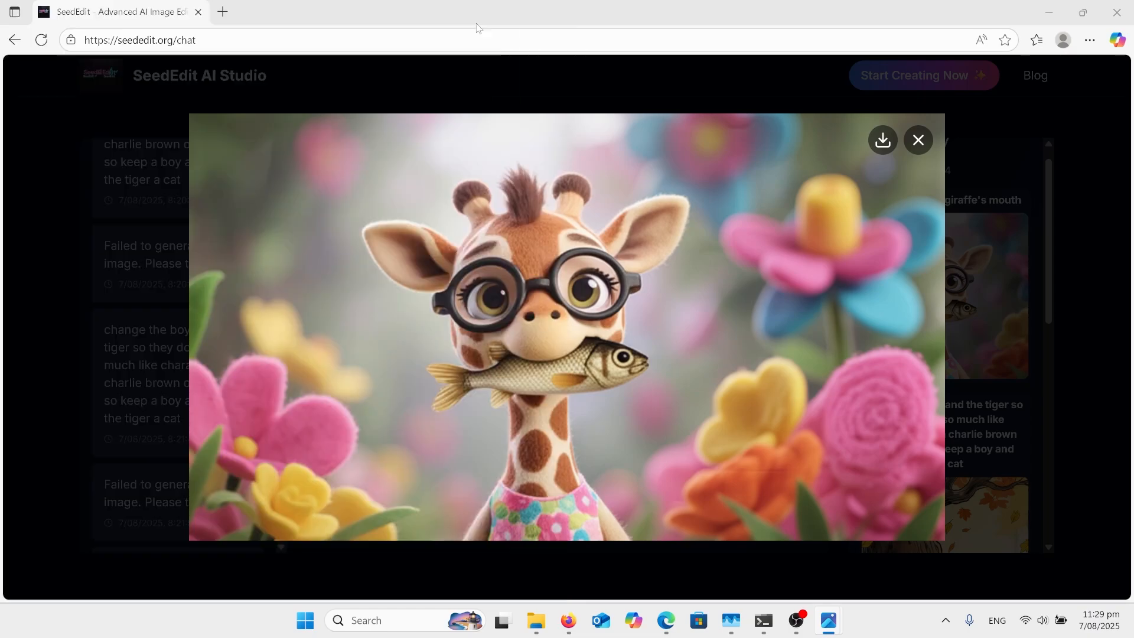
left_click(918, 139)
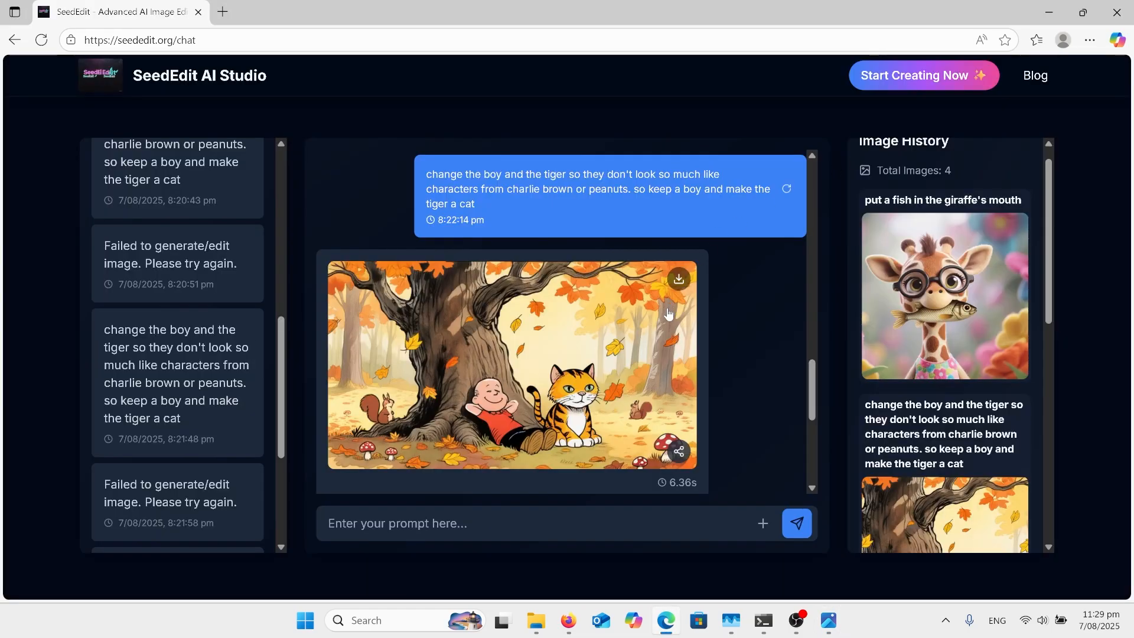
mouse_move(440, 409)
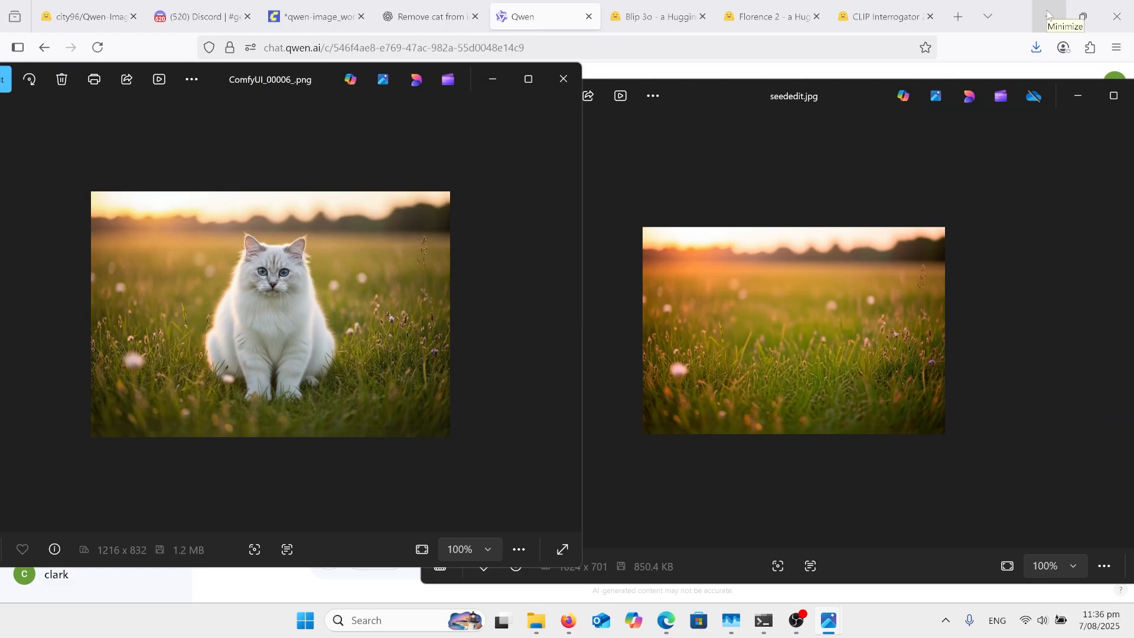
mouse_move(907, 78)
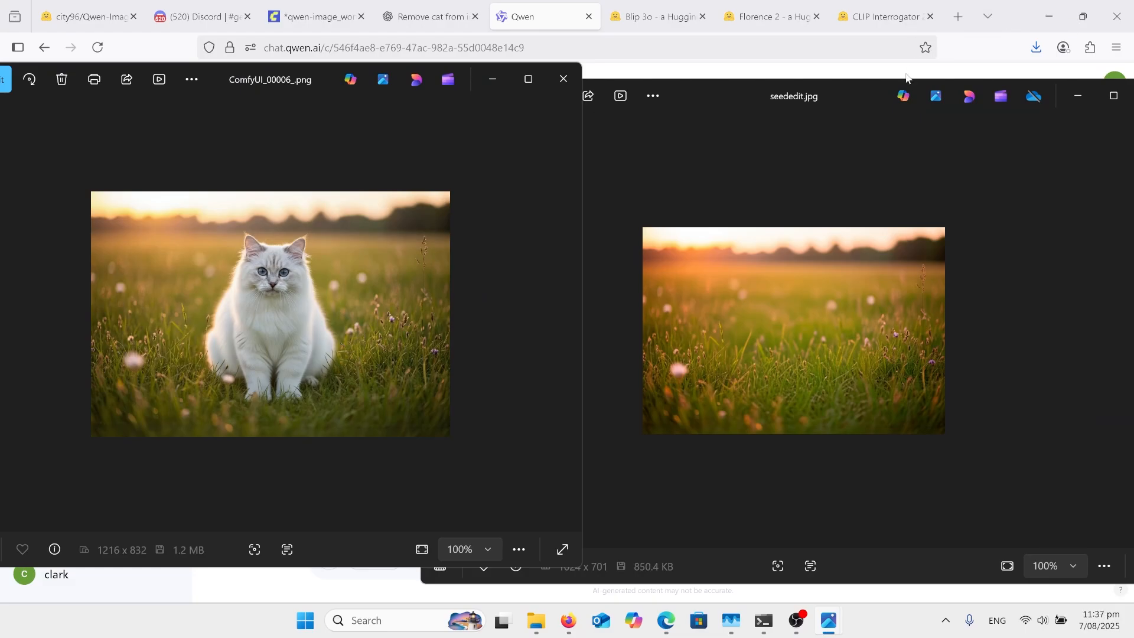
mouse_move(721, 259)
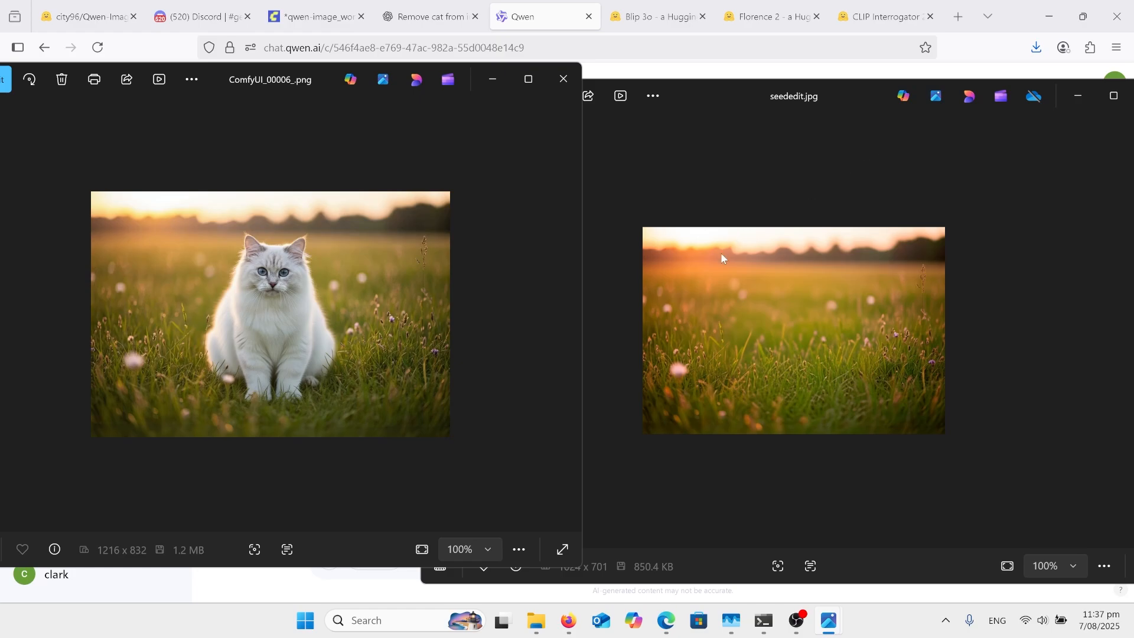
mouse_move(944, 208)
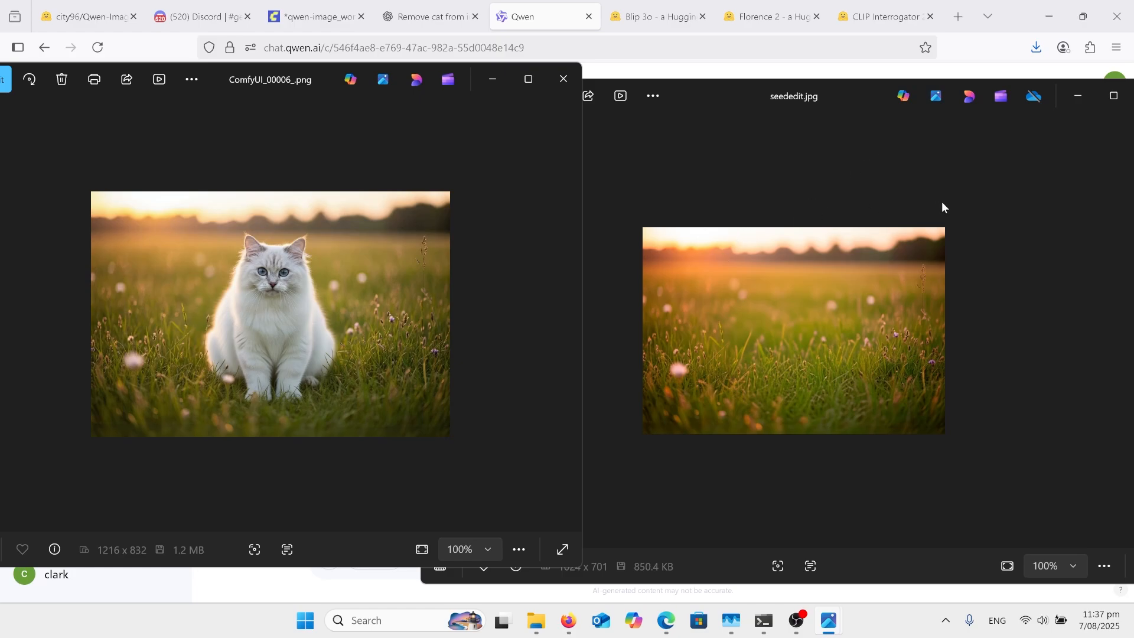
mouse_move(729, 236)
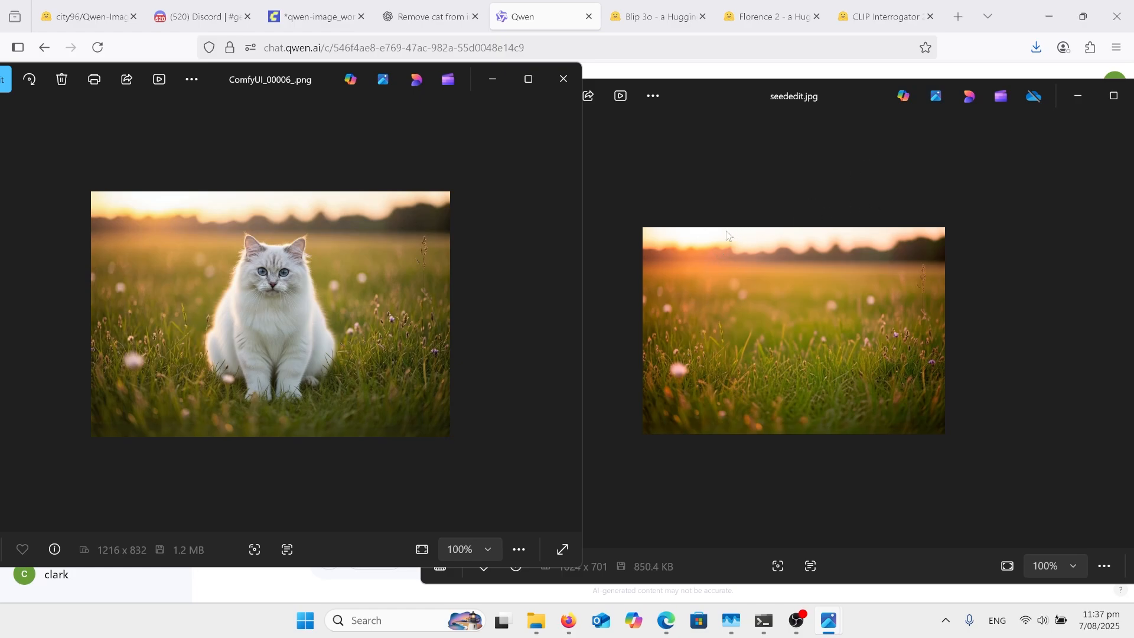
mouse_move(705, 320)
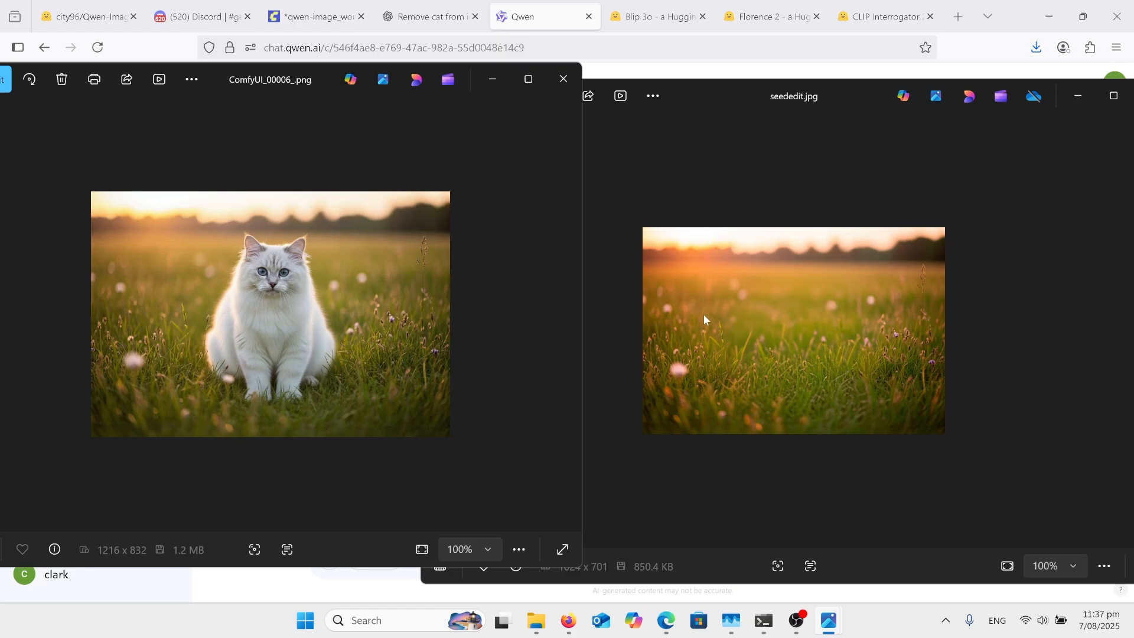
mouse_move(723, 377)
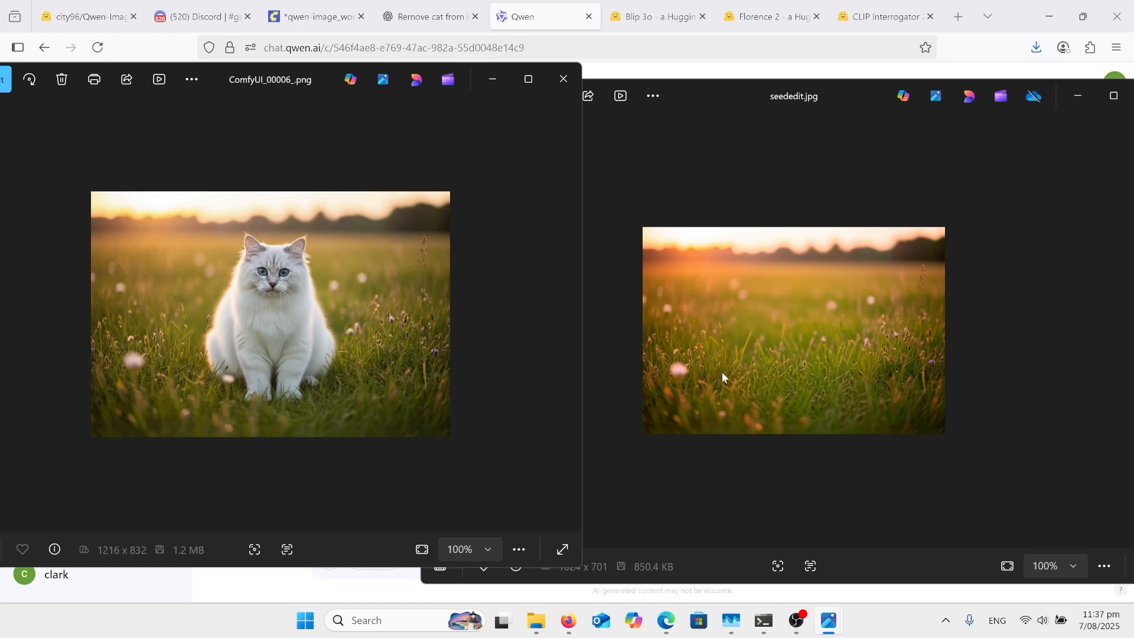
mouse_move(737, 388)
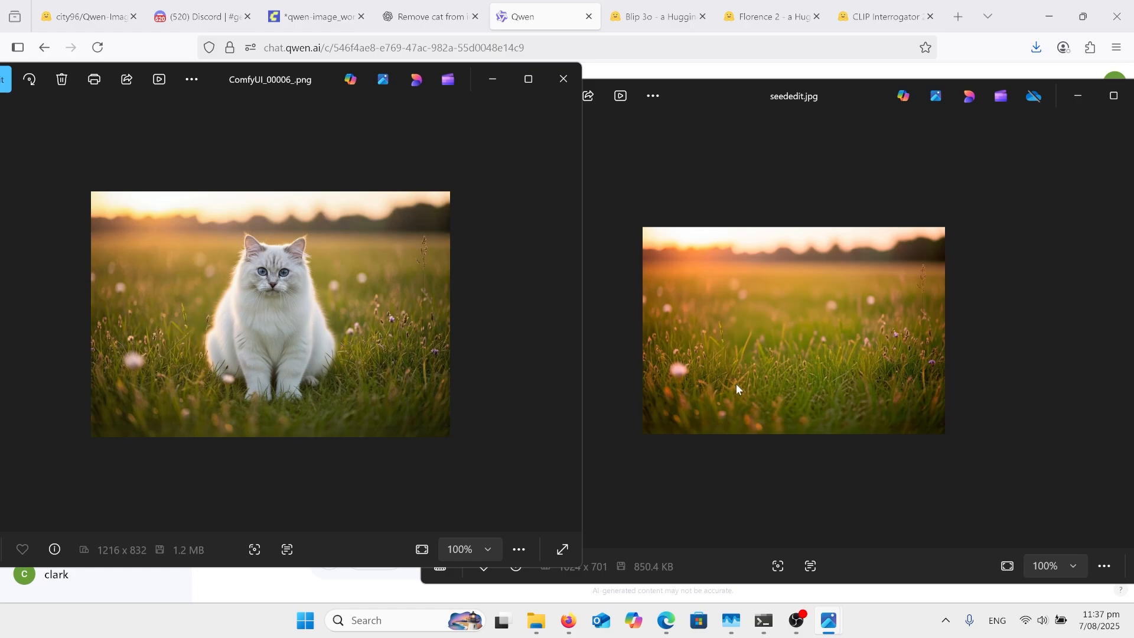
mouse_move(807, 374)
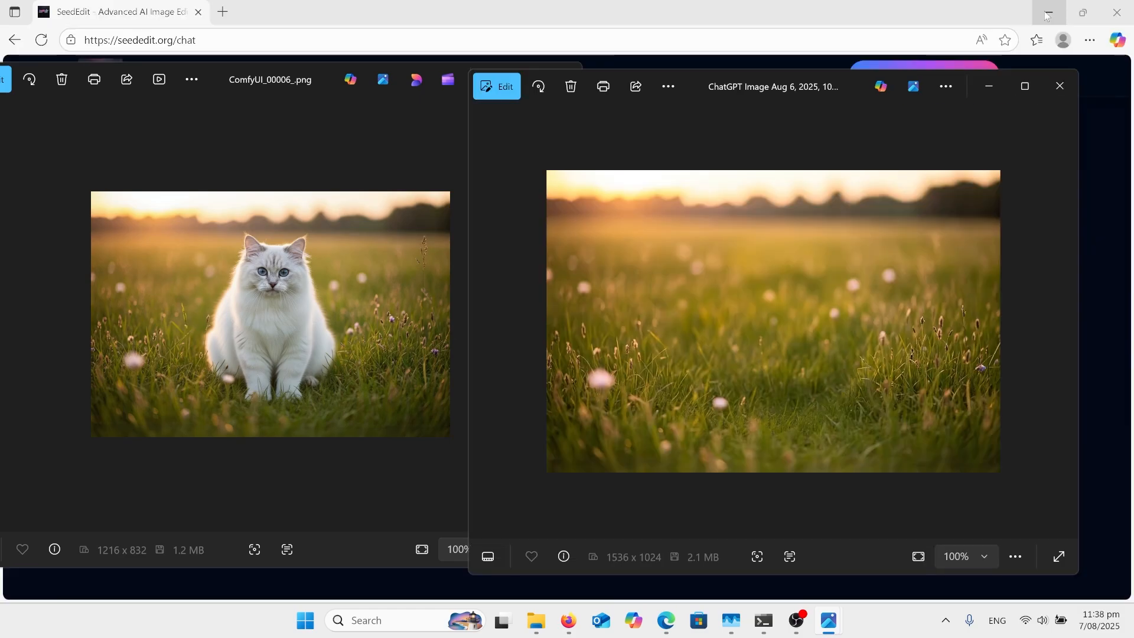
mouse_move(1047, 15)
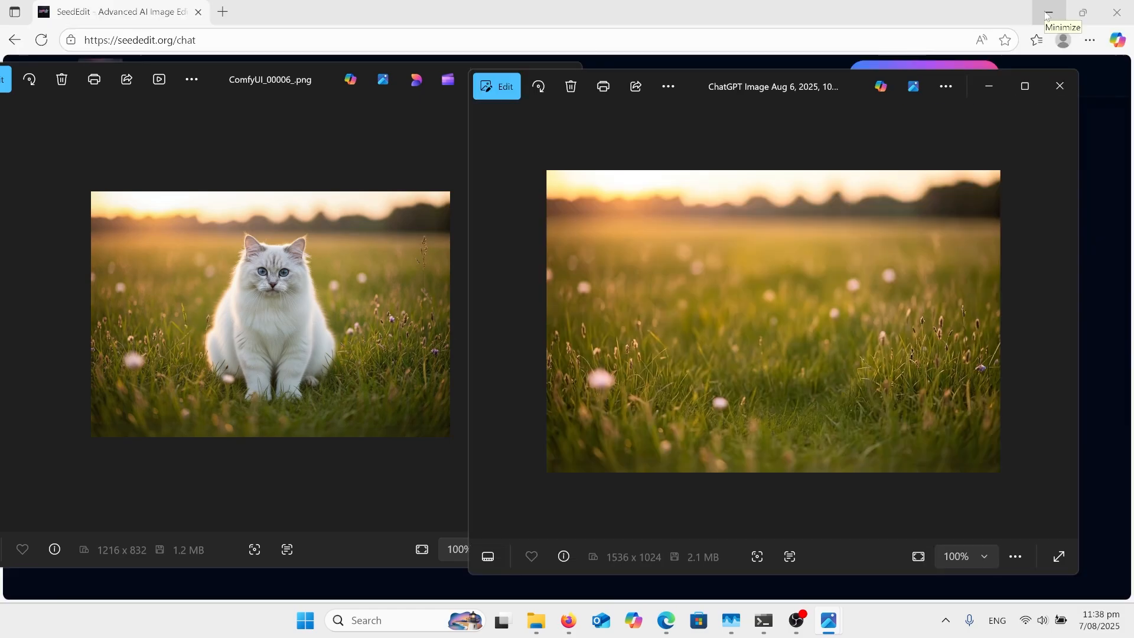
mouse_move(871, 233)
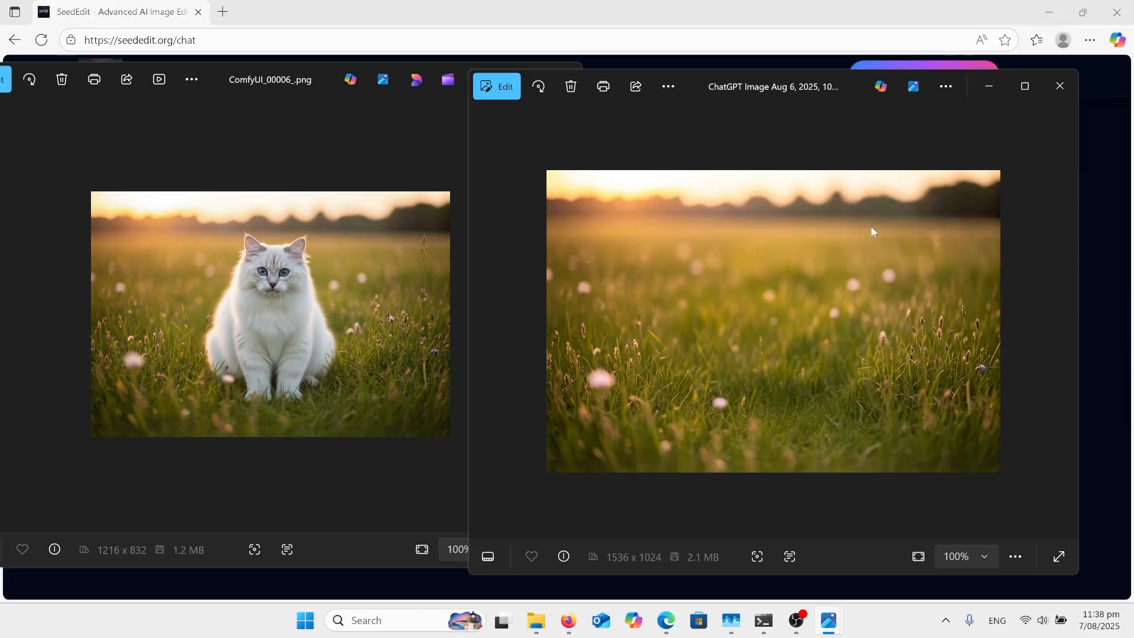
mouse_move(737, 440)
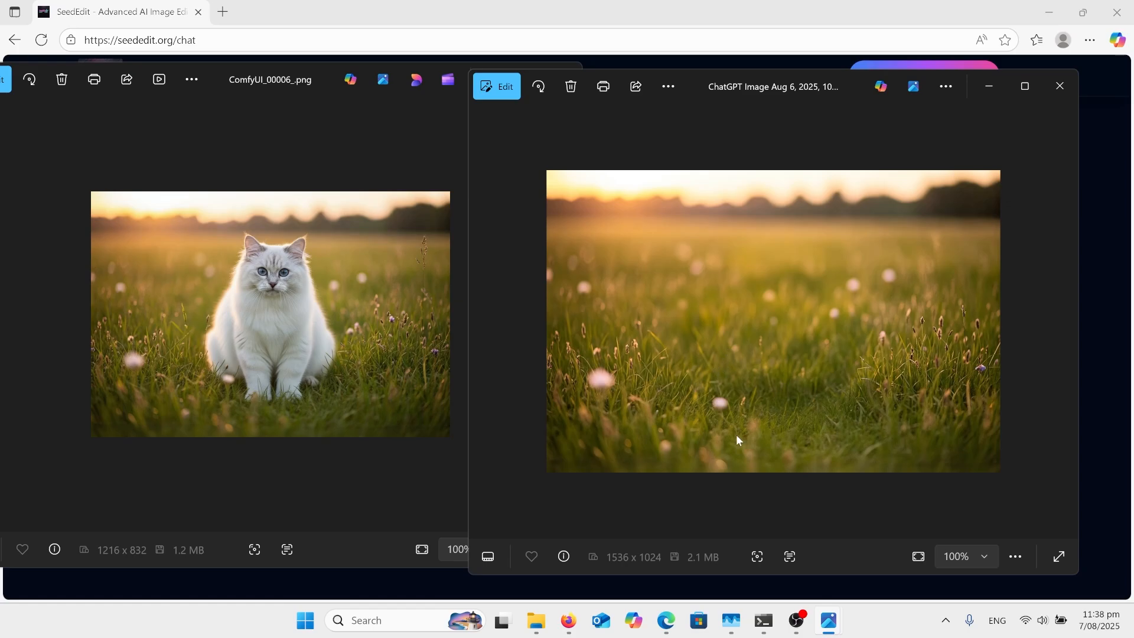
mouse_move(807, 430)
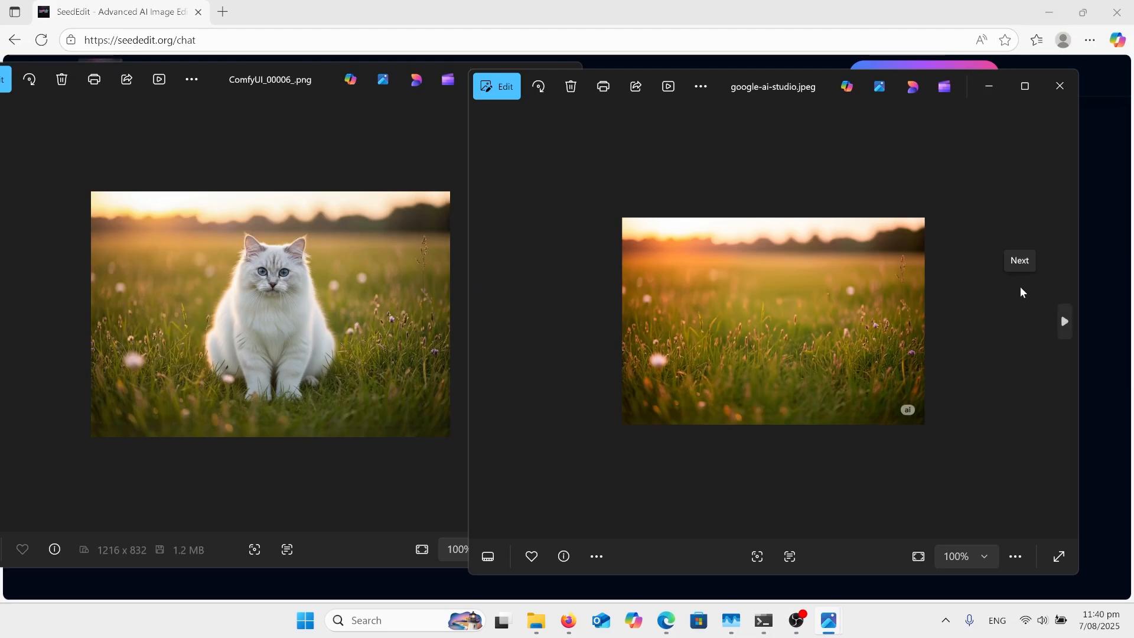
mouse_move(905, 520)
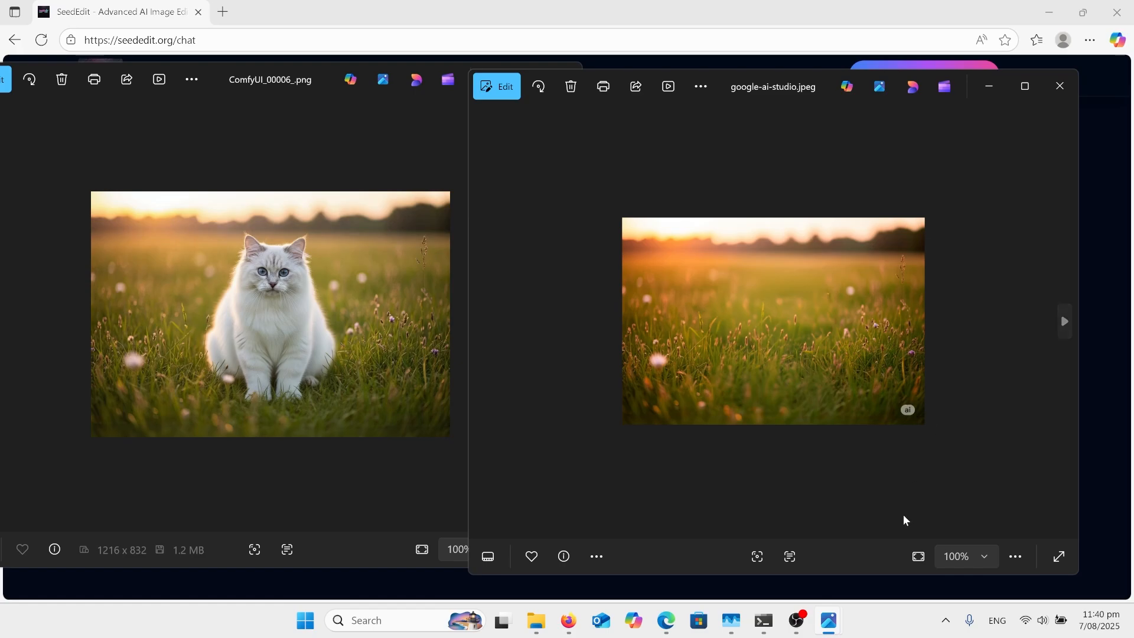
- Advance the second Photos window to the next tool's cat-free meadow image
left_click(1064, 321)
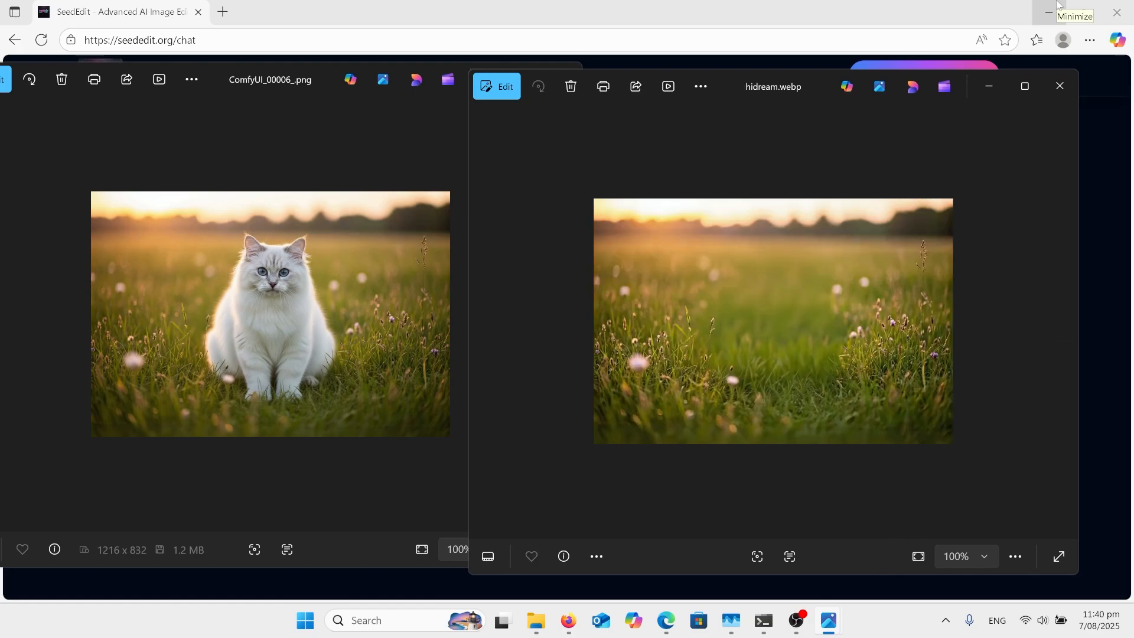
mouse_move(928, 356)
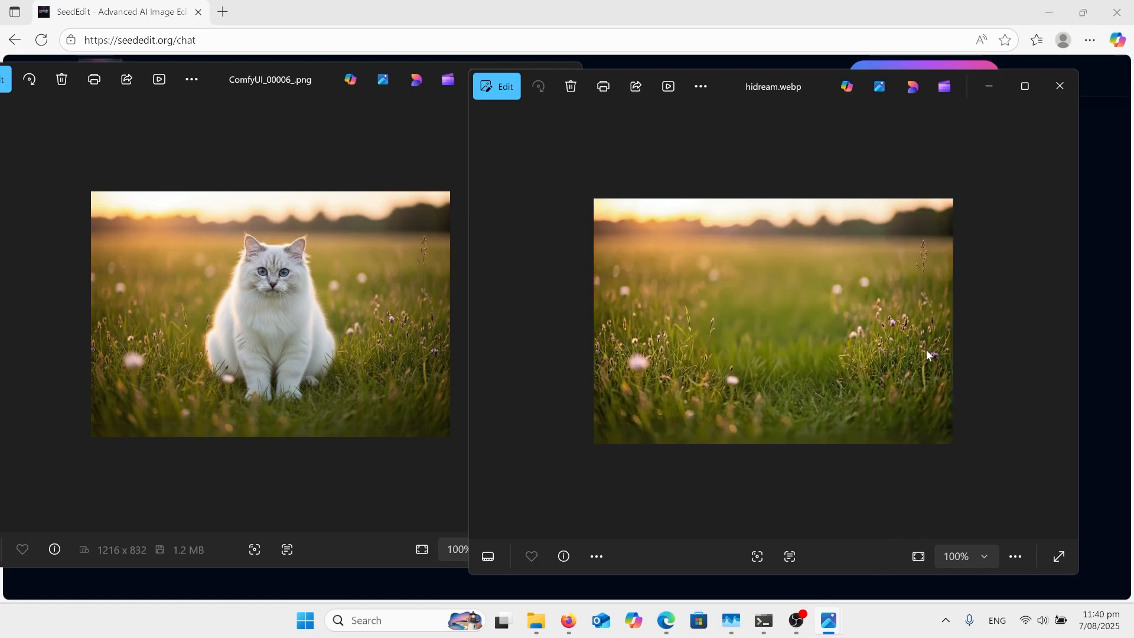
mouse_move(883, 404)
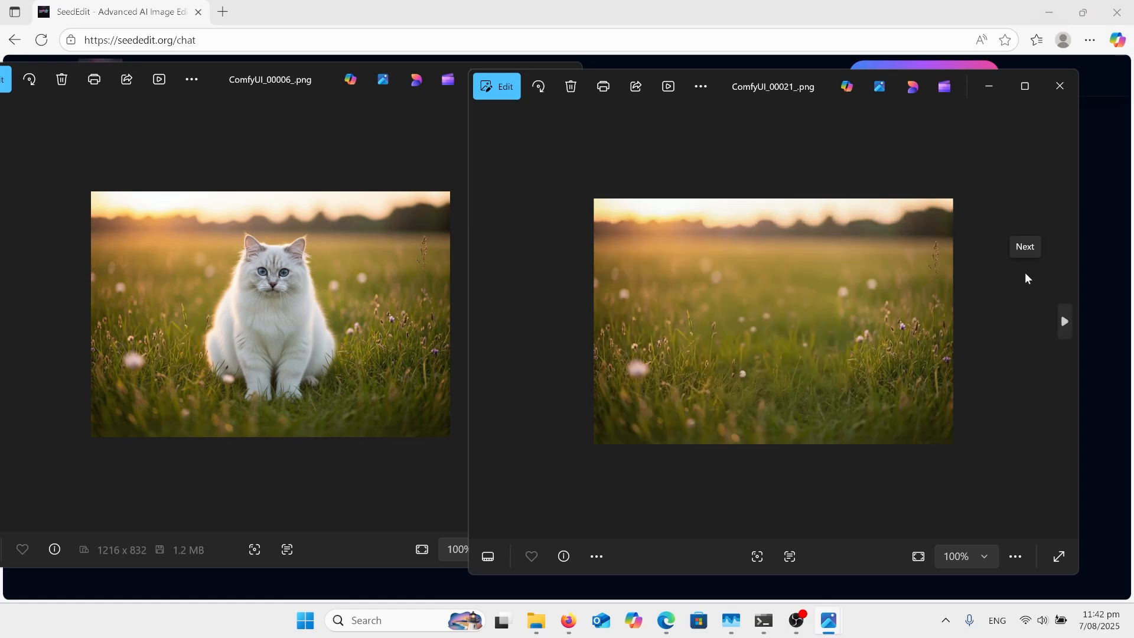
mouse_move(771, 347)
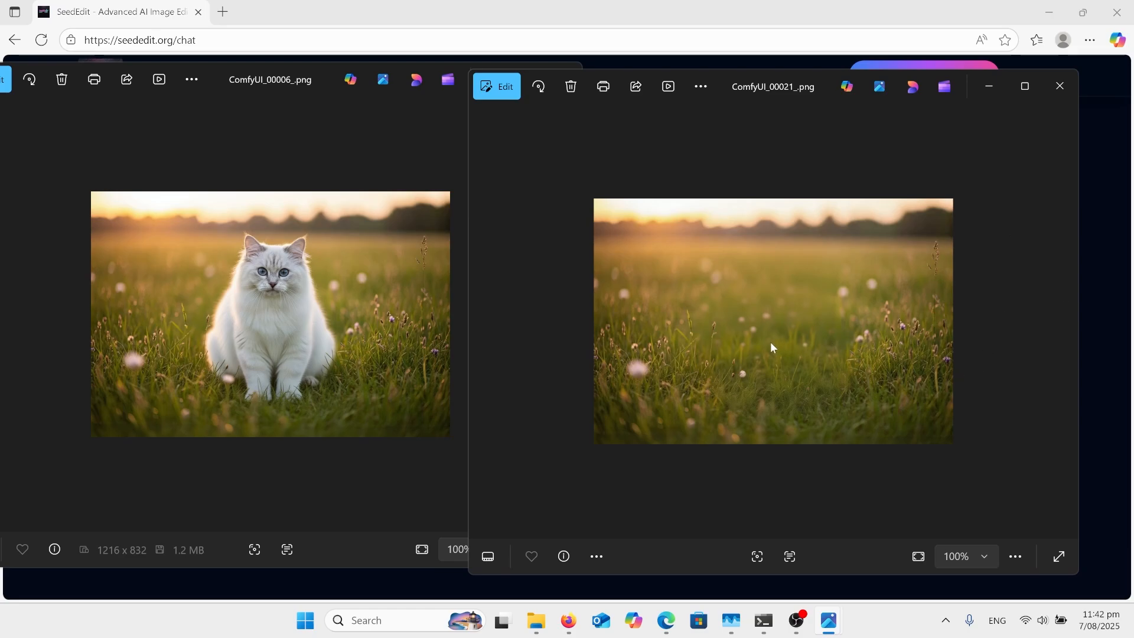
mouse_move(771, 361)
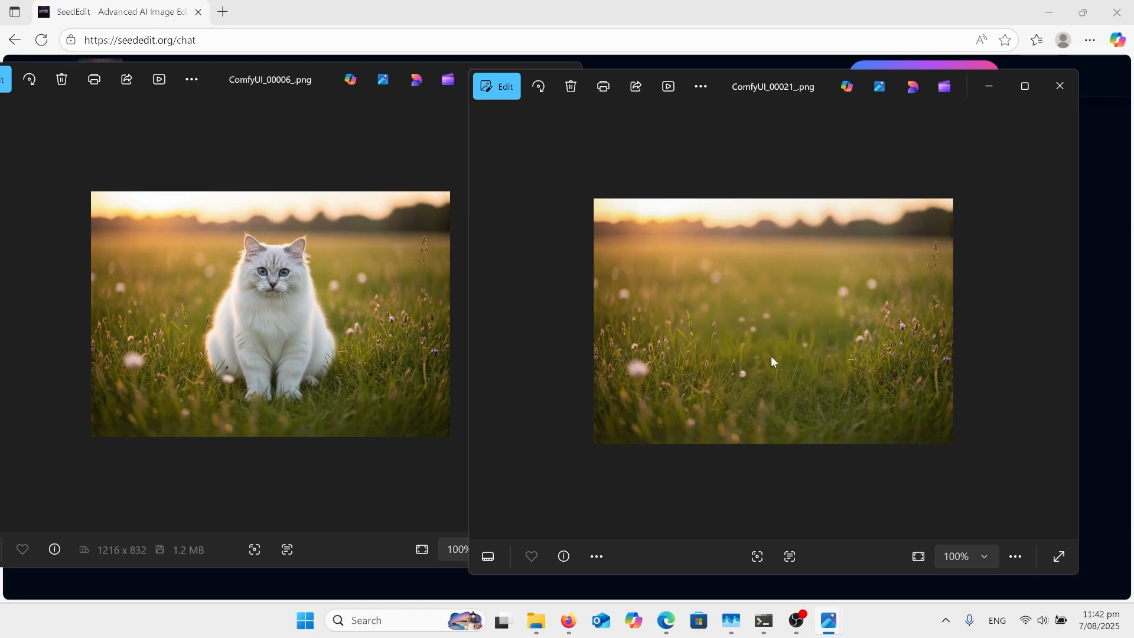
mouse_move(801, 340)
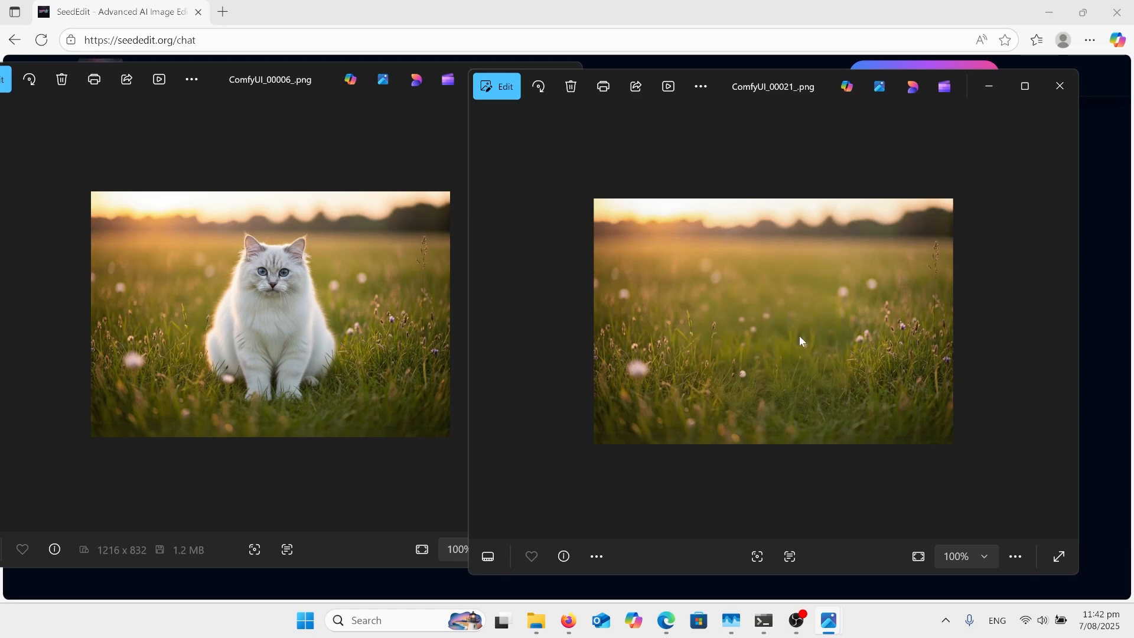
mouse_move(825, 348)
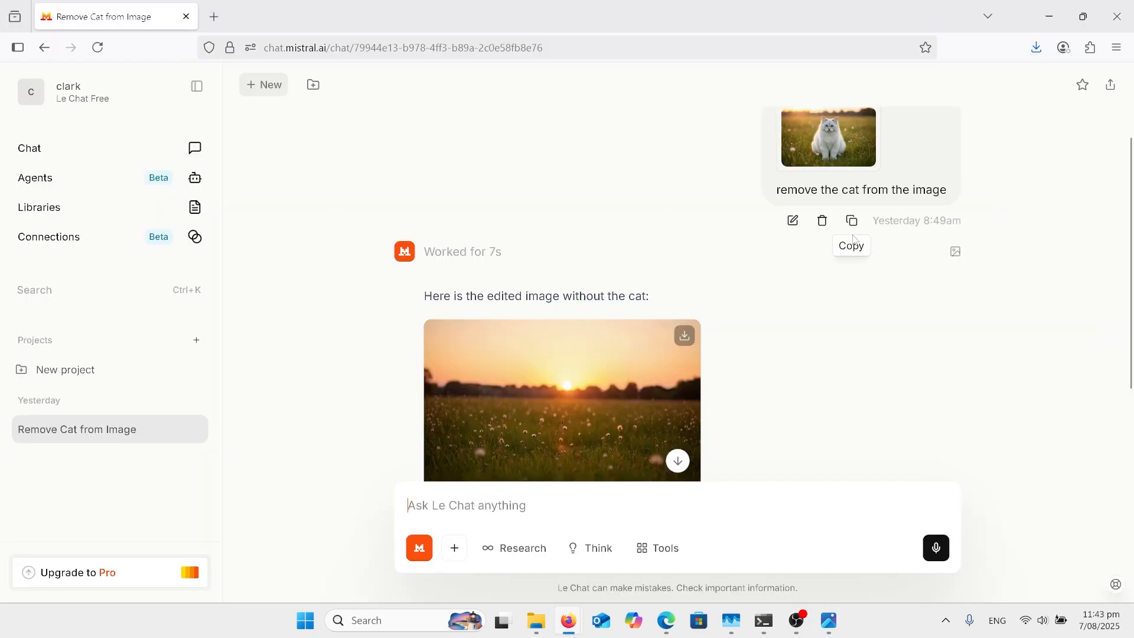
mouse_move(709, 272)
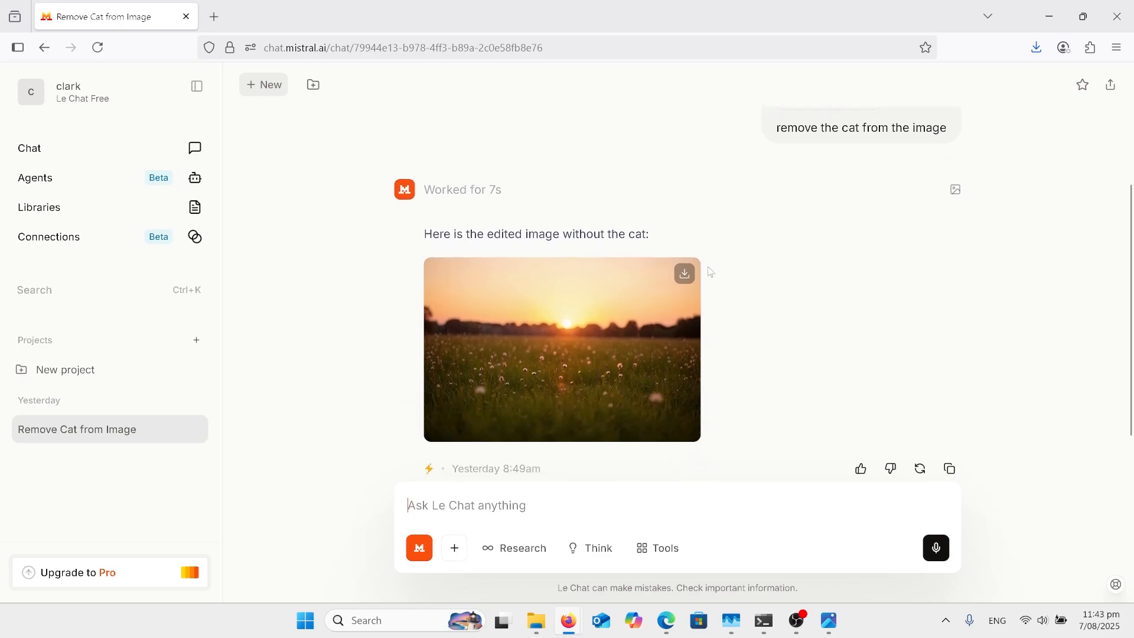
mouse_move(709, 332)
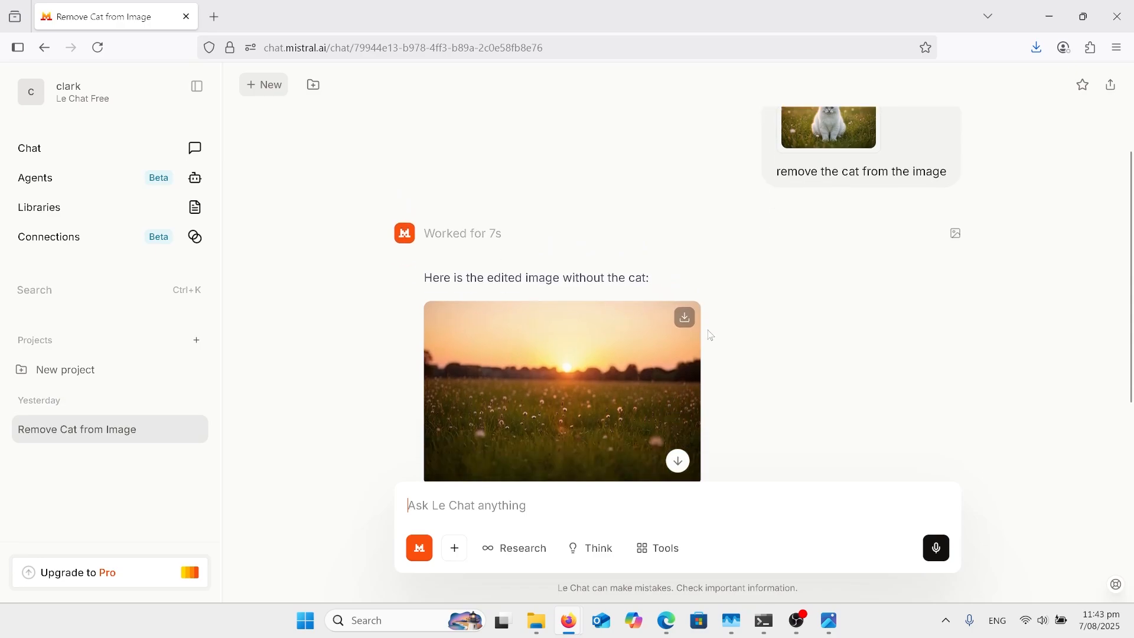
scroll("down", 3)
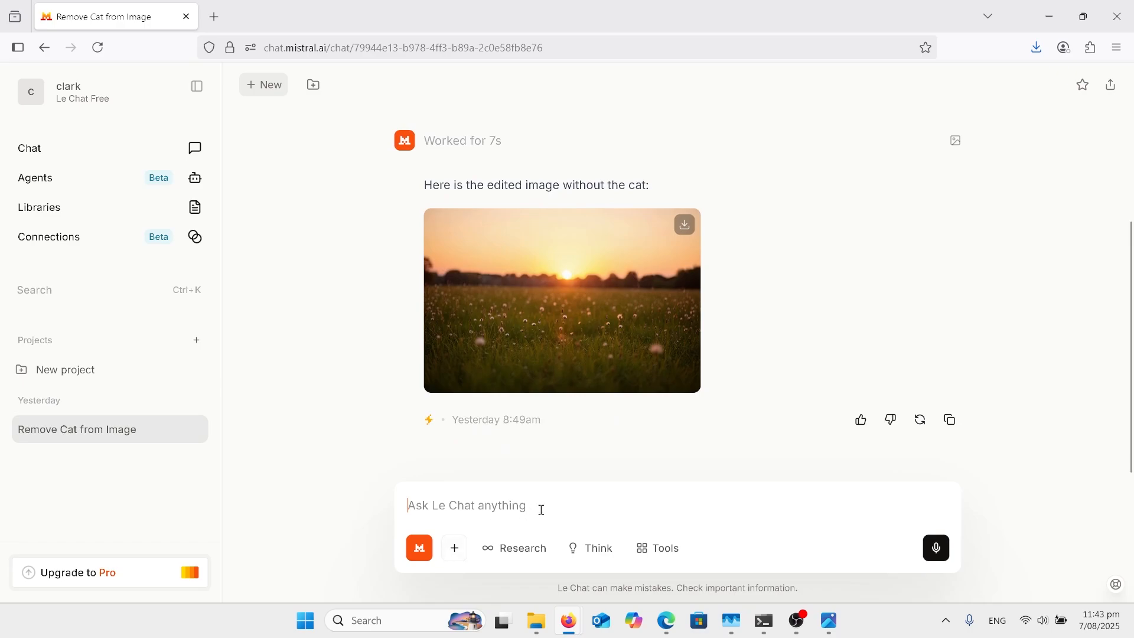
mouse_move(594, 510)
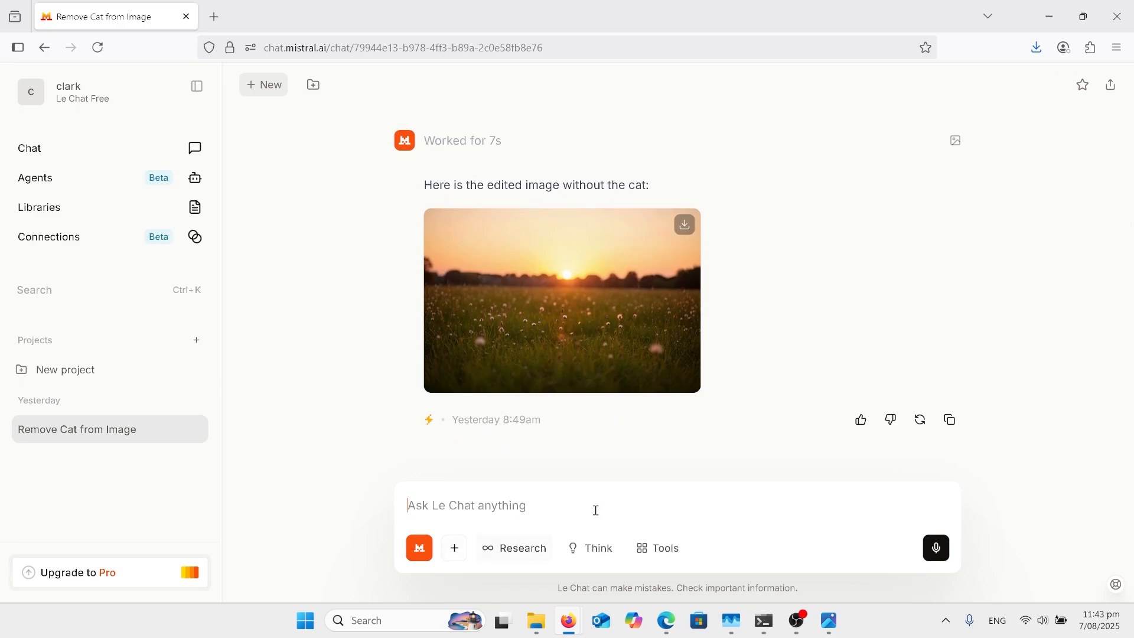
mouse_move(640, 499)
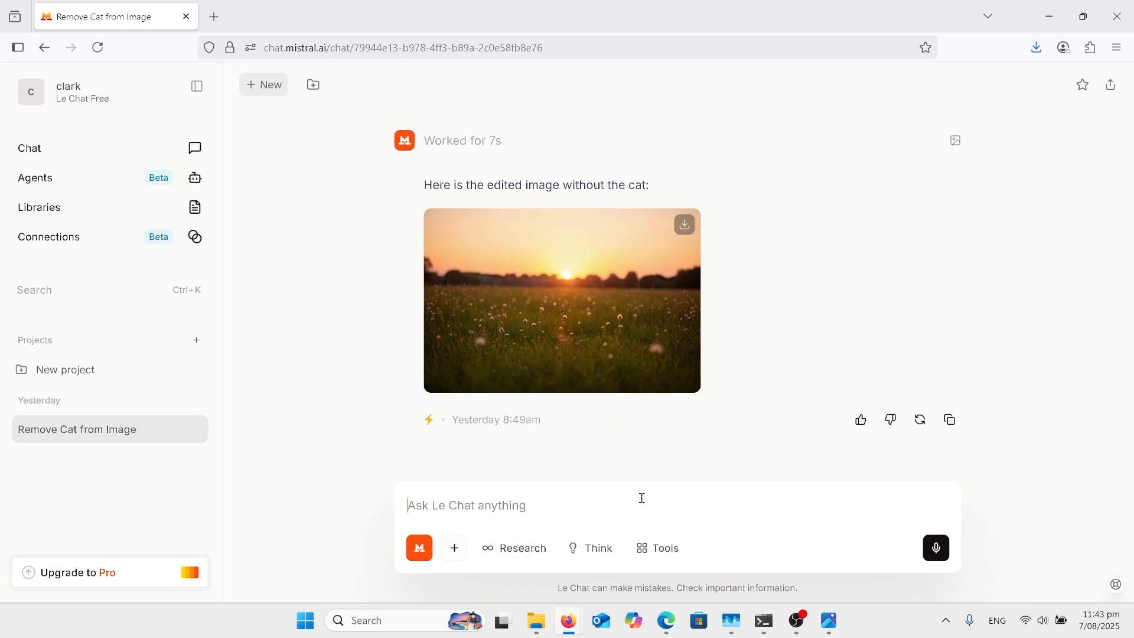
scroll("up", 3)
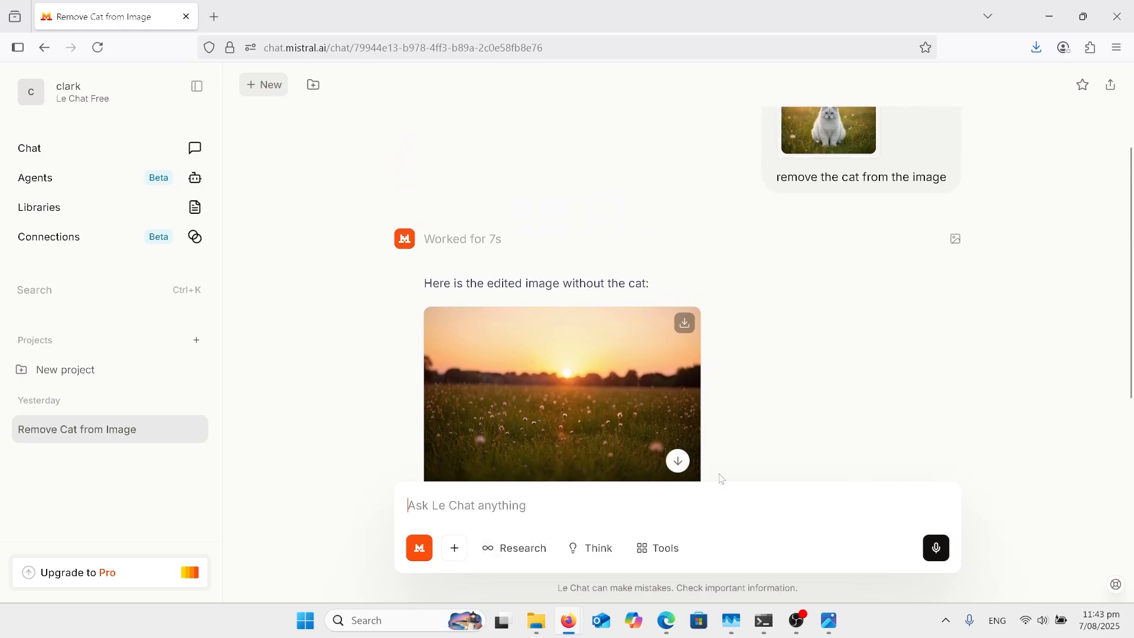
left_click(543, 15)
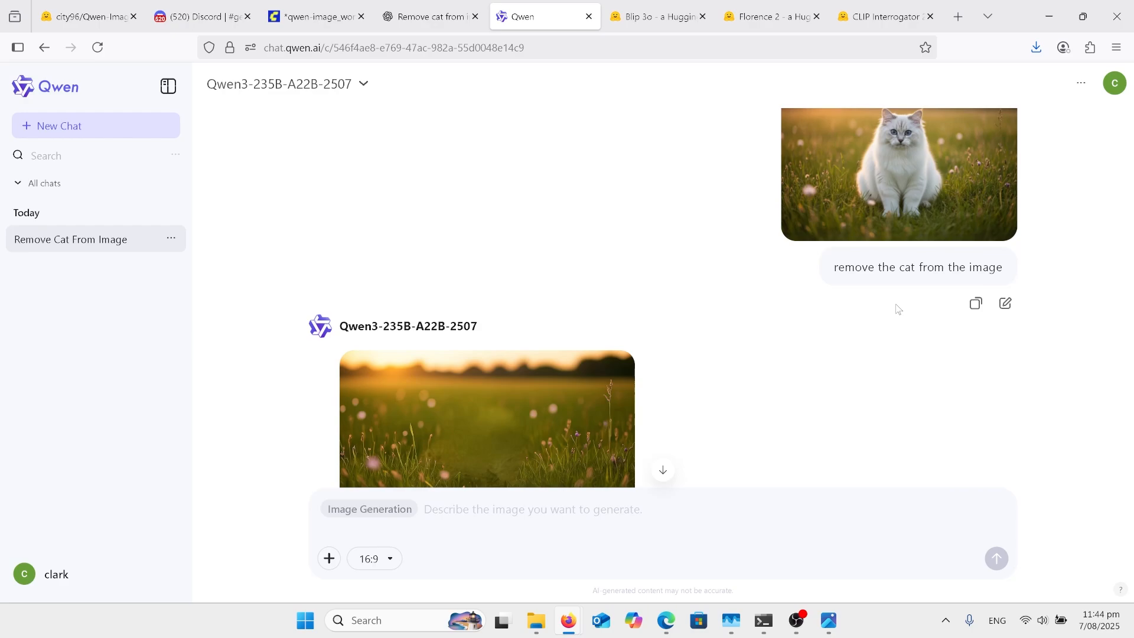
mouse_move(821, 370)
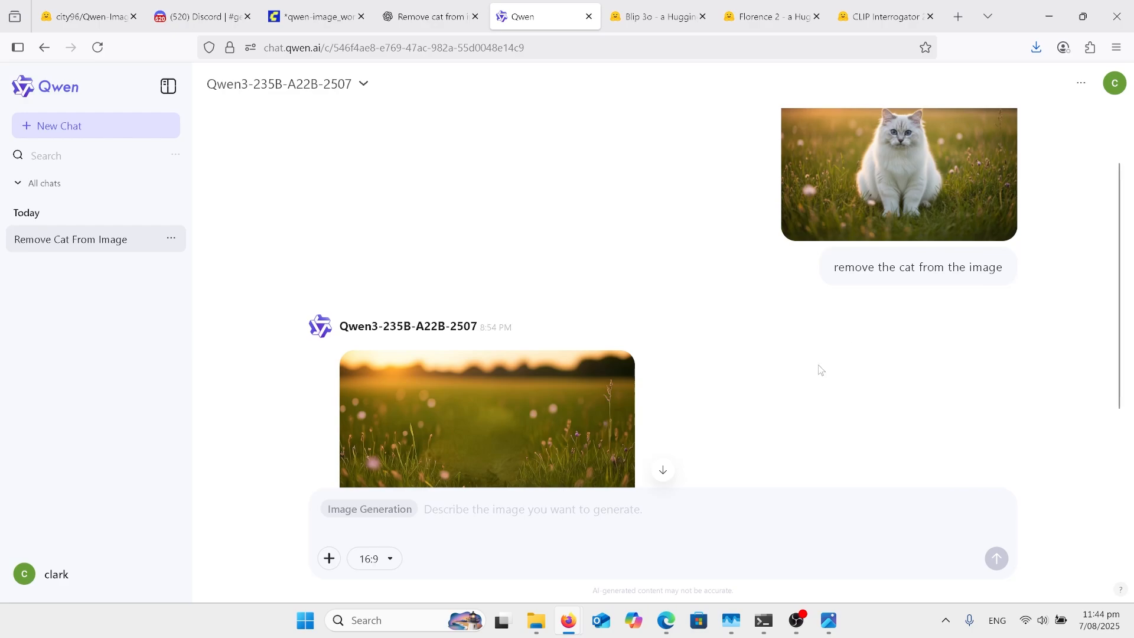
- Enlarge Qwen Chat's cat-free meadow image for a close look, then close the preview
scroll("up", 3)
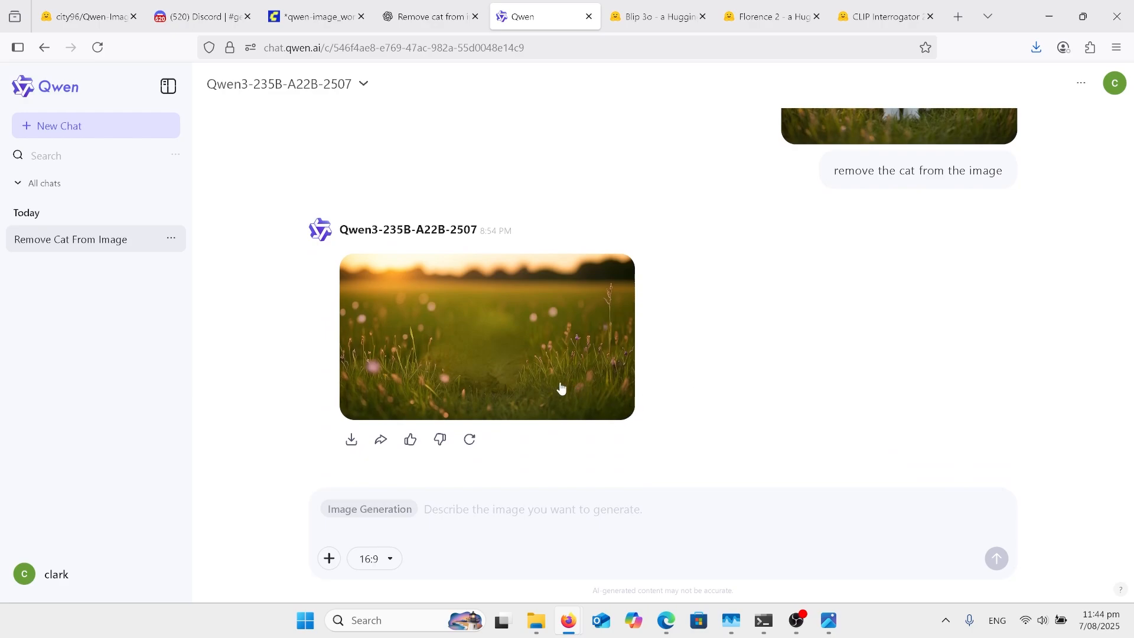
mouse_move(561, 327)
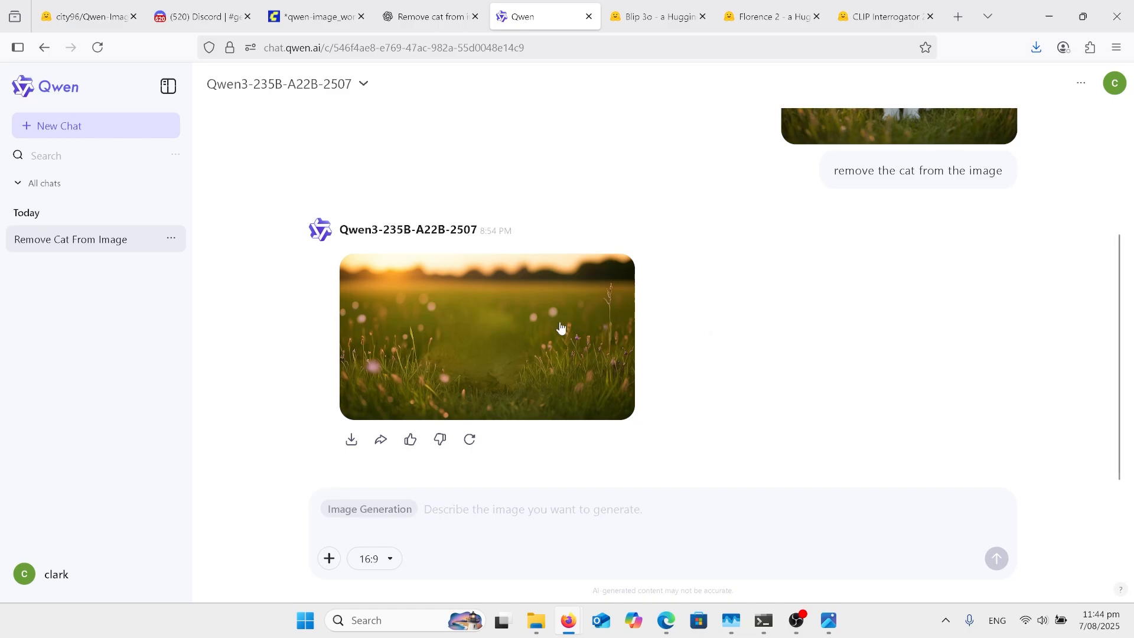
left_click(487, 335)
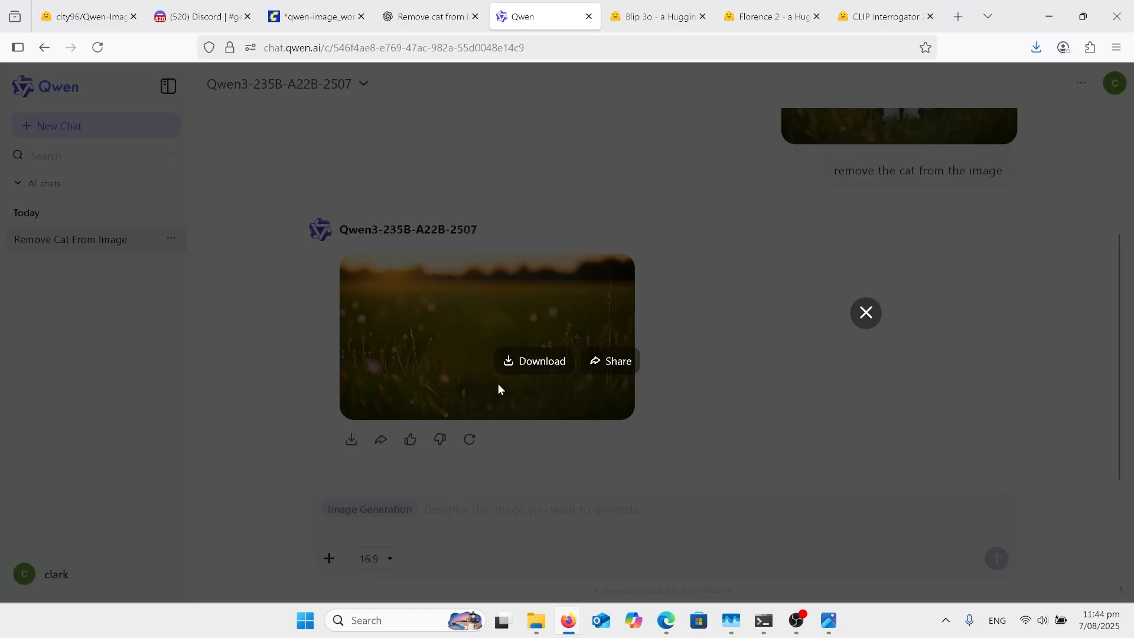
left_click(487, 337)
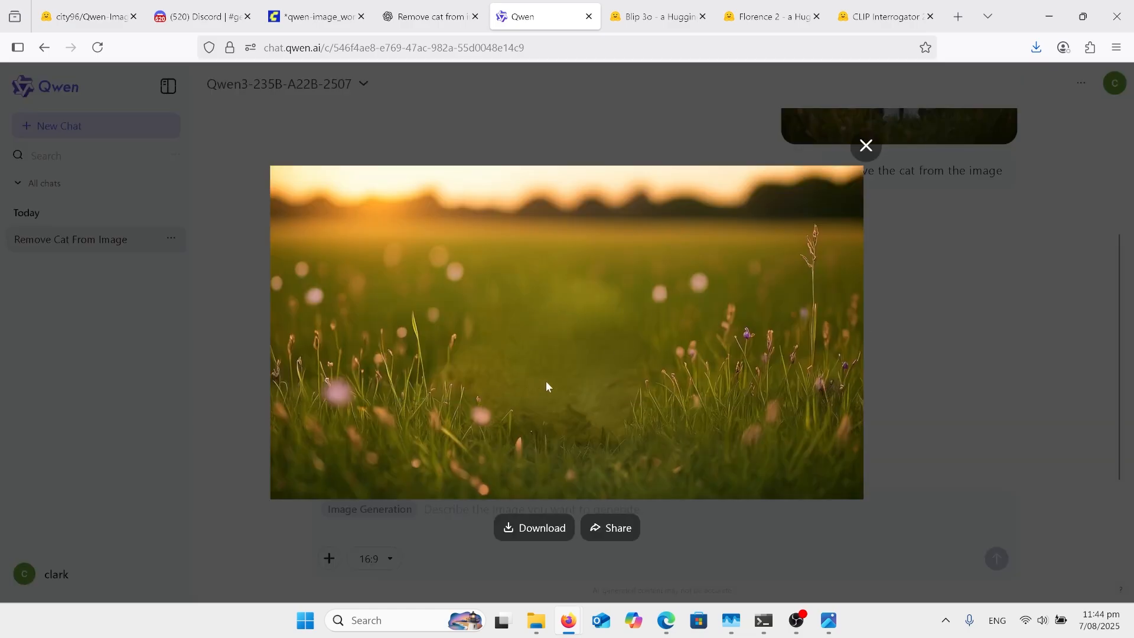
mouse_move(790, 216)
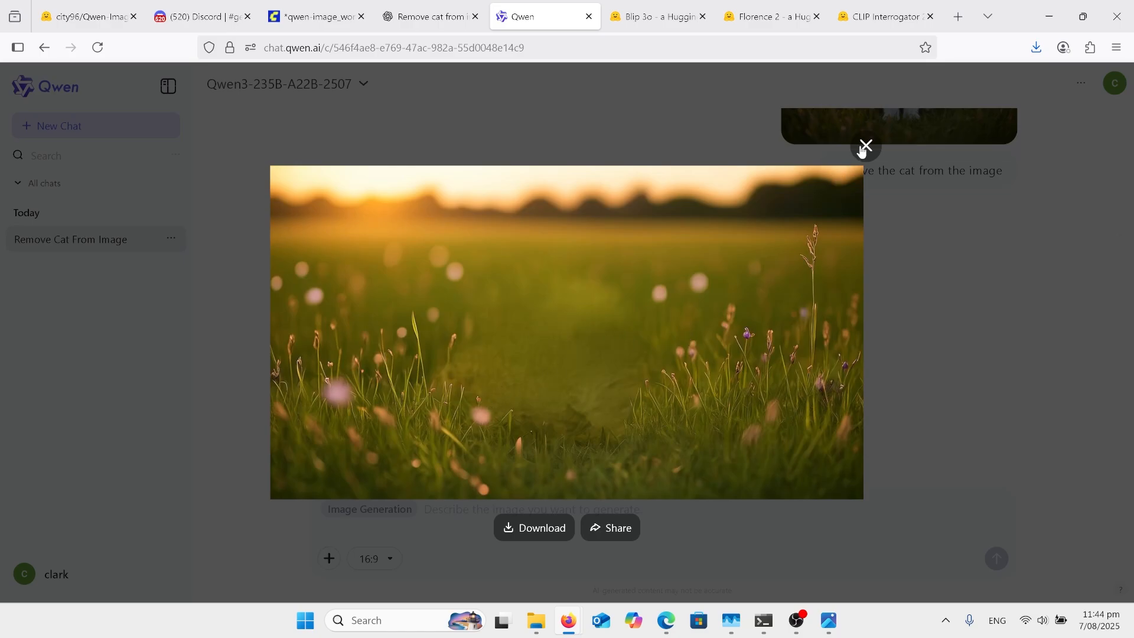
left_click(864, 145)
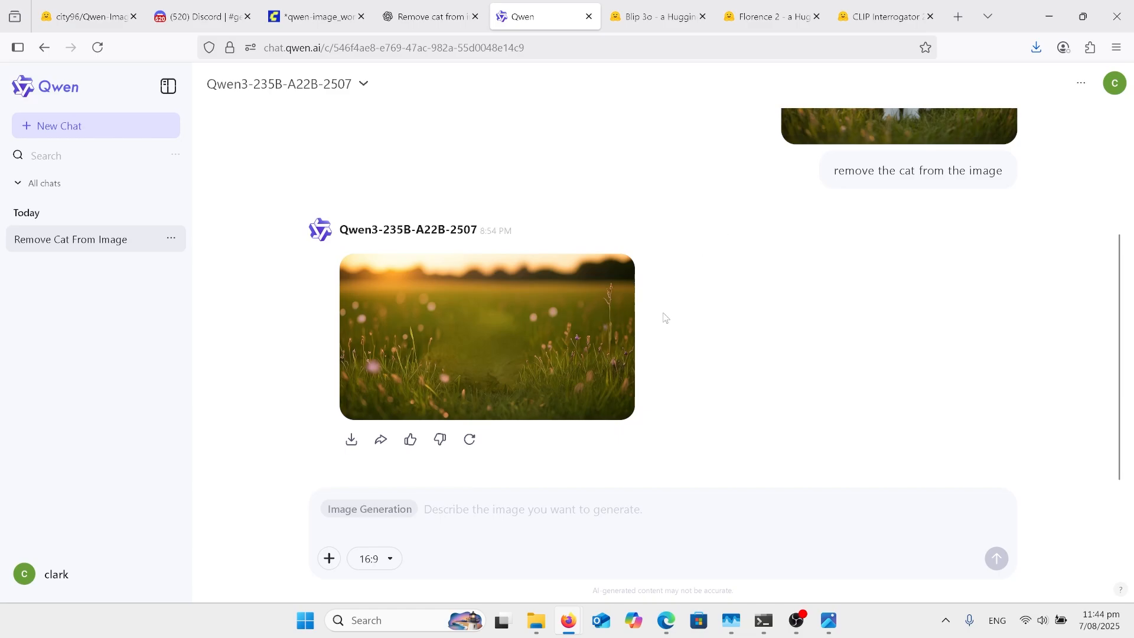
mouse_move(713, 314)
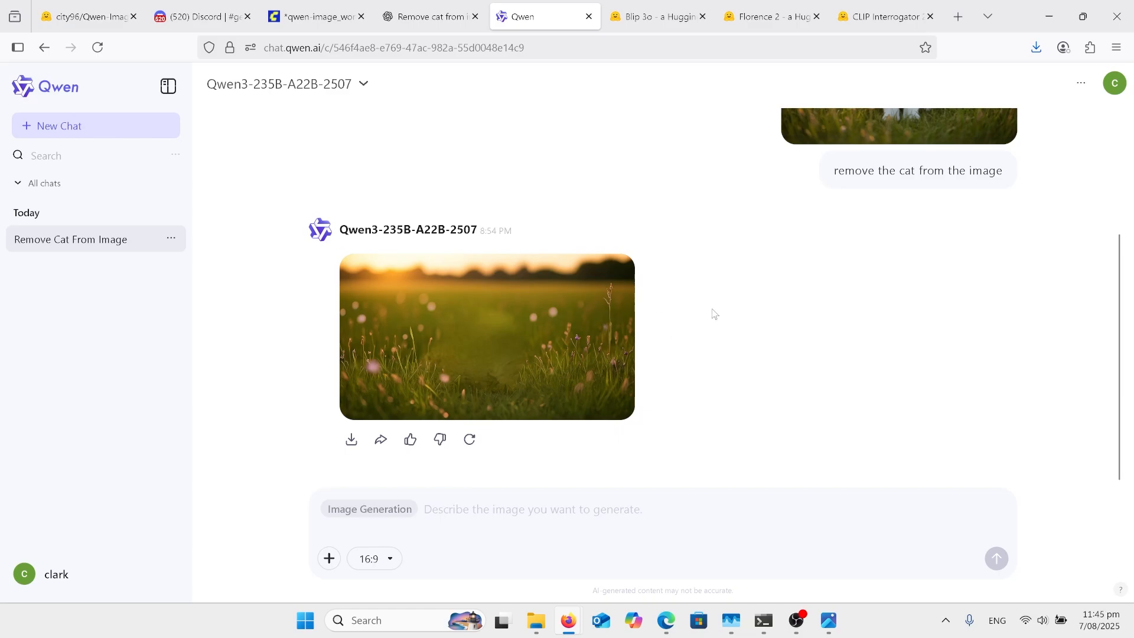
- Move over to the Google AI Studio prompt-generation chat
scroll("up", 3)
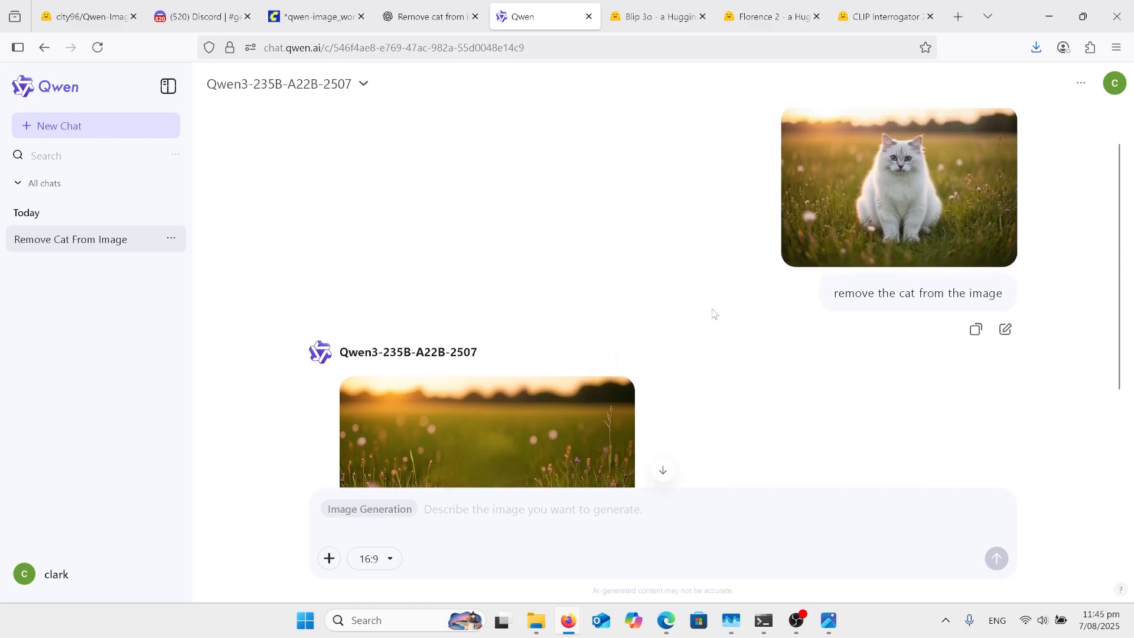
left_click(888, 15)
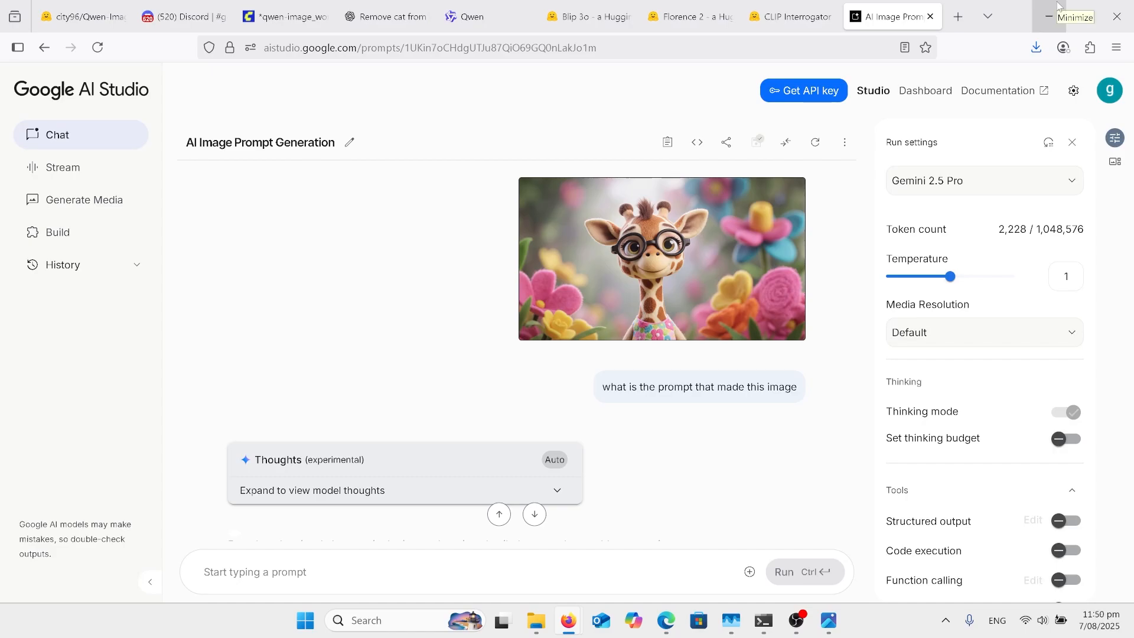
mouse_move(773, 405)
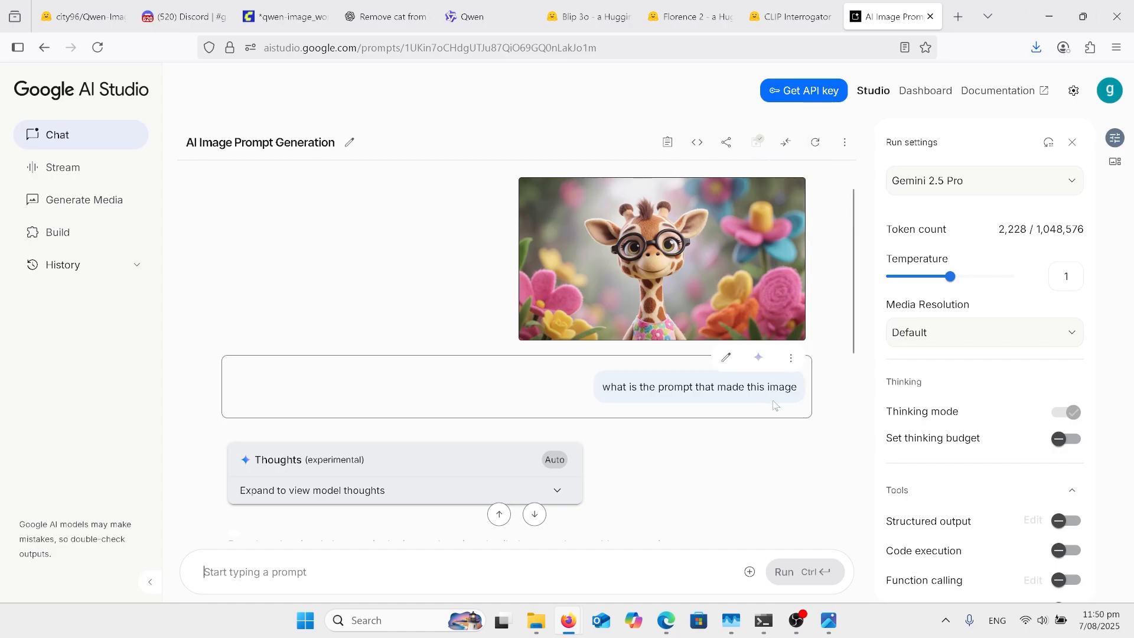
mouse_move(830, 310)
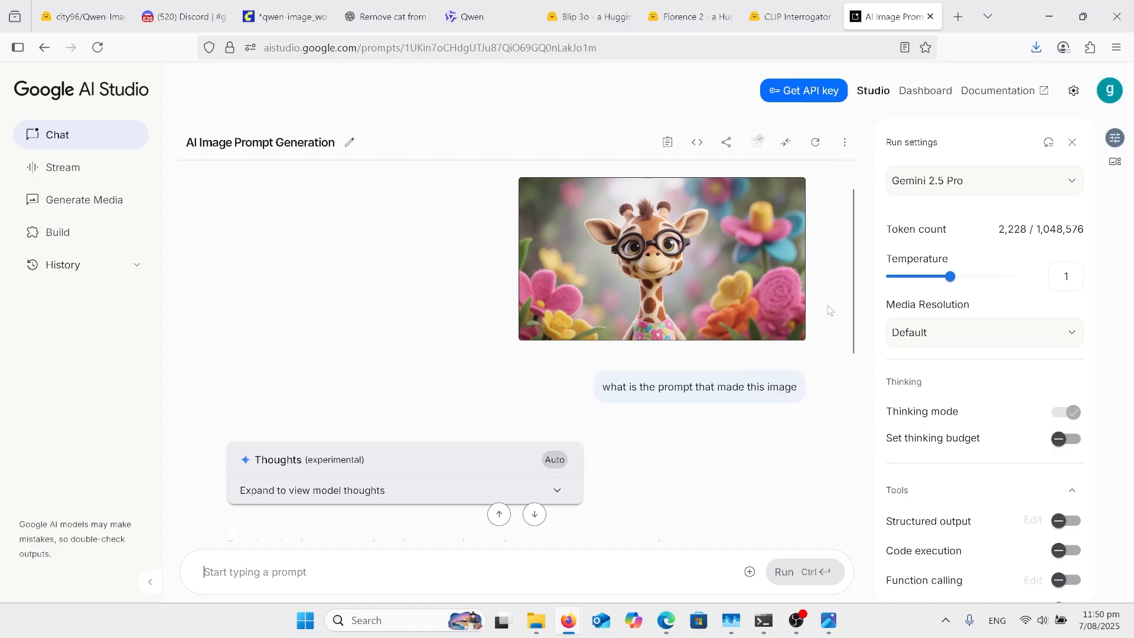
mouse_move(728, 305)
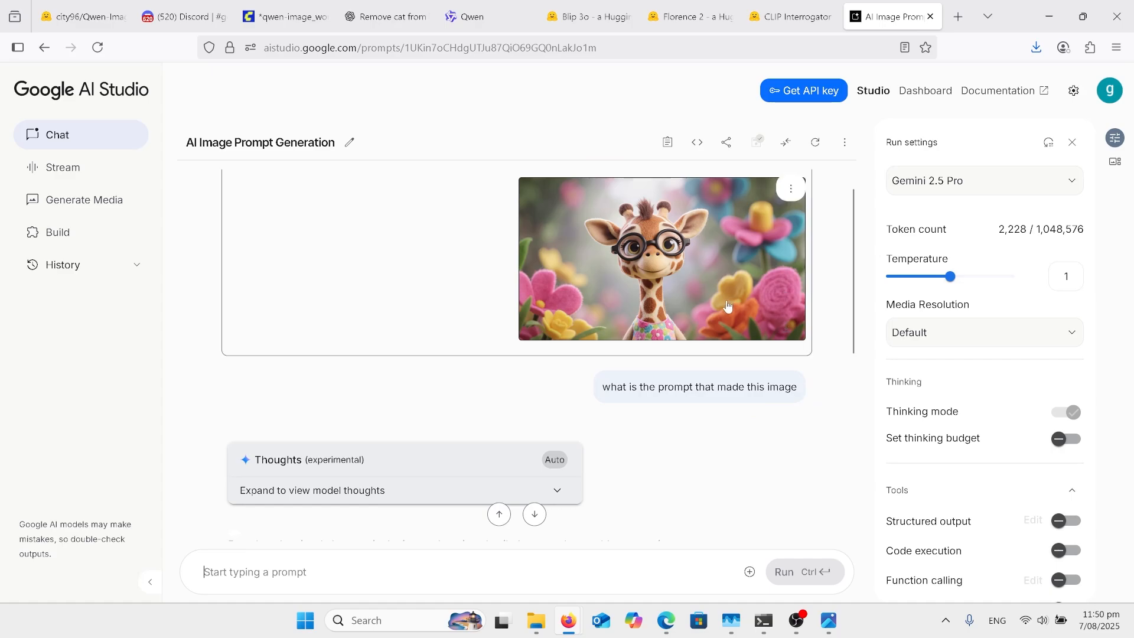
mouse_move(822, 374)
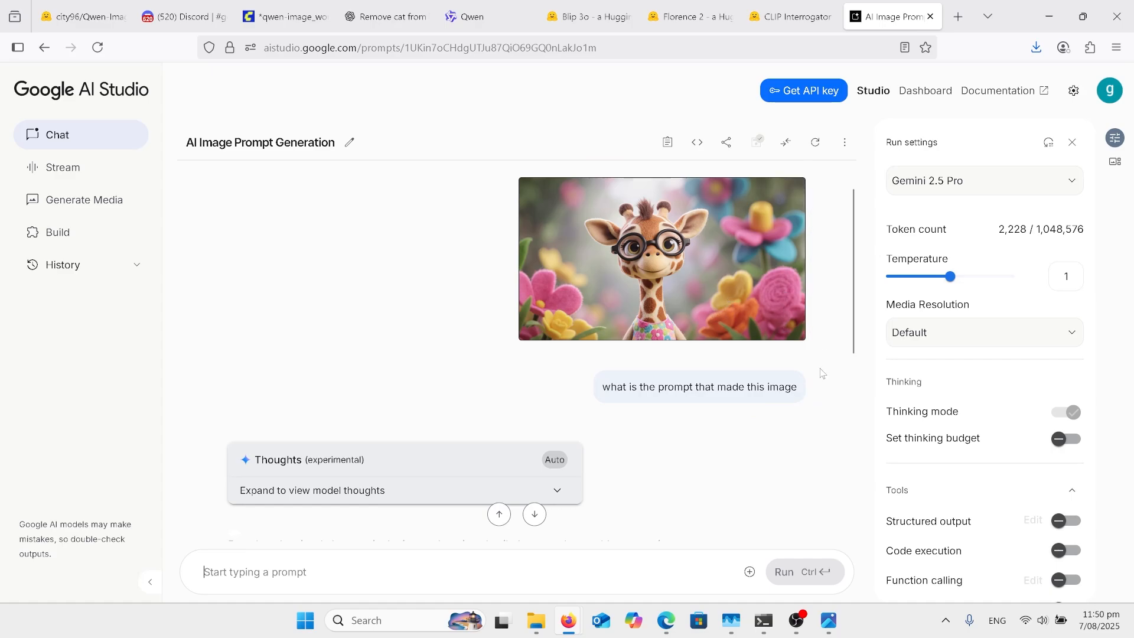
- Read through Gemini's Pixar-style felt-giraffe prompt and breakdown, then go back to the Qwen chat
scroll("down", 3)
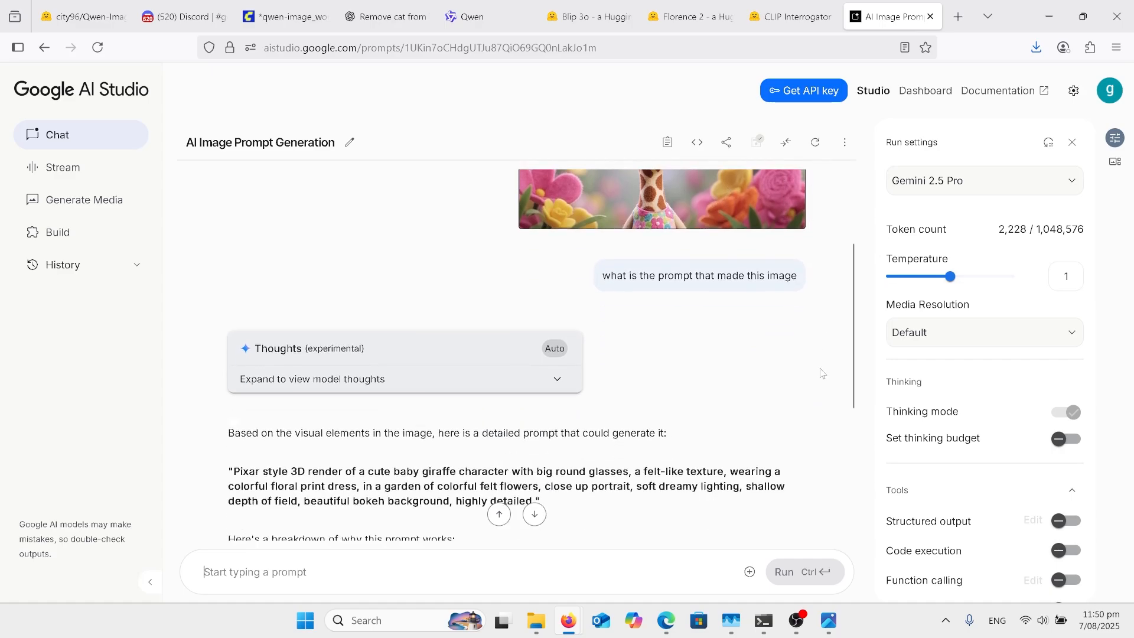
scroll("down", 3)
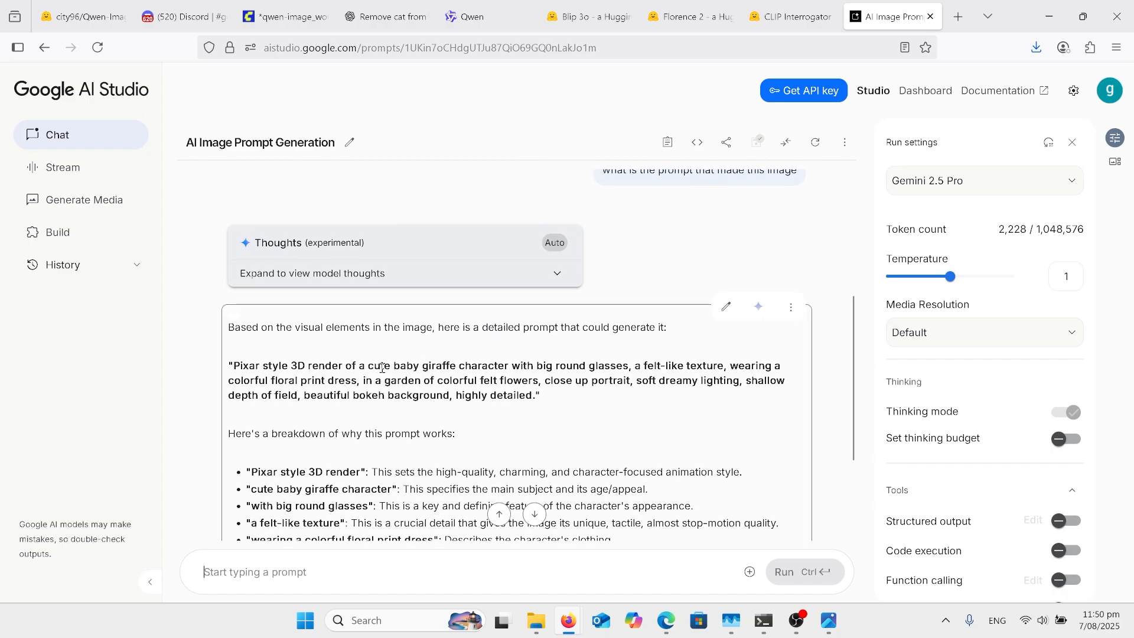
scroll("down", 3)
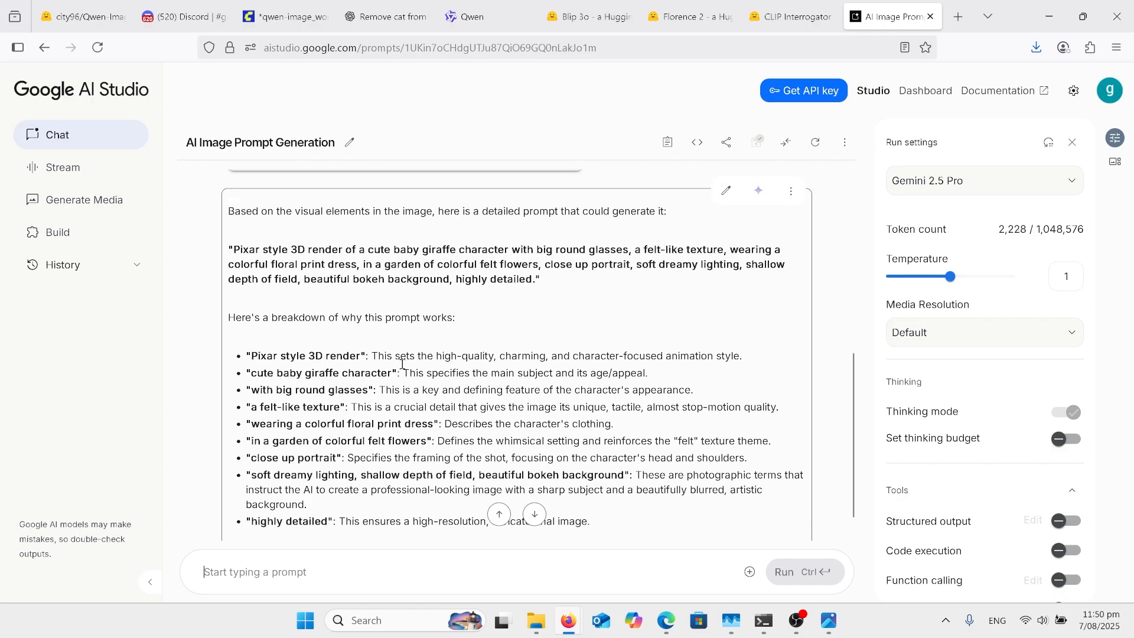
scroll("up", 3)
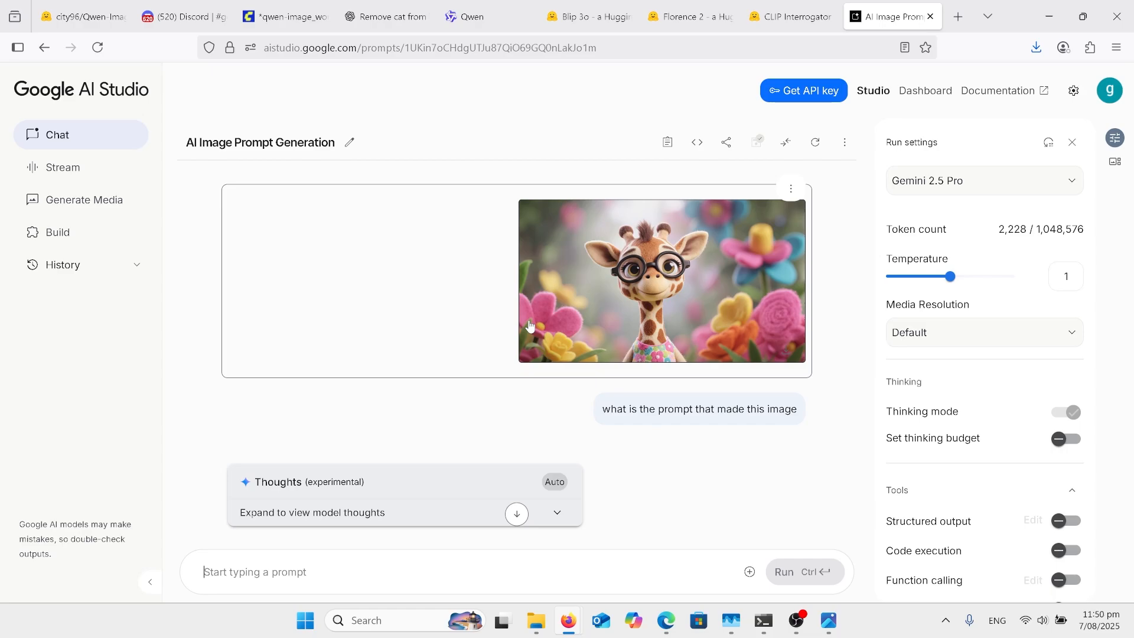
mouse_move(716, 188)
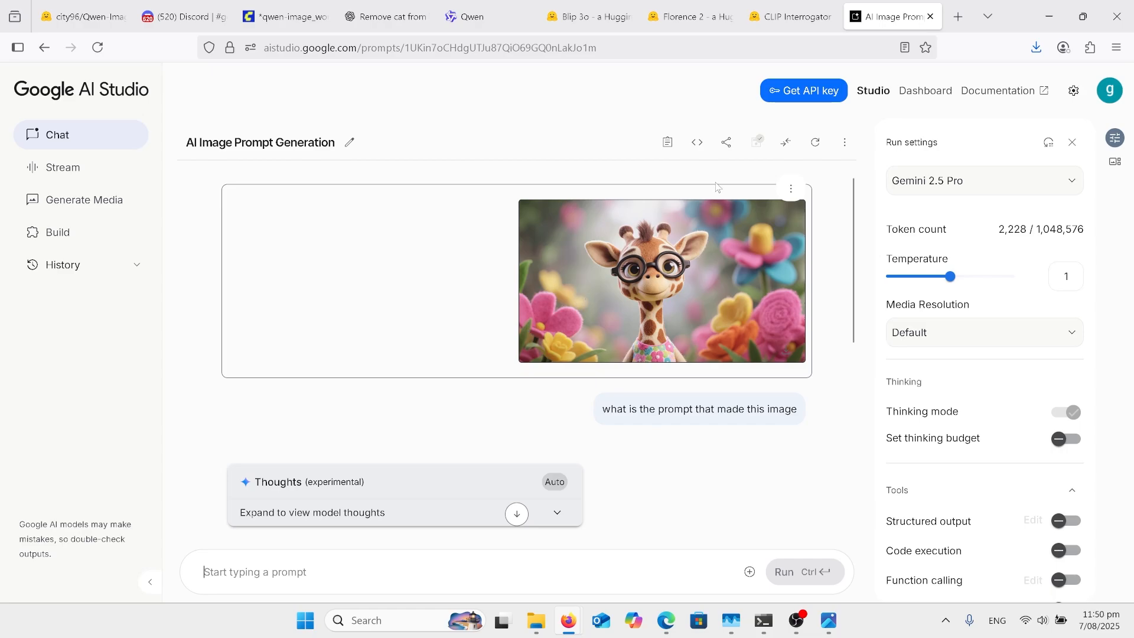
mouse_move(476, 15)
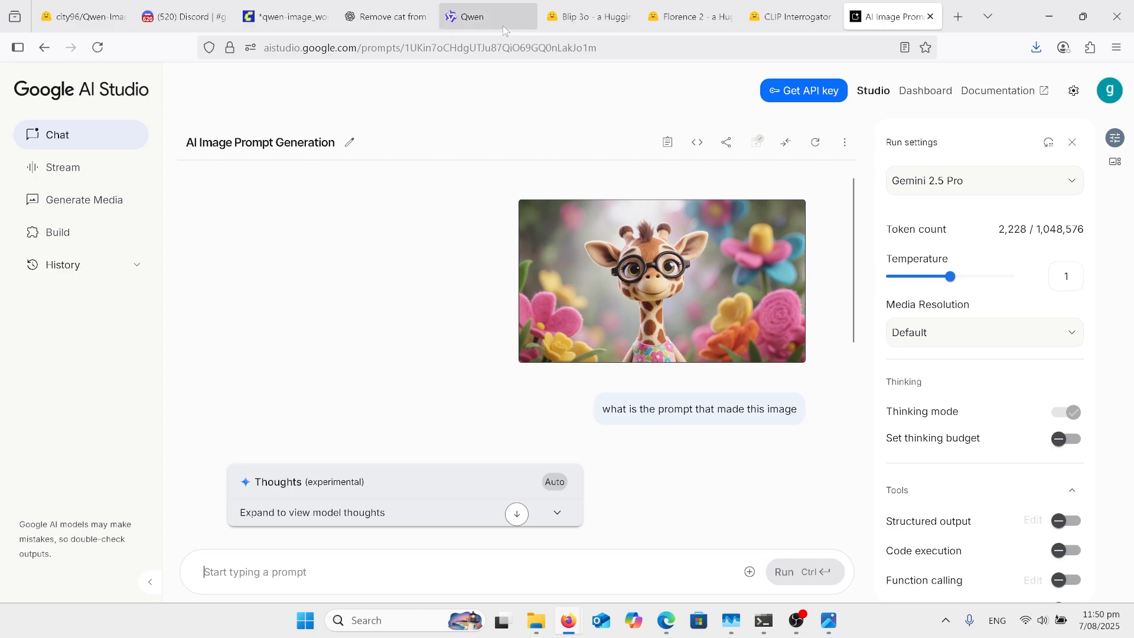
left_click(484, 16)
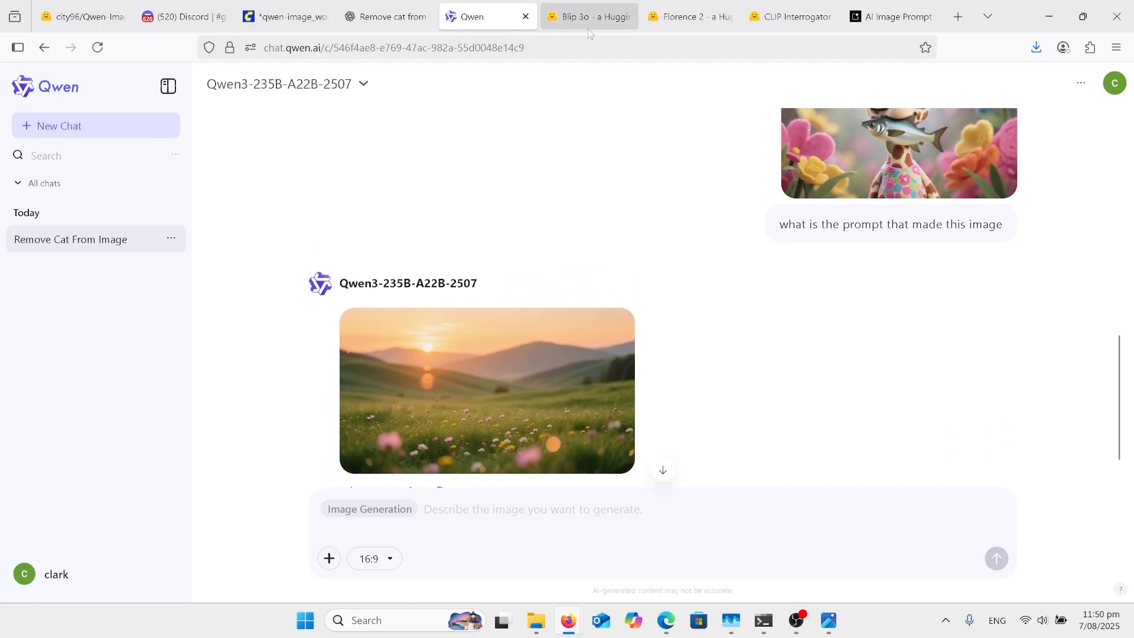
- Bring up the BLIP3-o Space and reveal its Generated Text description of the fish-holding giraffe
left_click(586, 16)
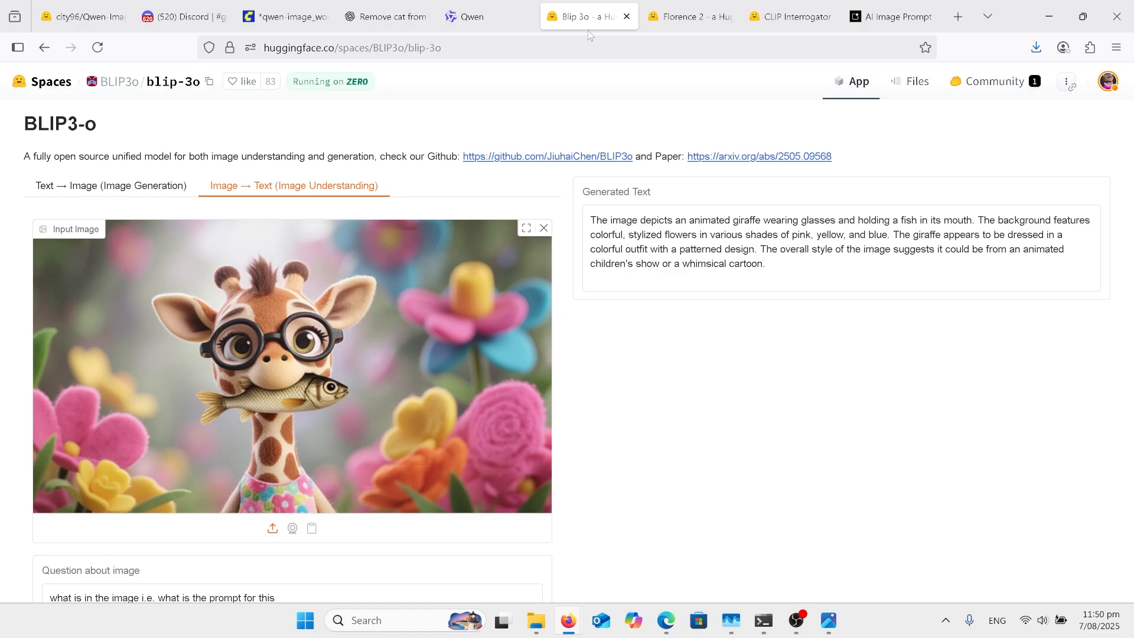
mouse_move(592, 304)
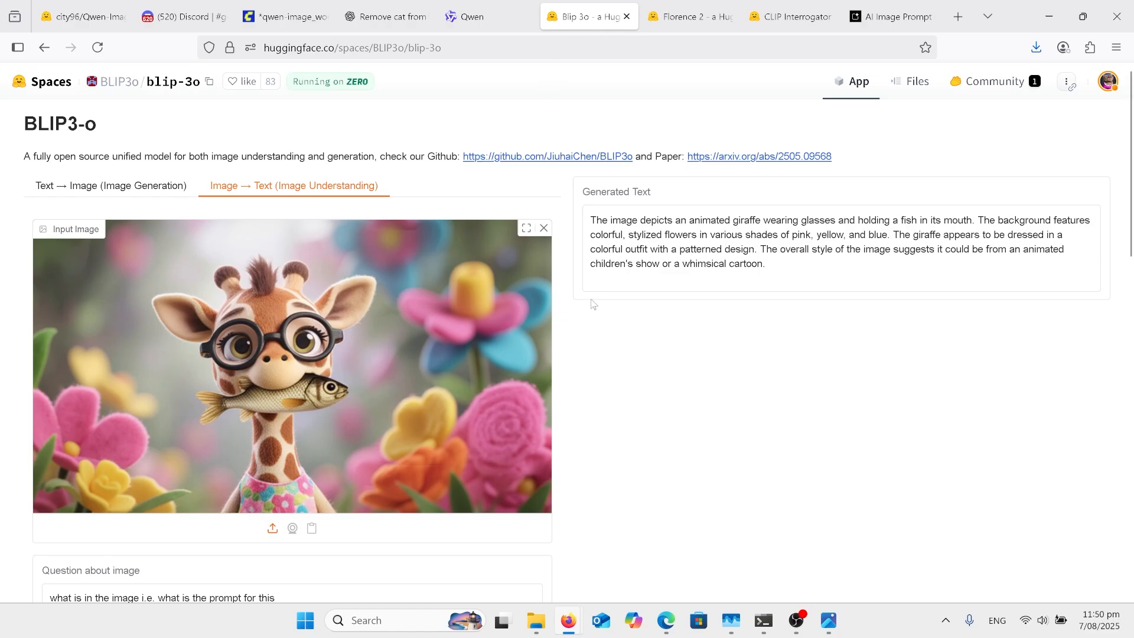
scroll("down", 3)
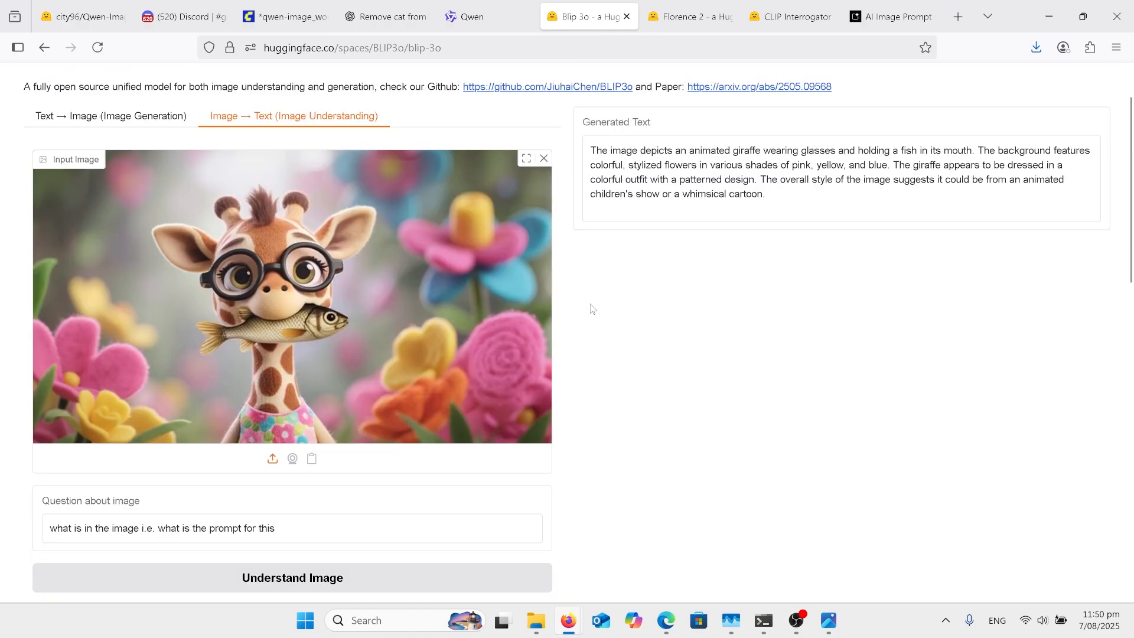
mouse_move(512, 456)
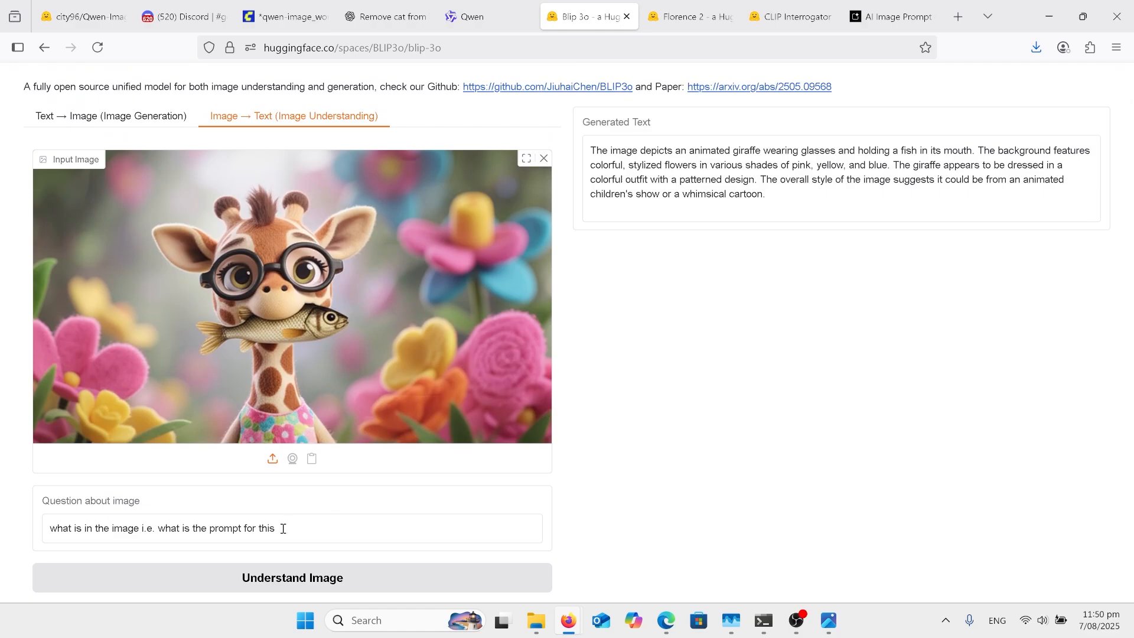
mouse_move(307, 529)
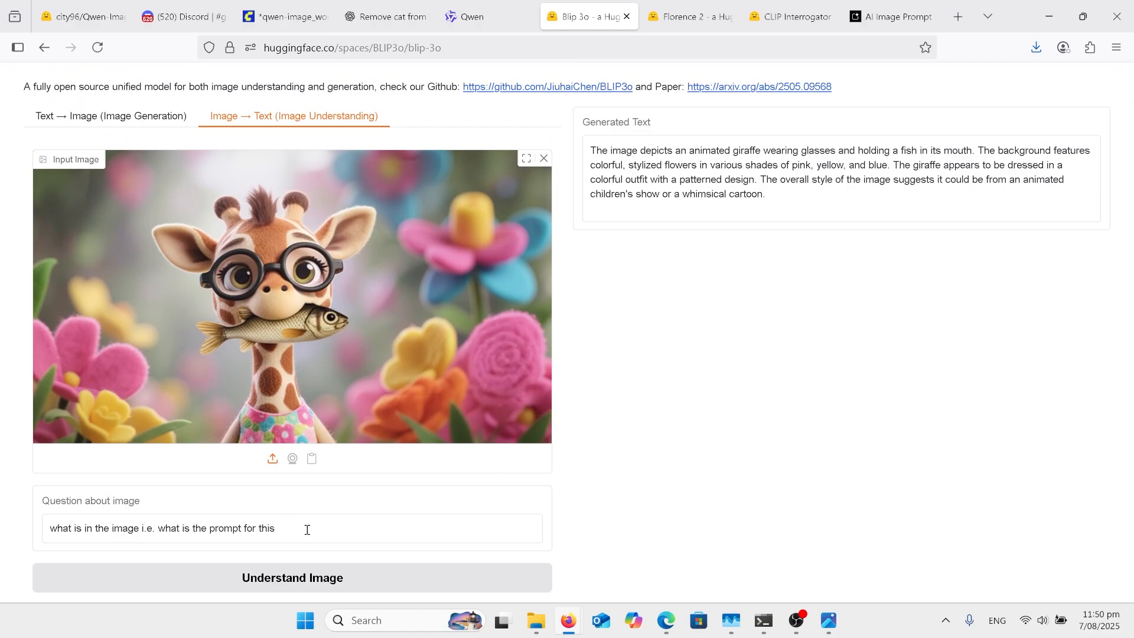
mouse_move(367, 498)
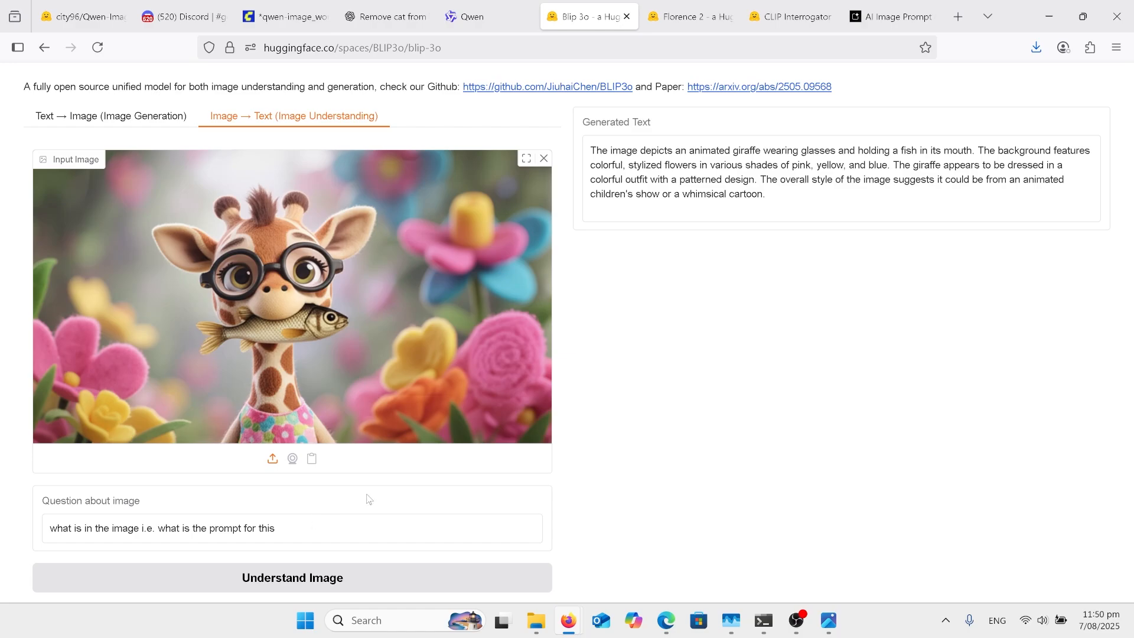
mouse_move(710, 233)
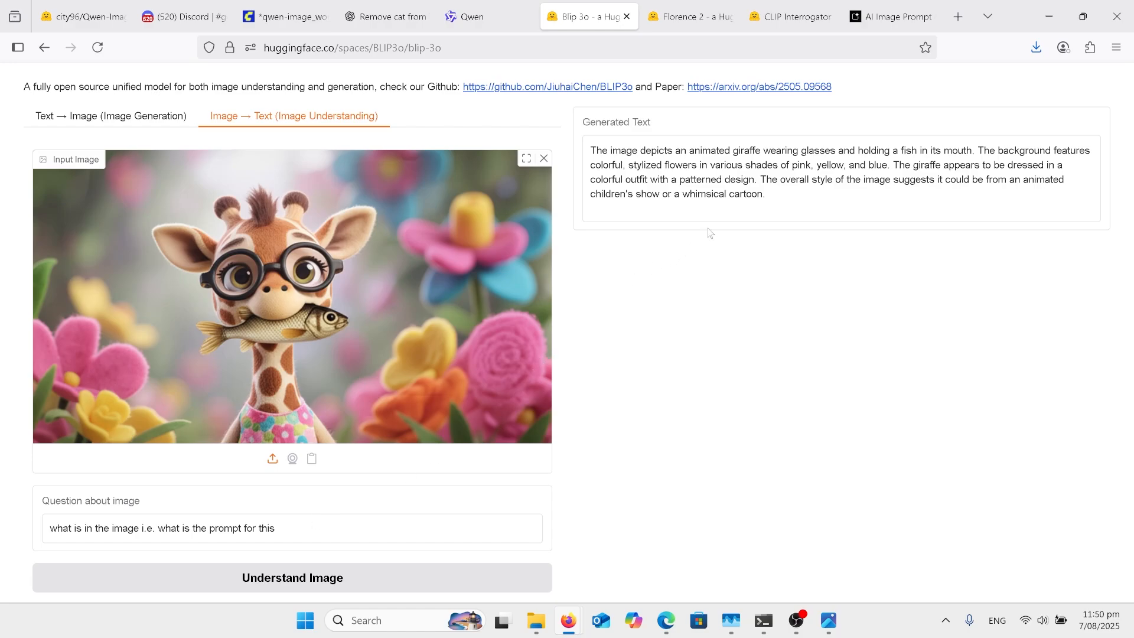
mouse_move(790, 147)
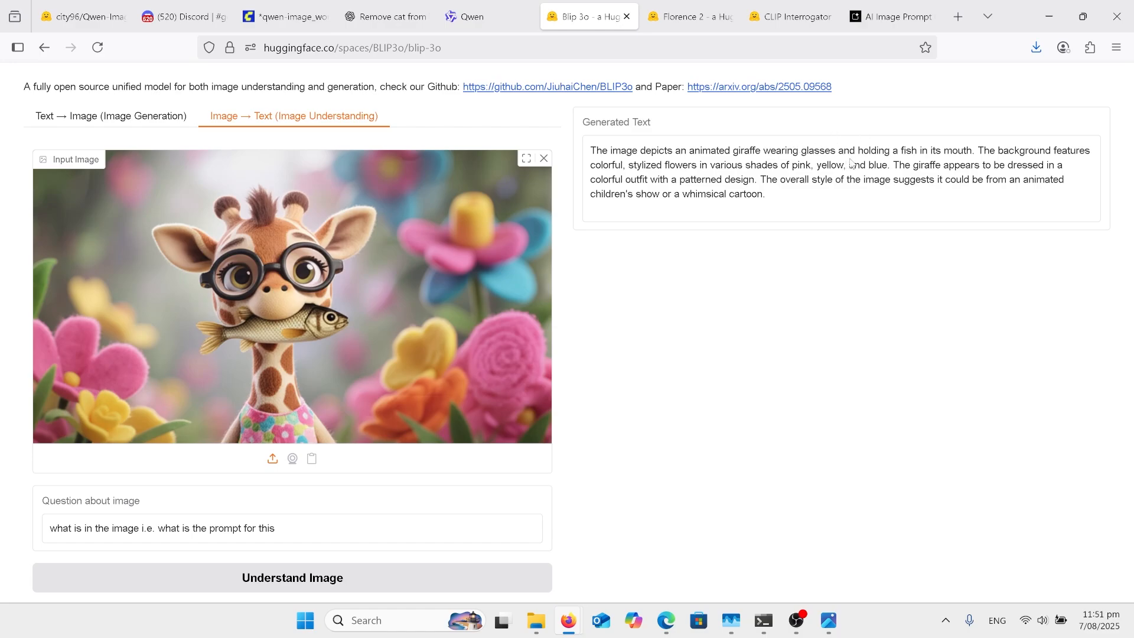
mouse_move(873, 163)
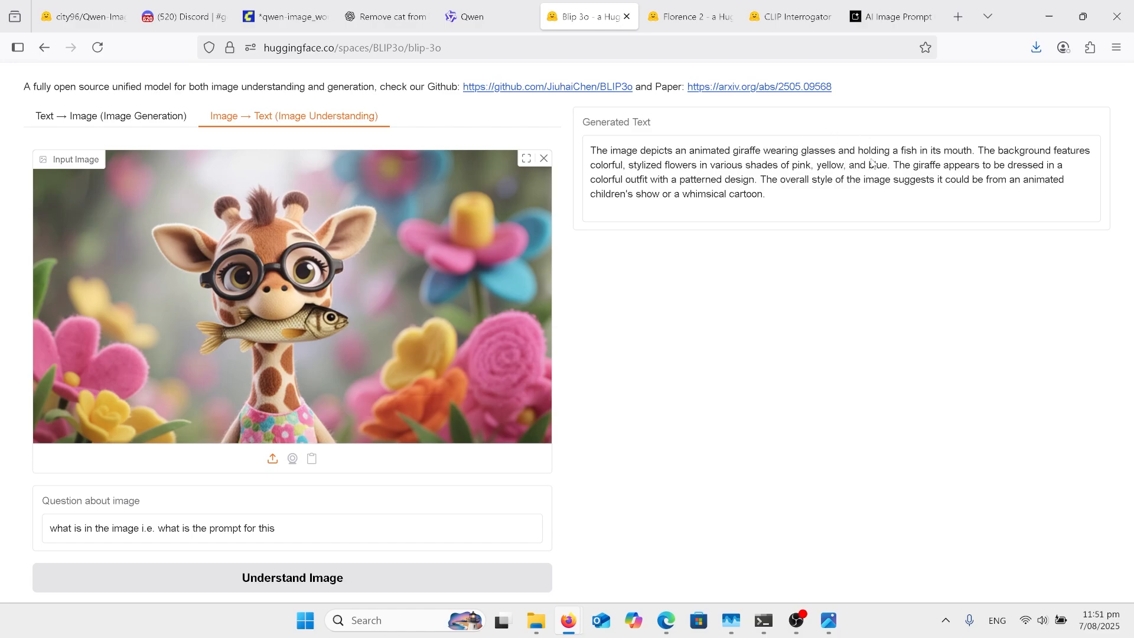
mouse_move(689, 15)
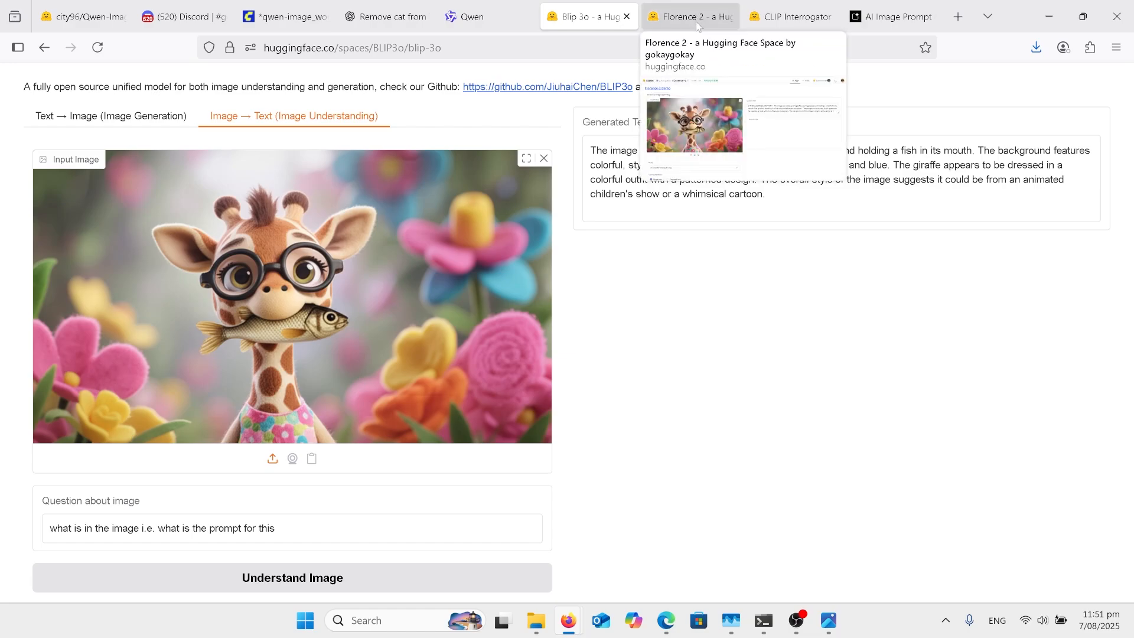
- Bring up the Florence-2 Space showing its detailed caption of the glasses-wearing giraffe
left_click(688, 15)
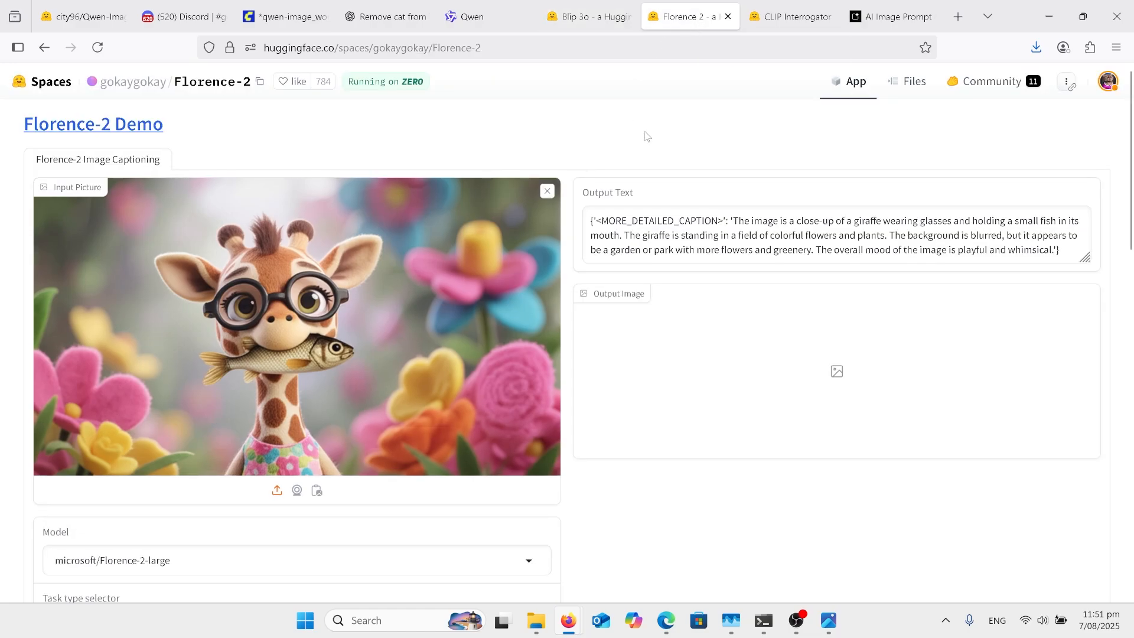
mouse_move(694, 195)
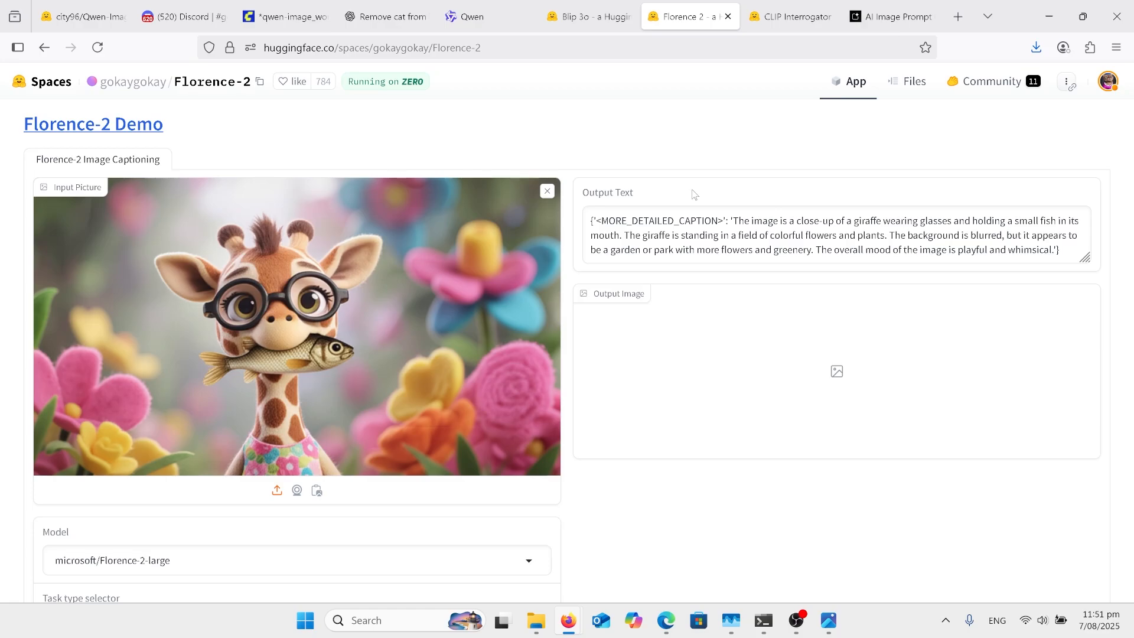
mouse_move(694, 111)
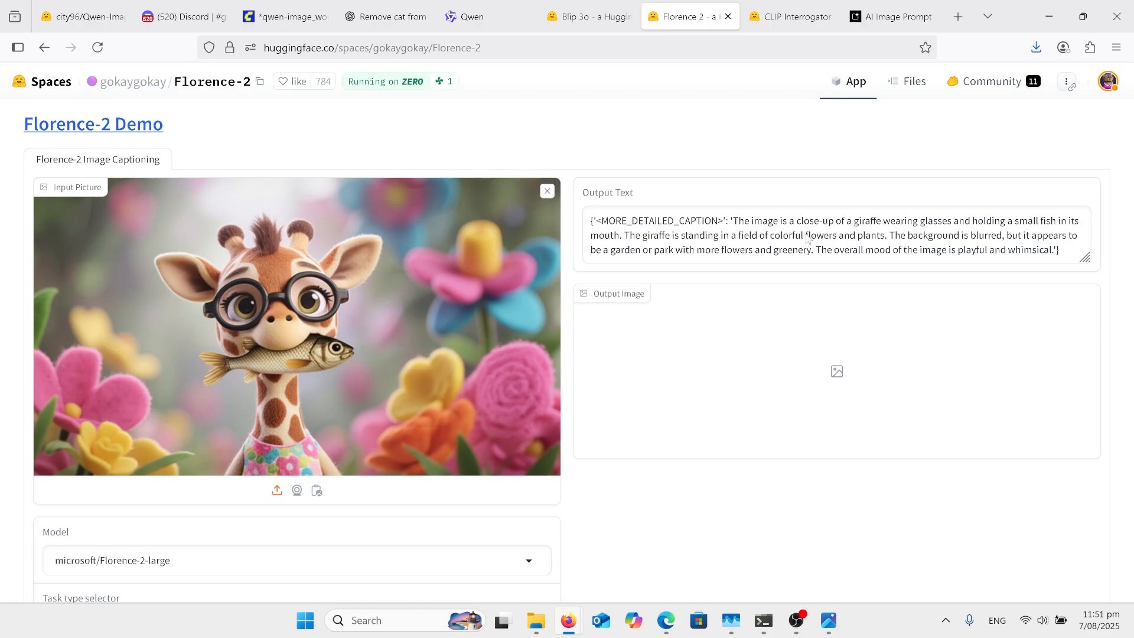
mouse_move(728, 191)
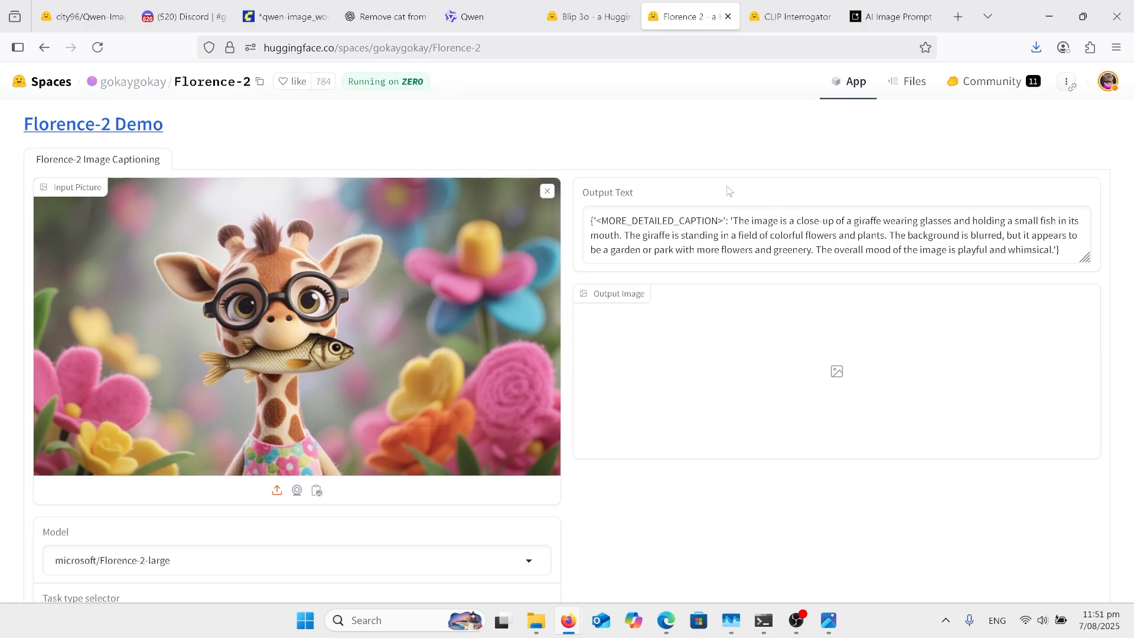
- Review CLIP Interrogator's Description Output prompt for the giraffe, then move to the Discord Midjourney tab
left_click(789, 15)
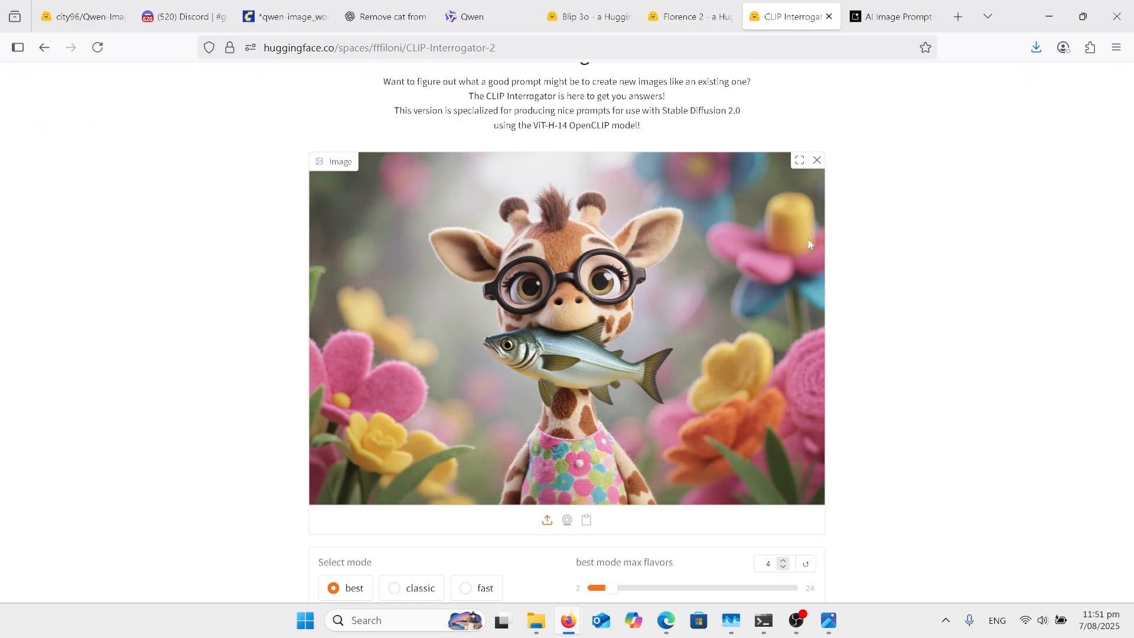
scroll("down", 3)
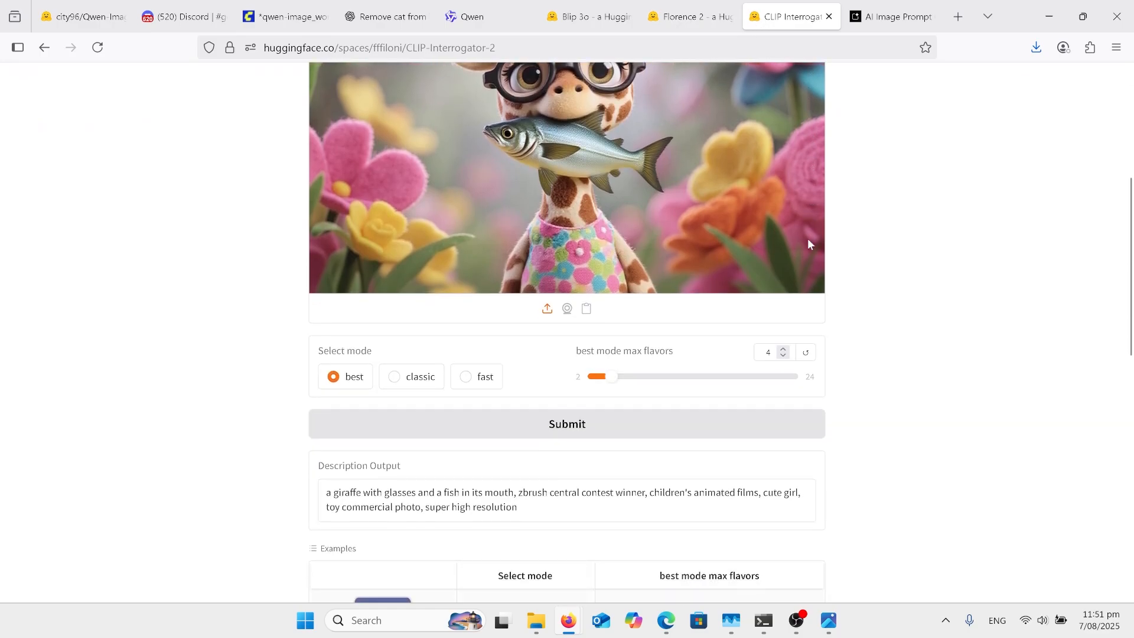
scroll("down", 3)
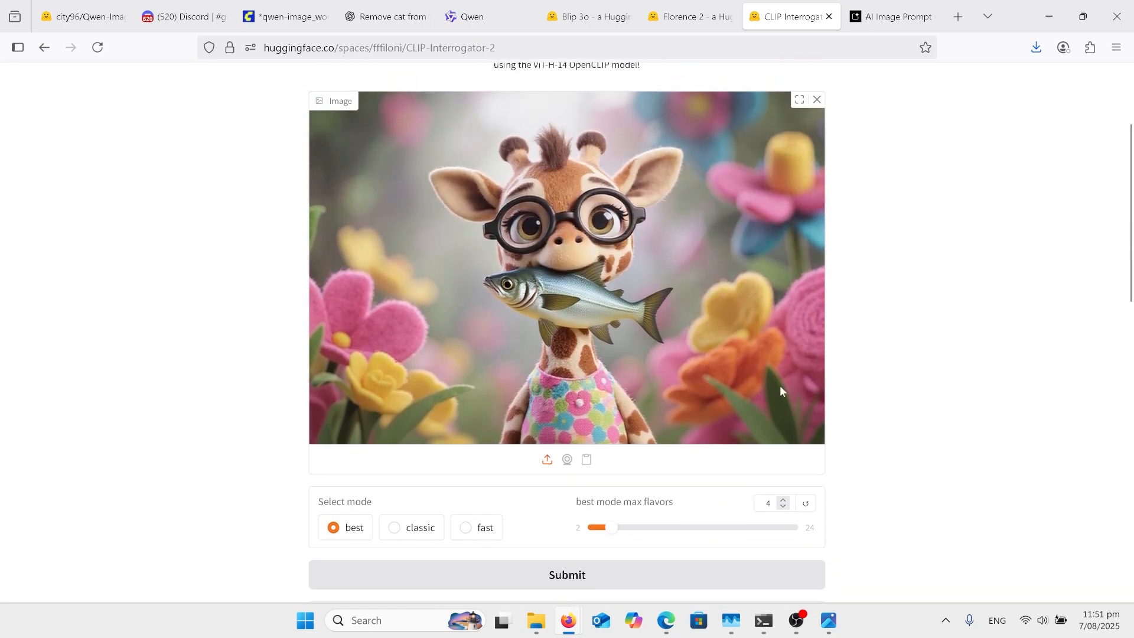
mouse_move(904, 342)
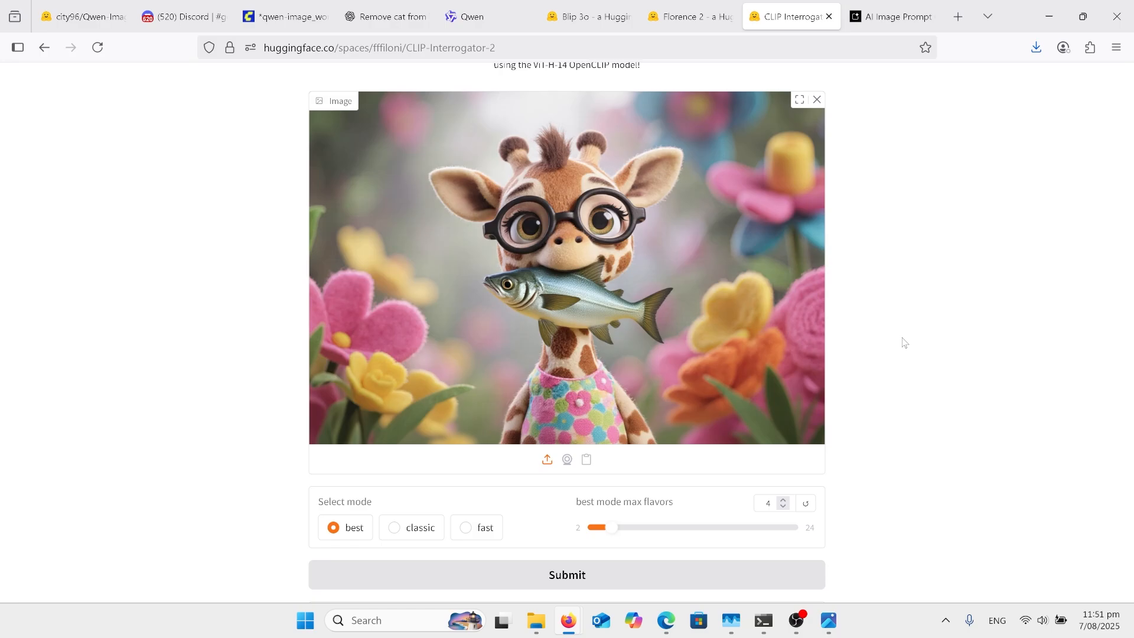
left_click(168, 15)
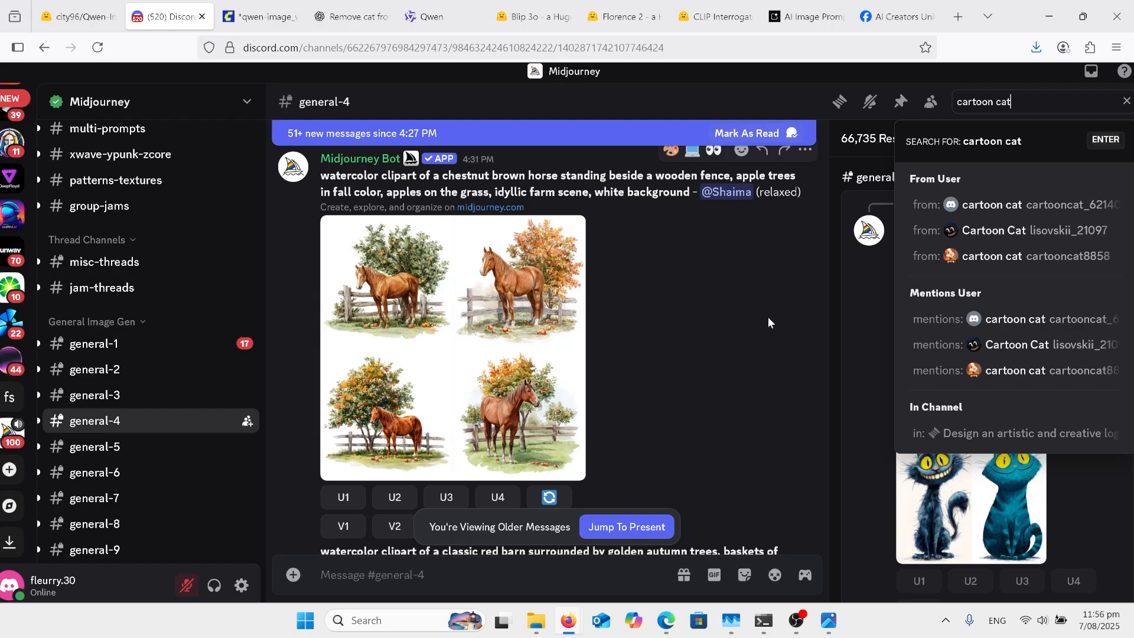
- Browse the 'cartoon cat' search results and view the grumpy party-hat cats image full size
scroll("down", 3)
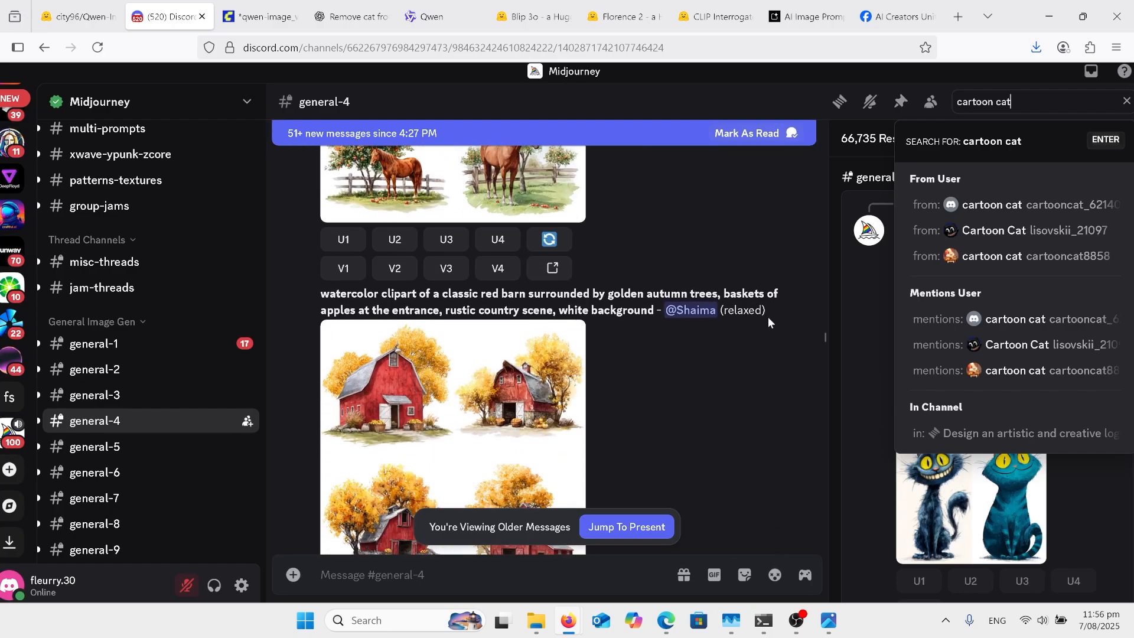
scroll("down", 3)
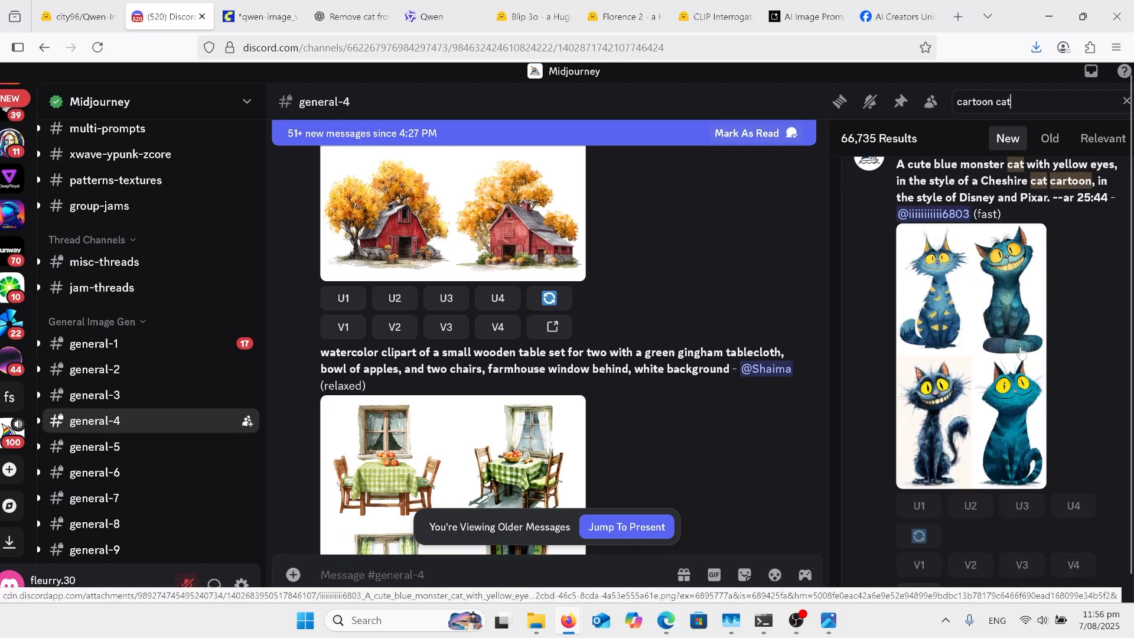
scroll("down", 3)
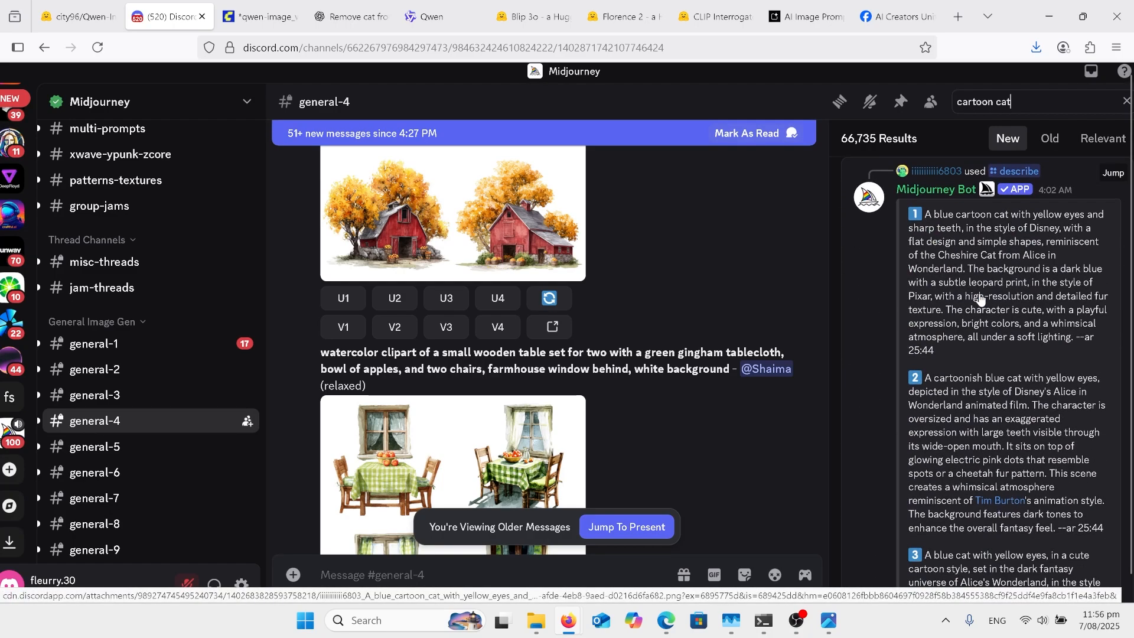
scroll("down", 3)
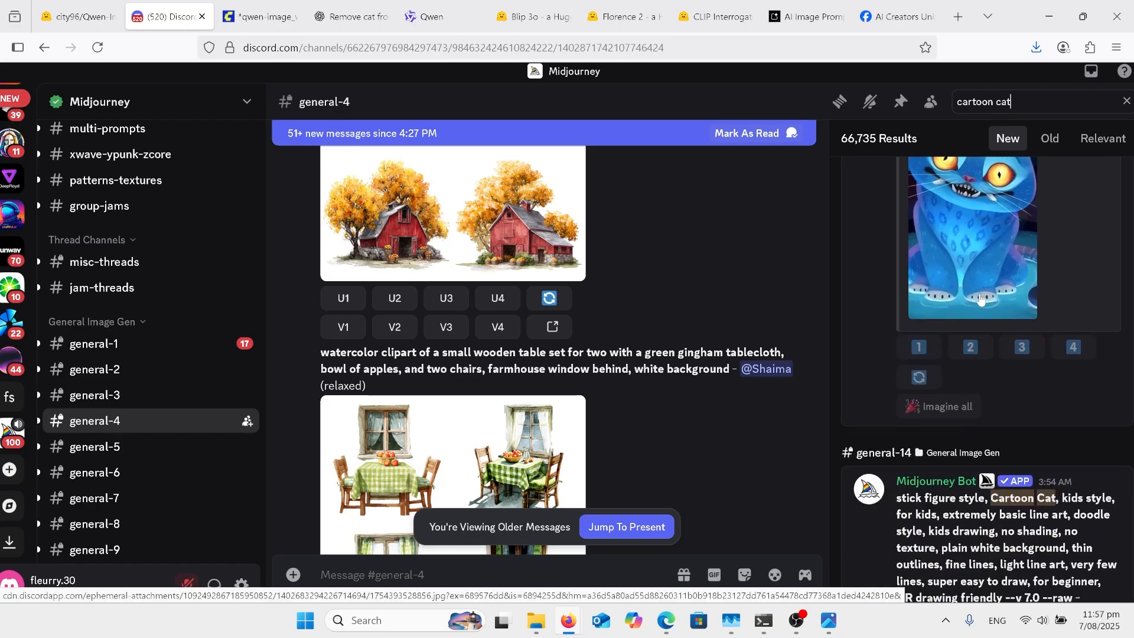
scroll("down", 3)
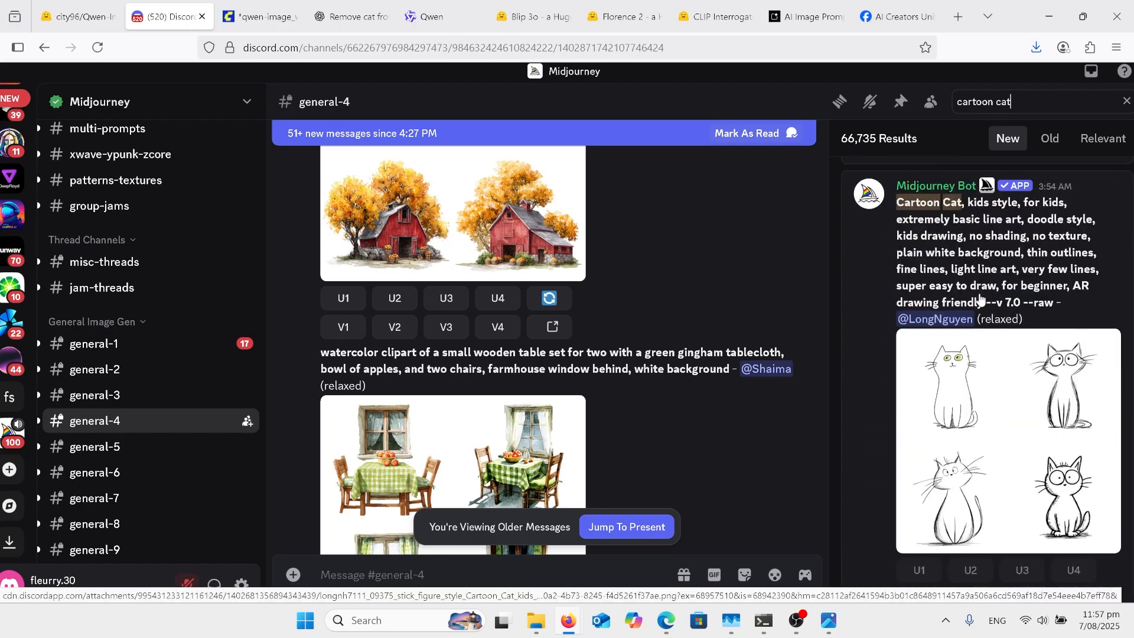
scroll("down", 3)
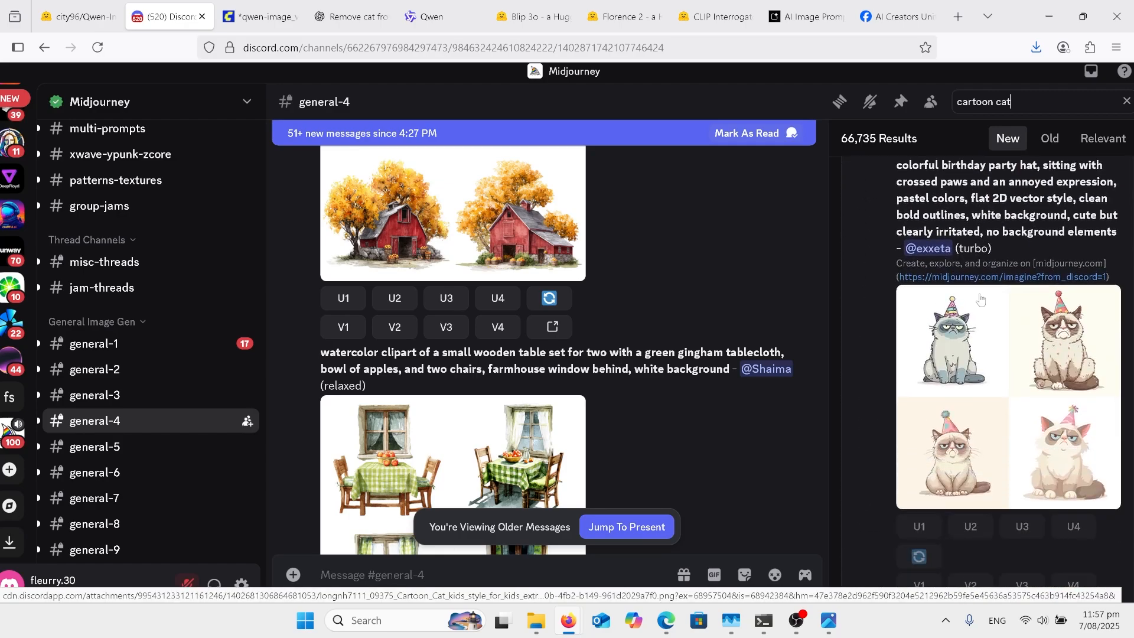
scroll("down", 3)
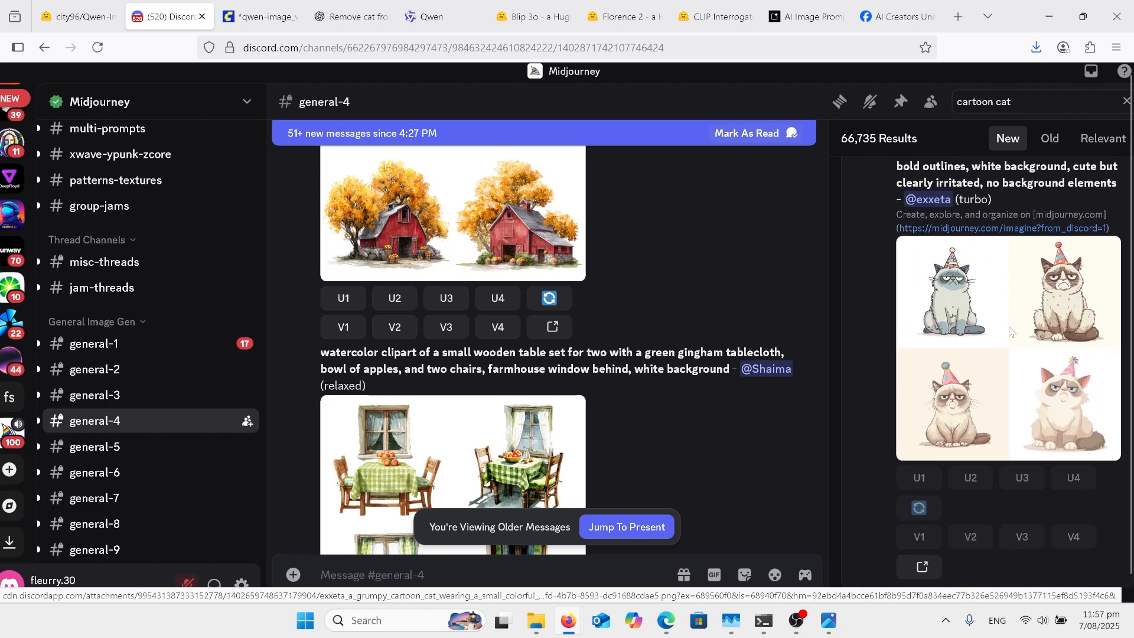
left_click(1008, 347)
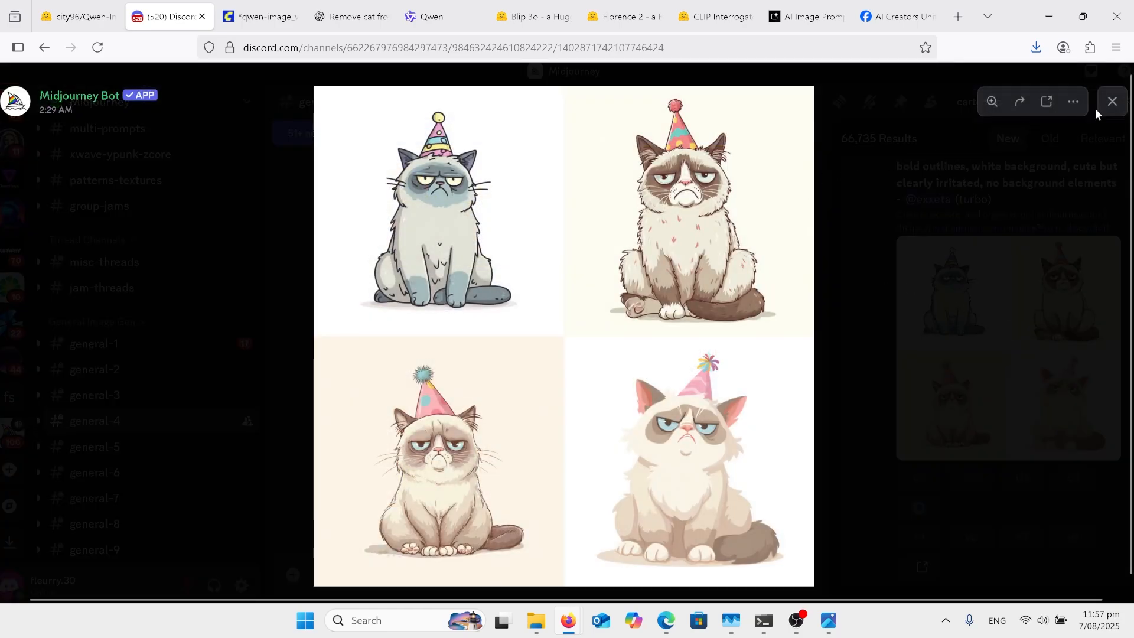
left_click(1111, 102)
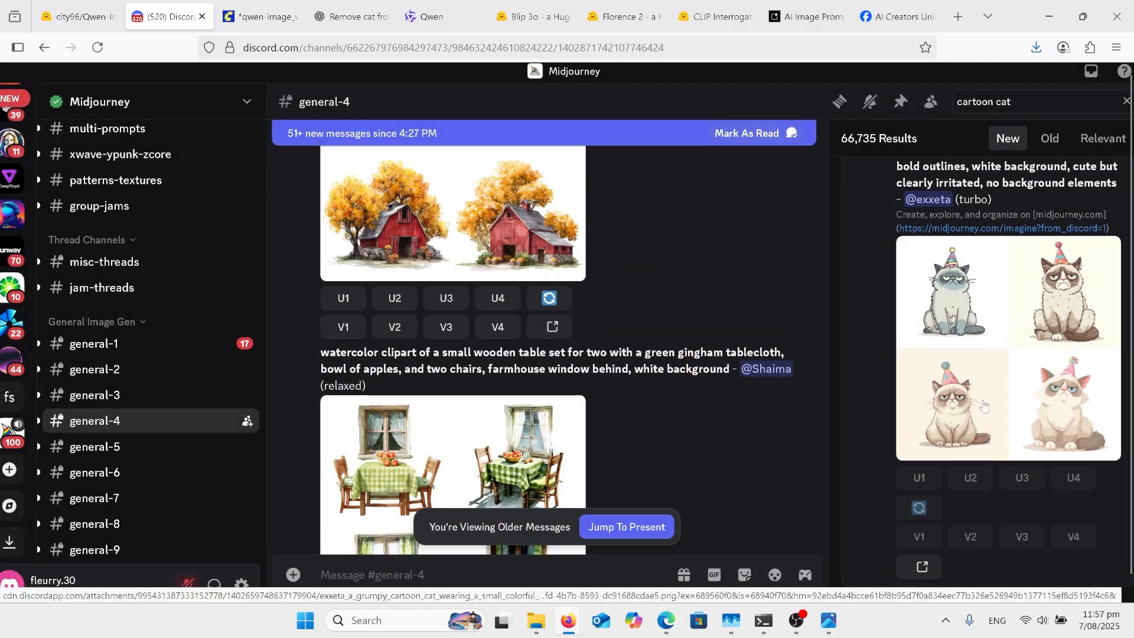
- View the cat-in-tulips Midjourney image full size and look over its region variations
scroll("down", 3)
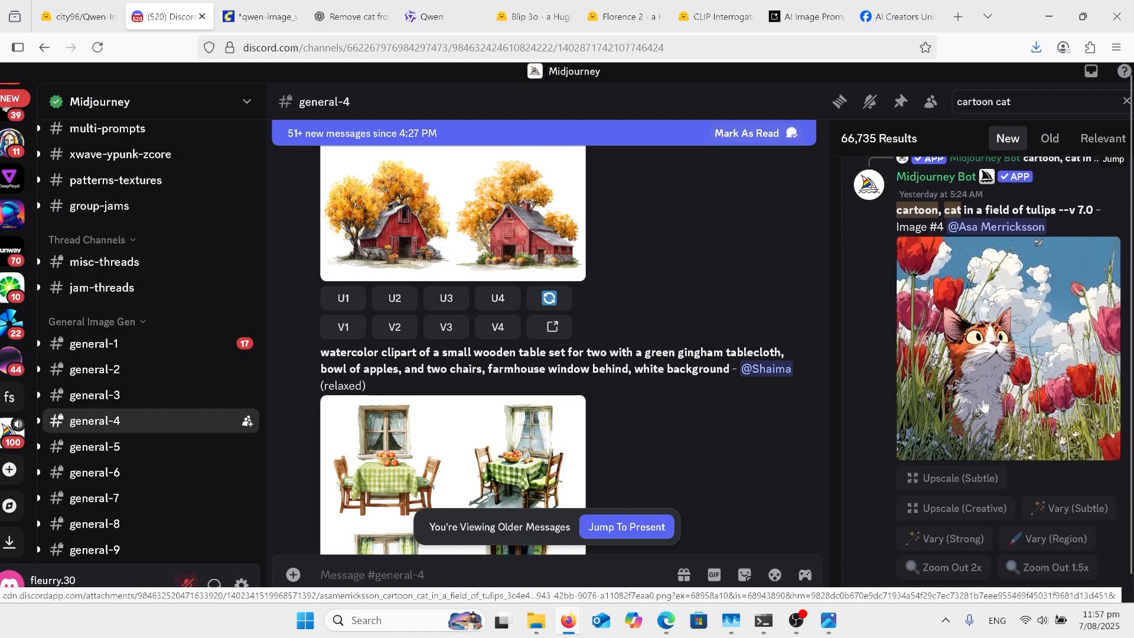
left_click(1007, 347)
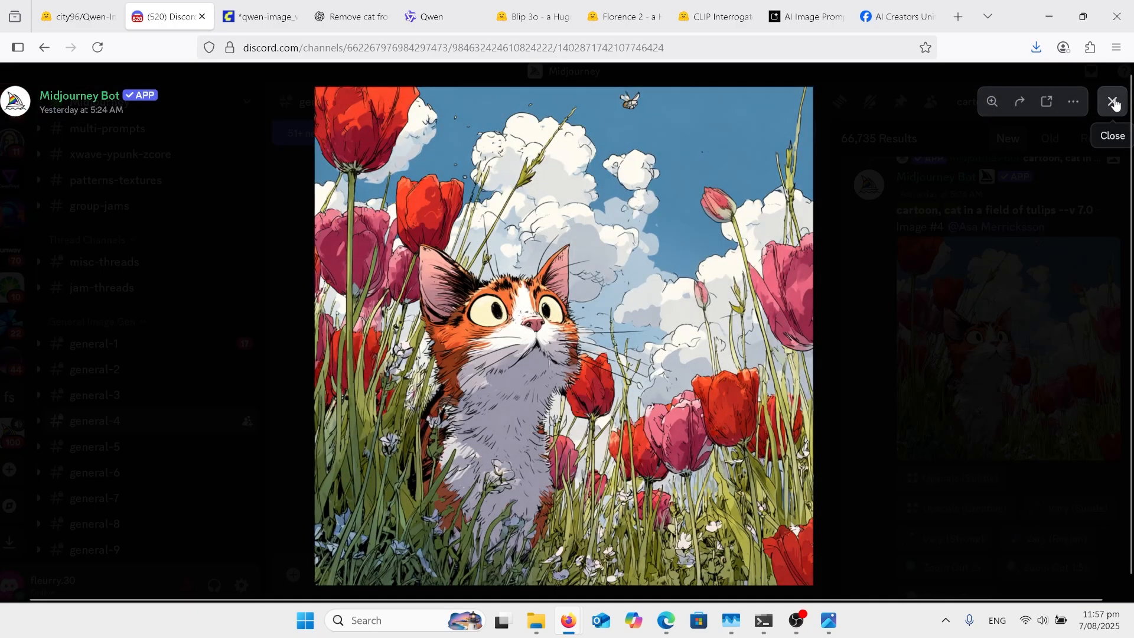
left_click(1112, 101)
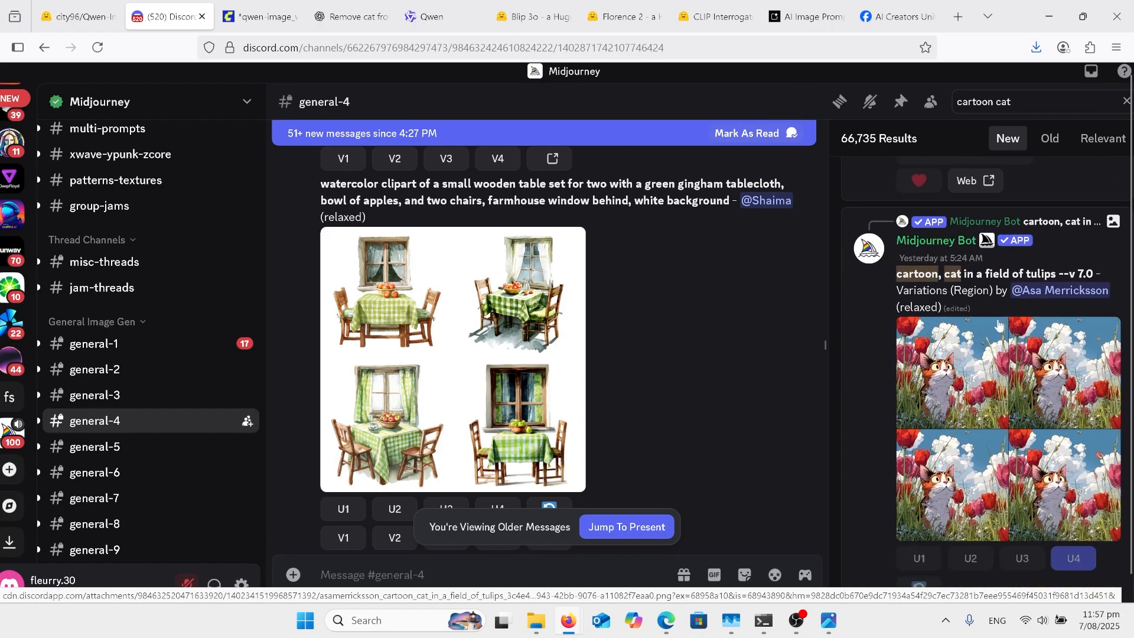
scroll("down", 3)
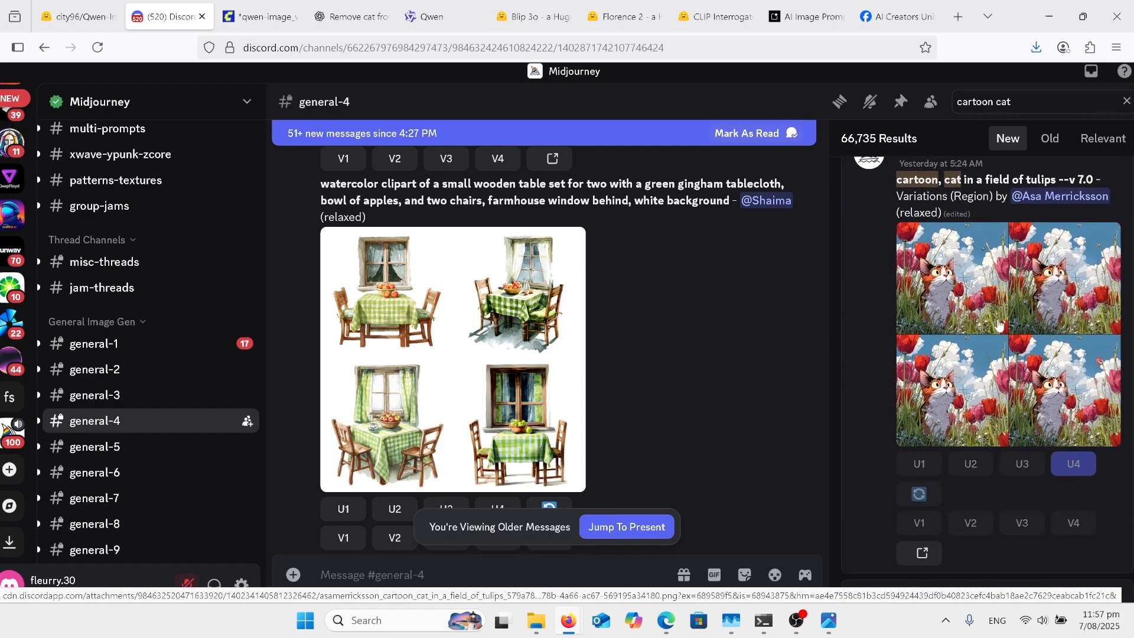
mouse_move(780, 434)
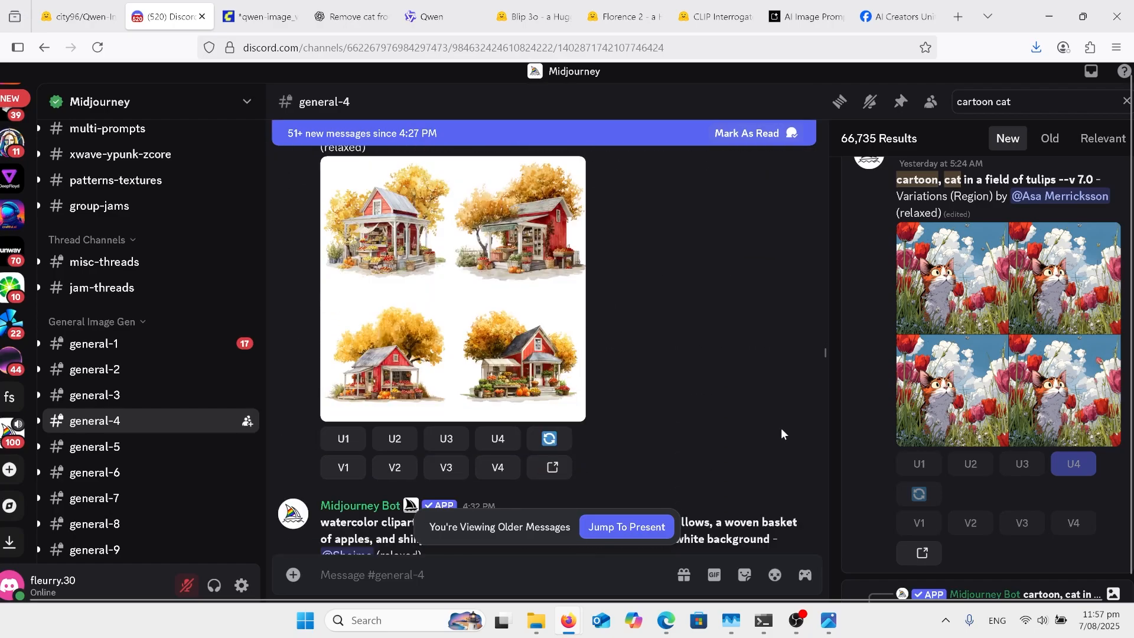
scroll("down", 3)
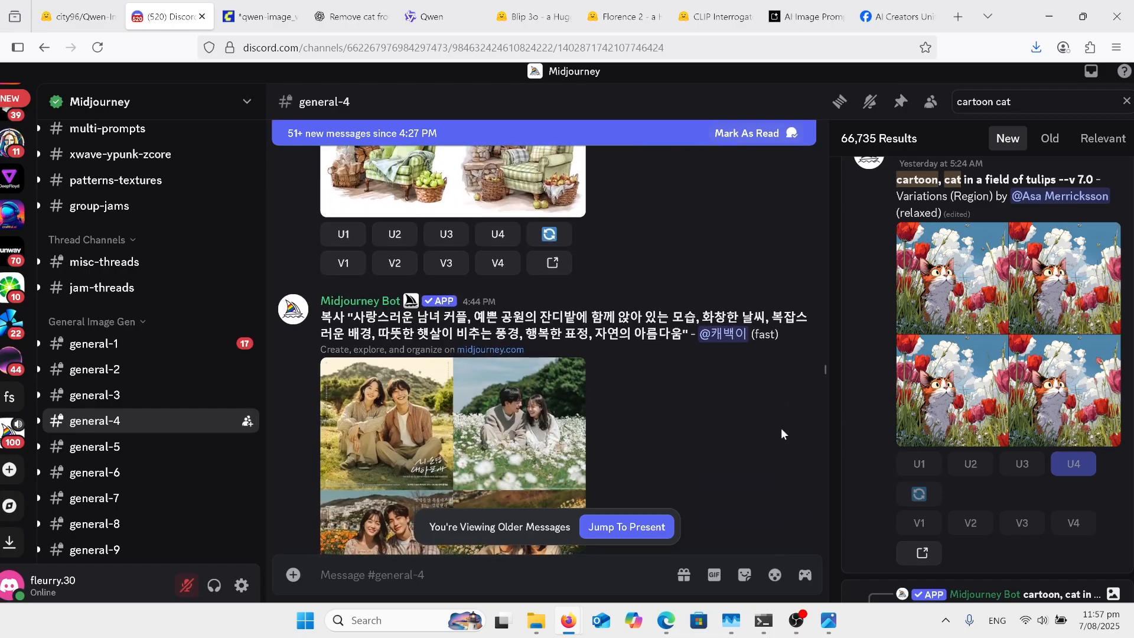
scroll("up", 3)
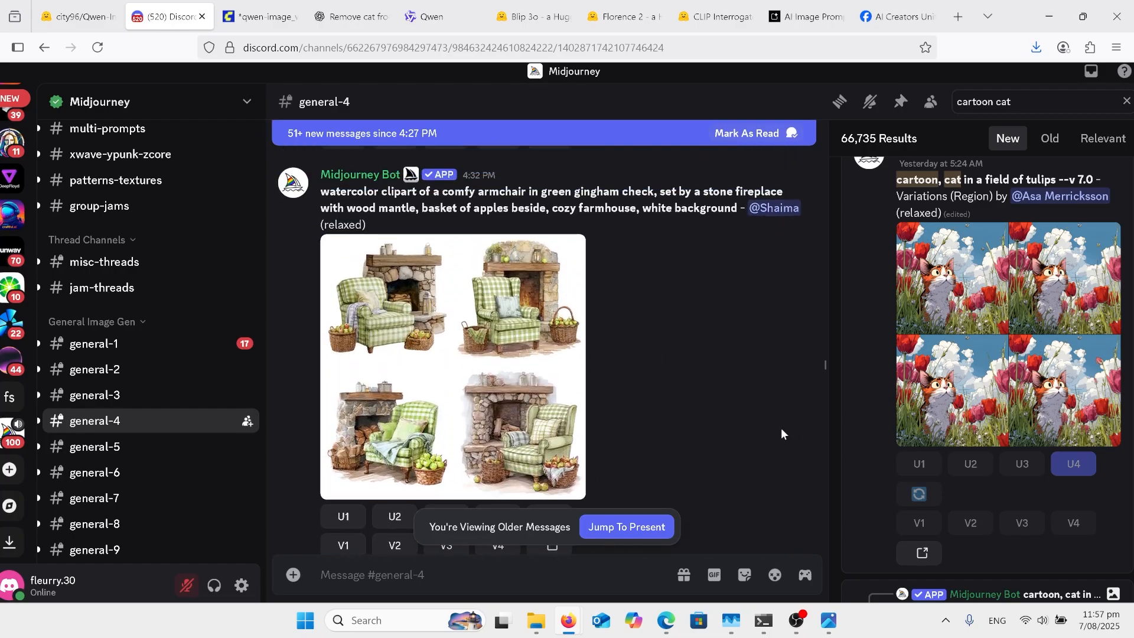
mouse_move(698, 441)
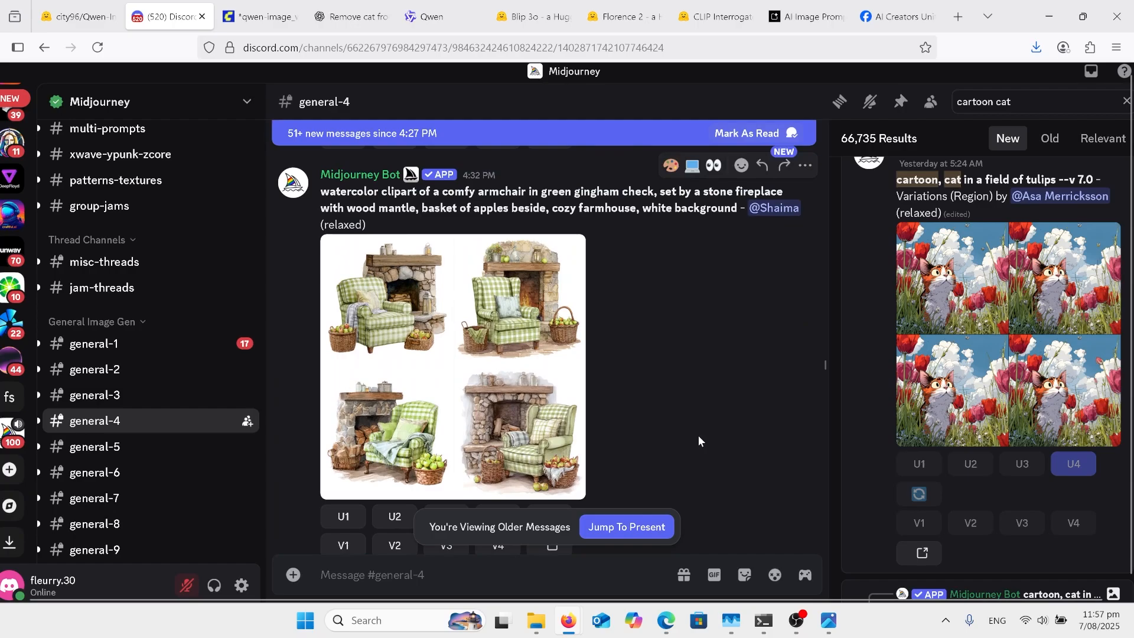